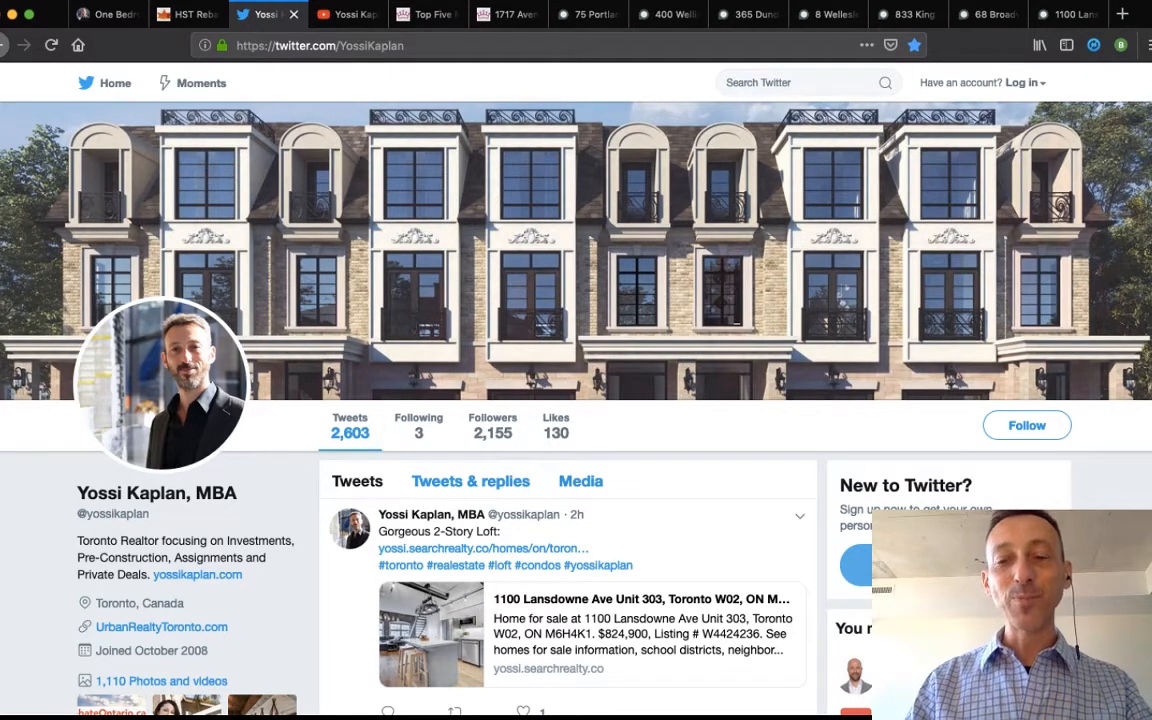
# Scroll down the realtor's Twitter timeline past the HST rebate tweet.
pyautogui.scroll(-3)
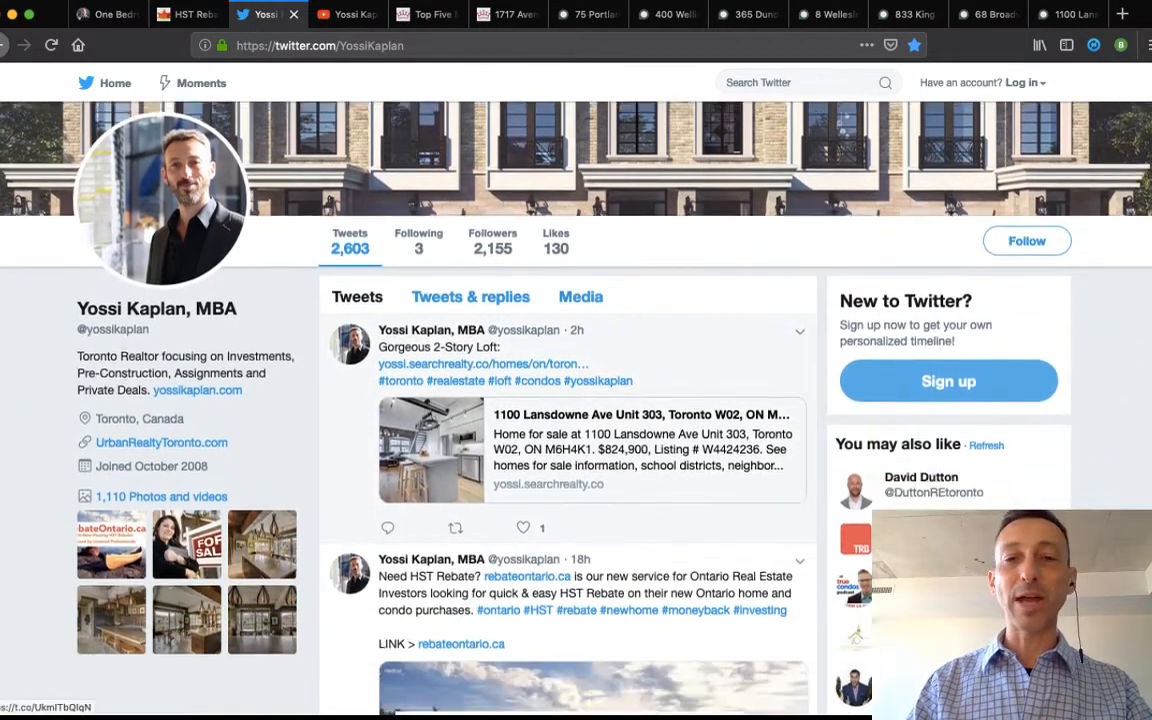
pyautogui.scroll(-3)
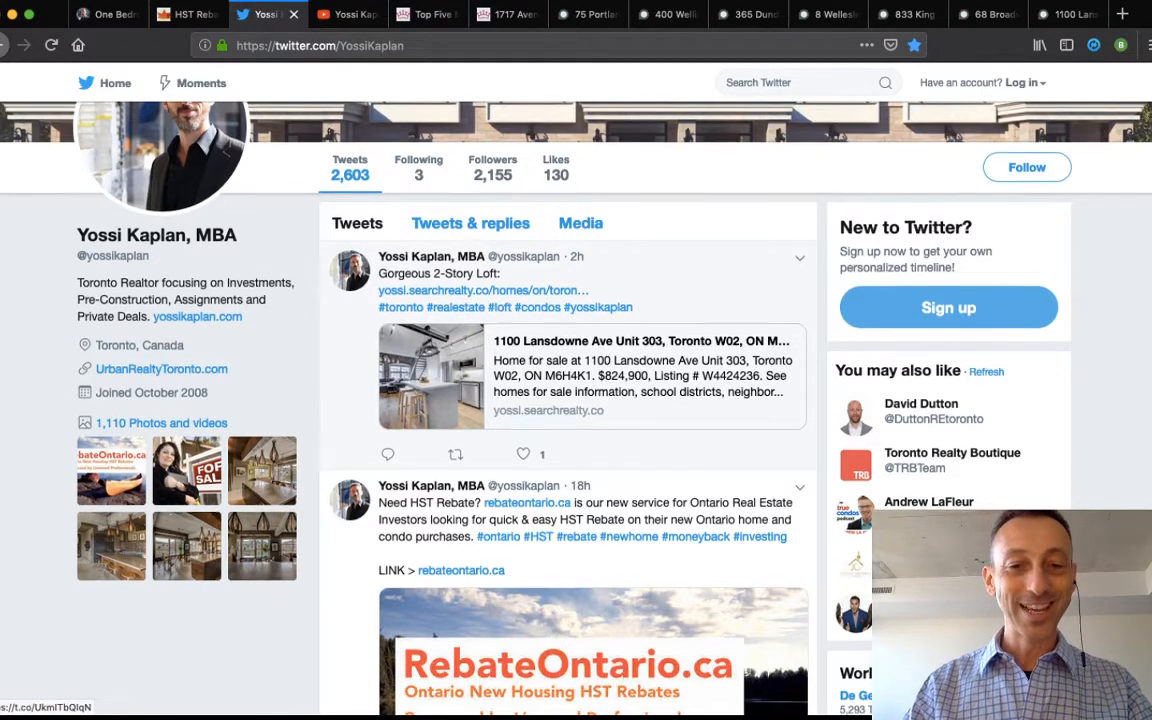
pyautogui.scroll(-3)
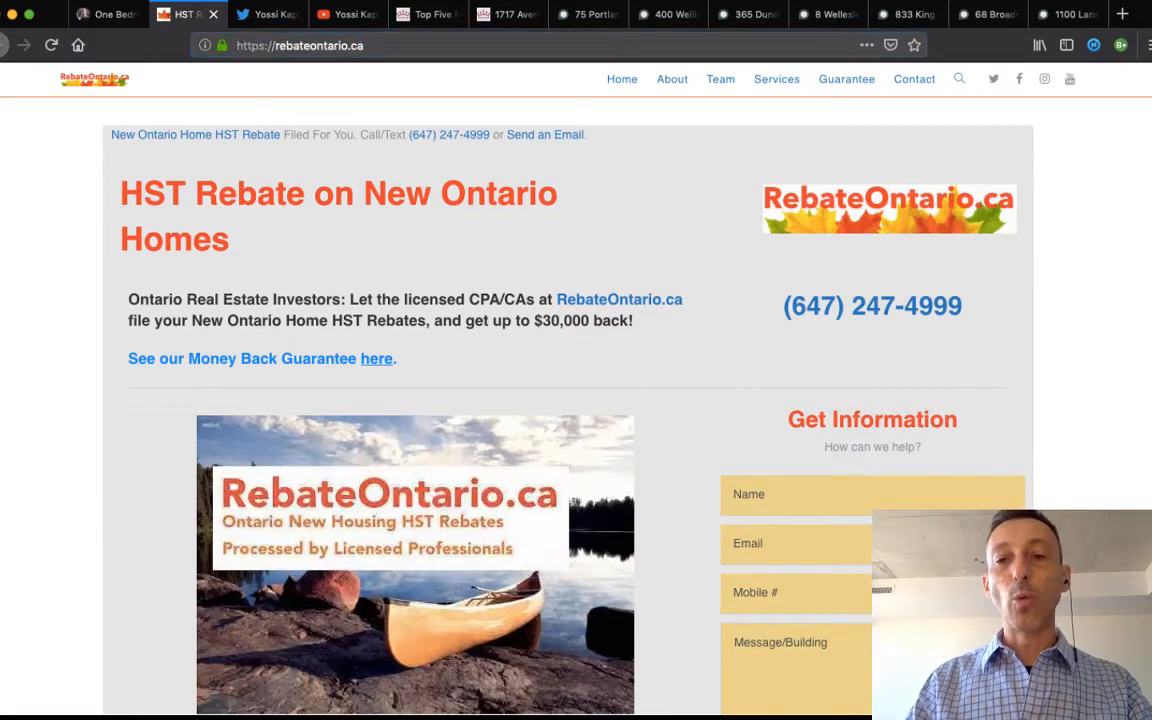
# Scroll RebateOntario.ca's consultation, rebate experts and team sections, then return to the Twitter tab.
pyautogui.scroll(-3)
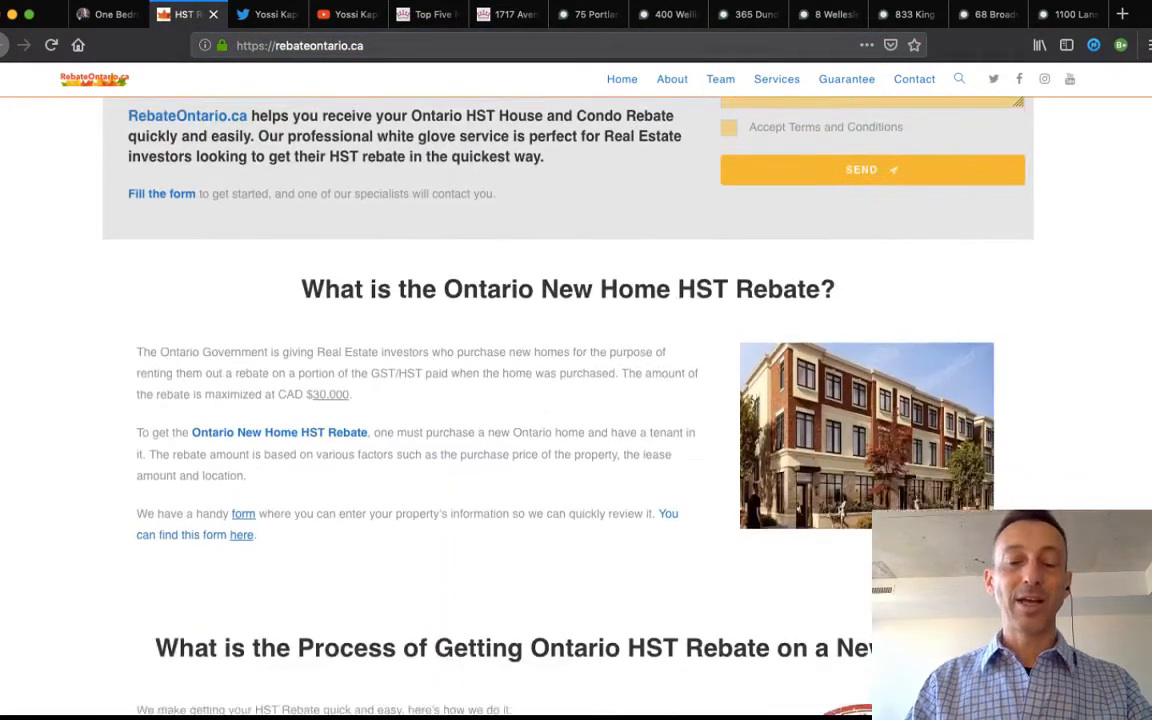
pyautogui.scroll(-3)
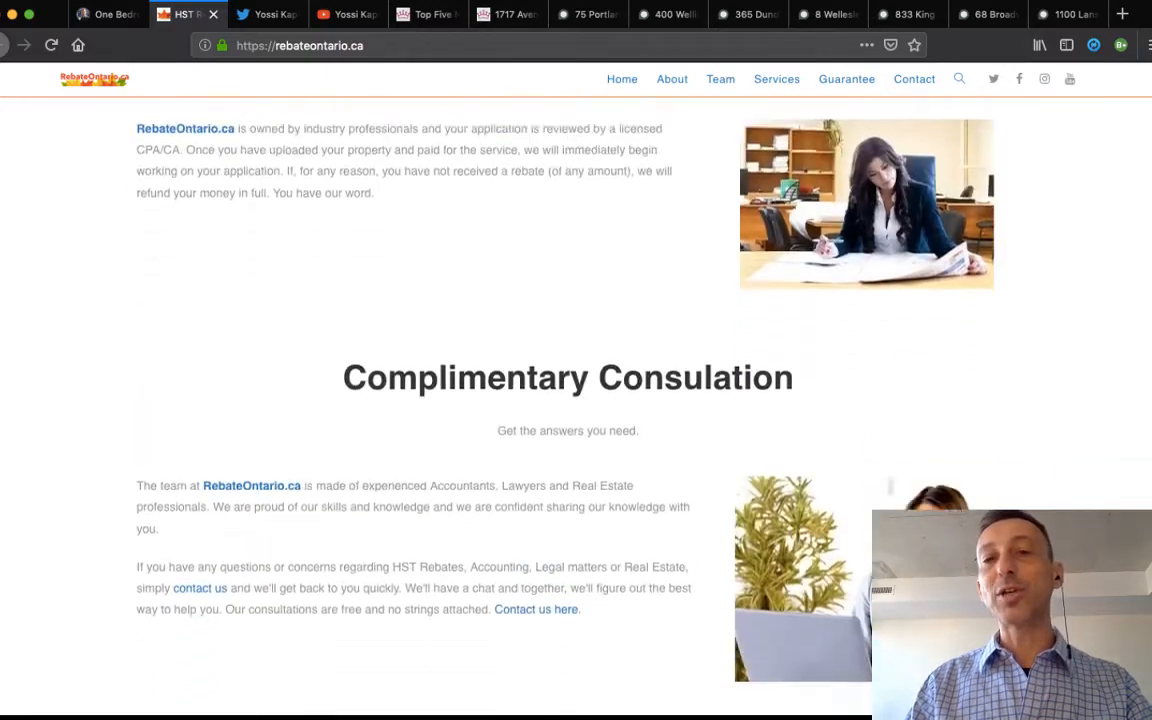
pyautogui.scroll(-3)
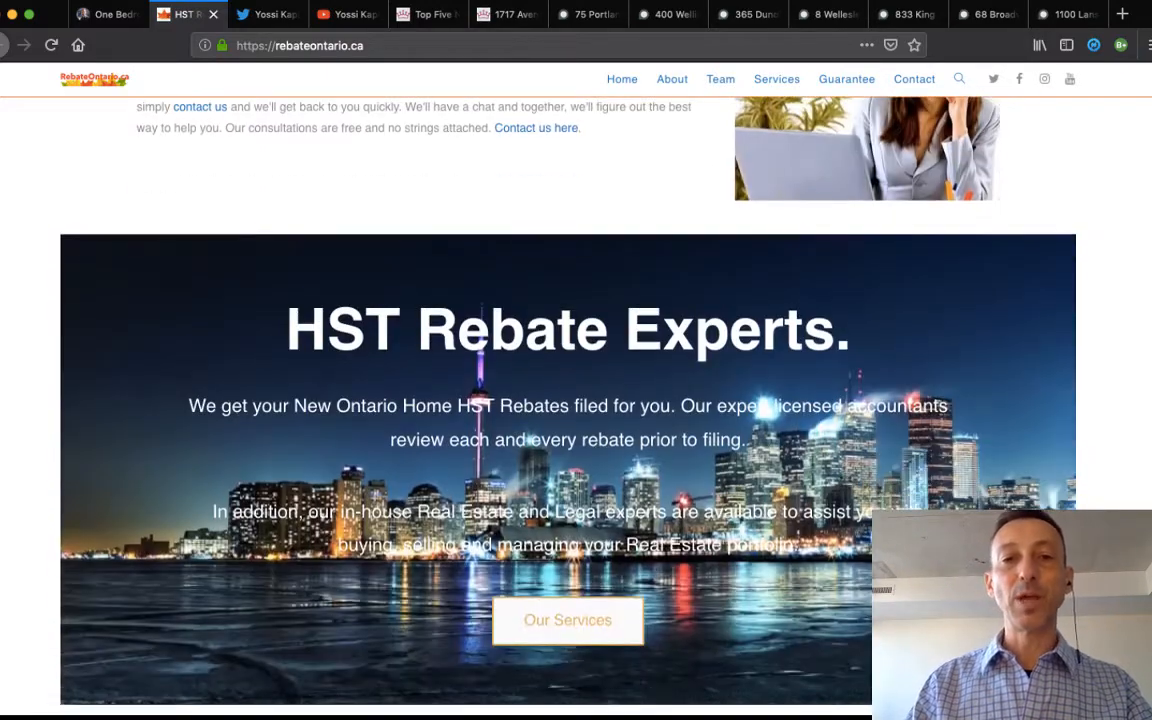
pyautogui.scroll(-3)
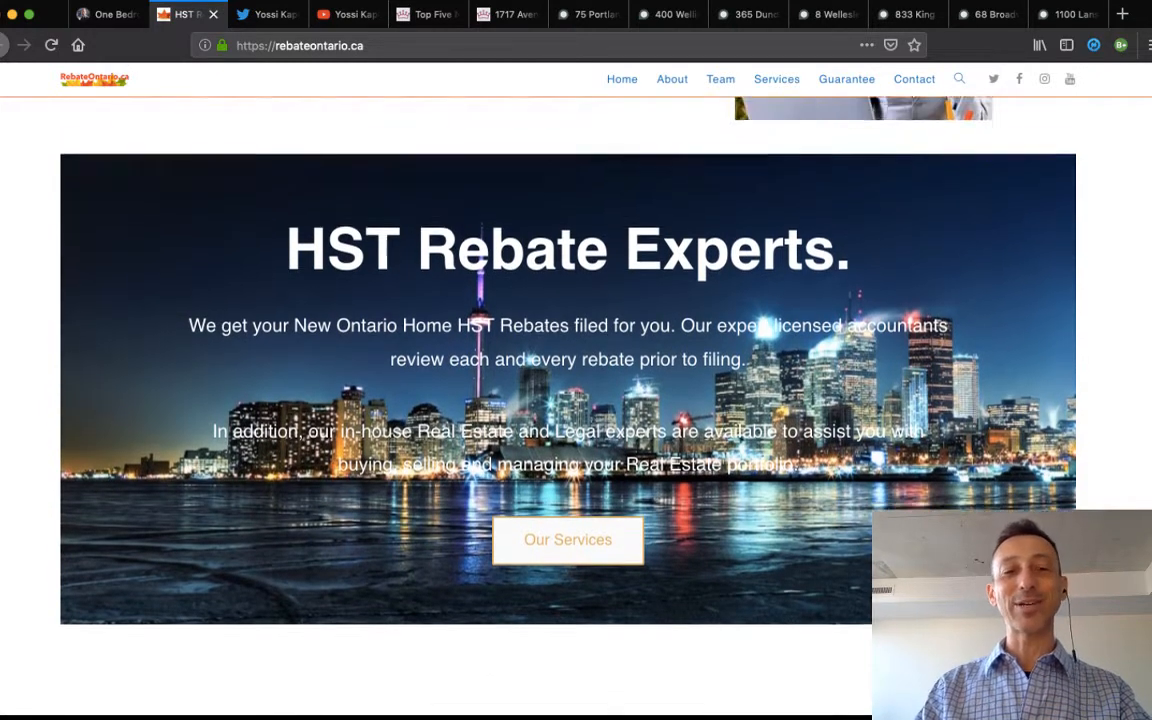
pyautogui.scroll(-3)
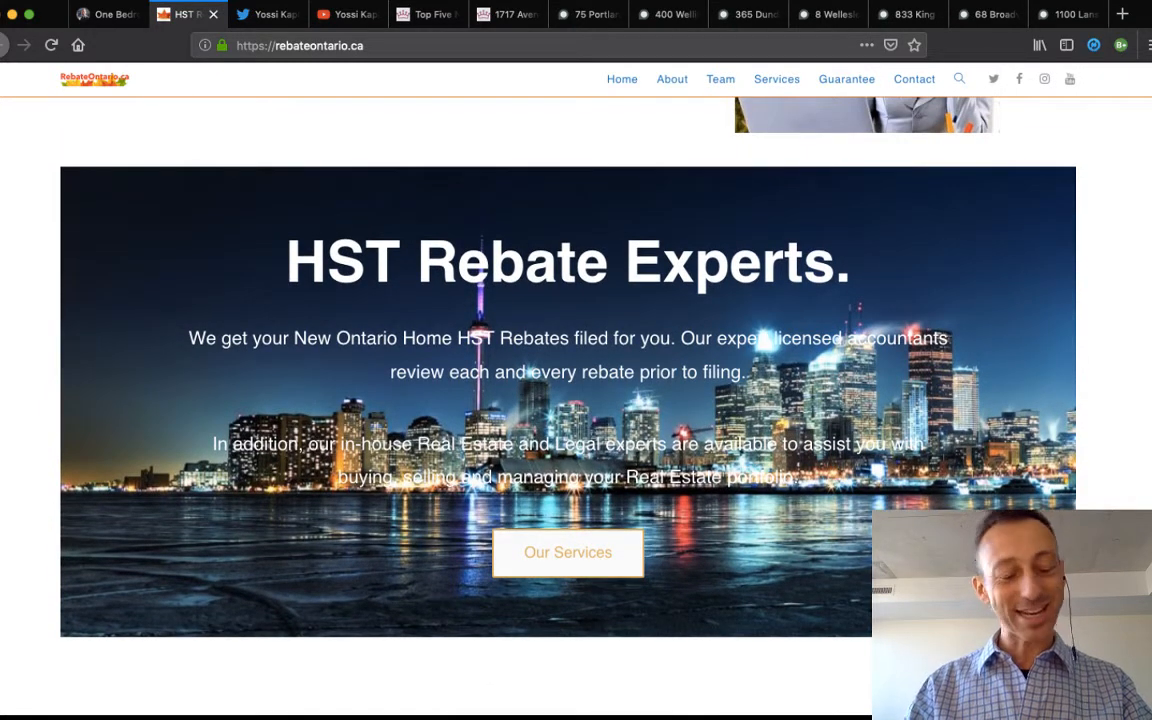
pyautogui.scroll(-3)
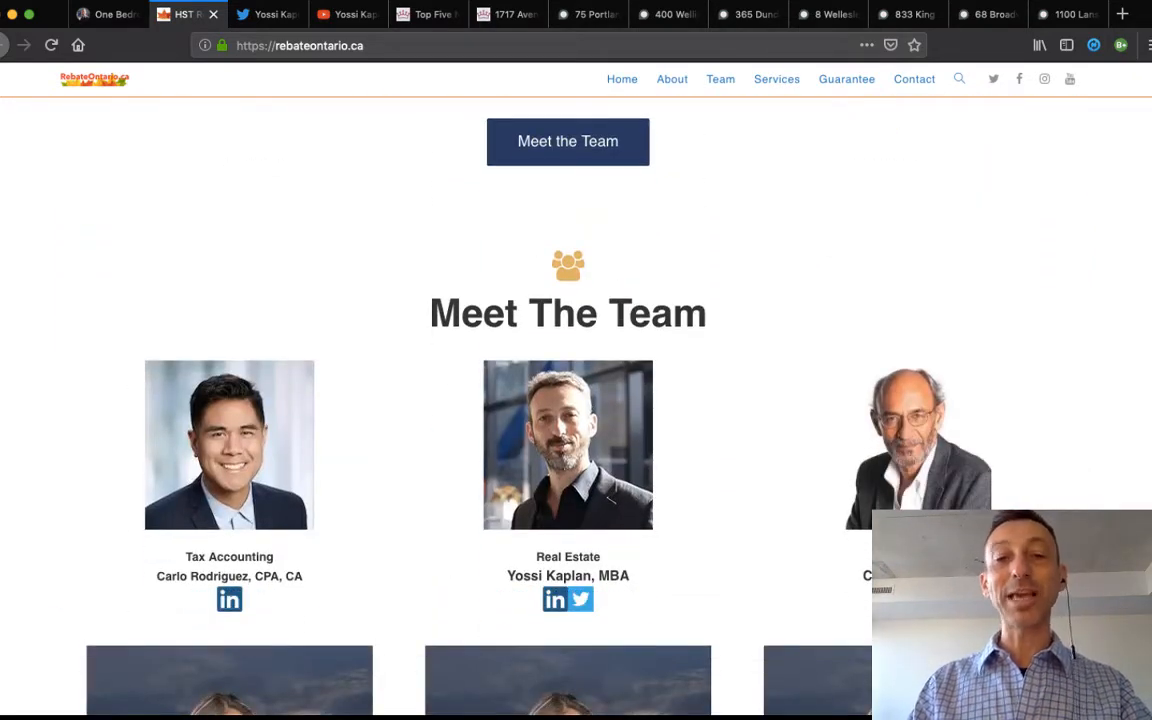
pyautogui.scroll(-3)
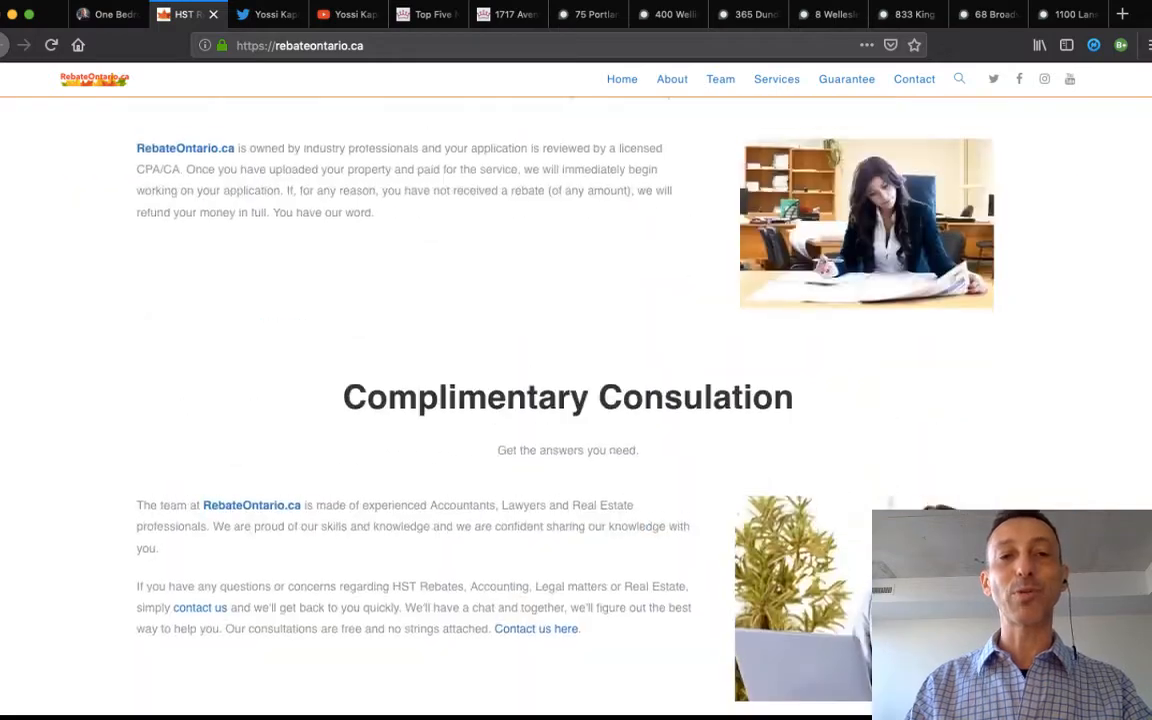
pyautogui.scroll(3)
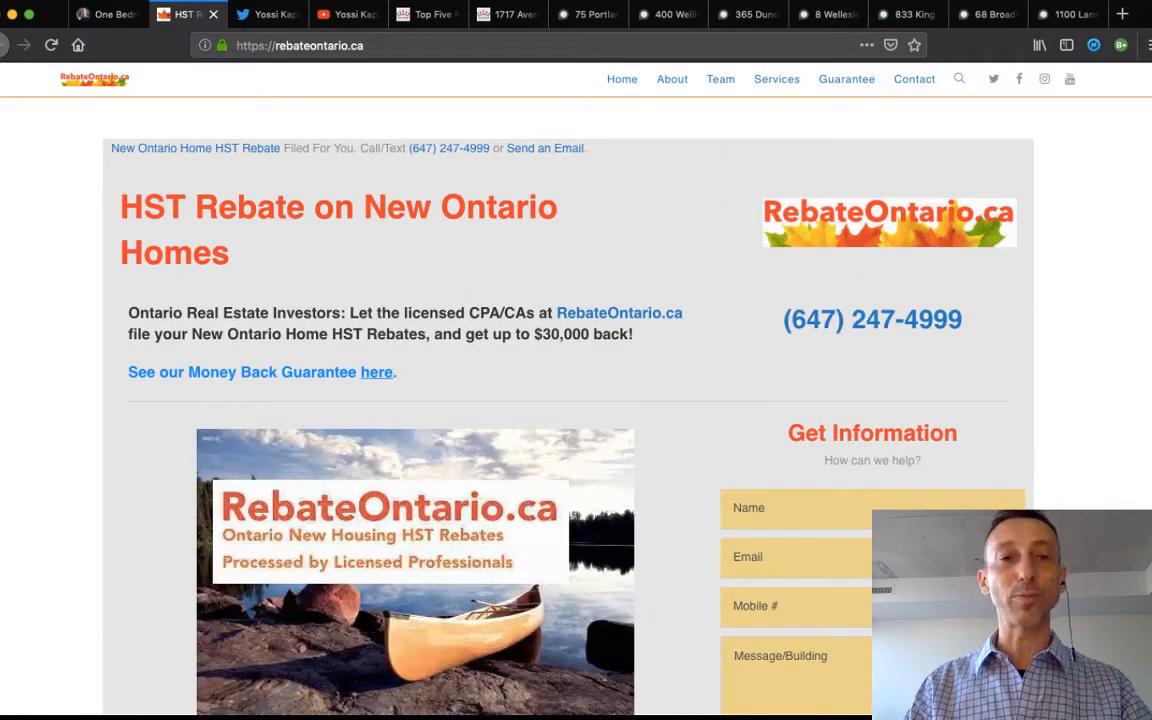
pyautogui.click(266, 14)
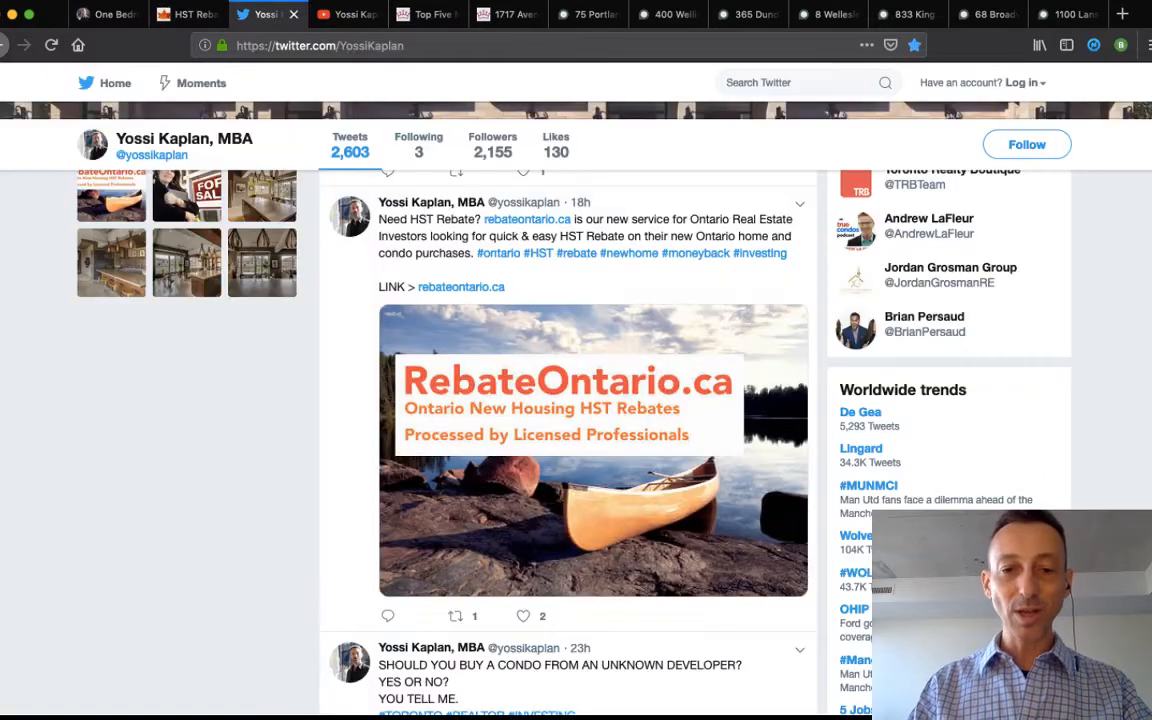
# Browse the 833 King loft tweet's photos, then open the 1100 Lansdowne loft link.
pyautogui.scroll(-3)
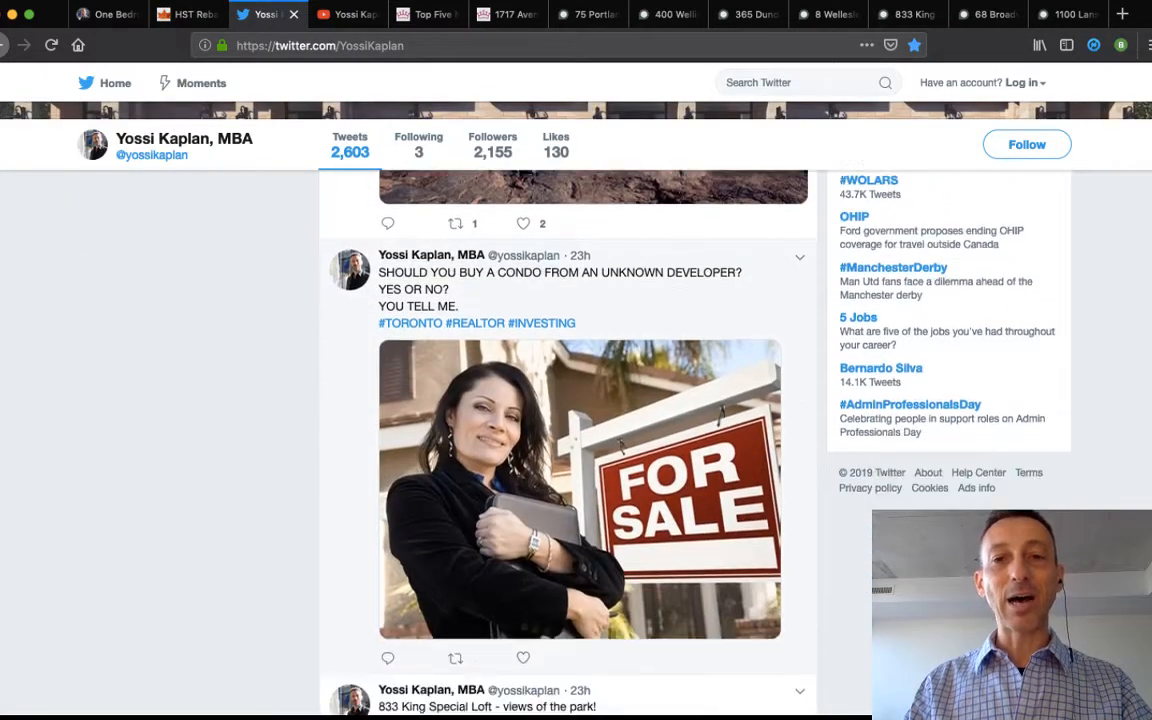
pyautogui.scroll(-3)
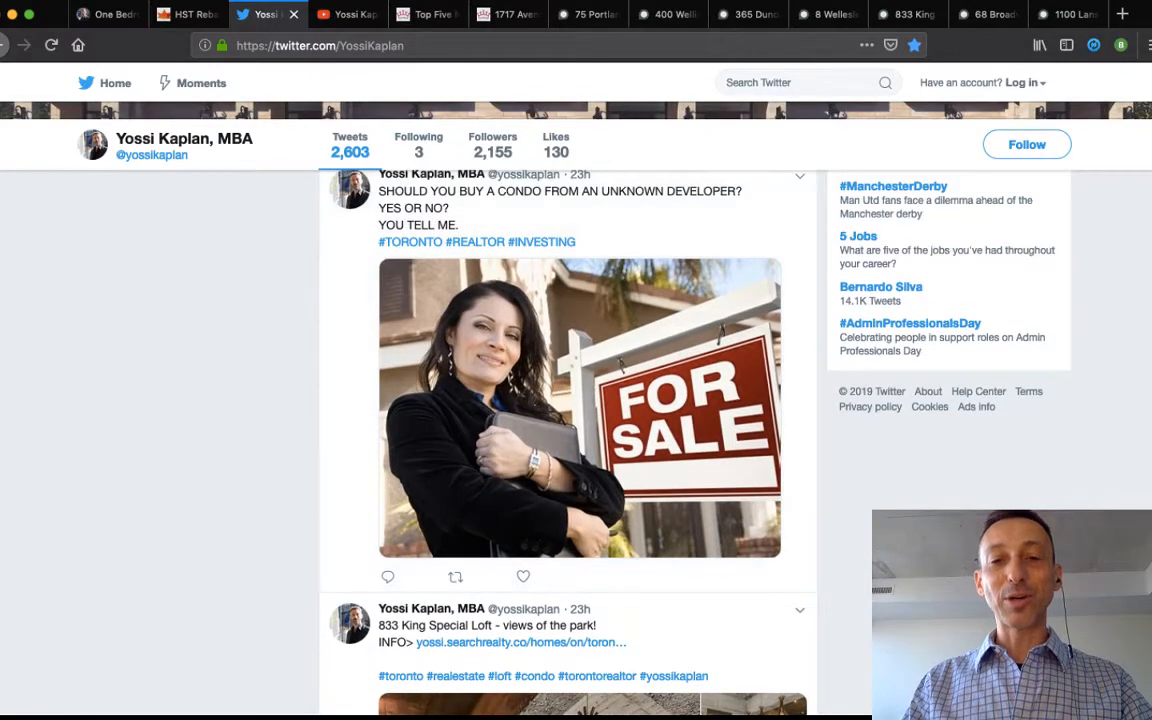
pyautogui.scroll(-3)
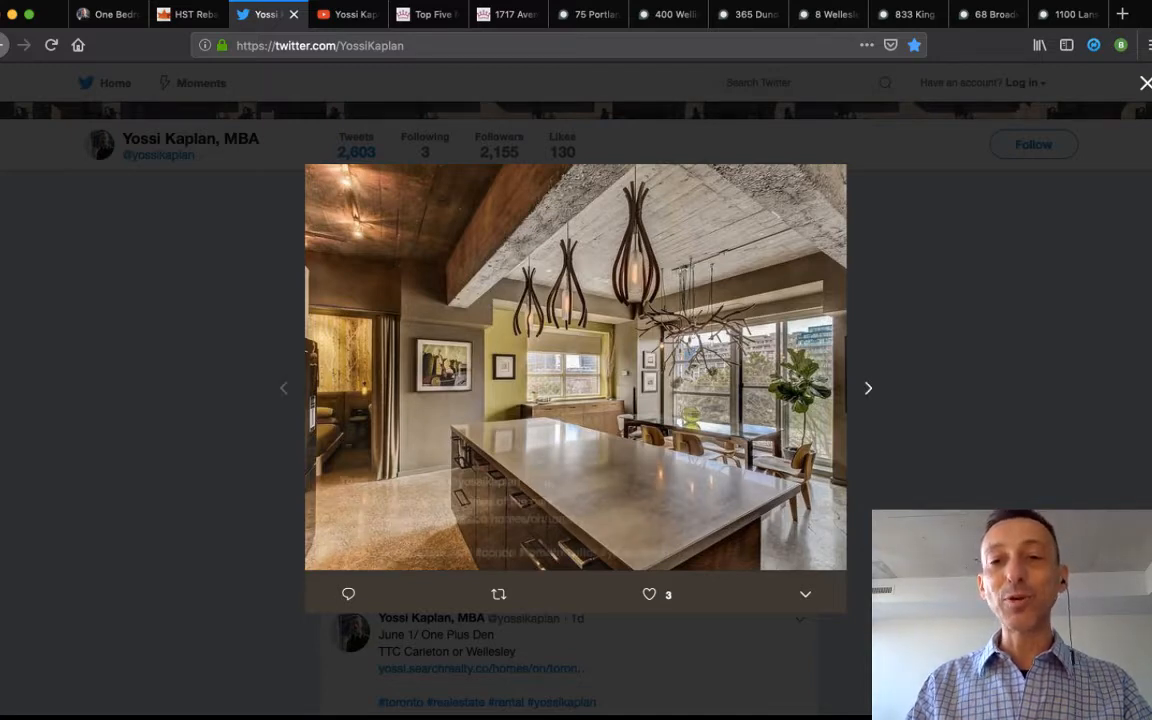
pyautogui.click(868, 388)
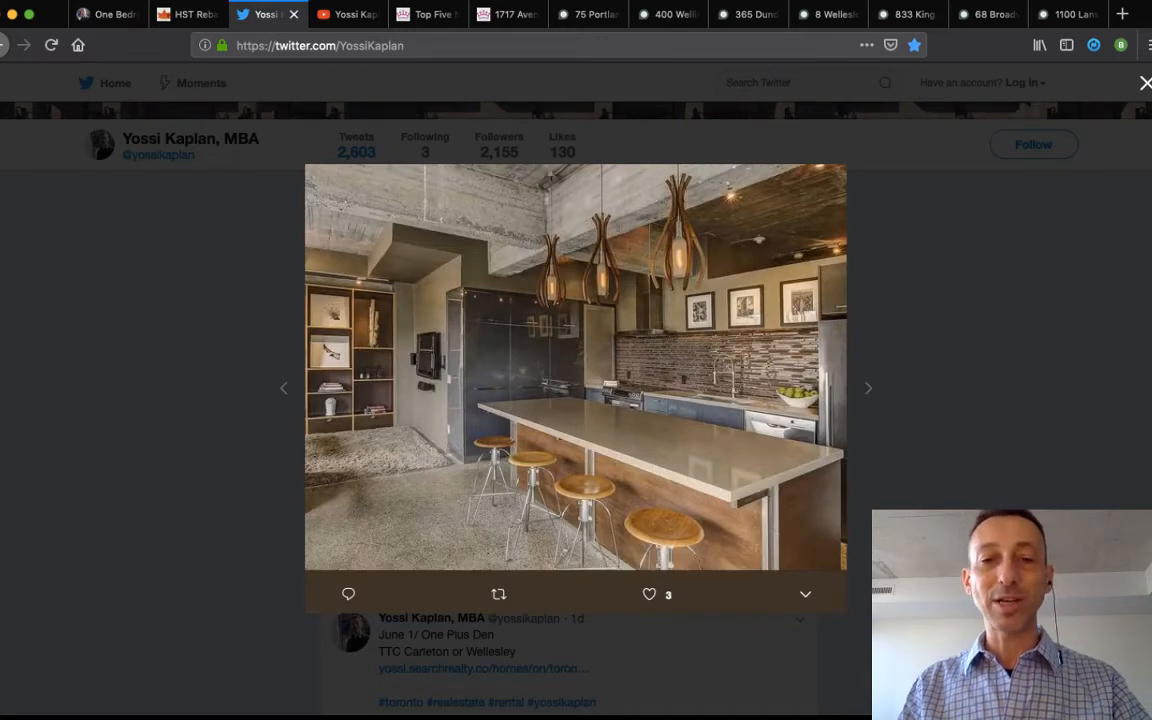
pyautogui.click(867, 388)
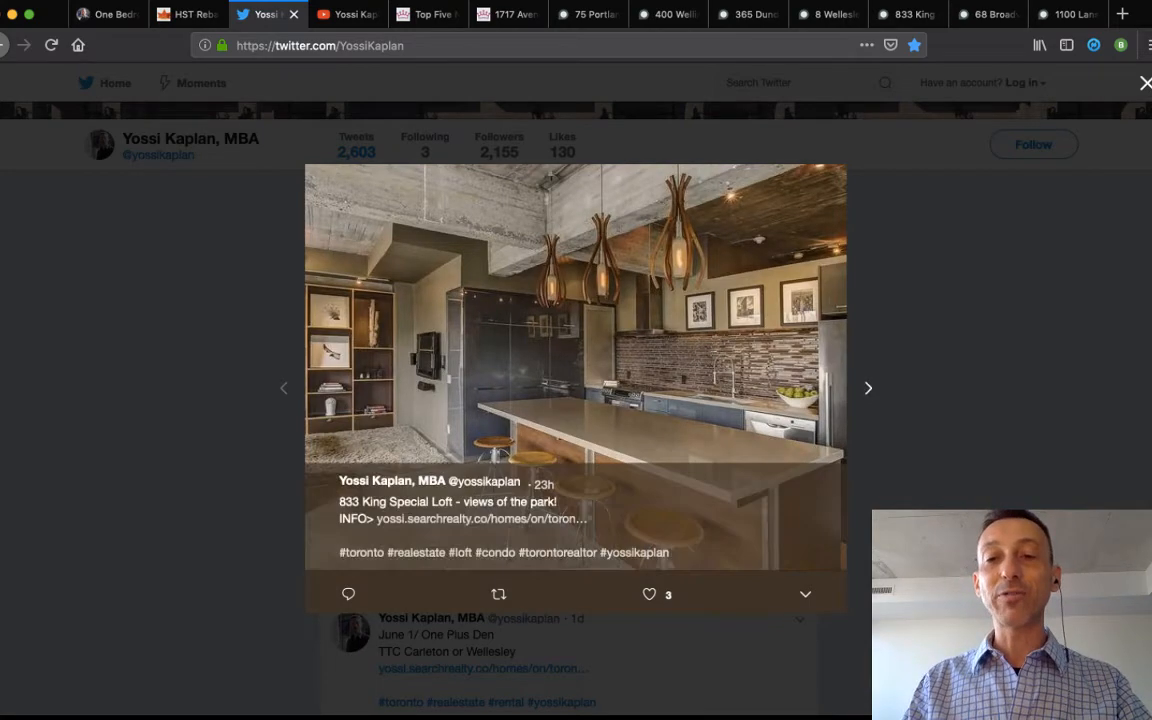
pyautogui.click(868, 388)
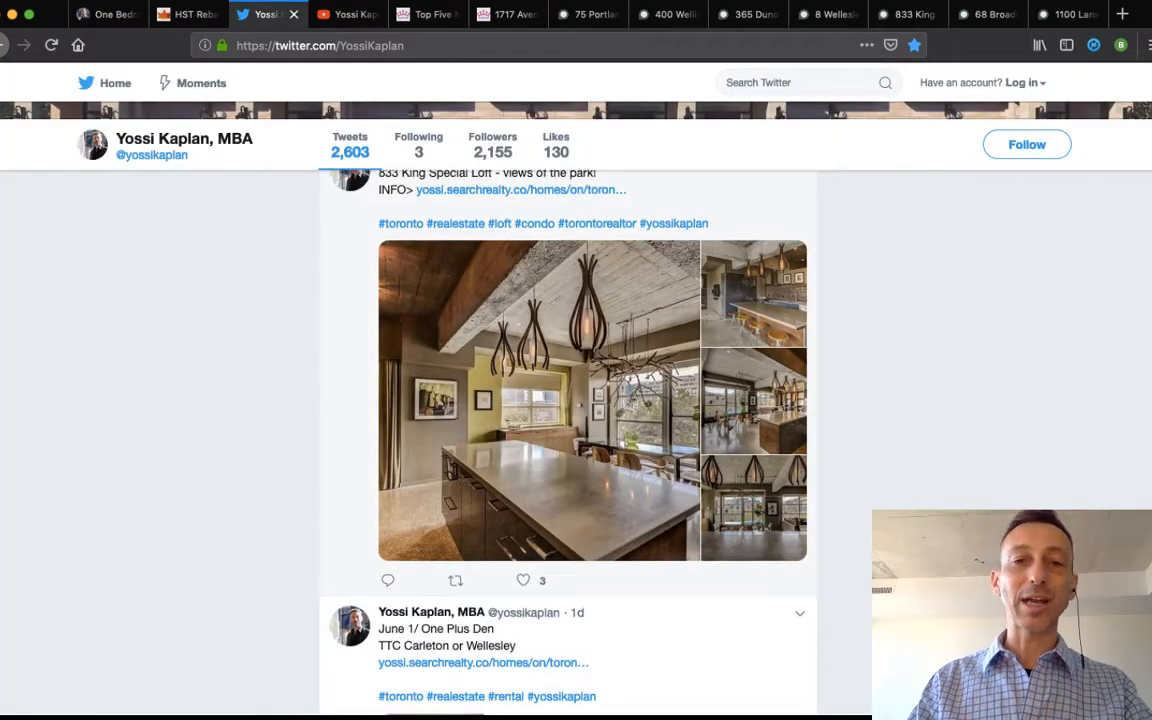
pyautogui.scroll(-3)
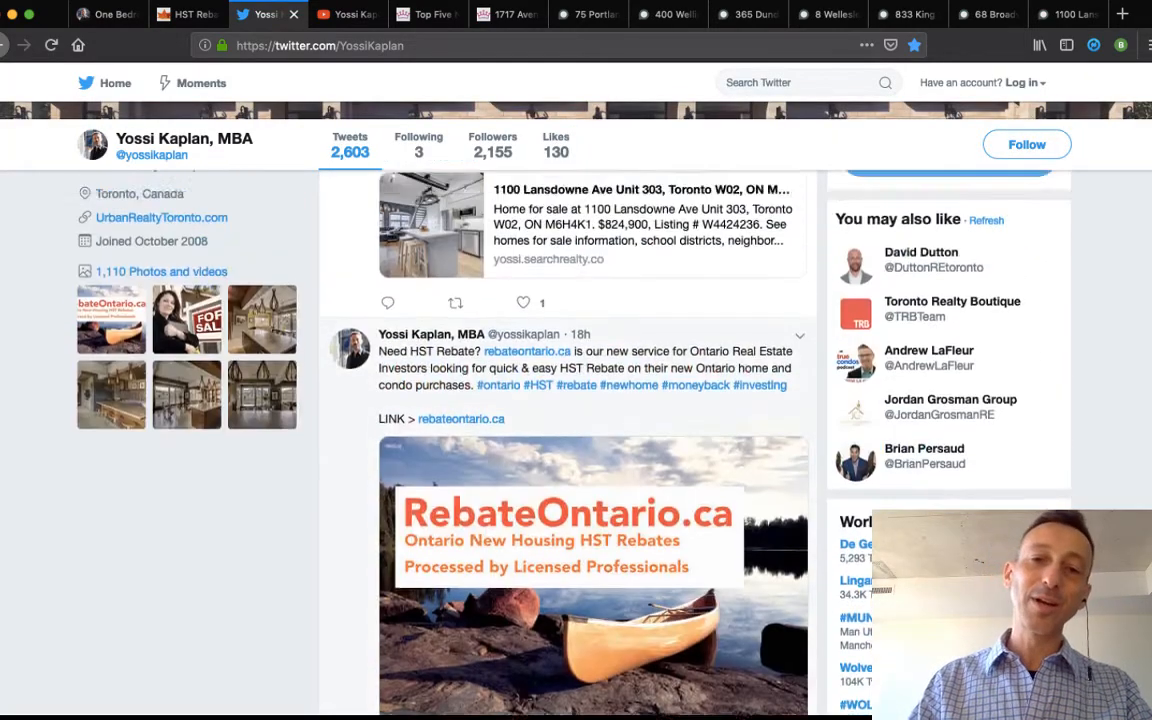
pyautogui.click(461, 418)
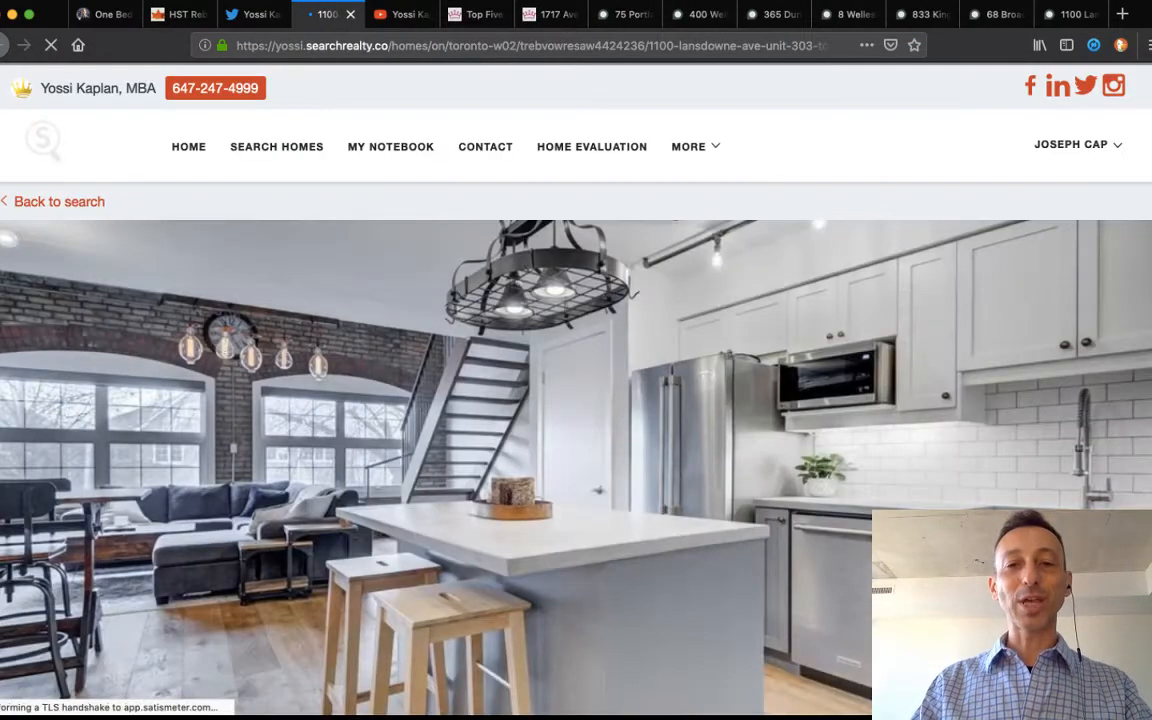
pyautogui.scroll(-3)
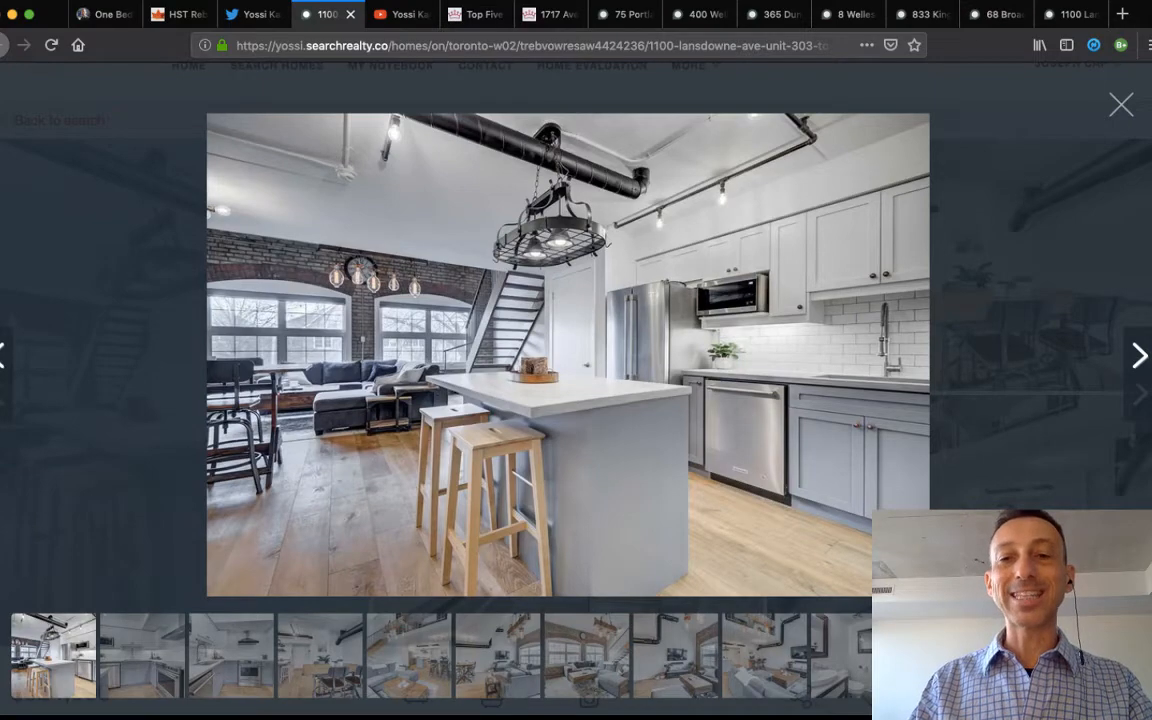
pyautogui.click(1138, 355)
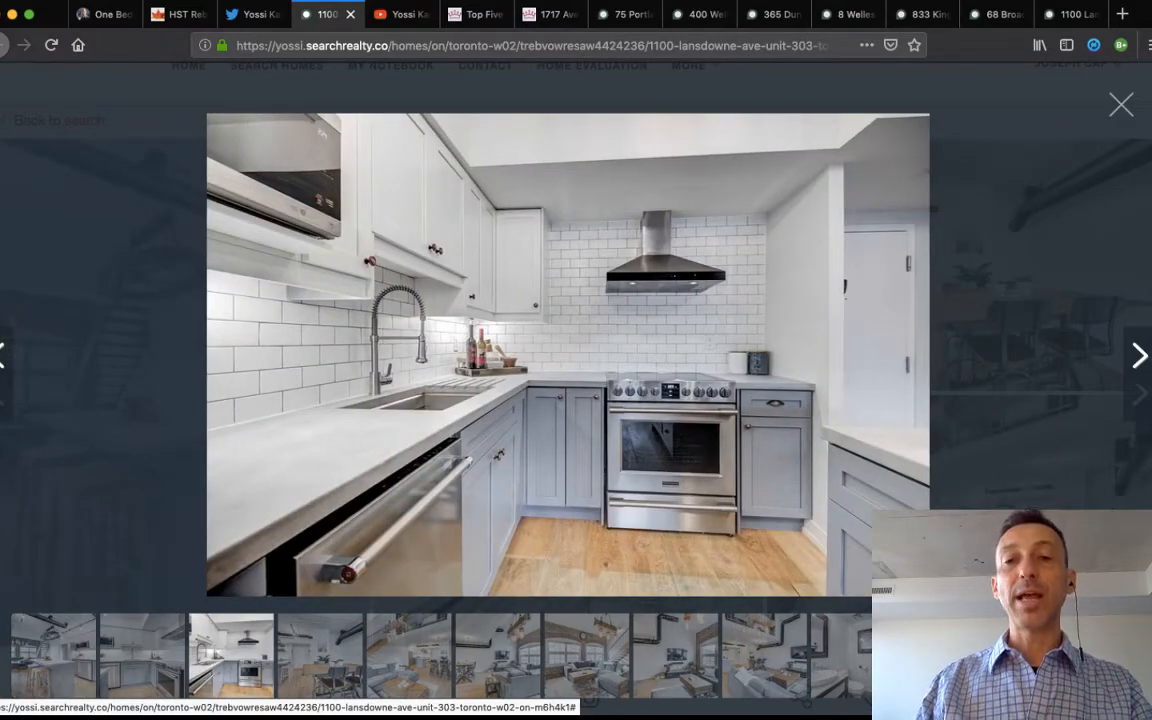
pyautogui.click(1138, 355)
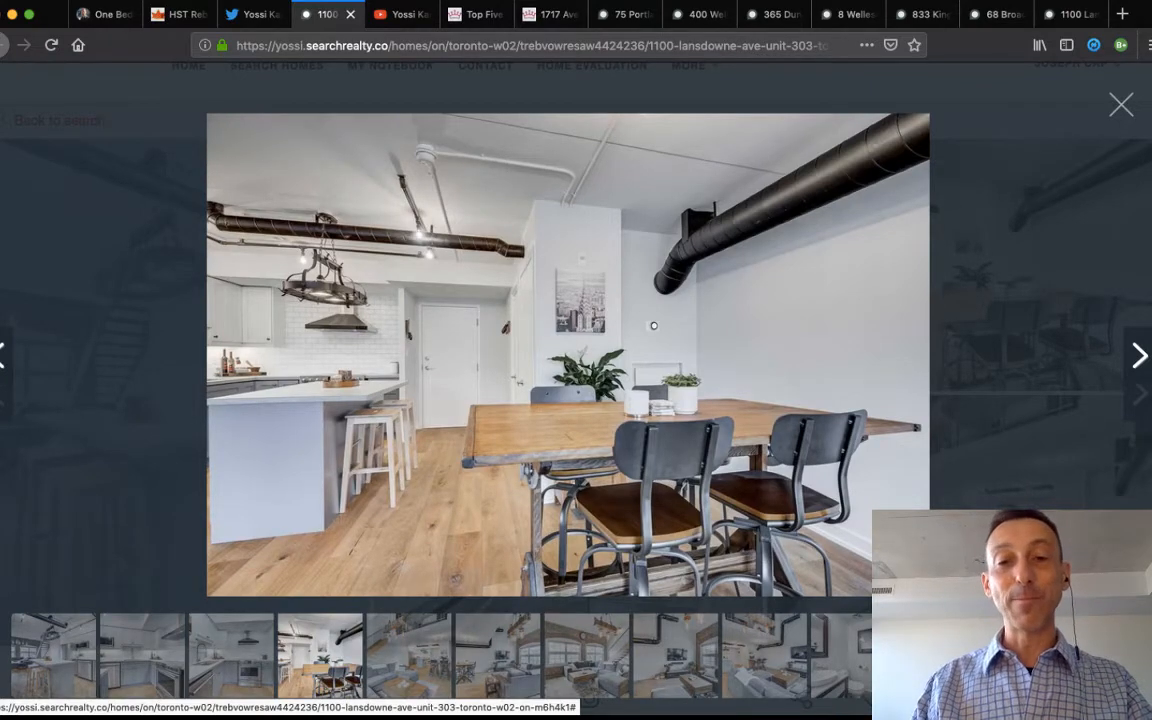
pyautogui.click(1138, 355)
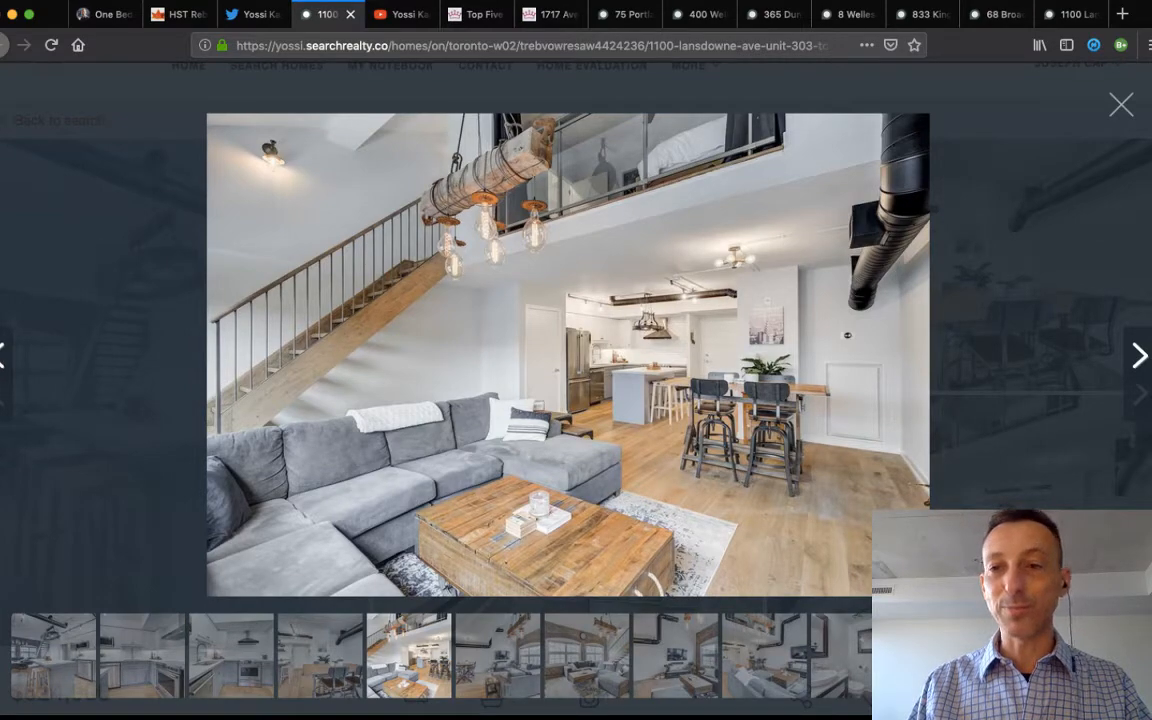
# Advance through the brick-wall living room, bathroom and overhead shots, then close the gallery.
pyautogui.click(1138, 355)
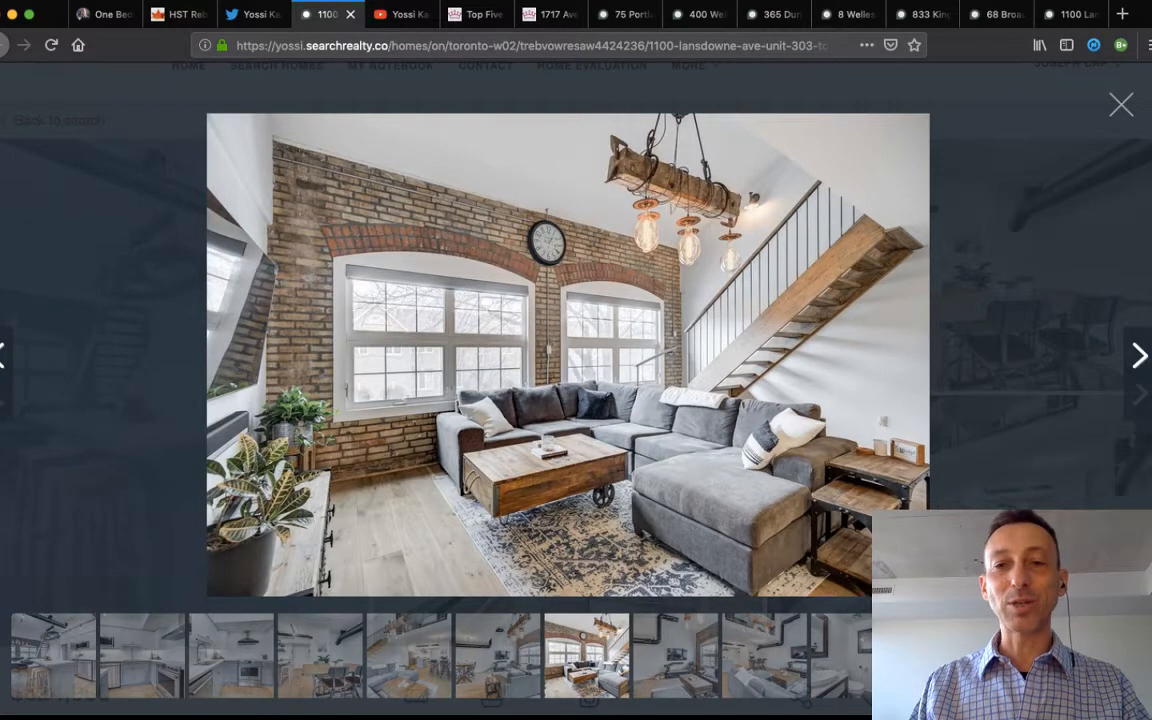
pyautogui.click(1138, 355)
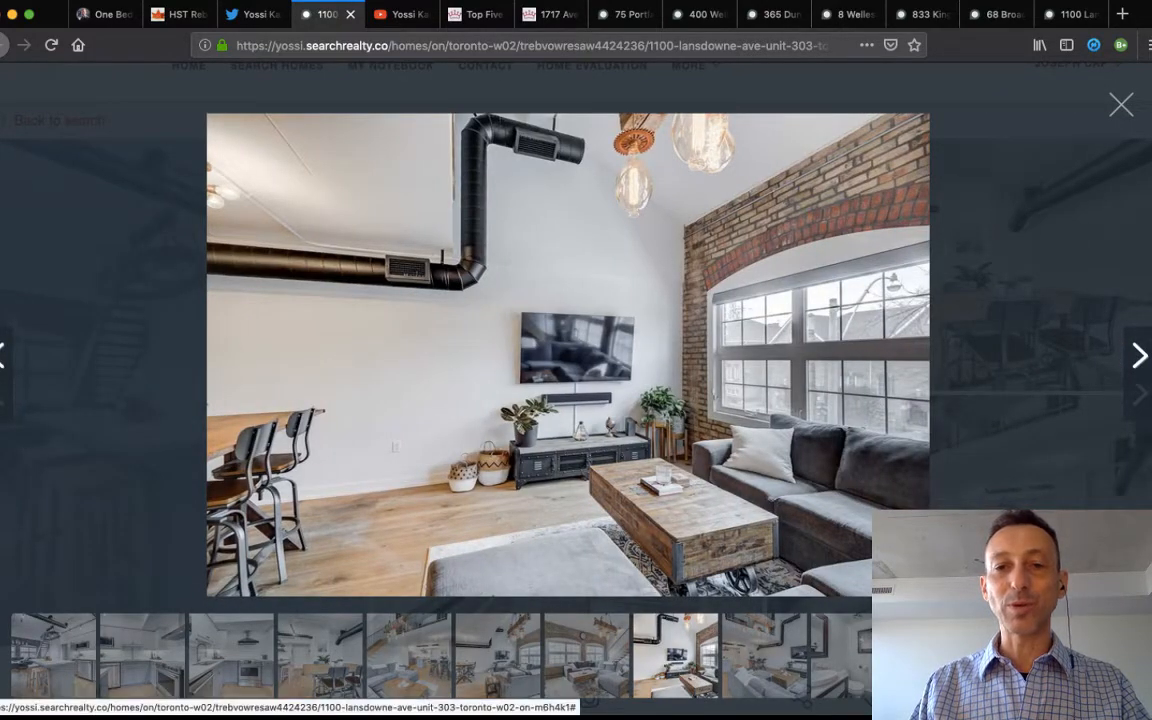
pyautogui.click(1138, 355)
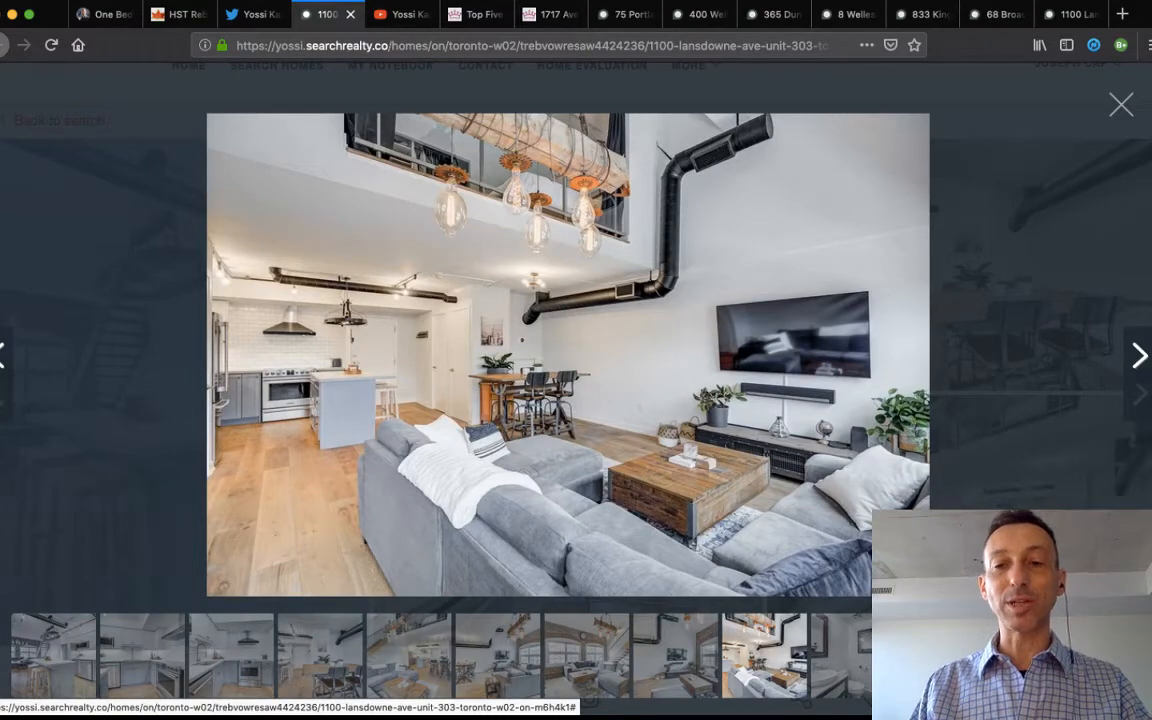
pyautogui.click(1138, 356)
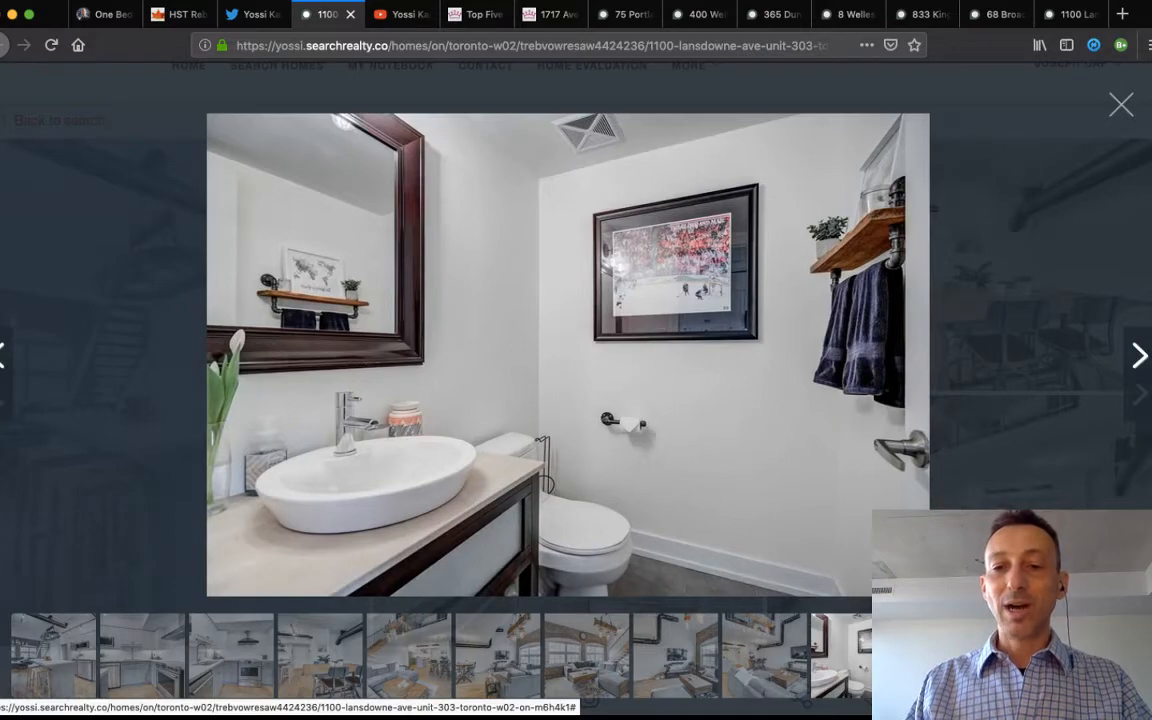
pyautogui.click(1138, 355)
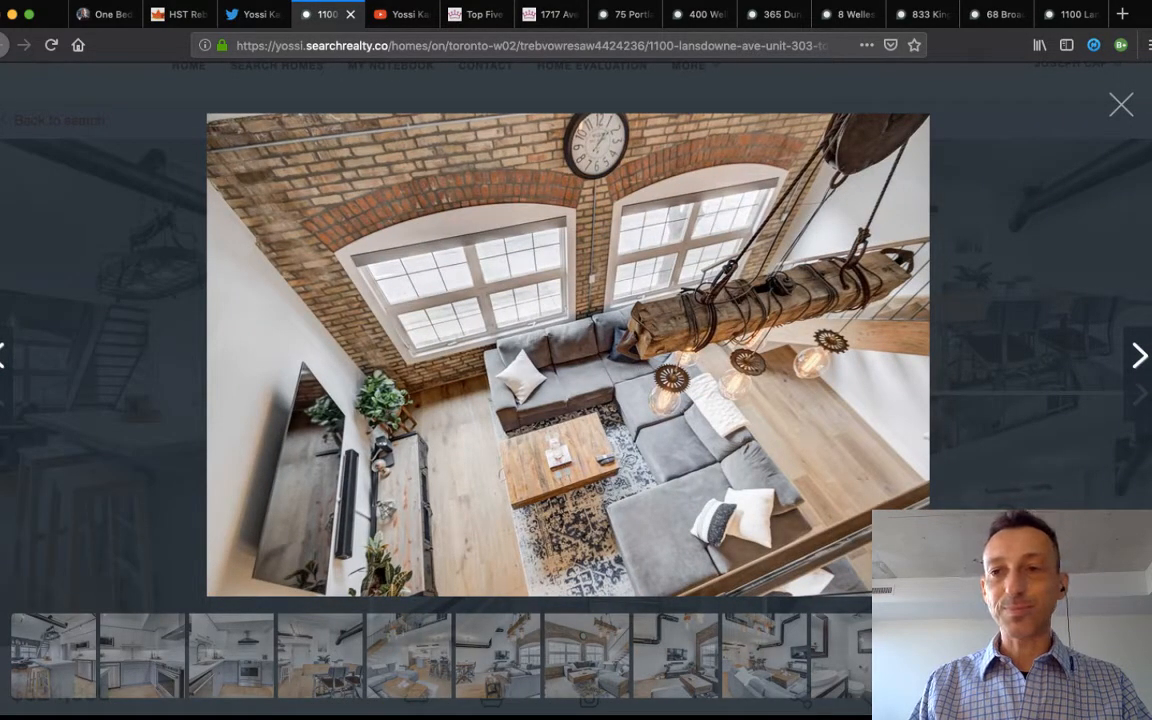
pyautogui.click(1121, 104)
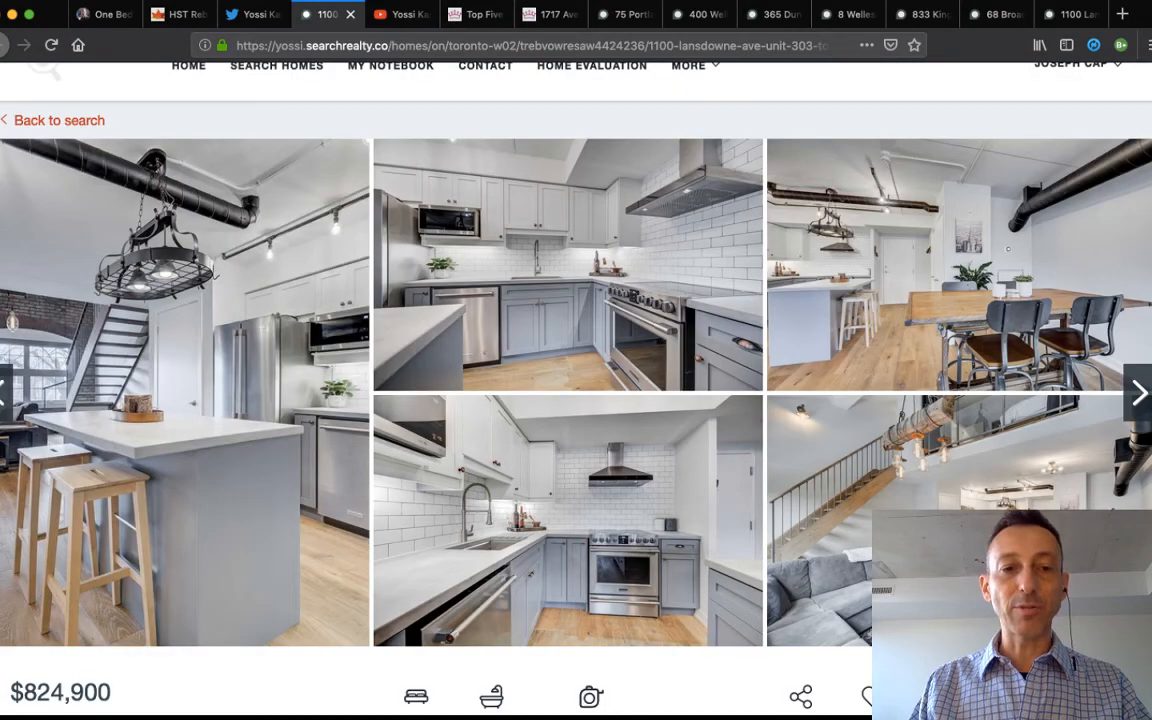
pyautogui.scroll(-3)
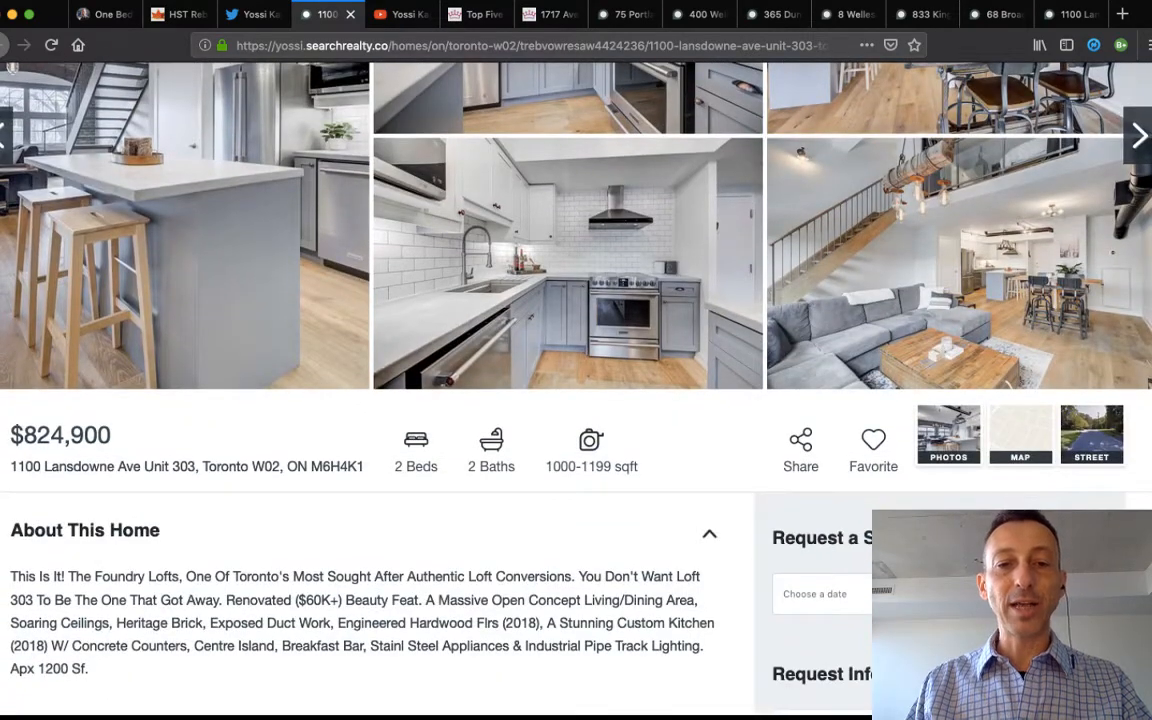
pyautogui.scroll(-3)
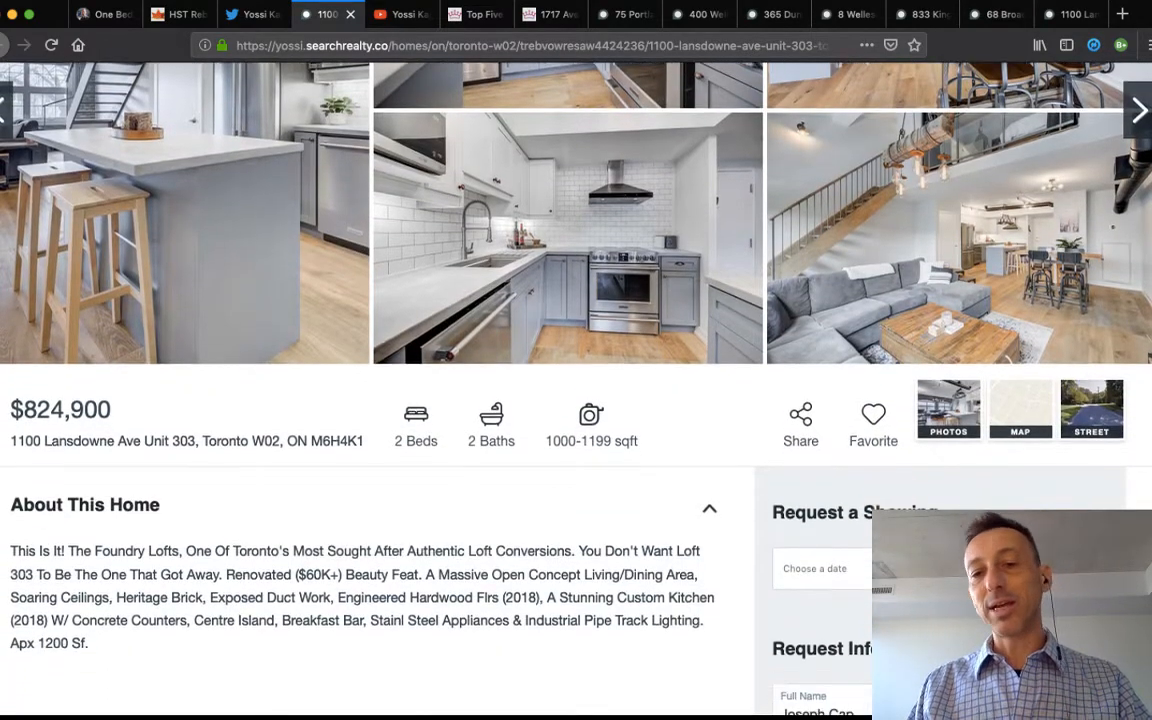
pyautogui.scroll(-3)
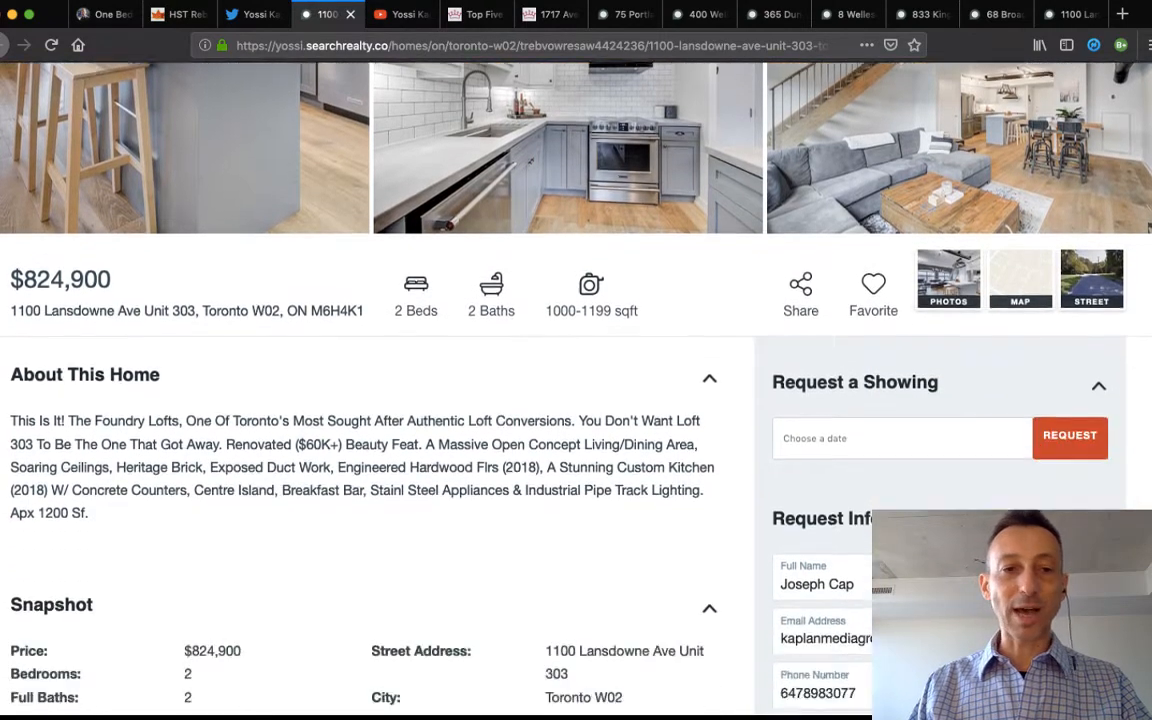
pyautogui.scroll(-3)
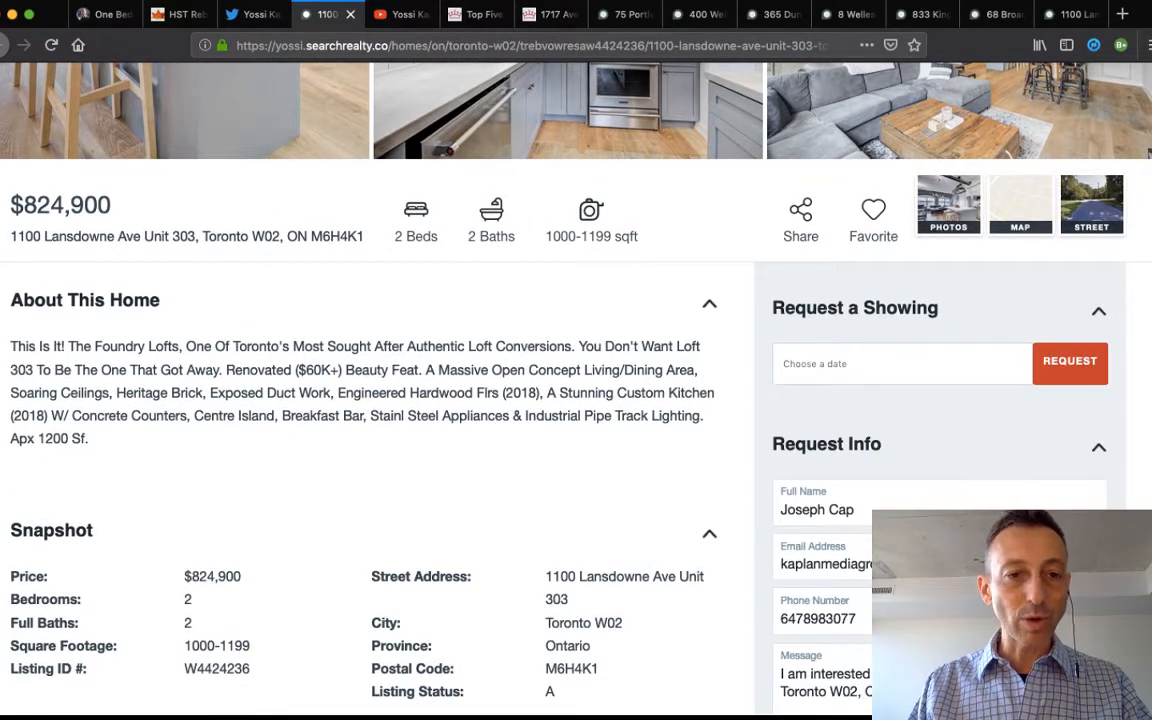
pyautogui.doubleClick(47, 438)
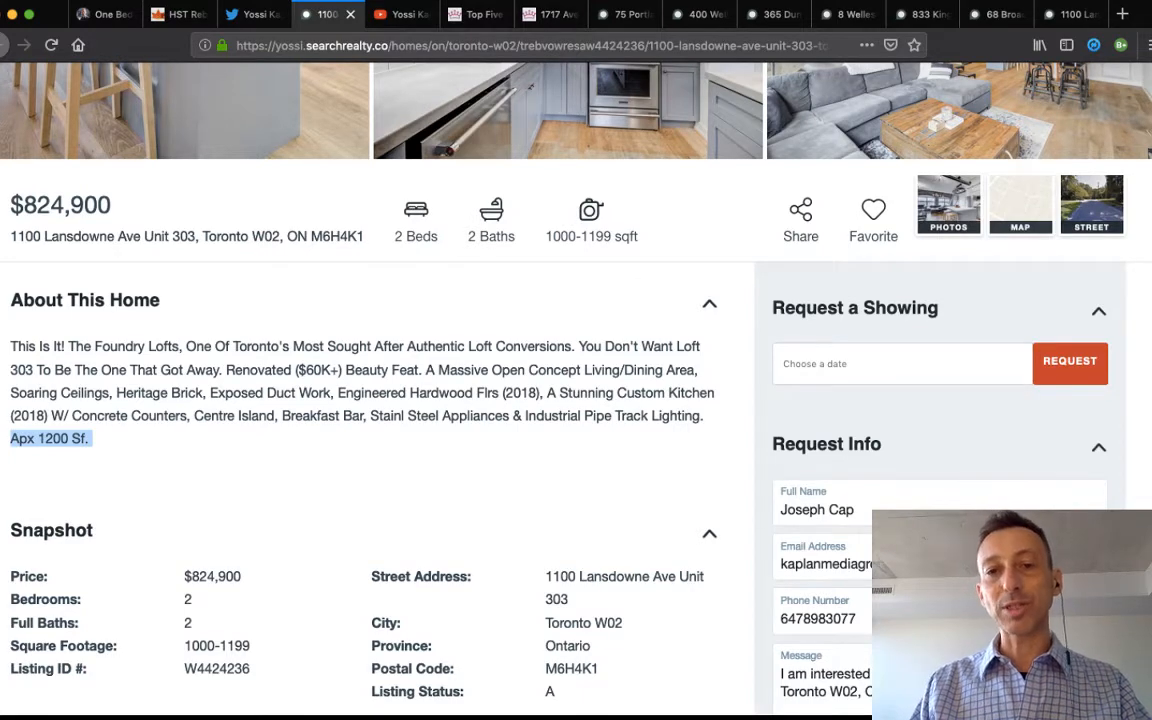
pyautogui.scroll(-3)
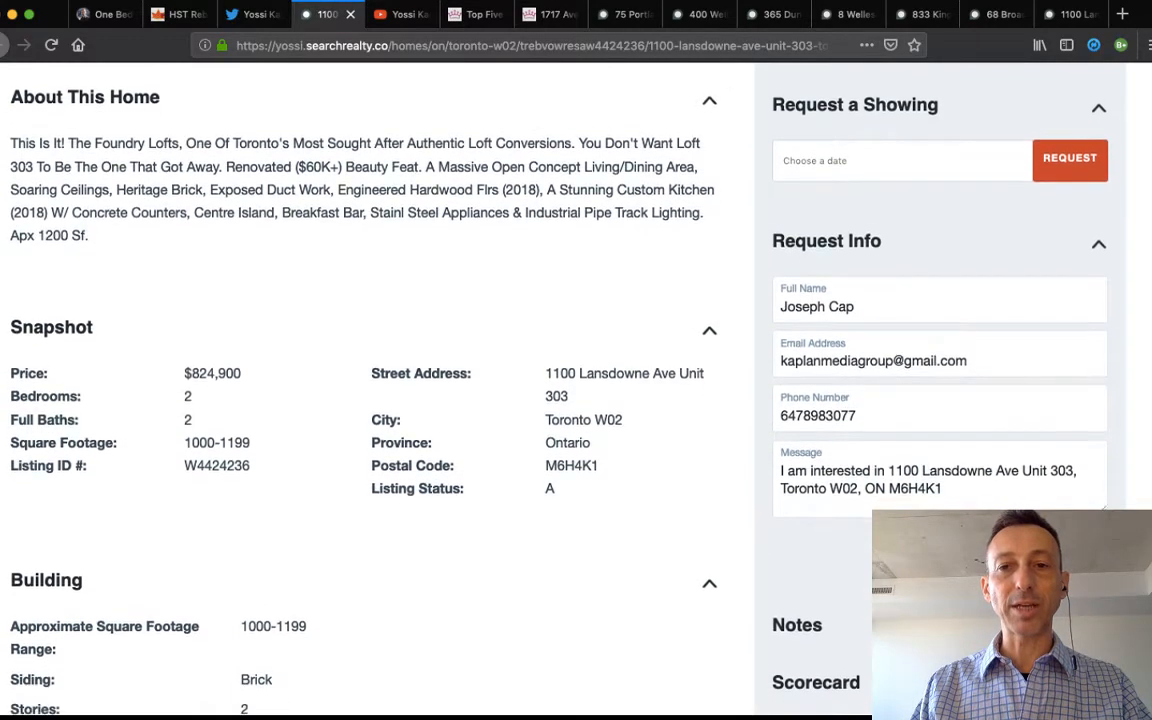
pyautogui.scroll(-3)
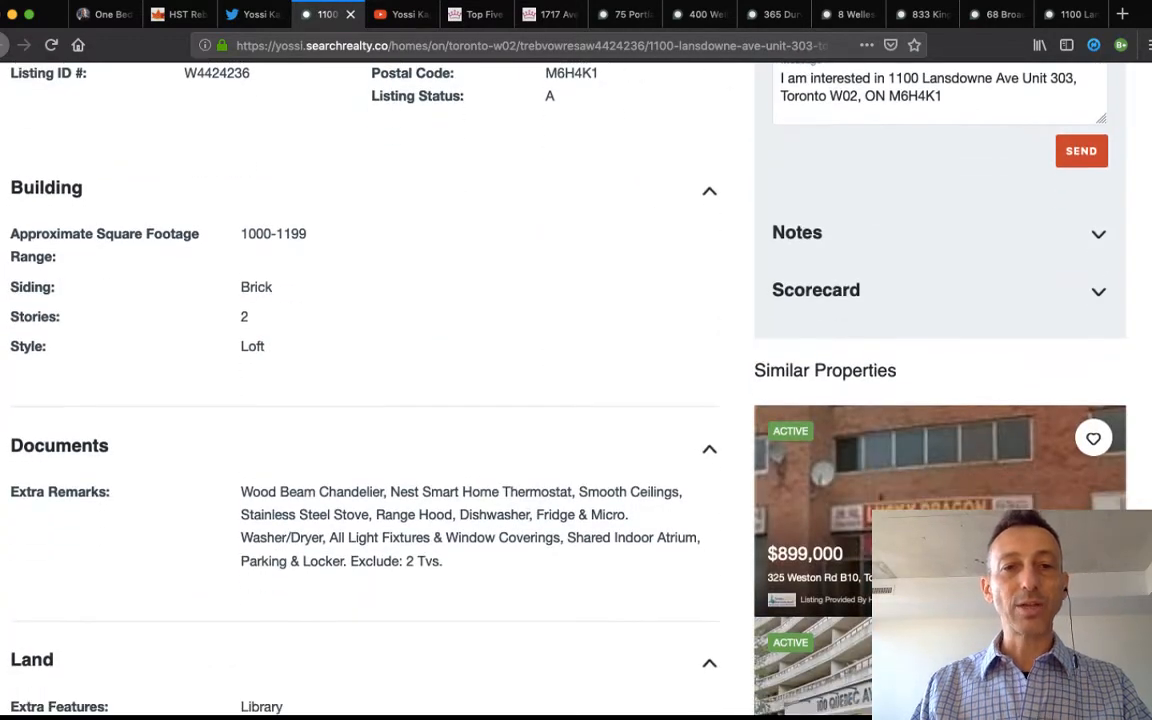
pyautogui.scroll(3)
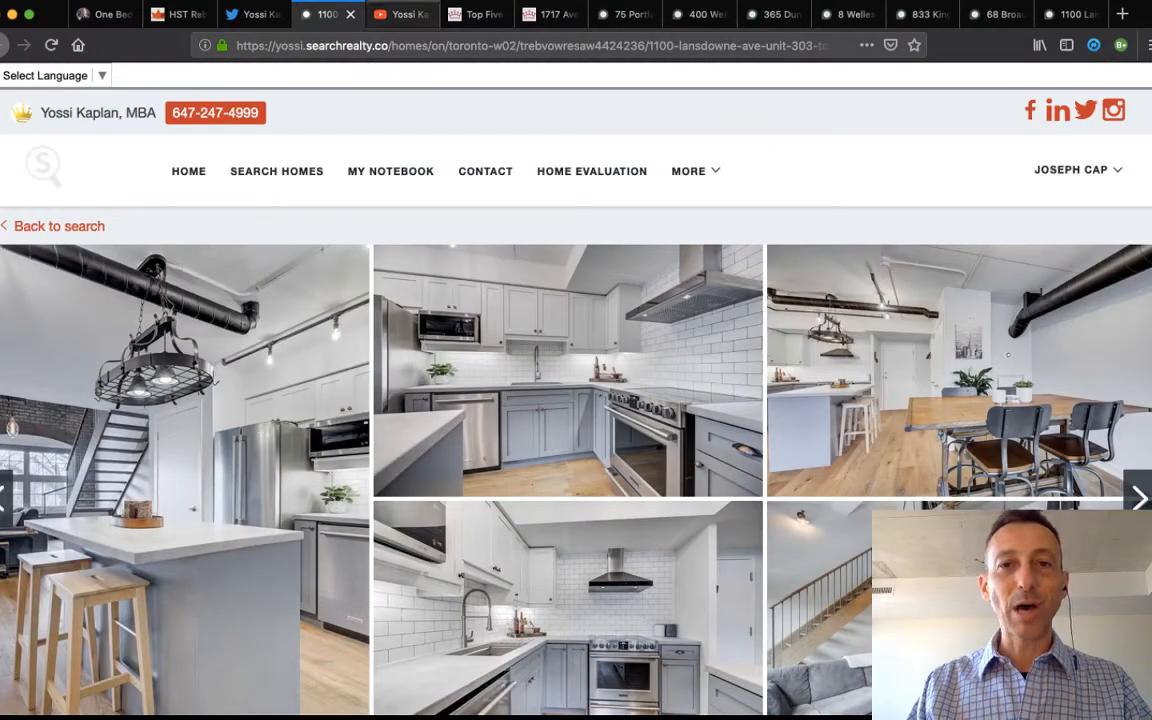
# Switch to Yossi Kaplan's YouTube channel and scroll down to its Uploads row.
pyautogui.click(395, 14)
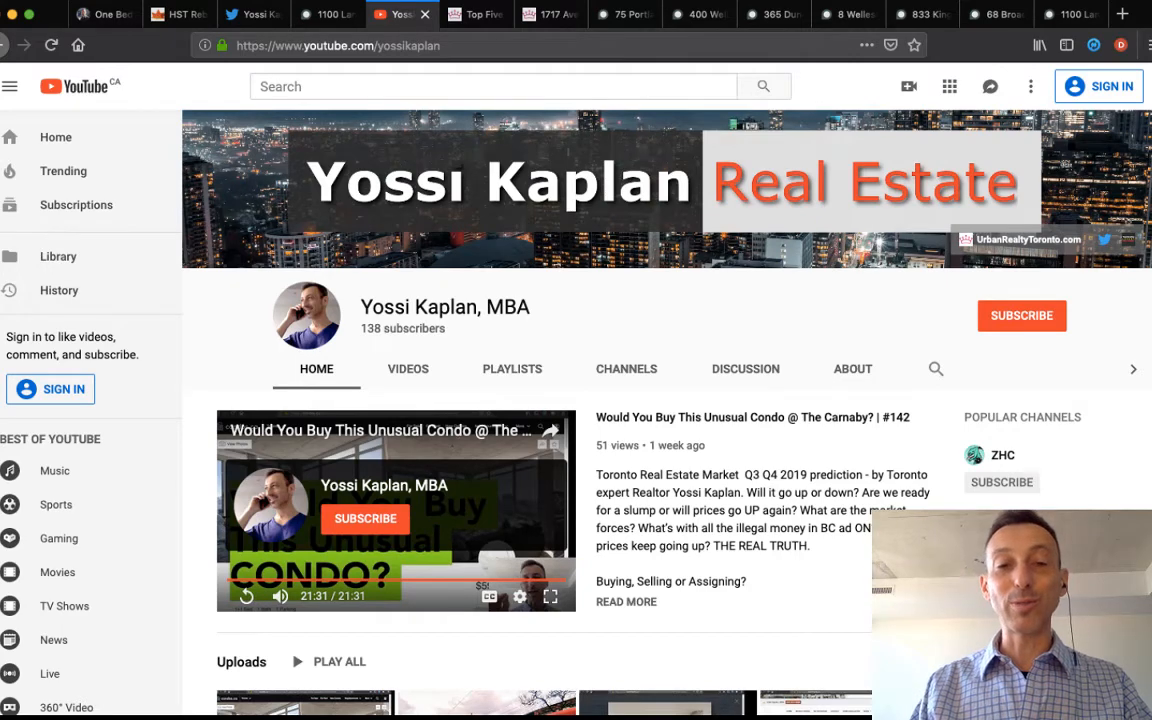
pyautogui.scroll(-3)
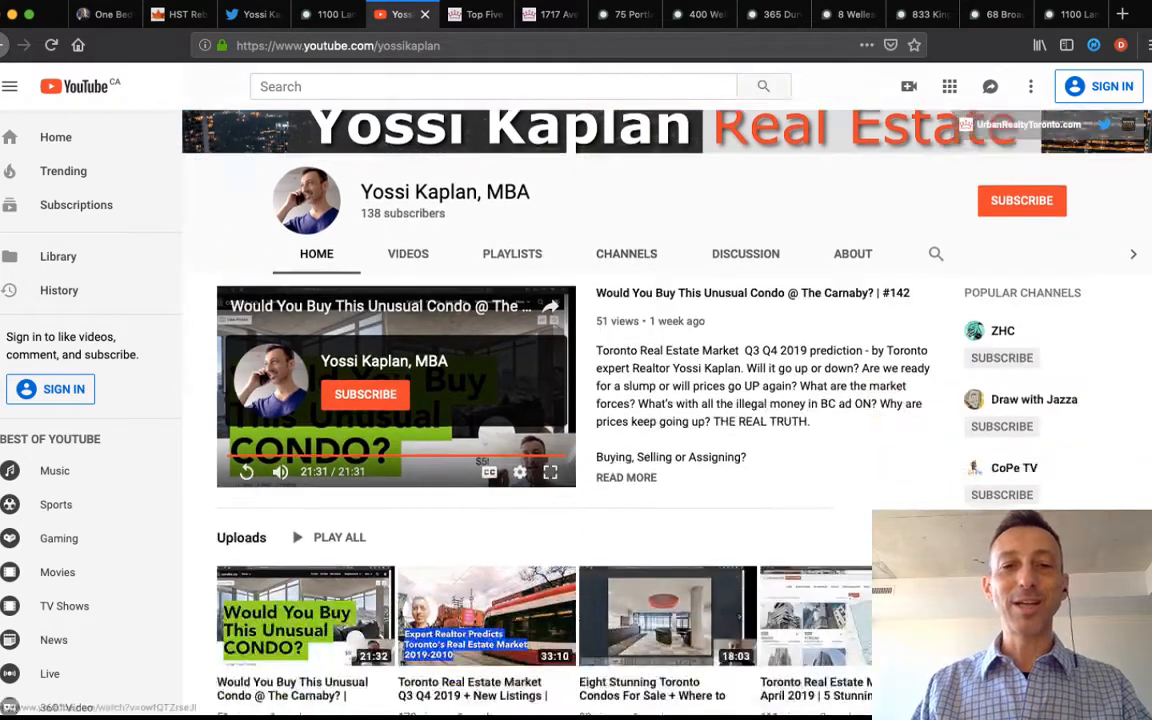
pyautogui.scroll(-3)
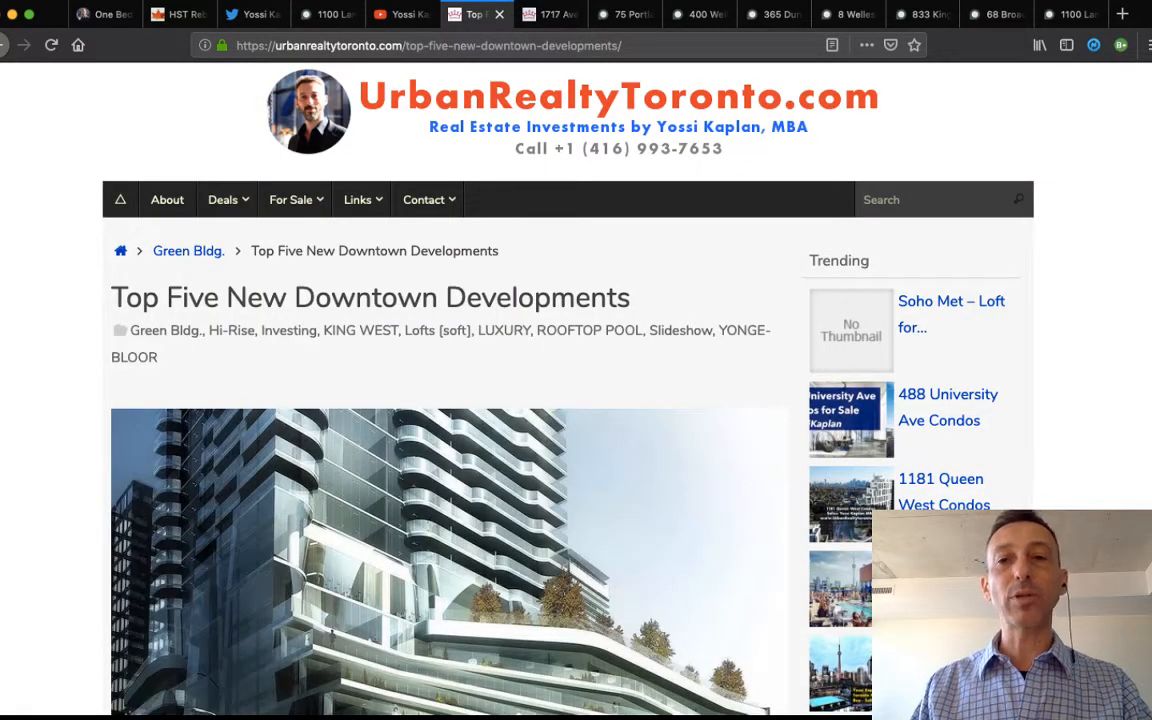
# Scroll past Thompson Residences, Brant Park, Theatre Park, Picasso Condos and One Bloor East.
pyautogui.scroll(-3)
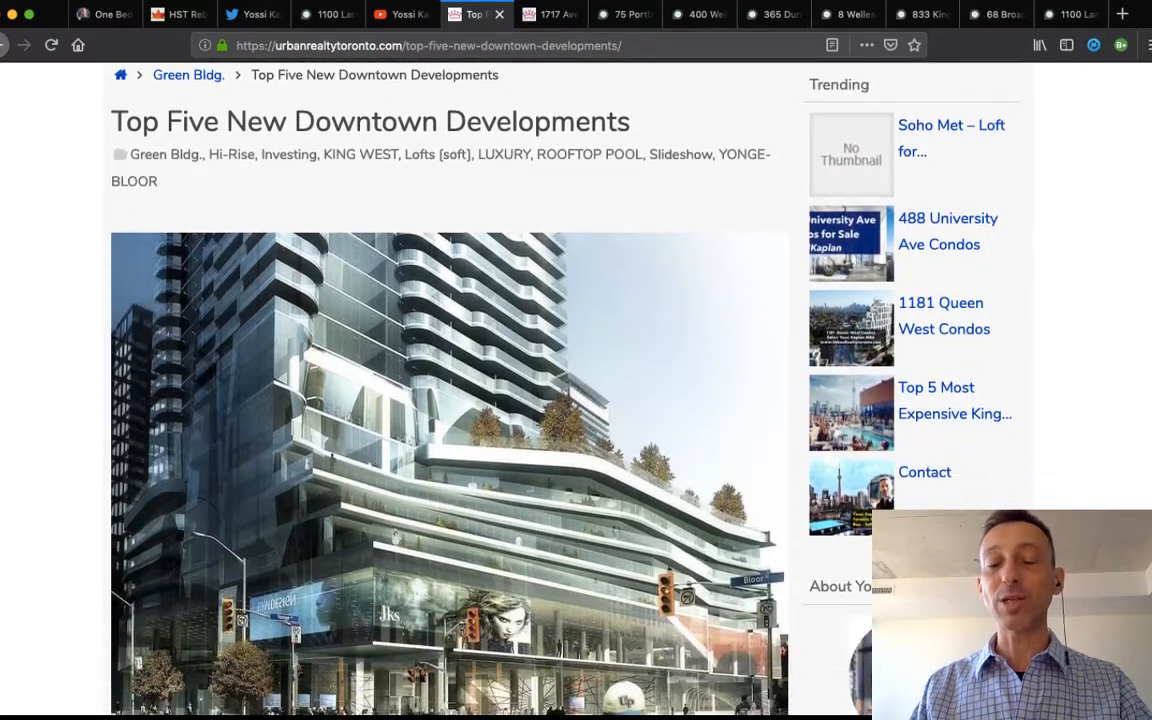
pyautogui.scroll(-3)
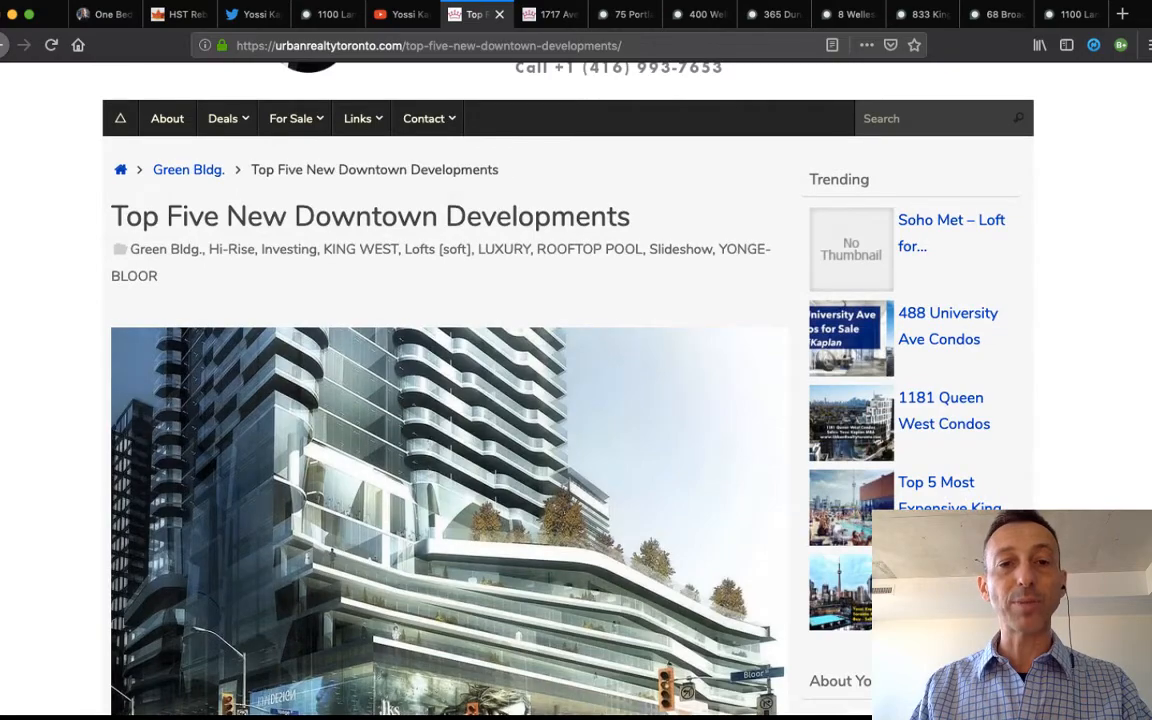
pyautogui.scroll(-3)
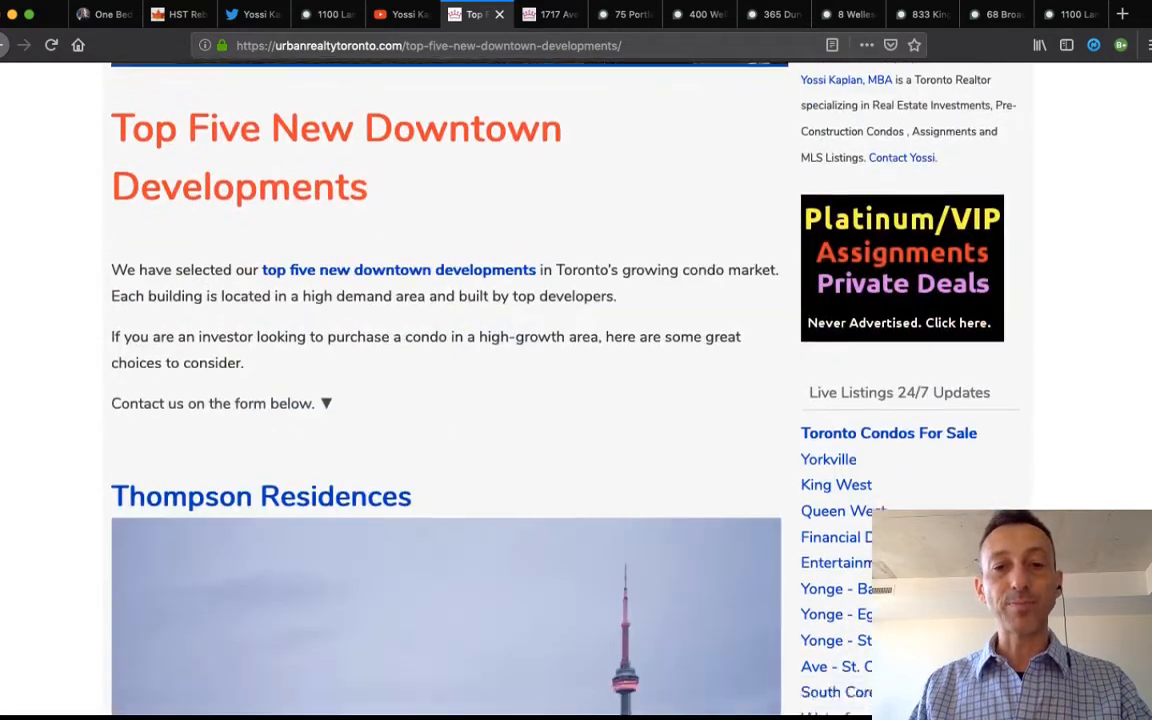
pyautogui.scroll(-3)
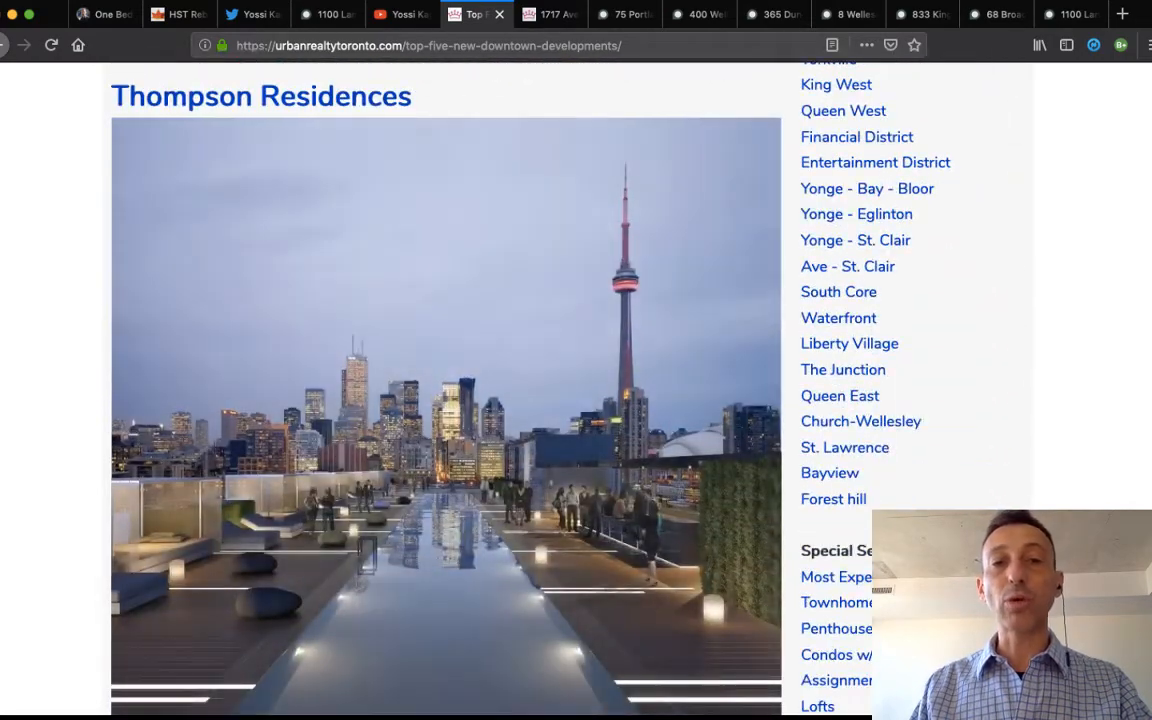
pyautogui.scroll(-3)
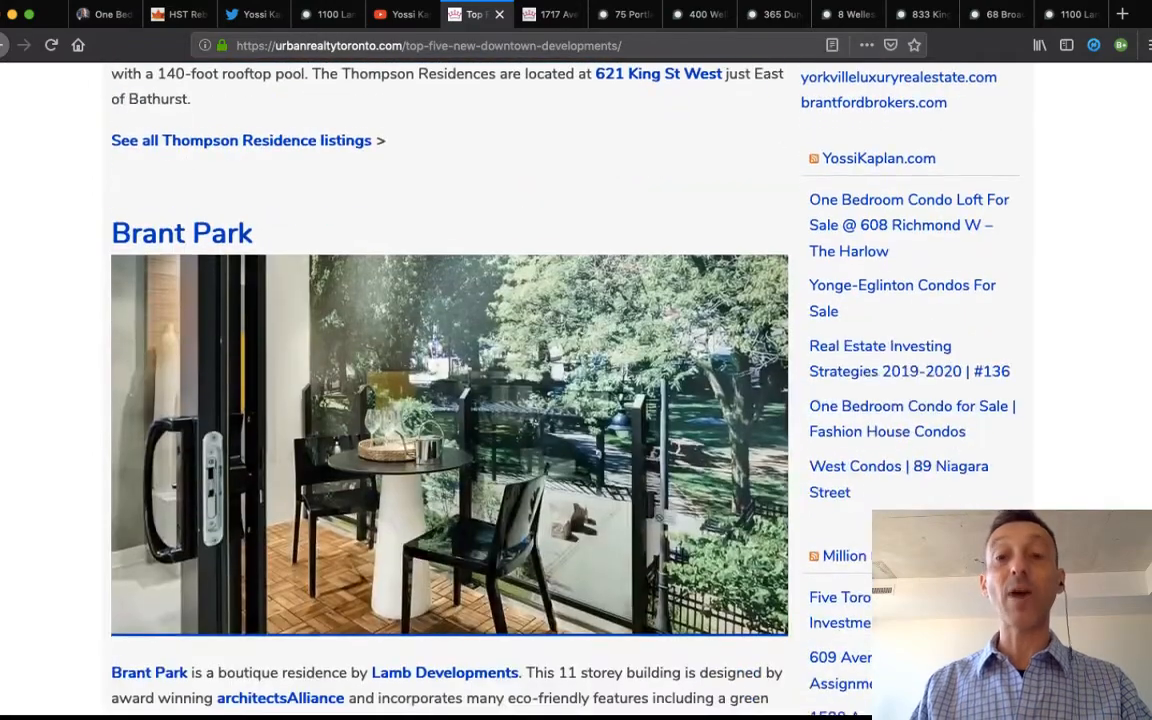
pyautogui.scroll(-3)
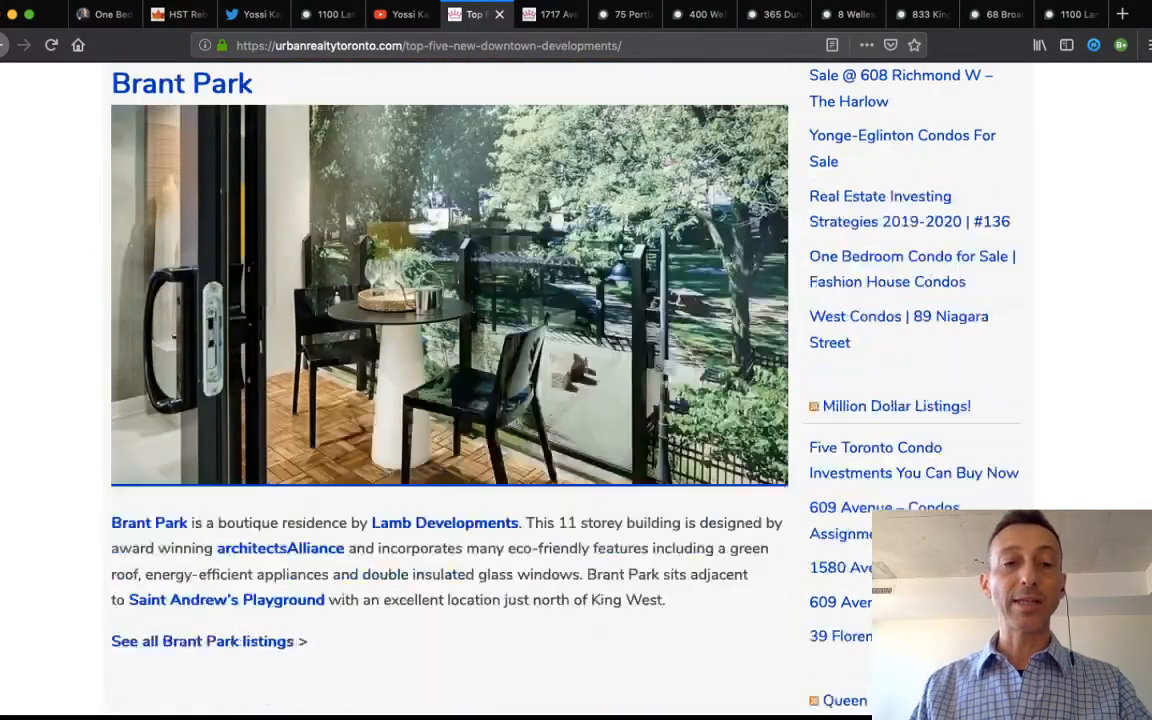
pyautogui.scroll(-3)
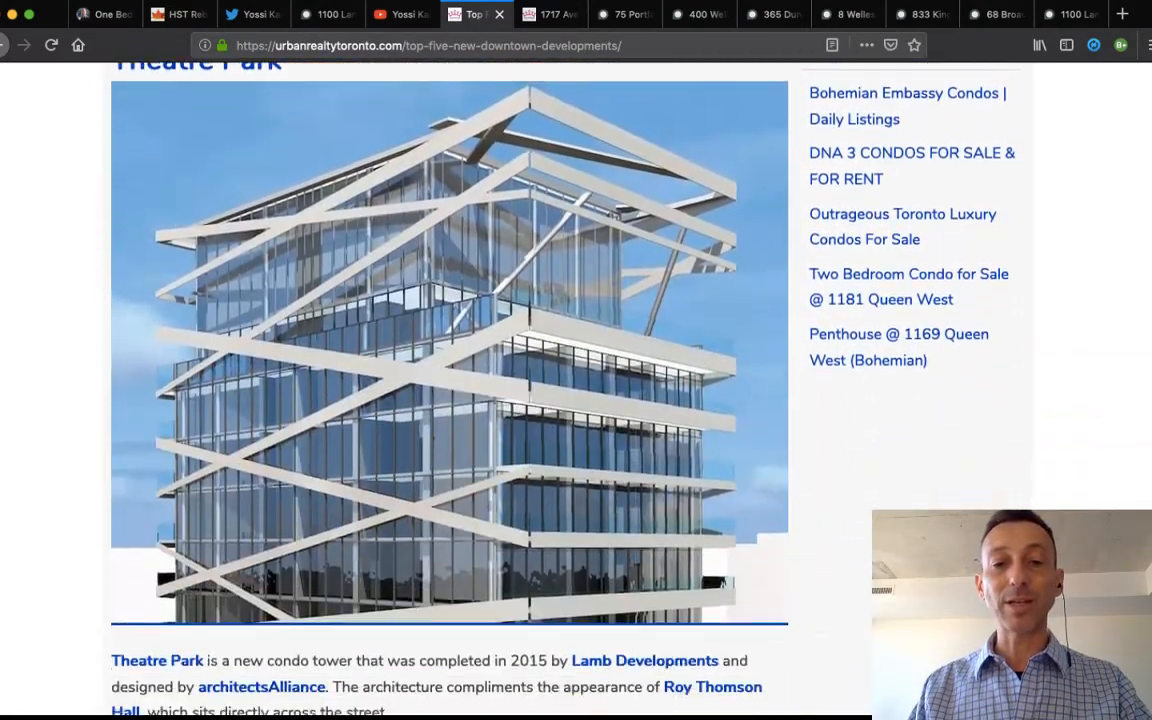
pyautogui.scroll(-3)
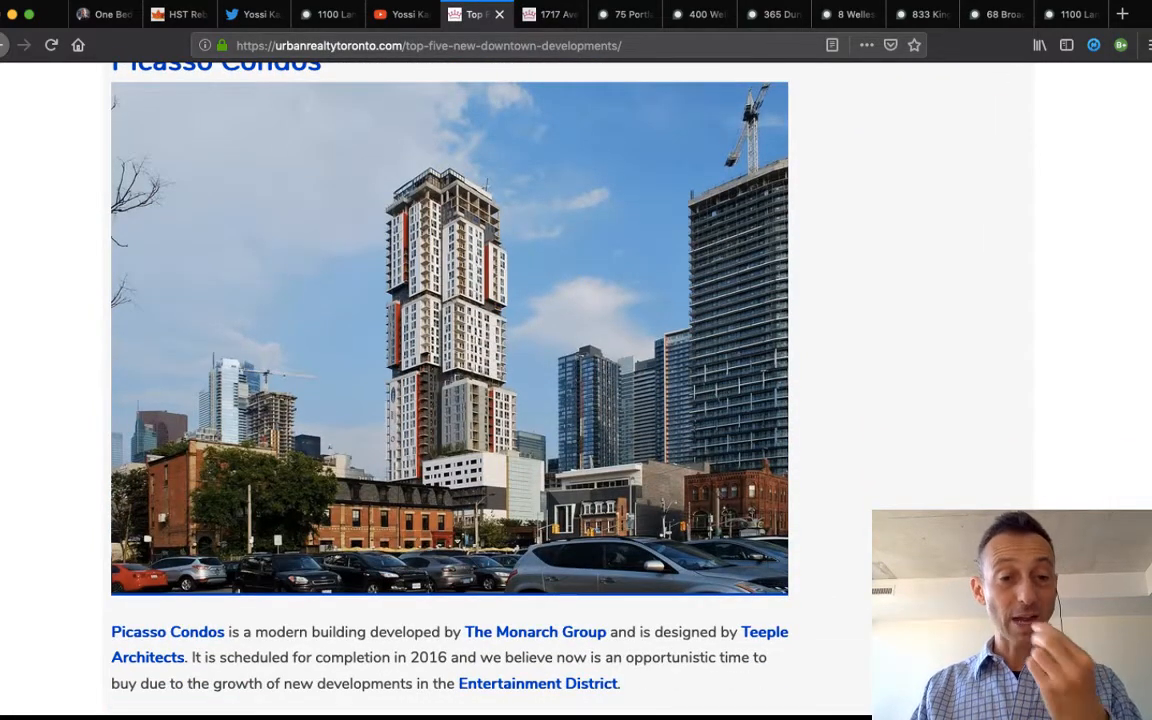
pyautogui.scroll(-3)
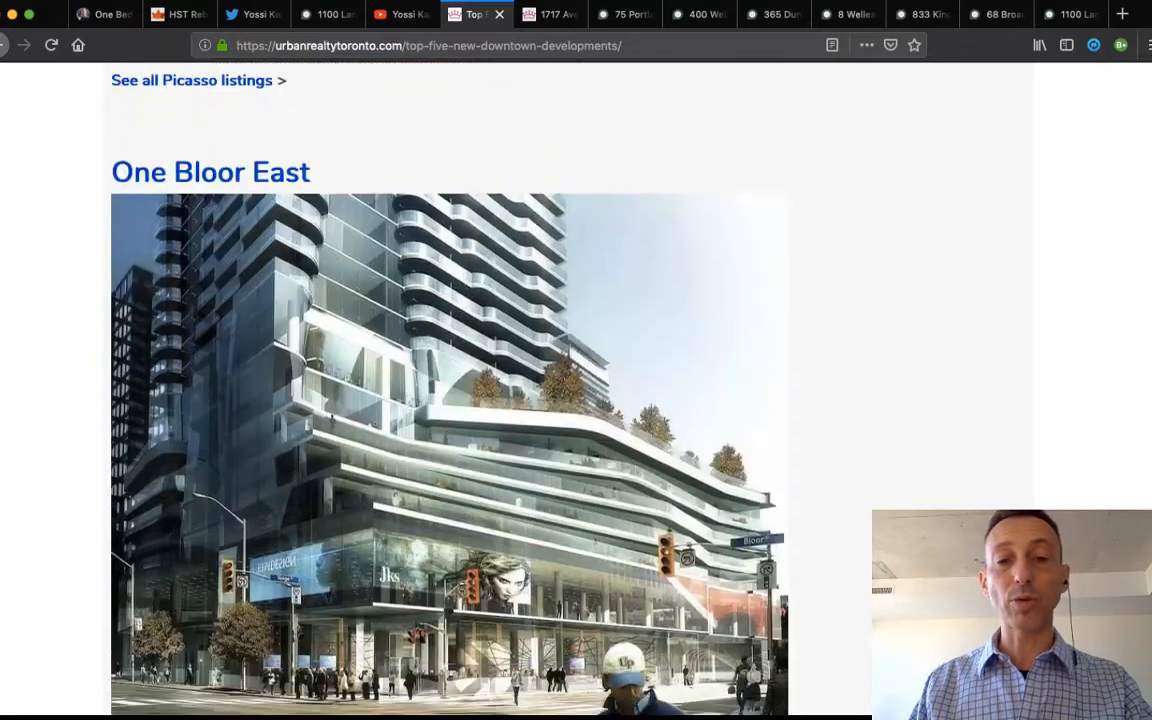
pyautogui.scroll(-3)
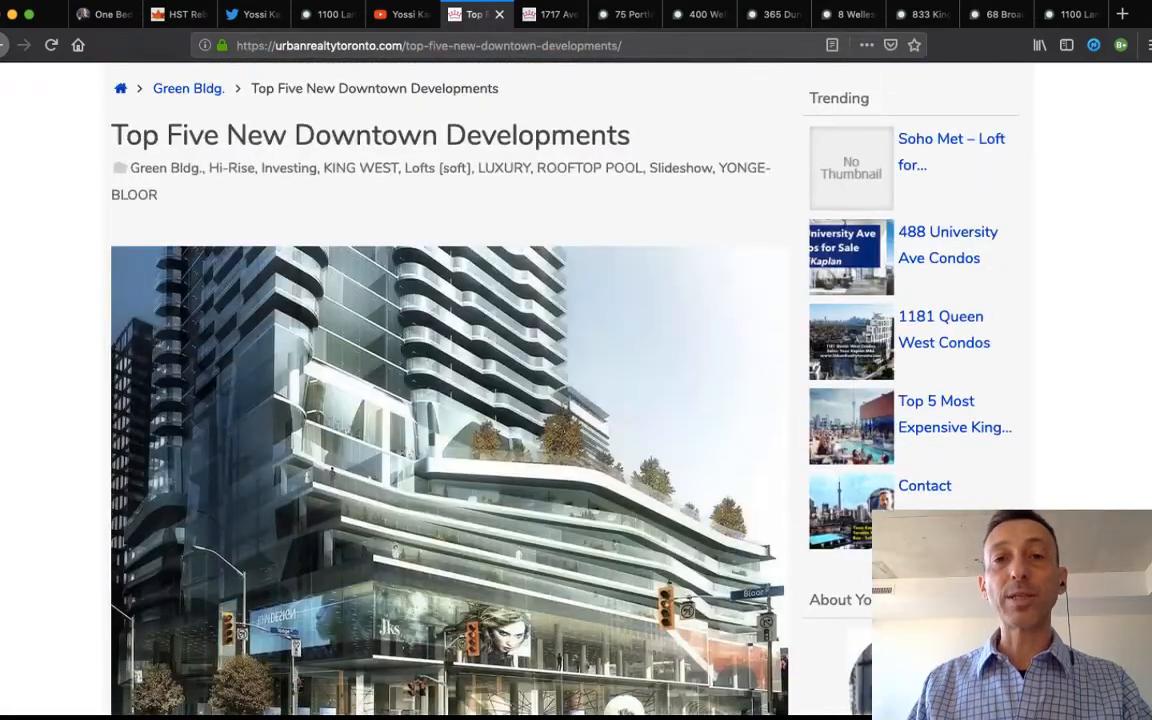
# Switch to the 1717 Avenue Rd listing and scroll through floorplan, photos, amenities and exterior.
pyautogui.click(550, 14)
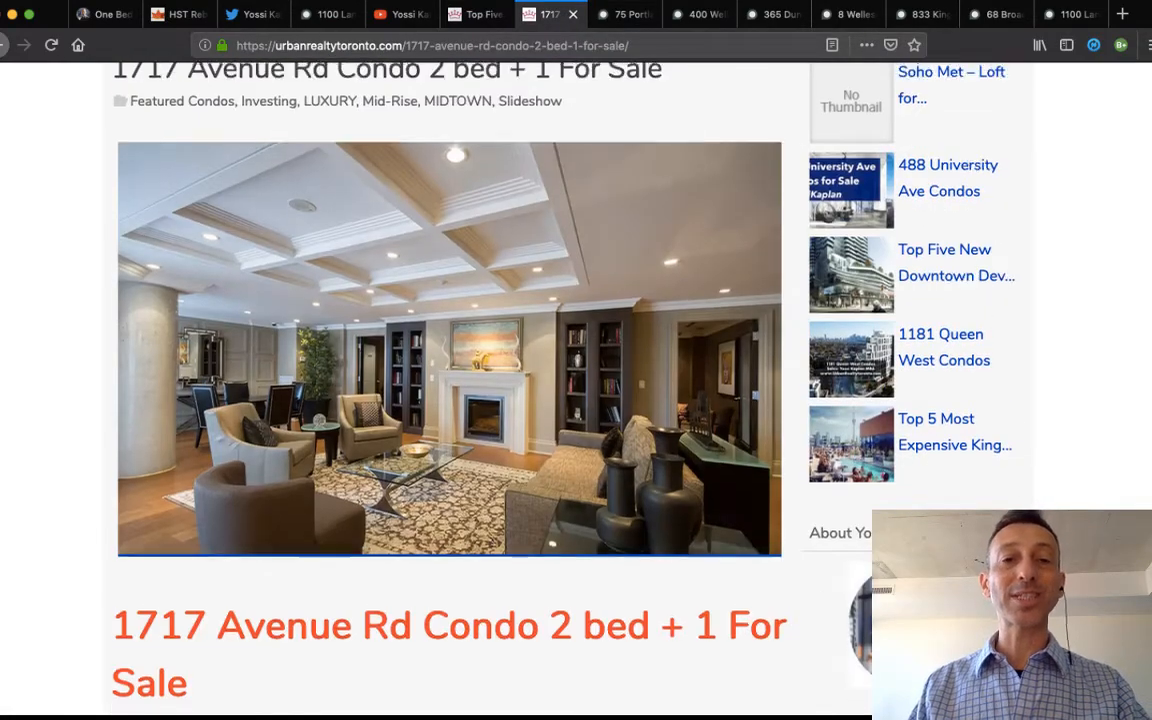
pyautogui.scroll(3)
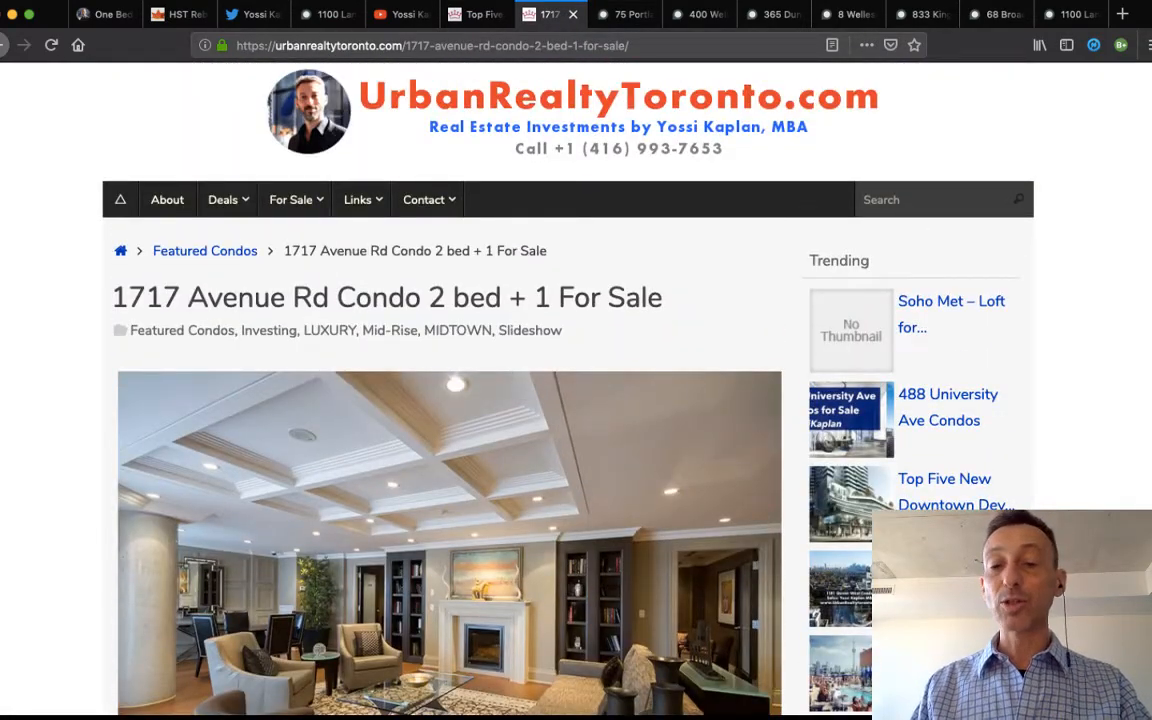
pyautogui.scroll(-3)
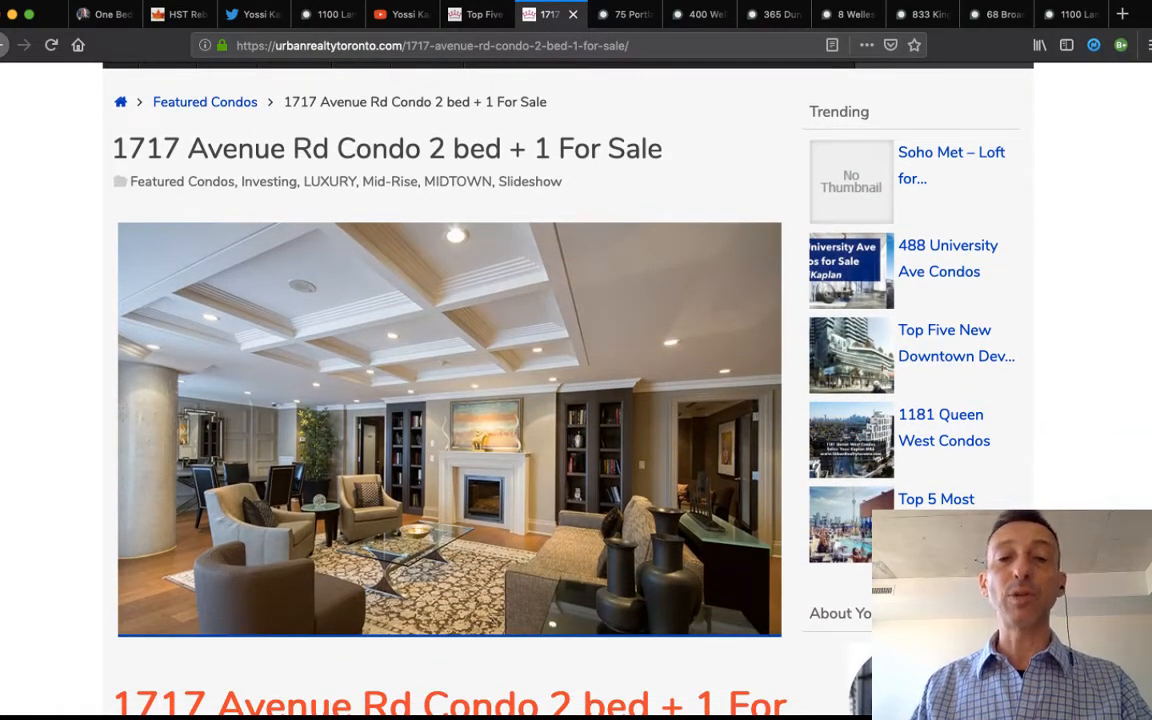
pyautogui.scroll(-3)
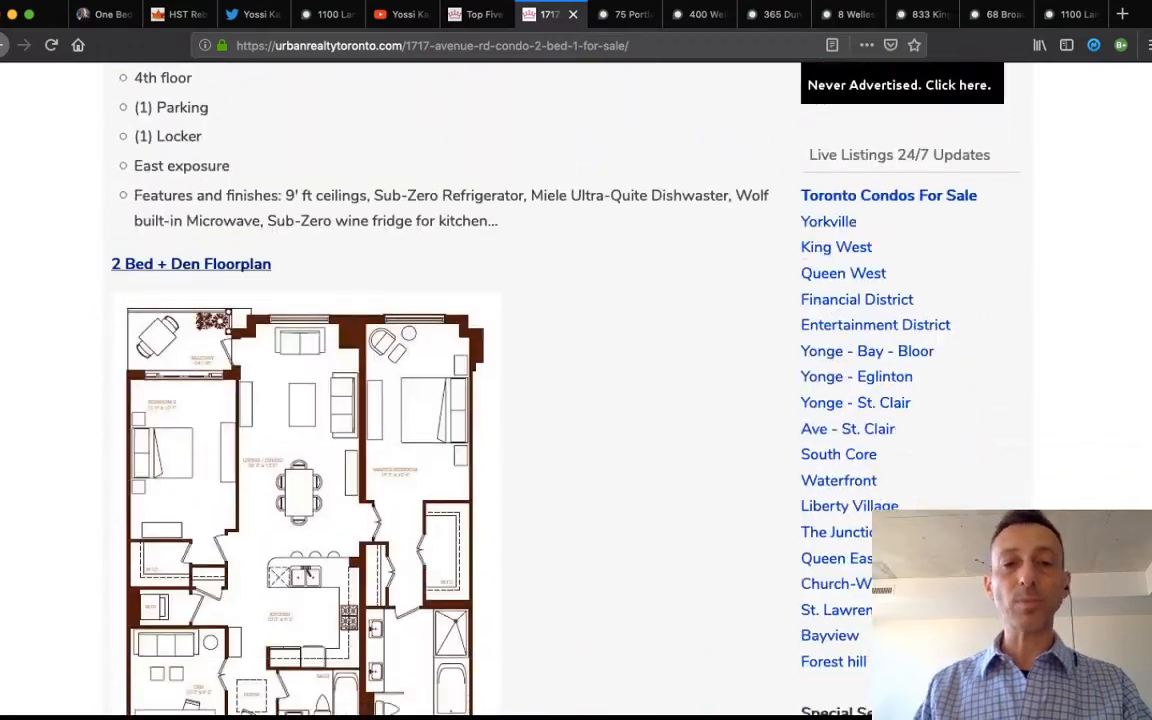
pyautogui.scroll(-3)
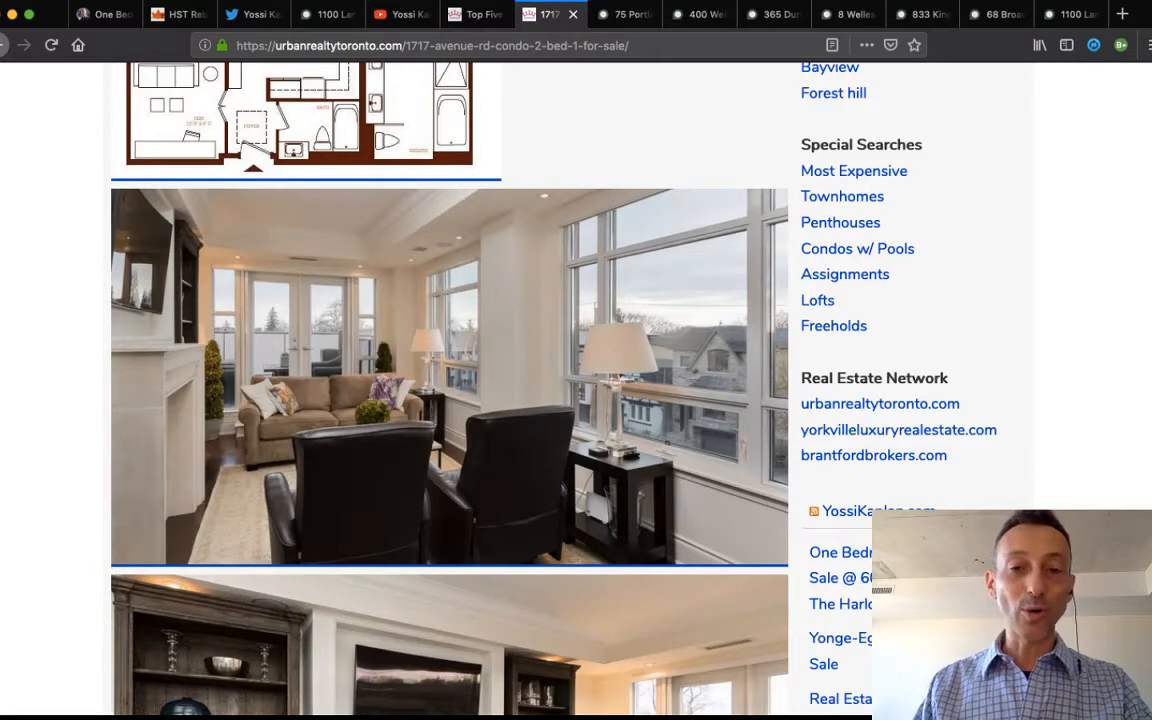
pyautogui.scroll(-3)
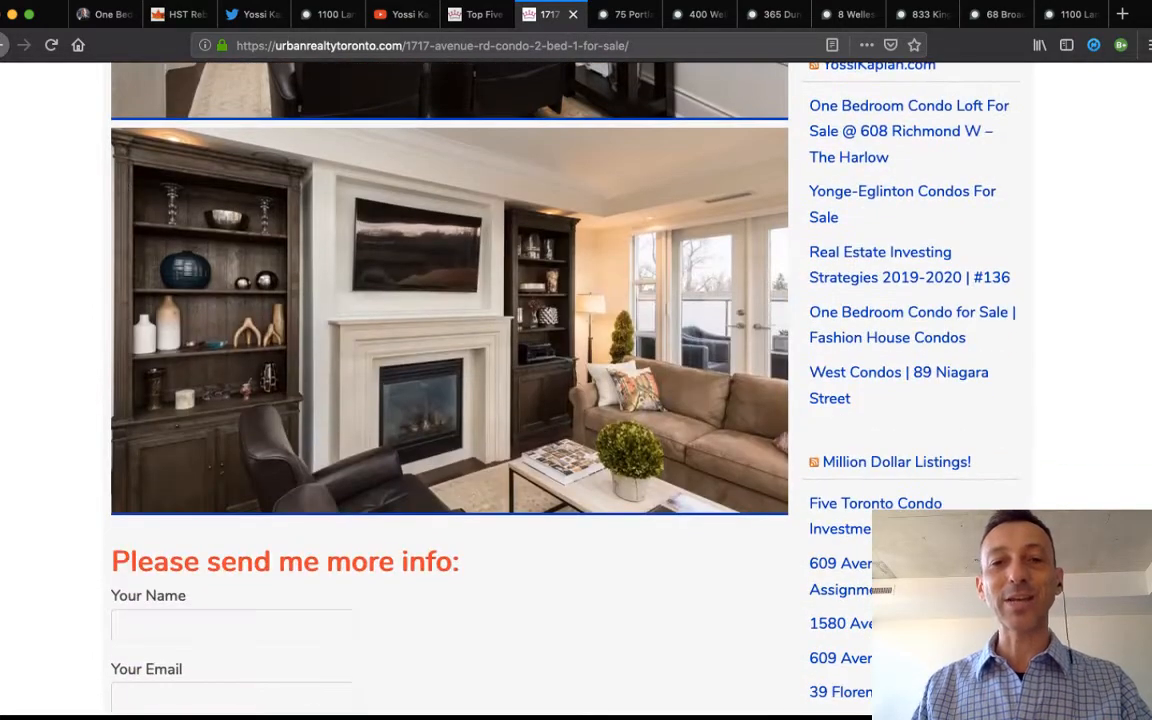
pyautogui.scroll(-3)
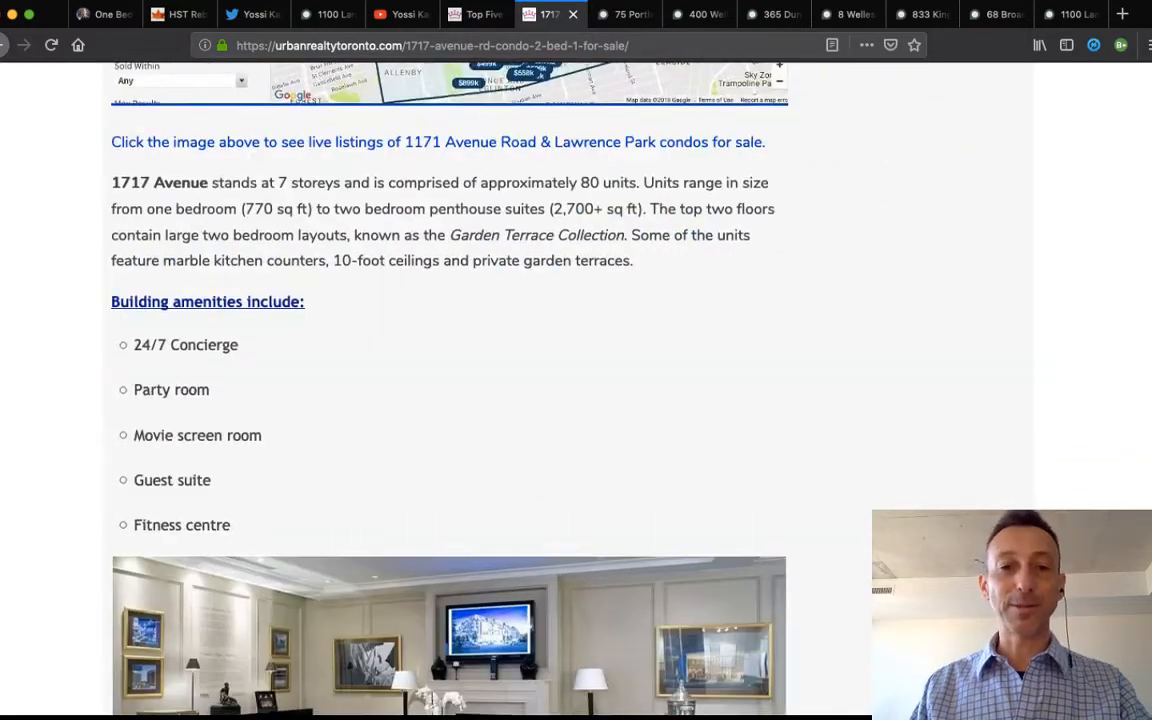
pyautogui.scroll(-3)
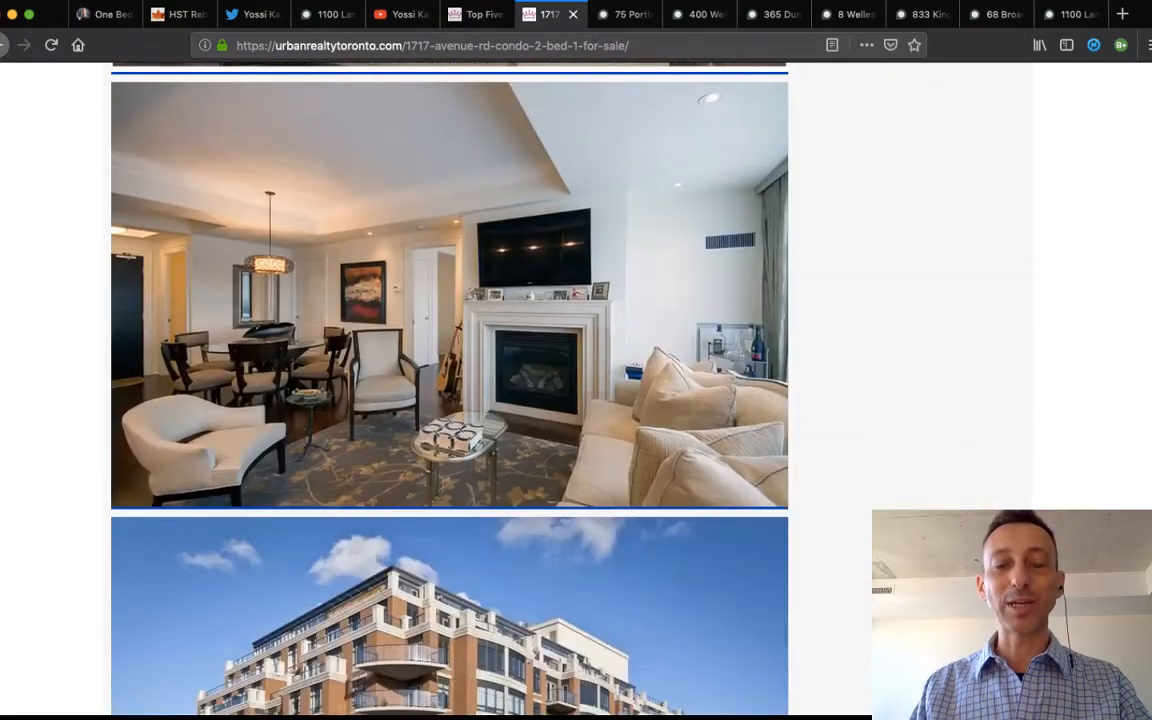
pyautogui.scroll(-3)
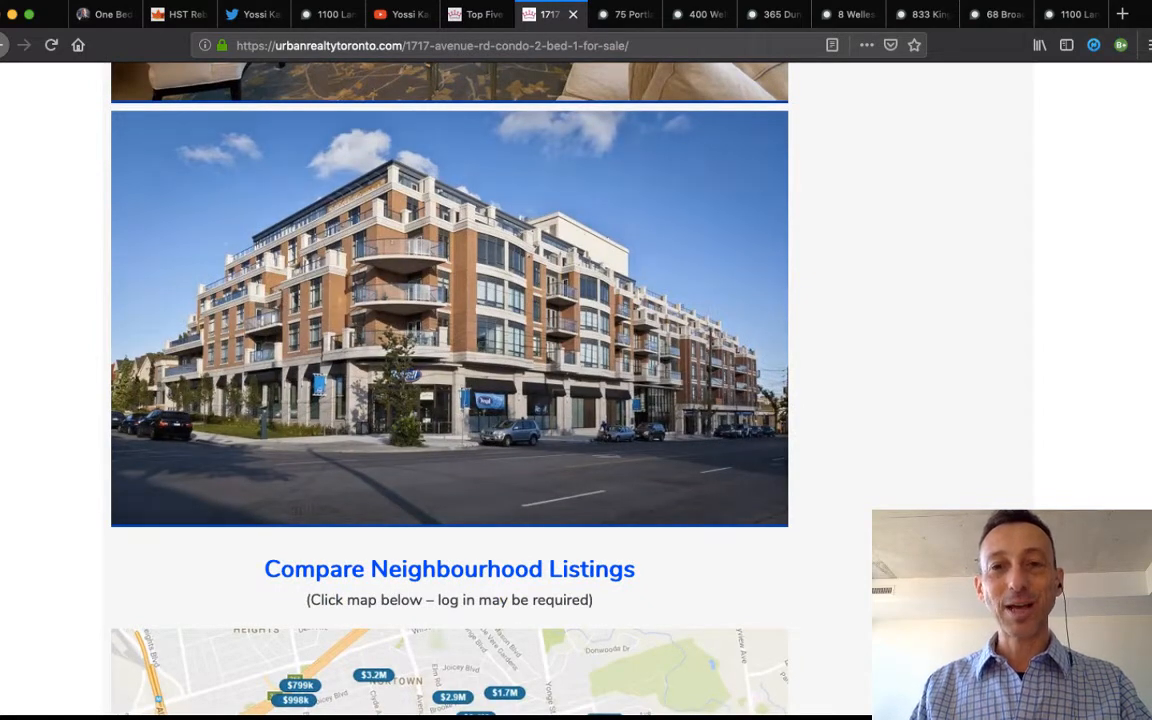
# Switch to the 75 Portland St listing, flip the photo grid, and enlarge the balcony photo.
pyautogui.click(624, 14)
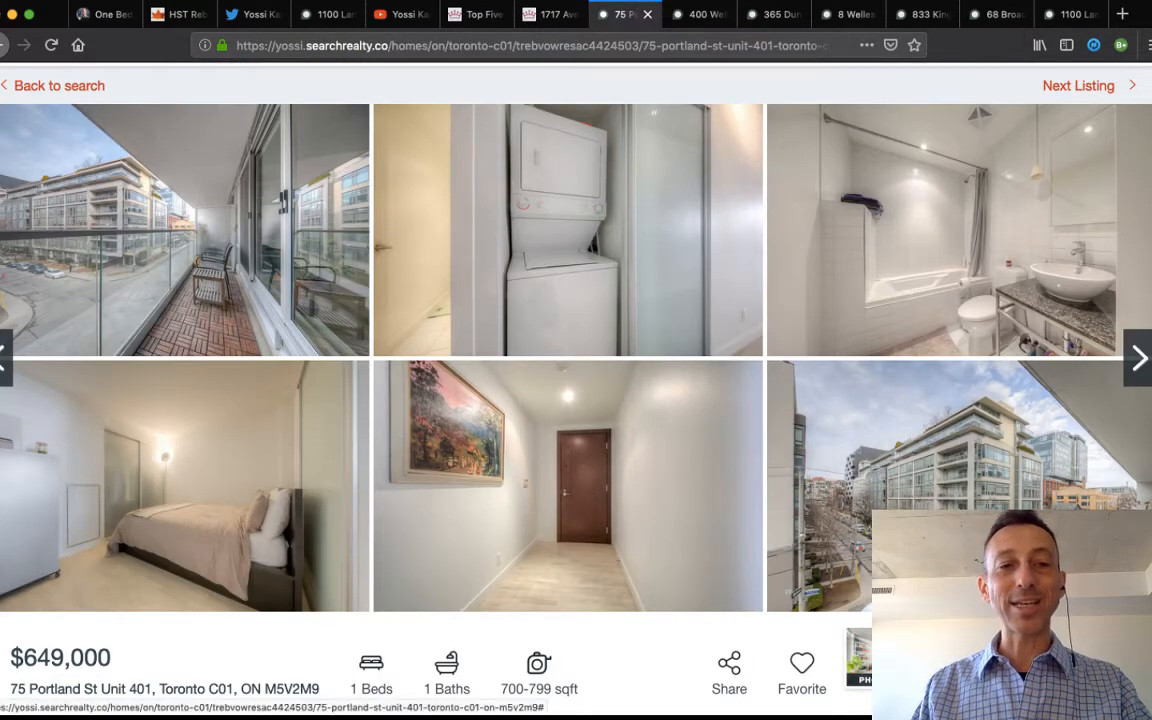
pyautogui.click(1138, 358)
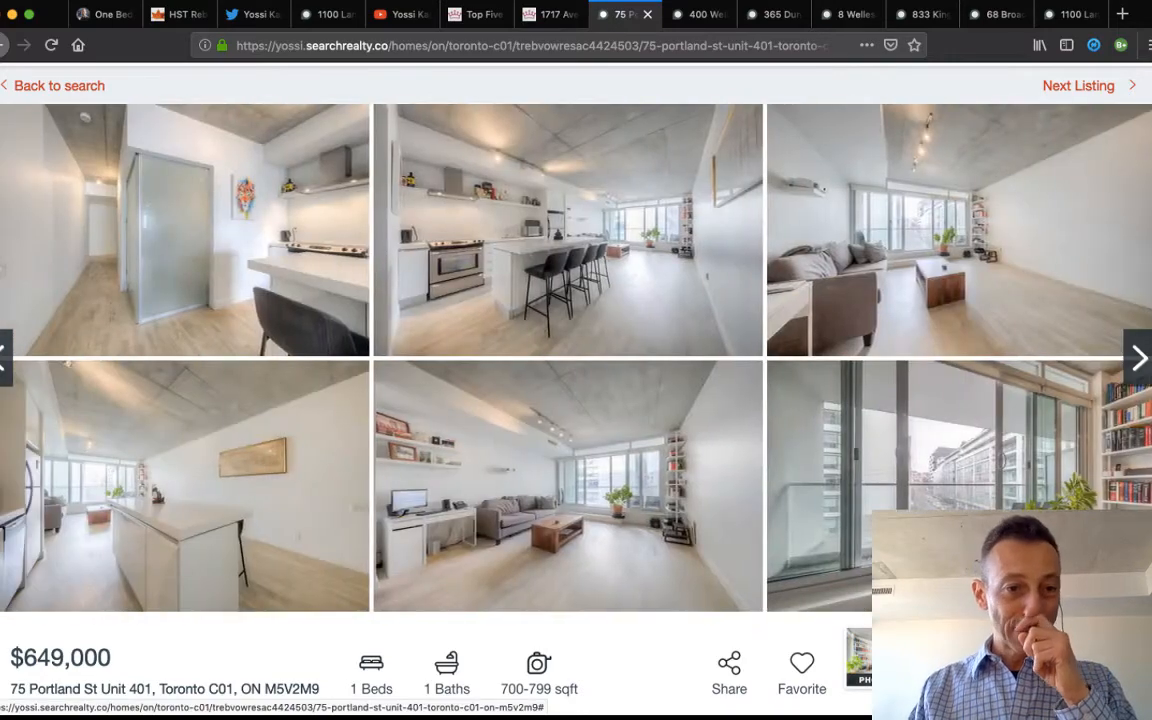
pyautogui.click(1137, 358)
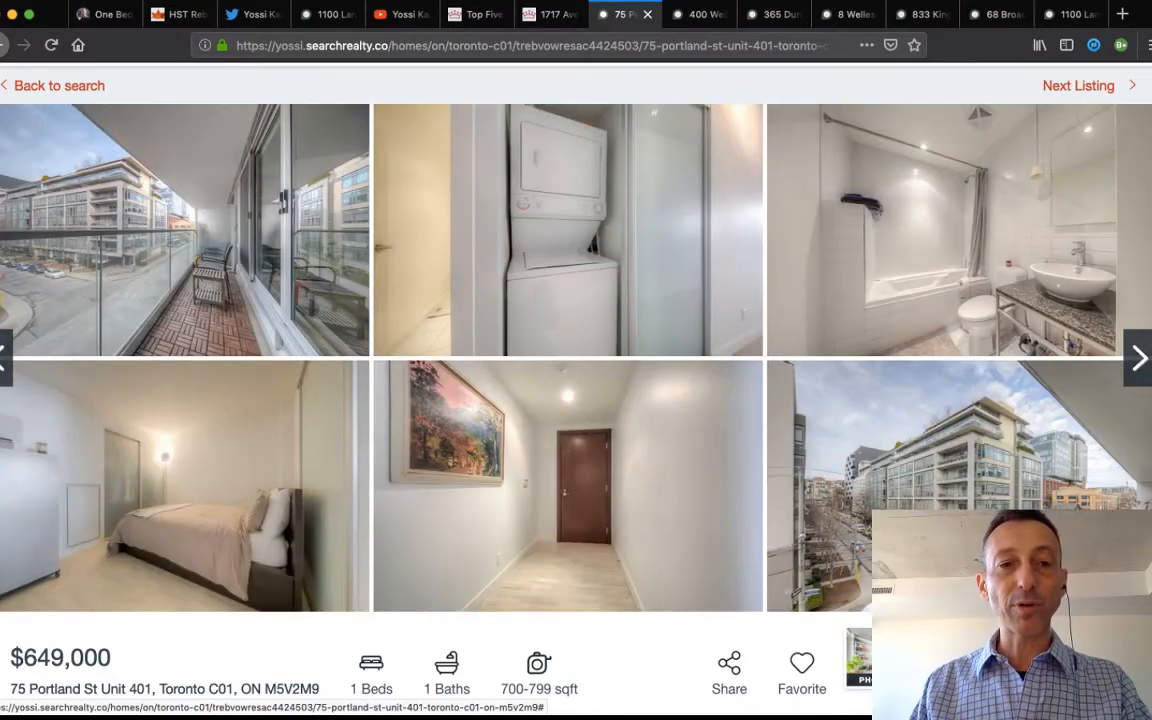
pyautogui.click(185, 230)
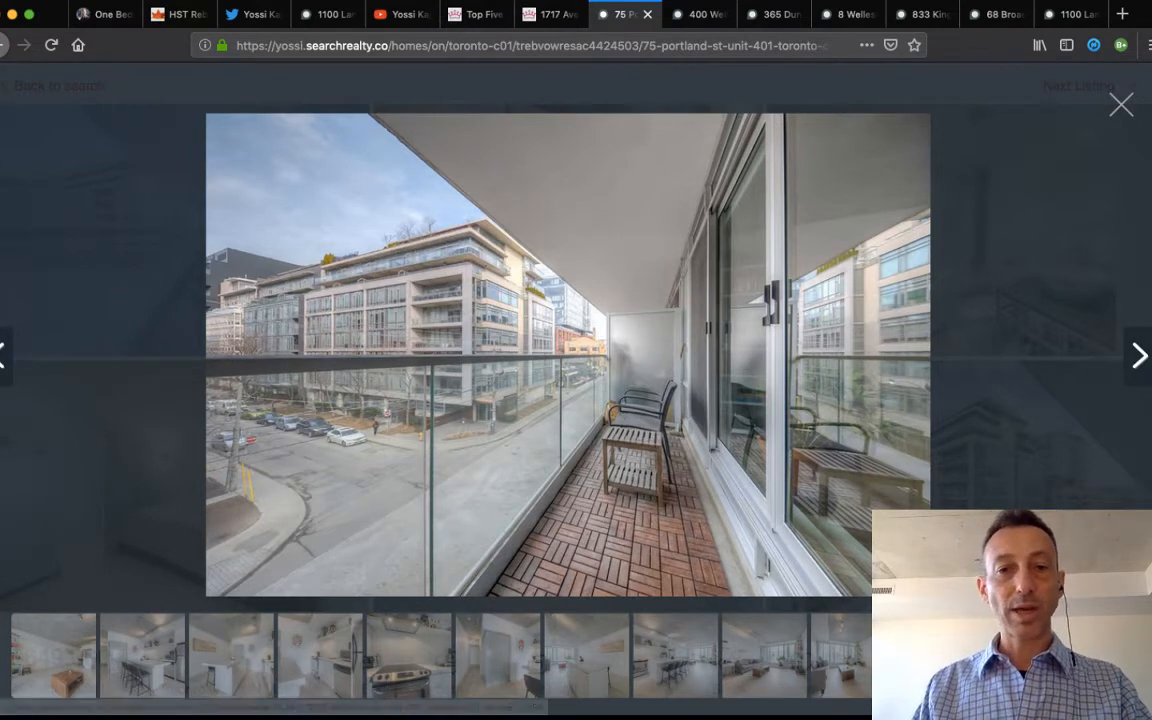
# Advance through the laundry, bathroom, street view, living room and kitchen island photos.
pyautogui.click(1138, 355)
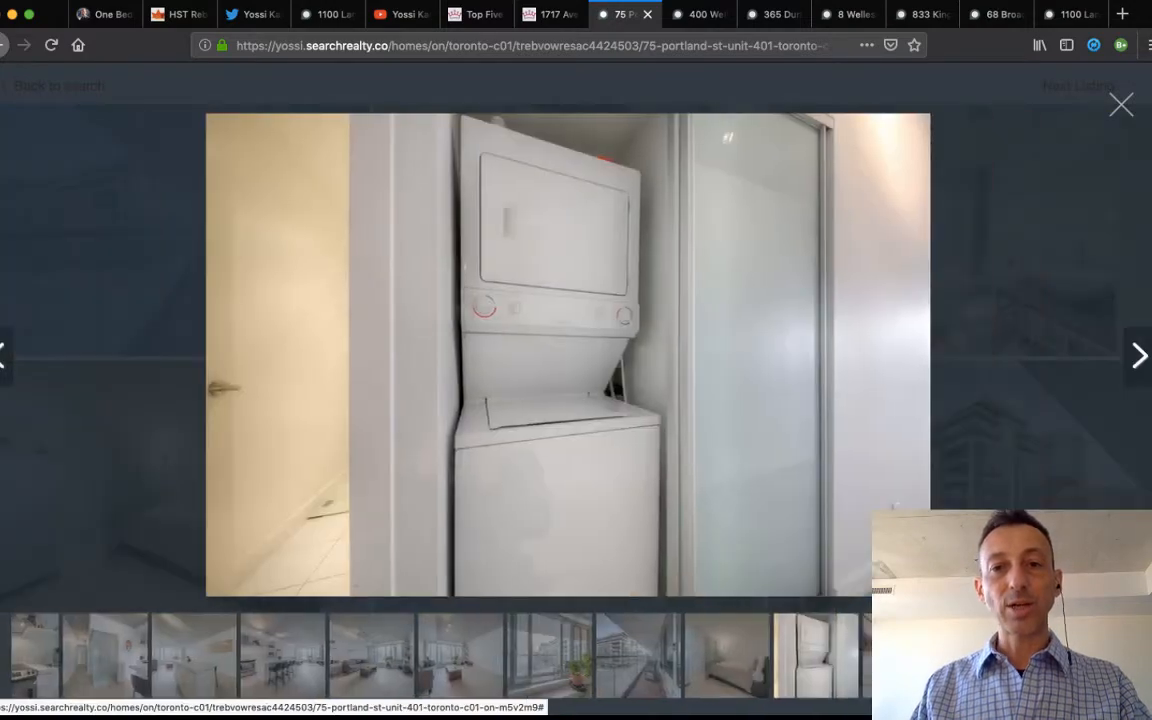
pyautogui.click(1138, 355)
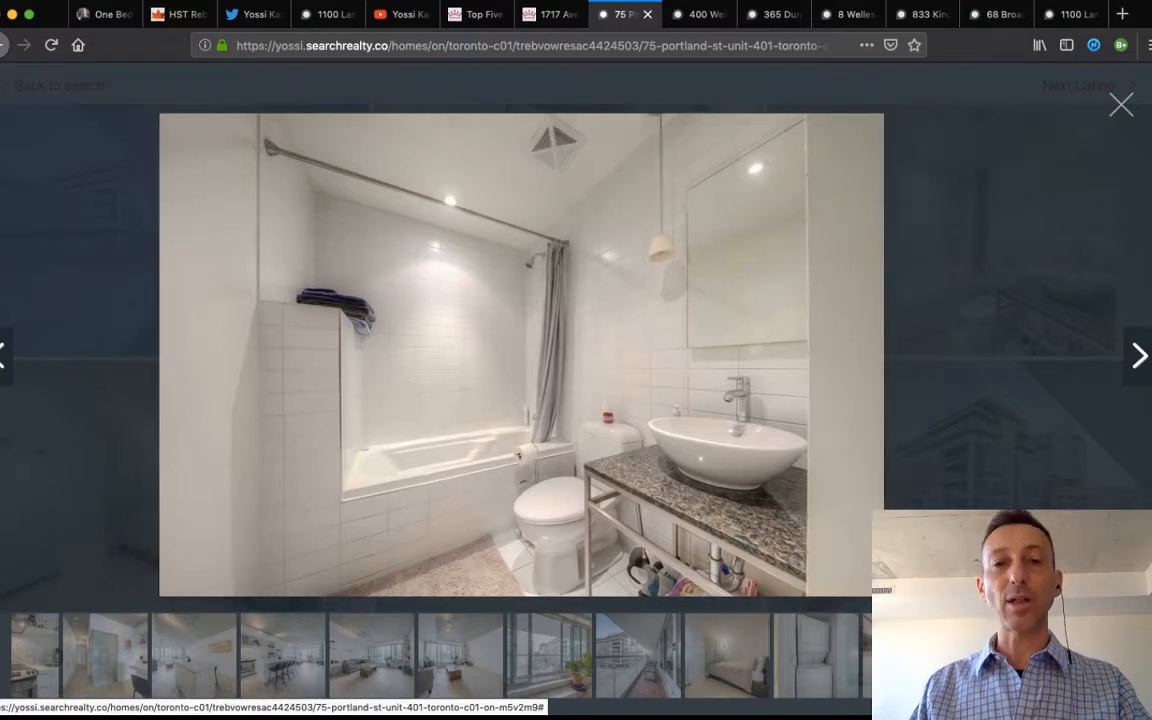
pyautogui.click(1138, 355)
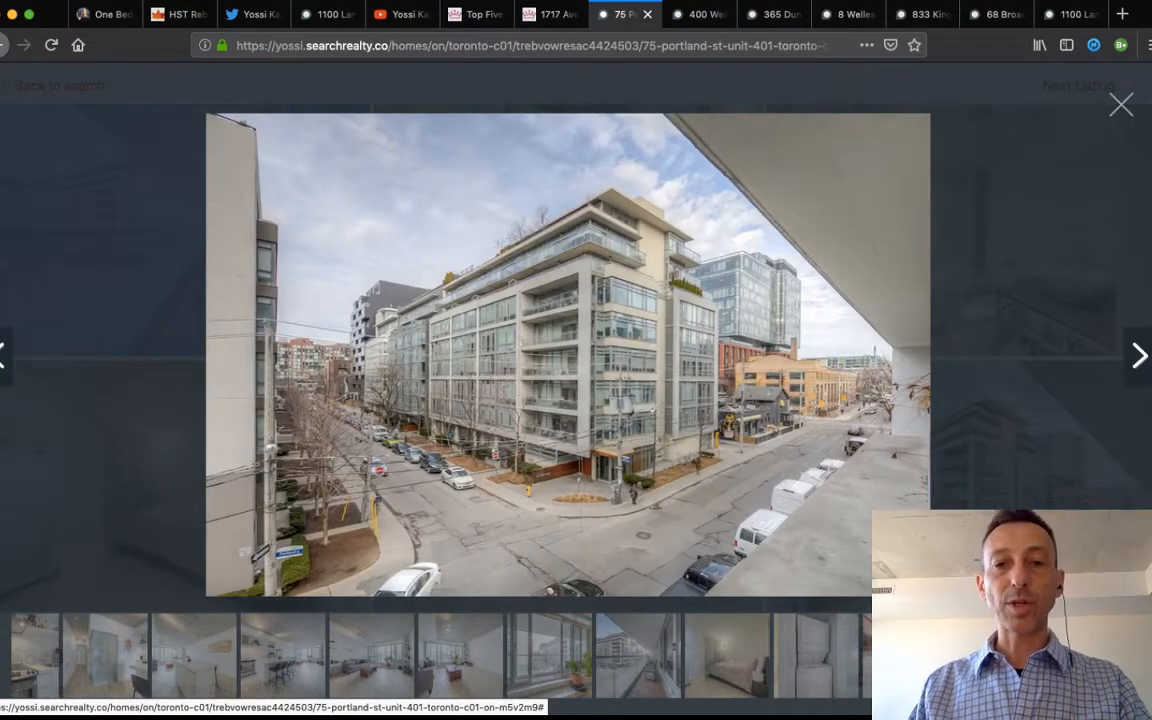
pyautogui.click(1138, 355)
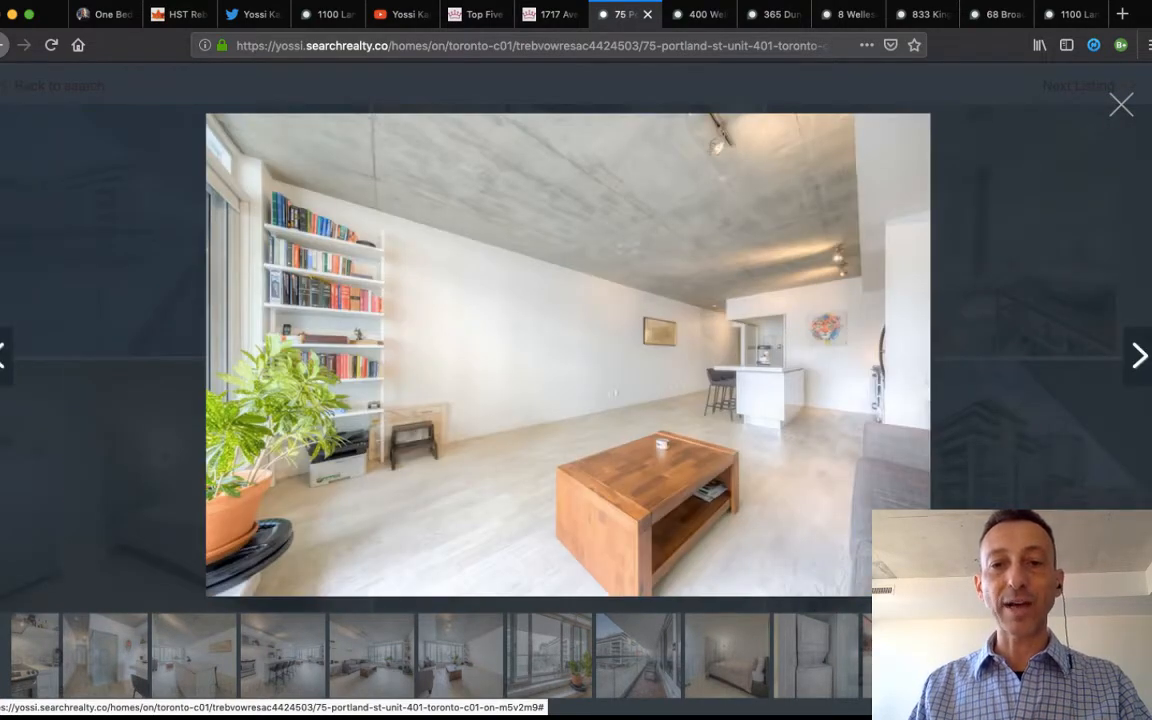
pyautogui.click(1138, 355)
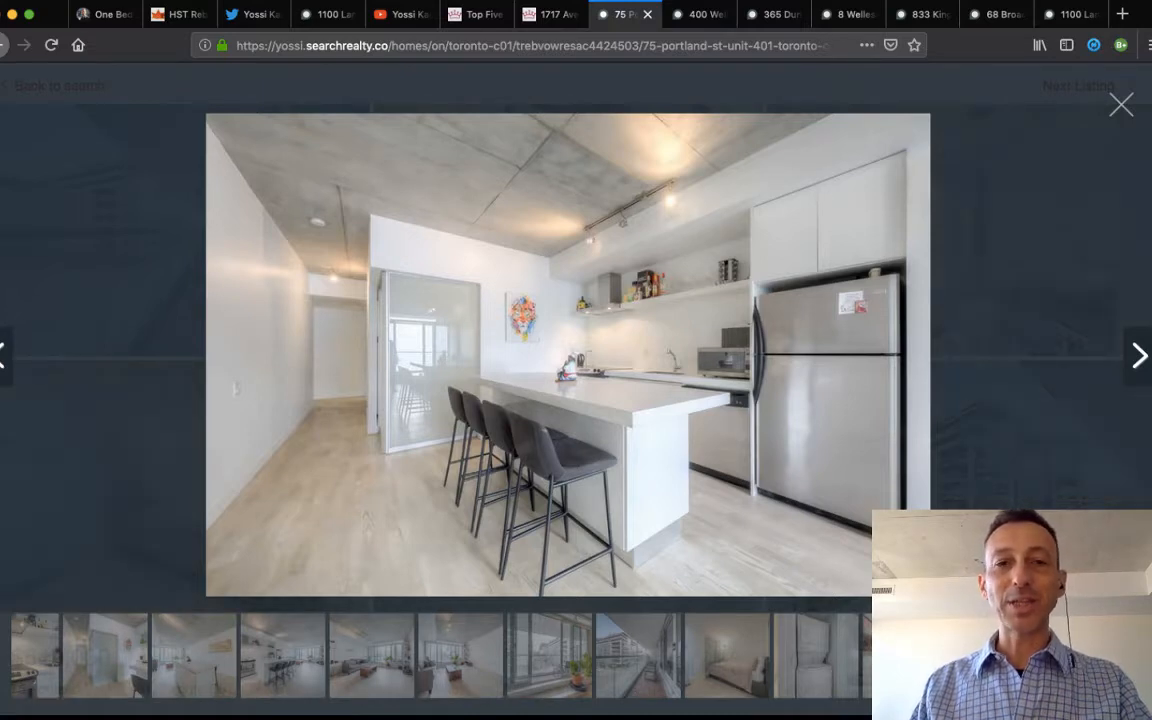
# View the kitchen close-up, stove, open-plan, sofa and bookshelf photos, then close the viewer.
pyautogui.click(1138, 355)
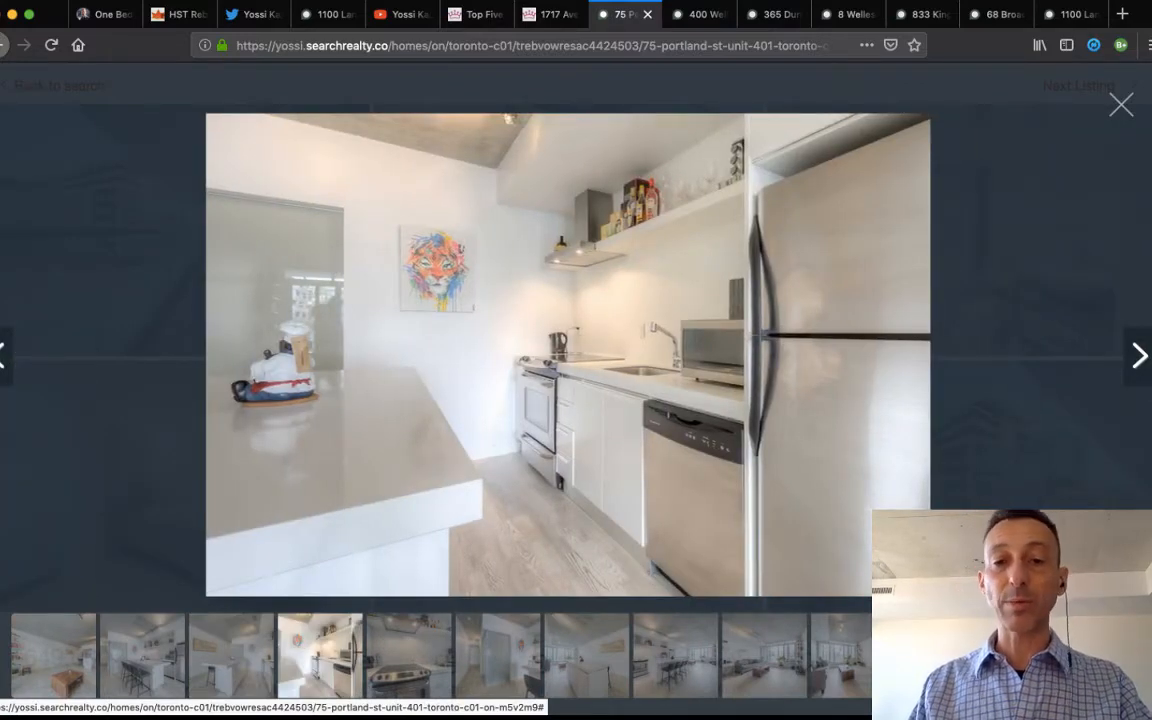
pyautogui.click(1139, 355)
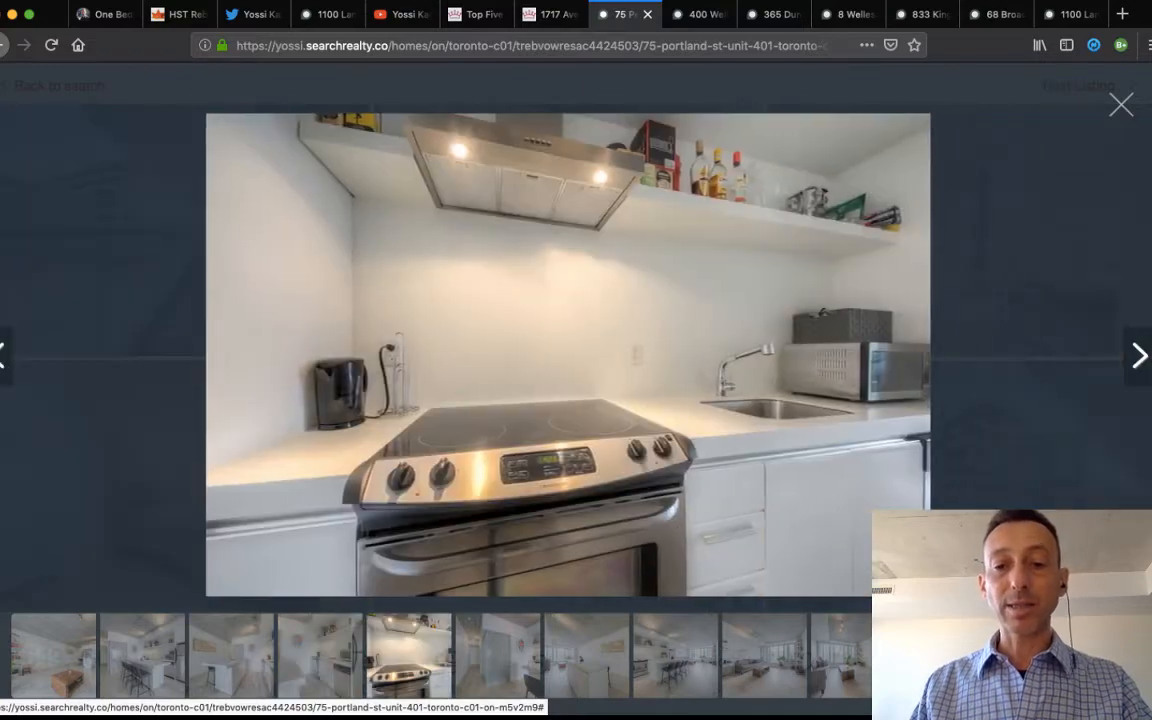
pyautogui.click(1138, 355)
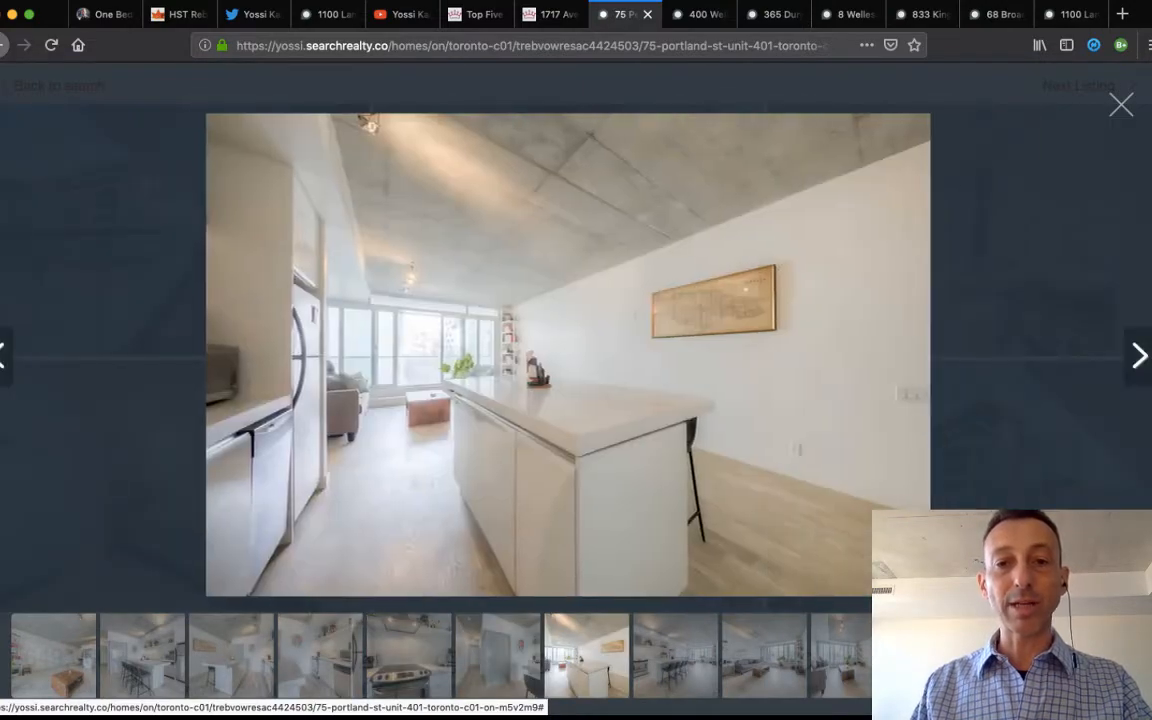
pyautogui.click(1138, 355)
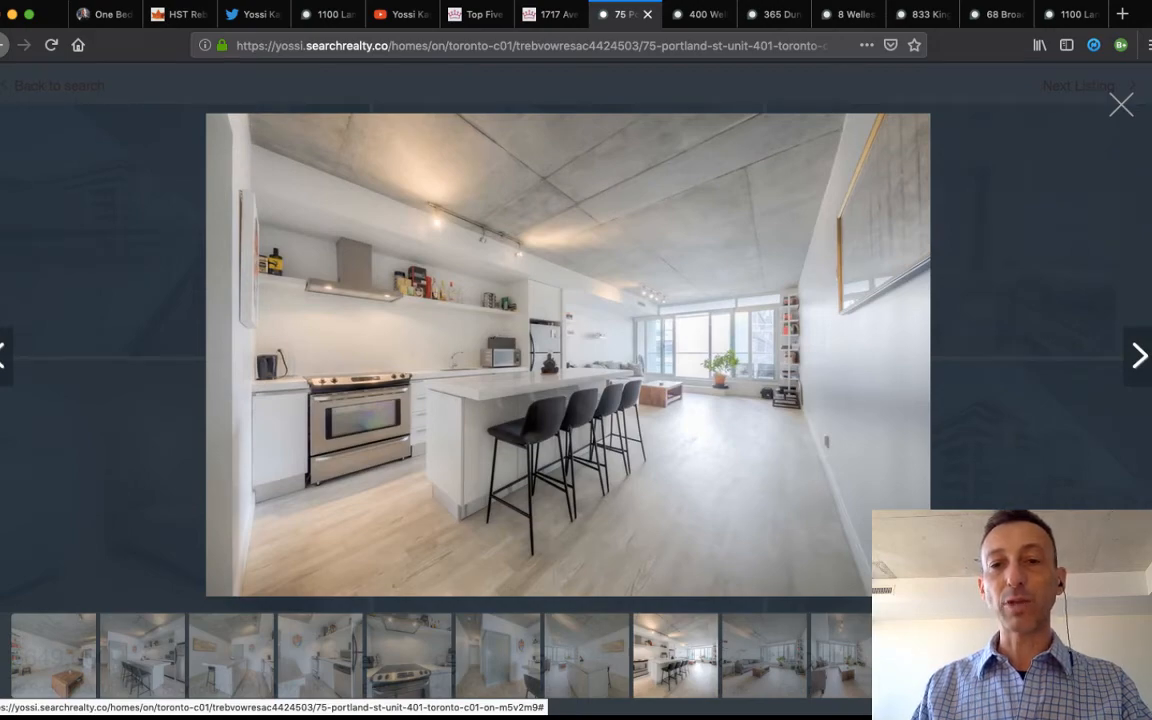
pyautogui.click(1138, 355)
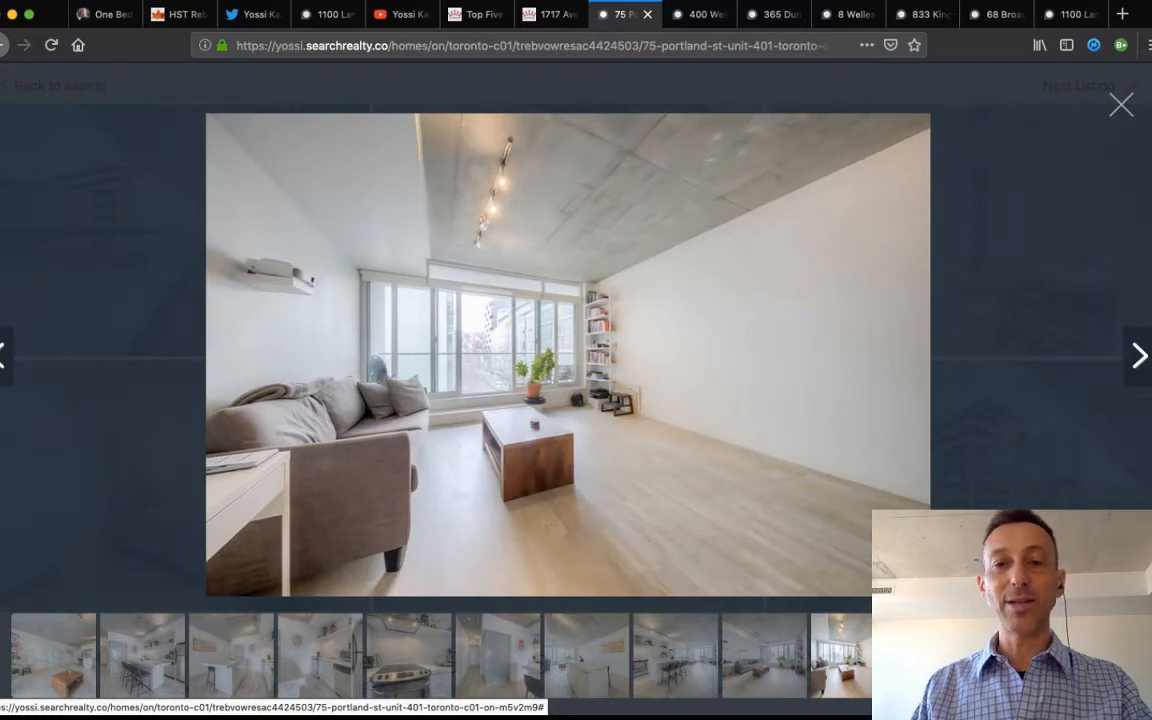
pyautogui.click(1138, 355)
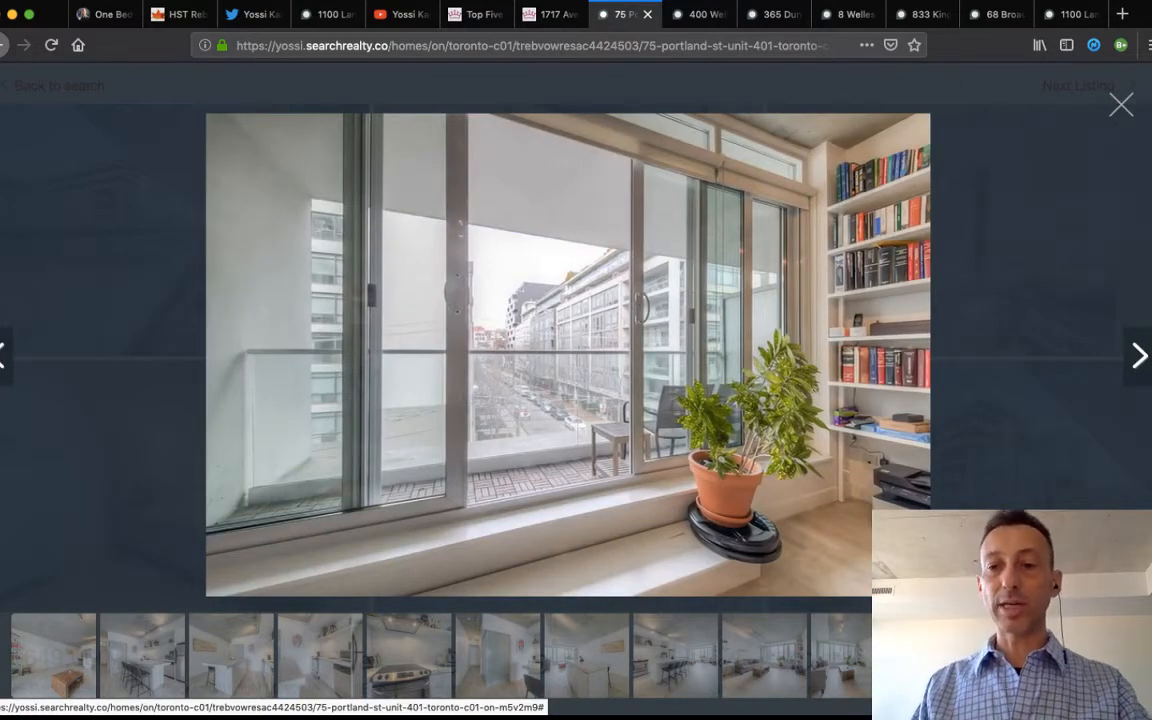
pyautogui.click(1139, 355)
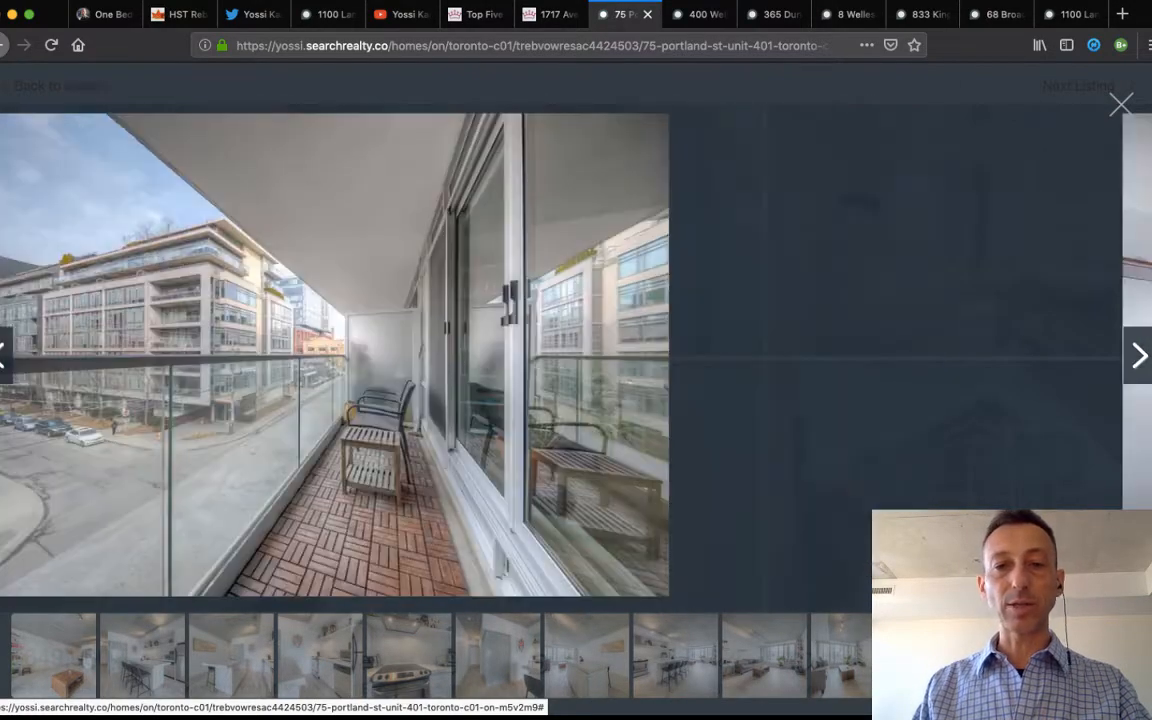
pyautogui.click(1121, 104)
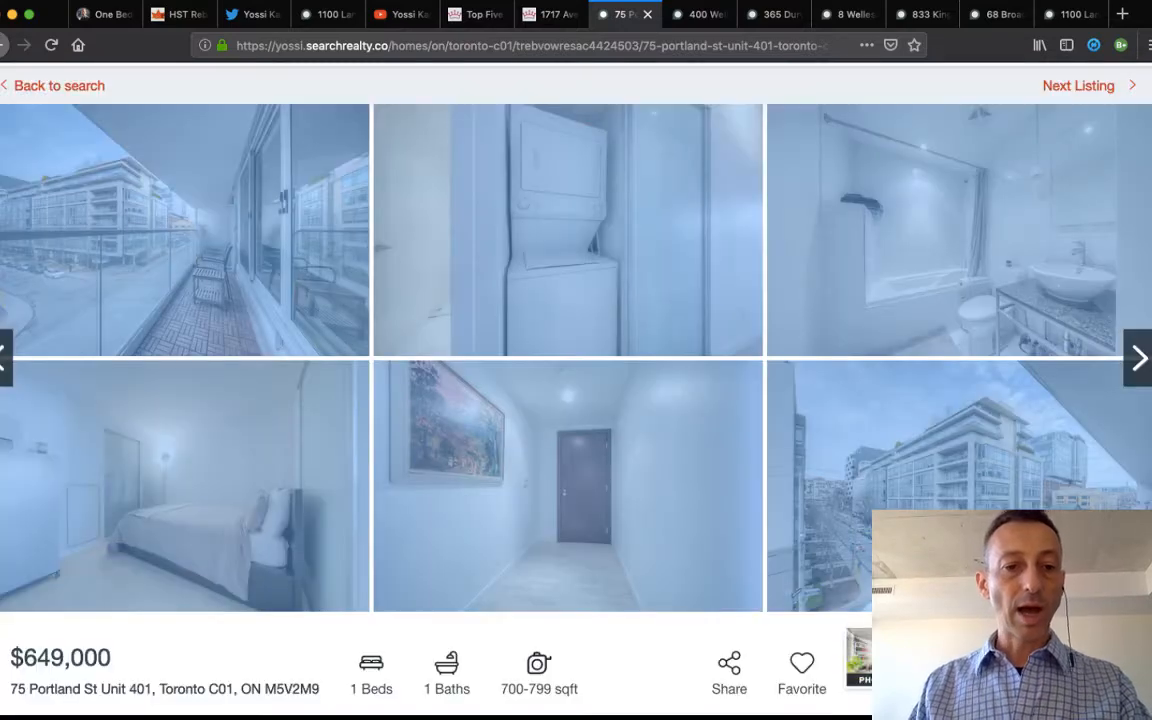
# Read the 75 Portland St Unit 401 description and snapshot, then switch to the 400 Wellington listing.
pyautogui.scroll(-3)
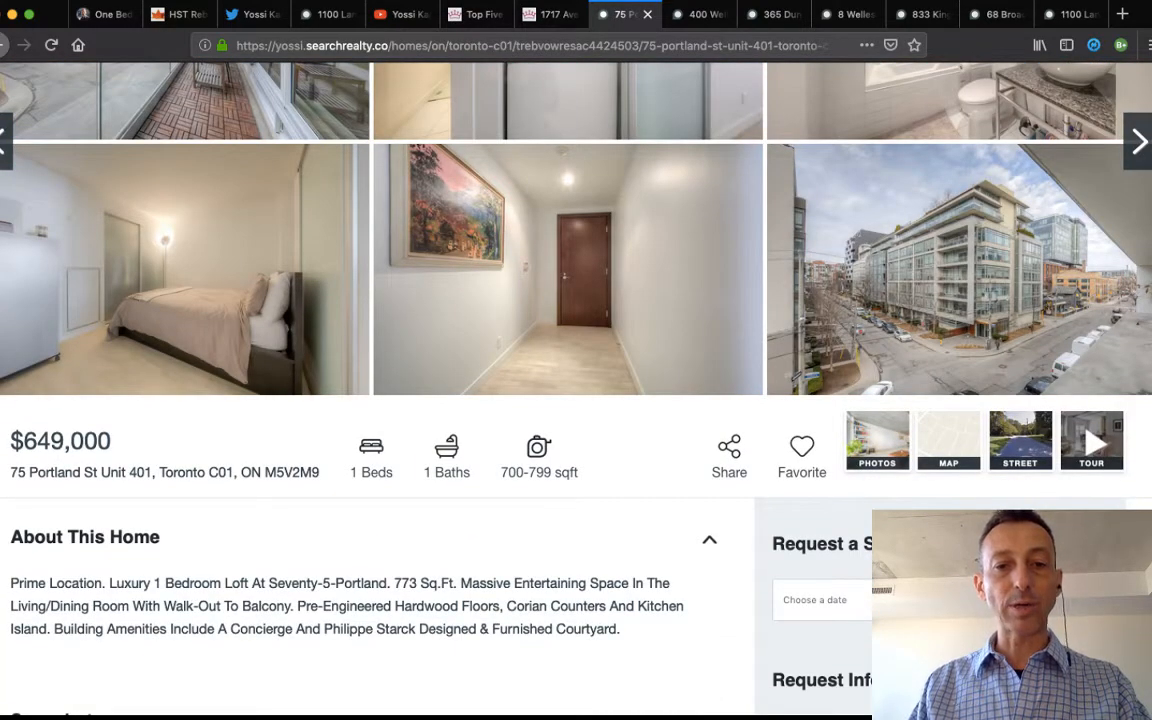
pyautogui.scroll(-3)
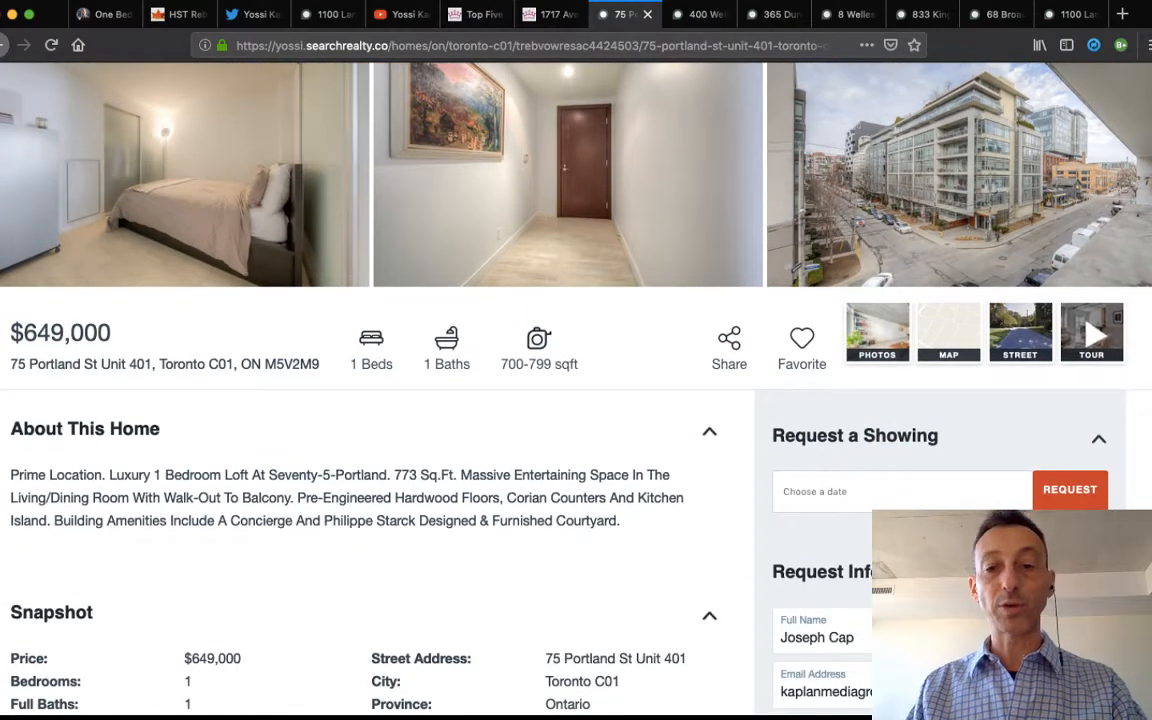
pyautogui.scroll(-3)
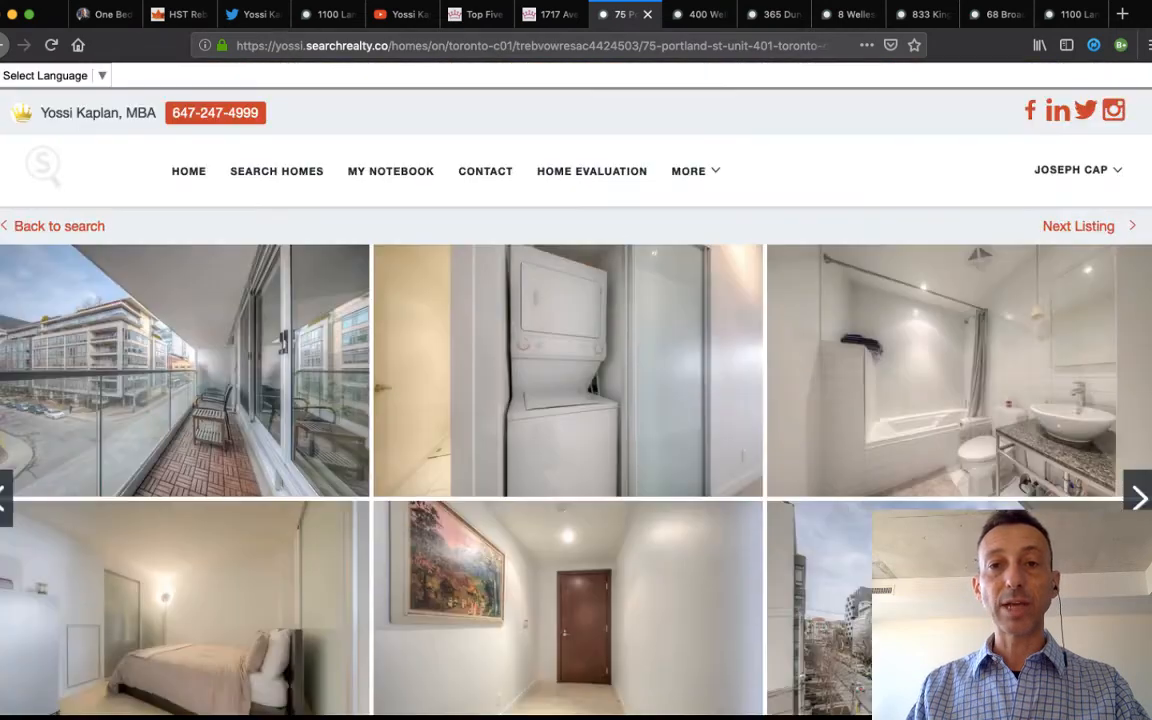
pyautogui.click(697, 14)
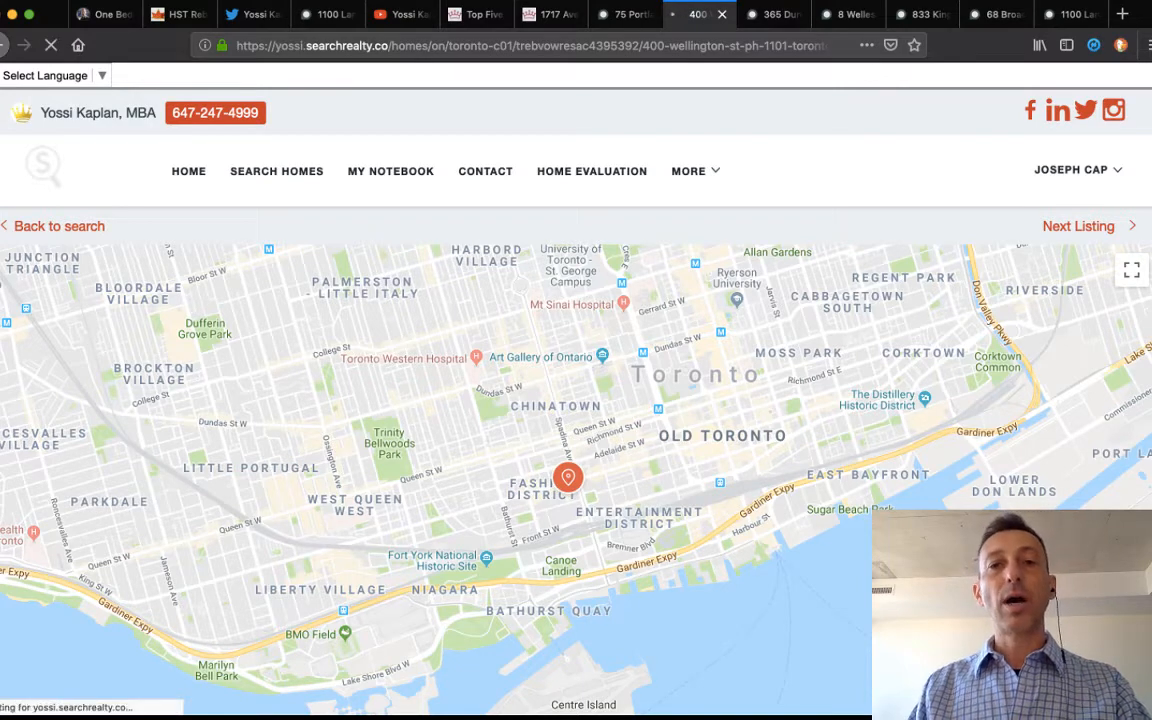
# Return from 400 Wellington St to the search results, then switch to the Top Five post.
pyautogui.click(59, 226)
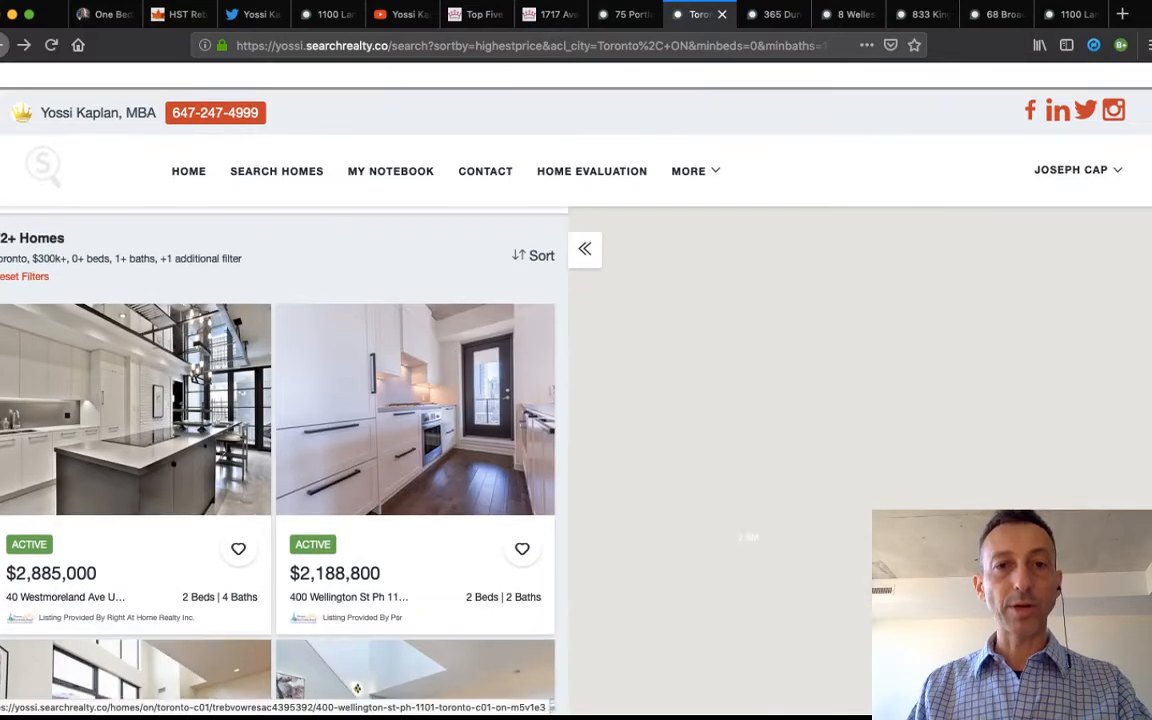
pyautogui.click(476, 14)
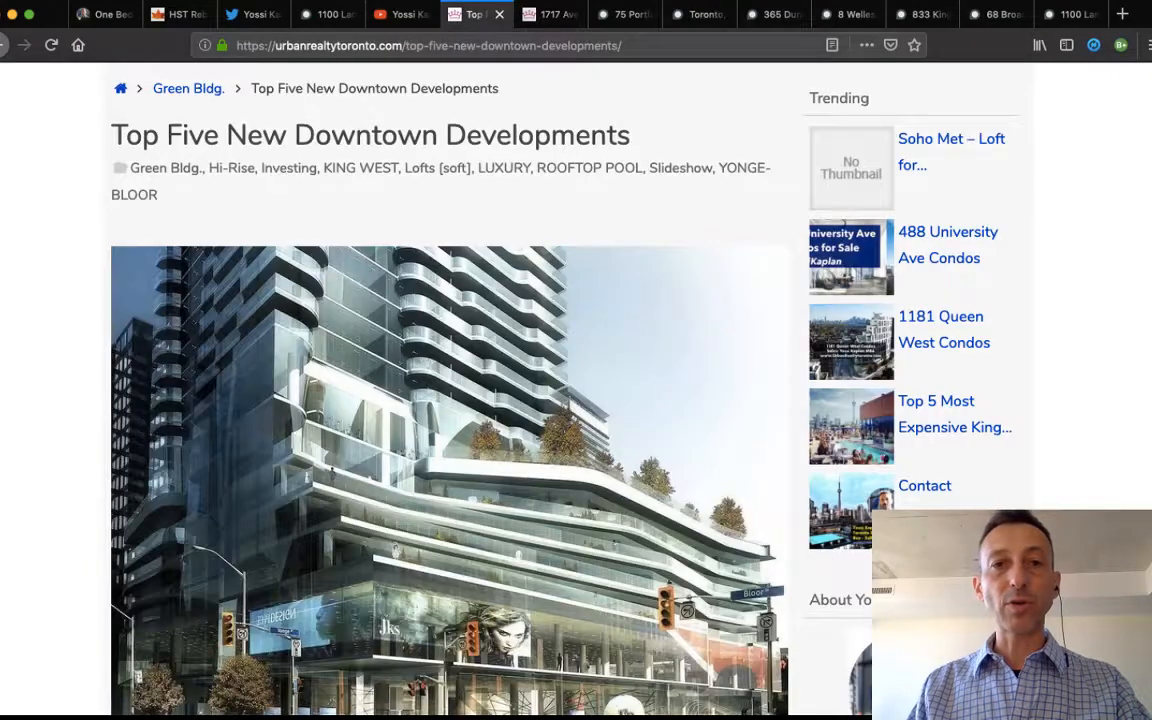
# Scroll through the Top Five New Downtown Developments post down to its footer links.
pyautogui.scroll(-3)
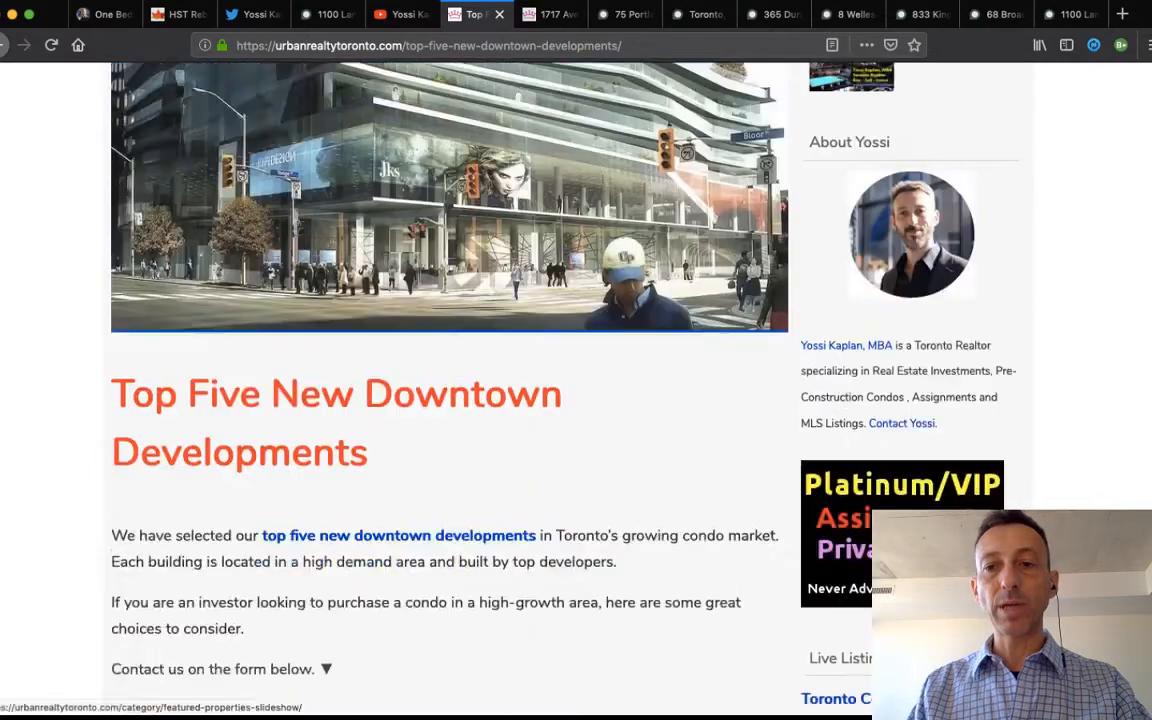
pyautogui.scroll(-3)
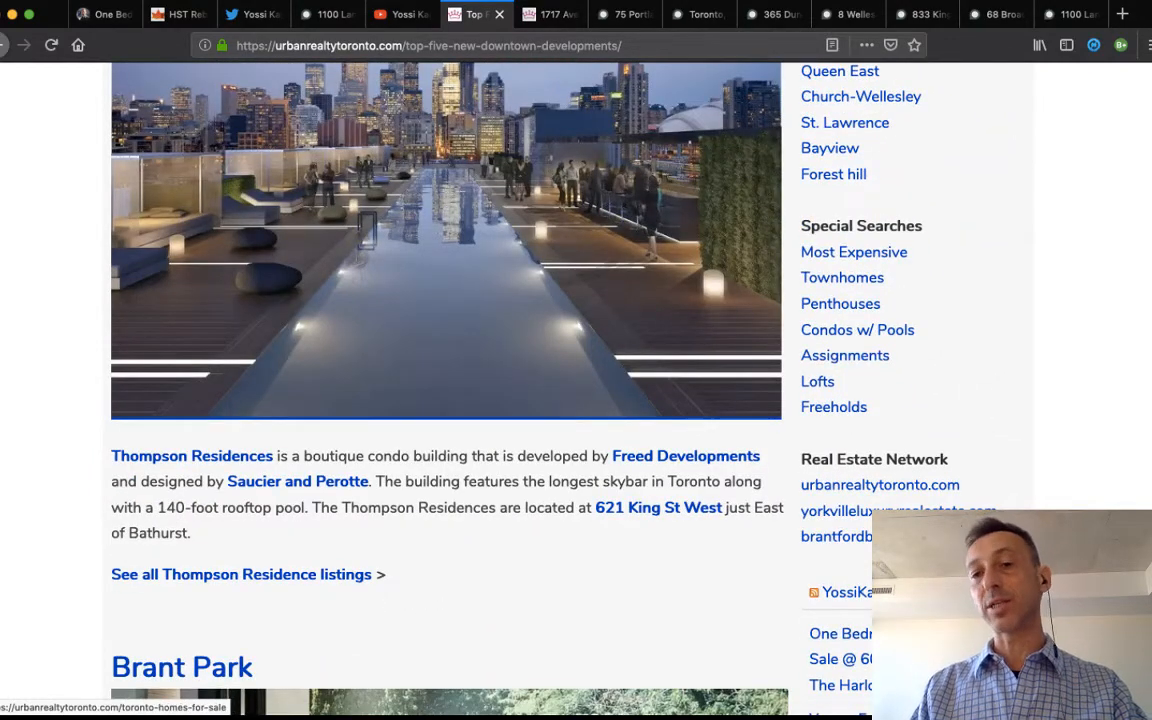
pyautogui.scroll(-3)
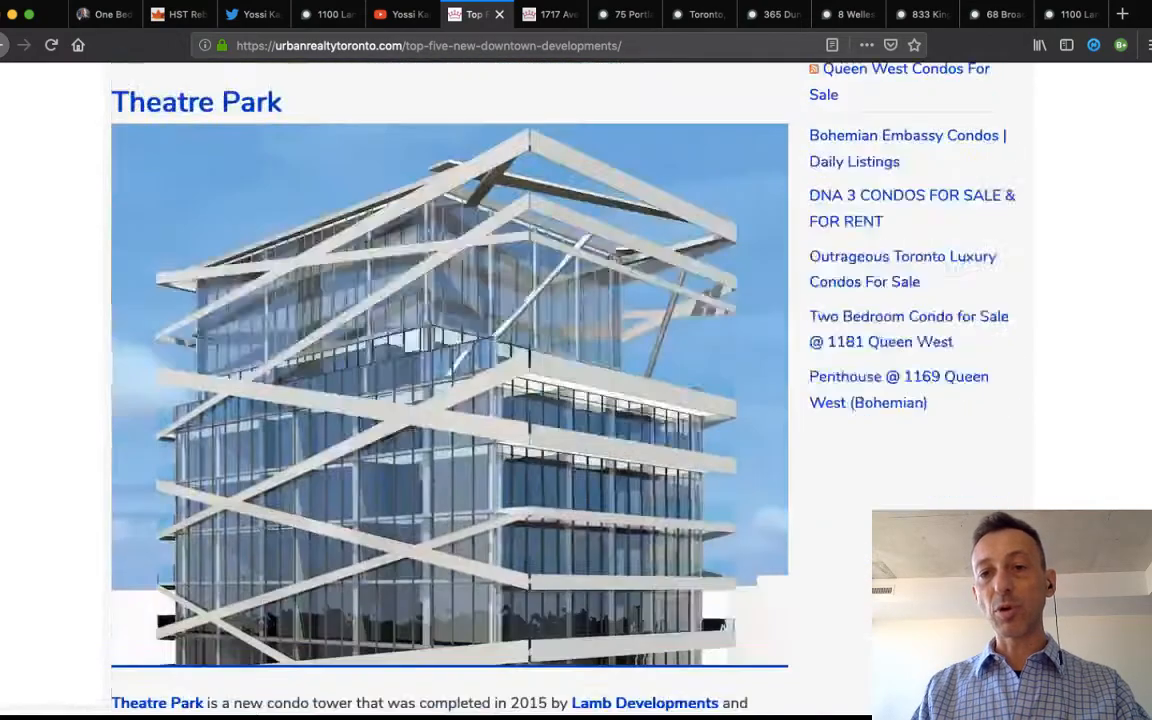
pyautogui.scroll(-3)
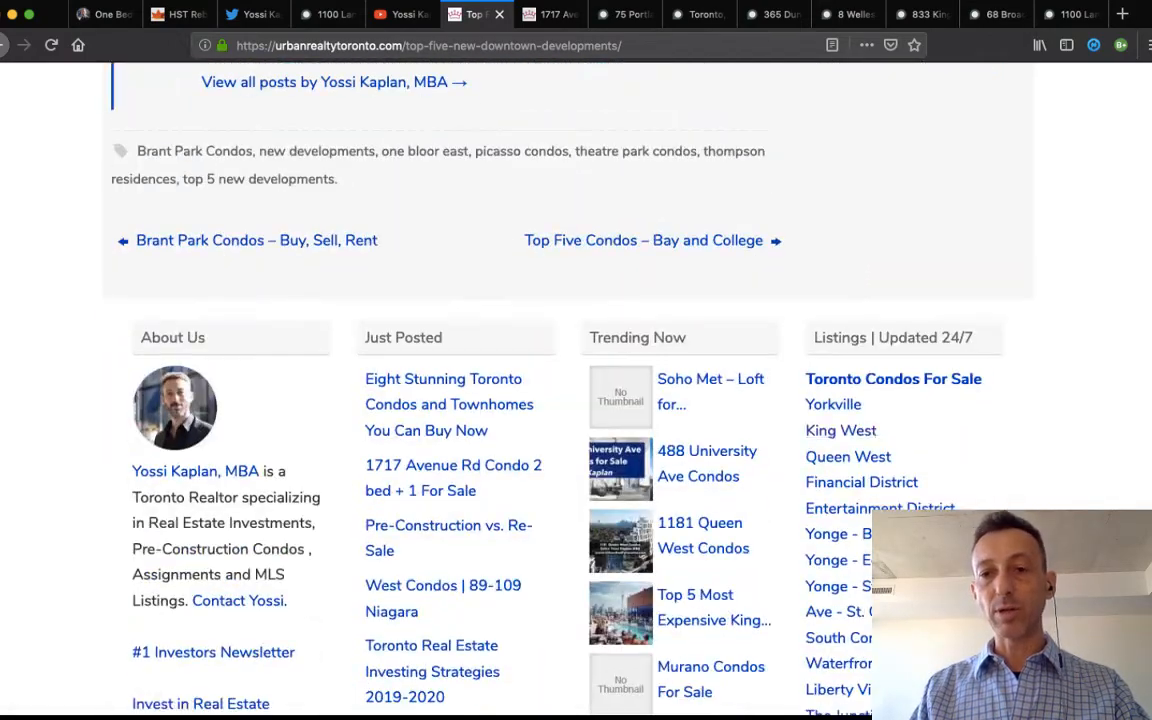
pyautogui.scroll(-3)
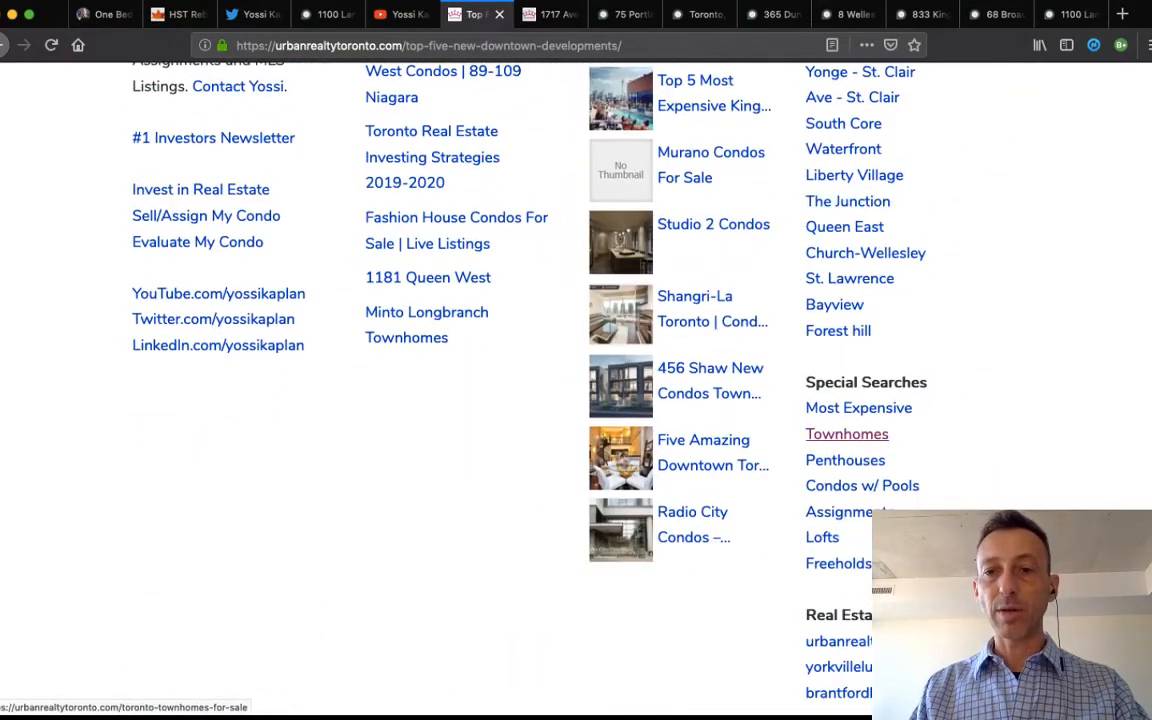
pyautogui.scroll(-3)
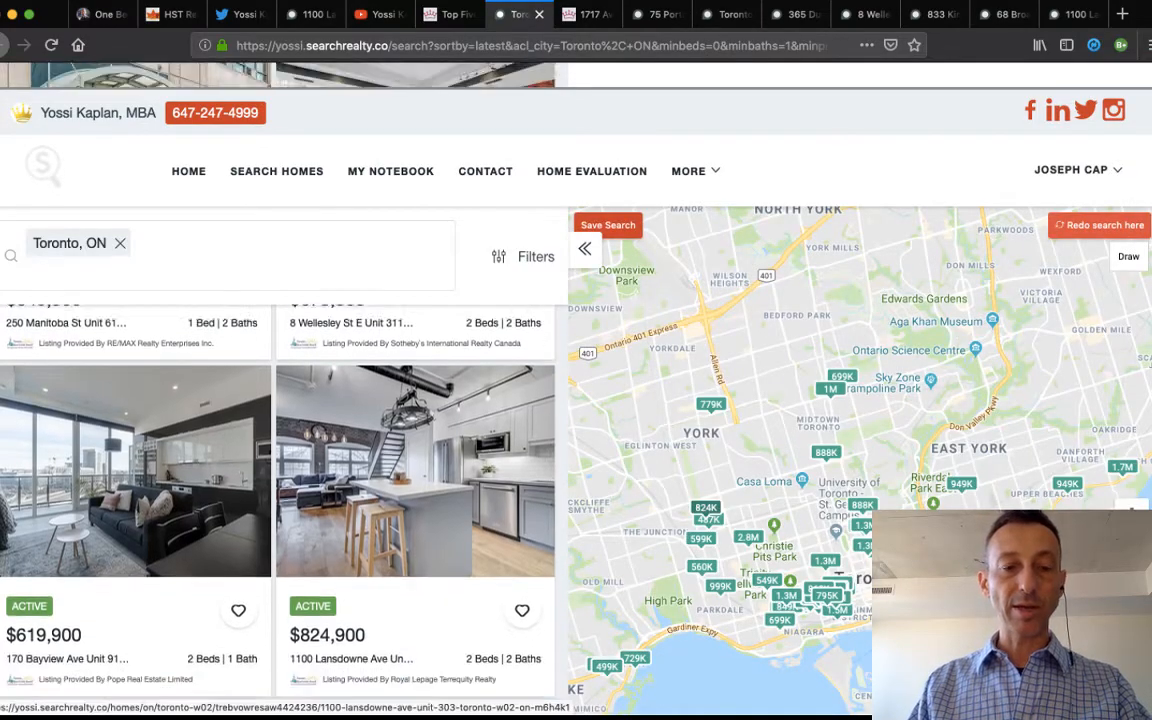
# Scroll through several listings in the SearchRealty Toronto search results.
pyautogui.scroll(-3)
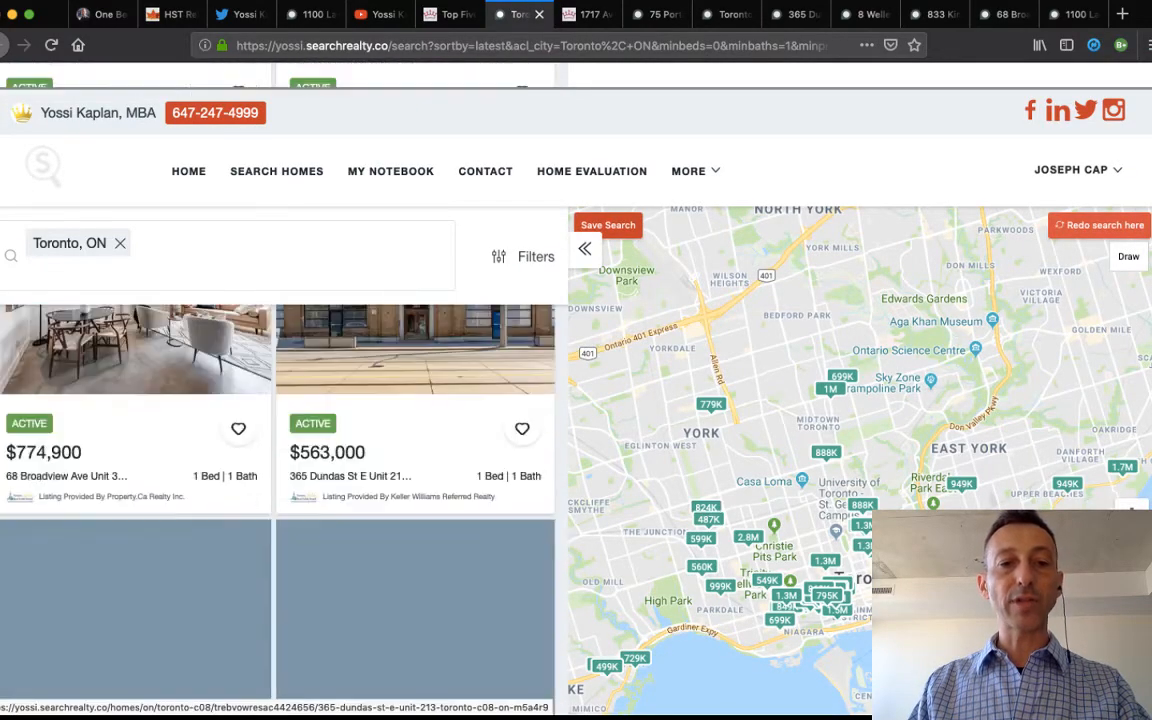
pyautogui.scroll(-3)
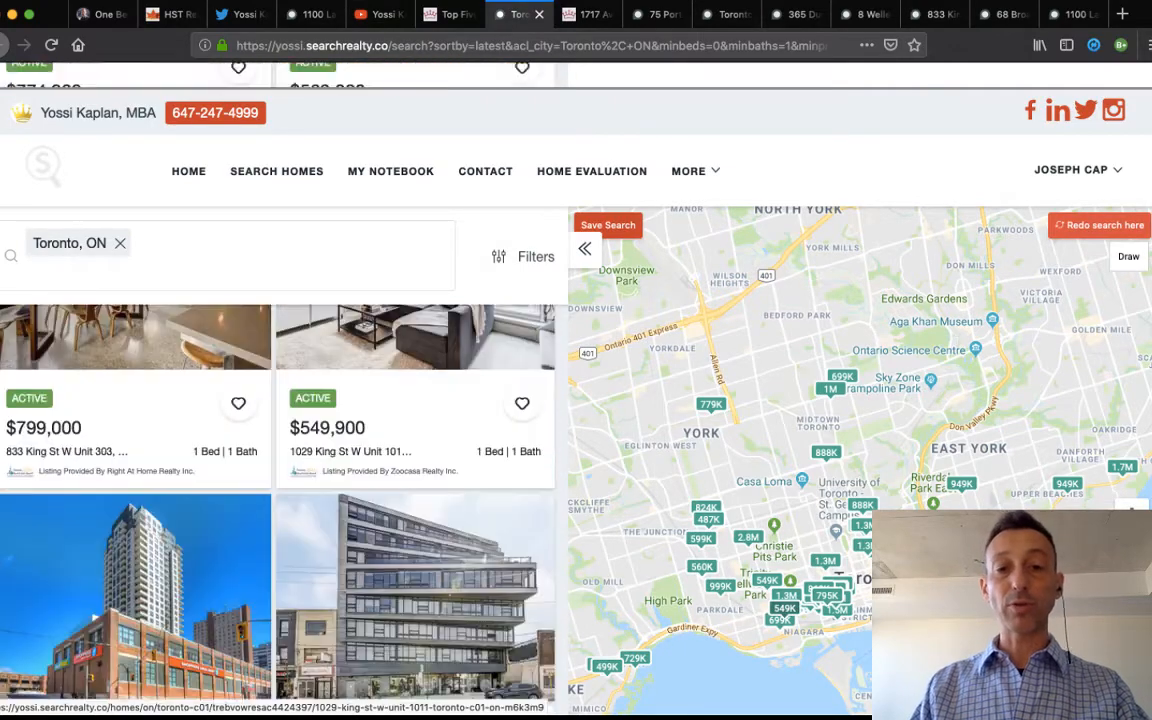
pyautogui.scroll(-3)
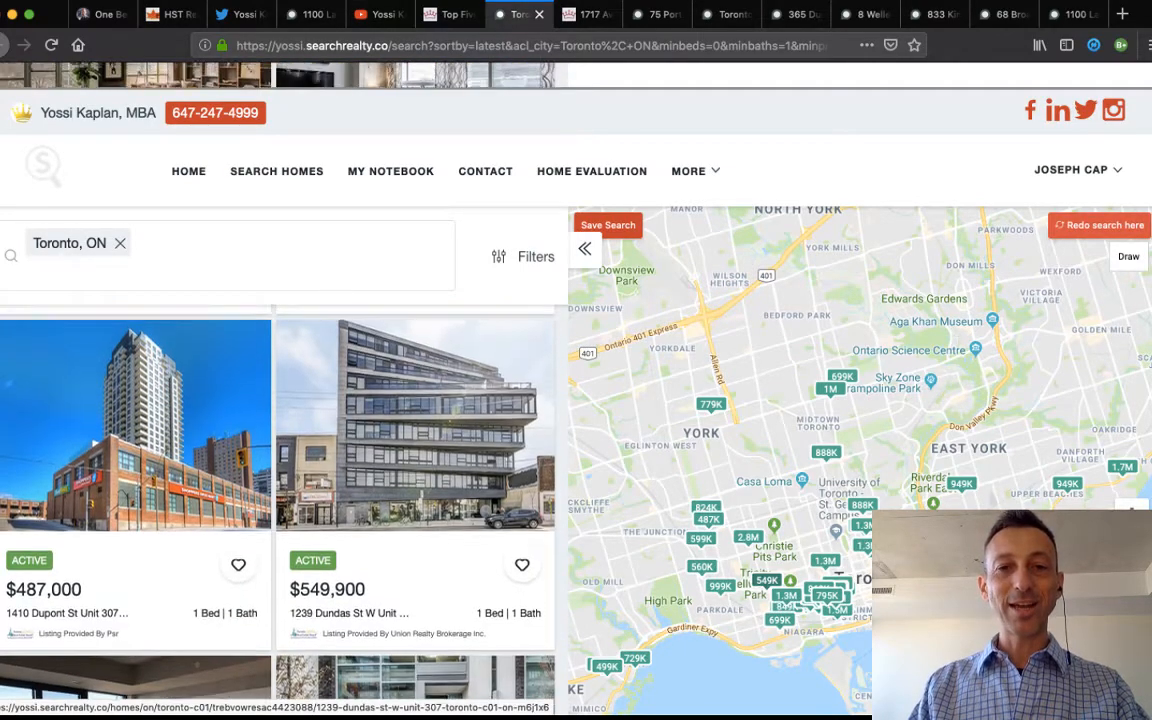
pyautogui.scroll(-3)
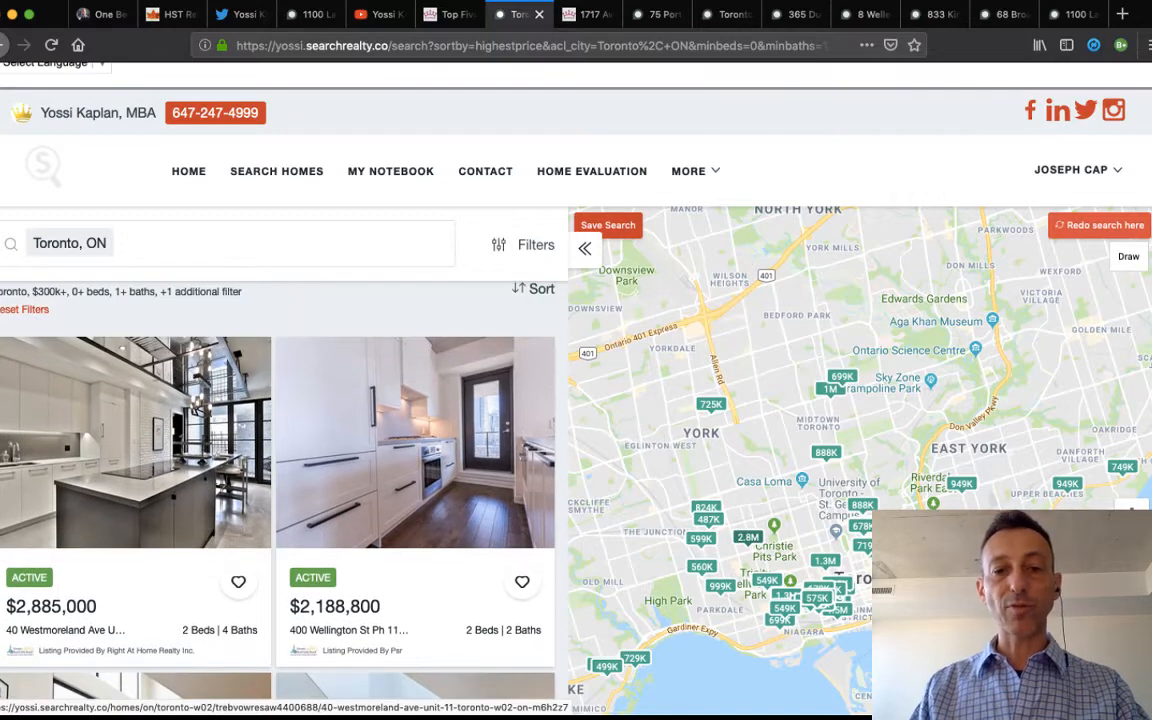
# Open the $2,188,800 400 Wellington St PH 1101 listing and highlight '2 Parking Spaces'.
pyautogui.click(415, 442)
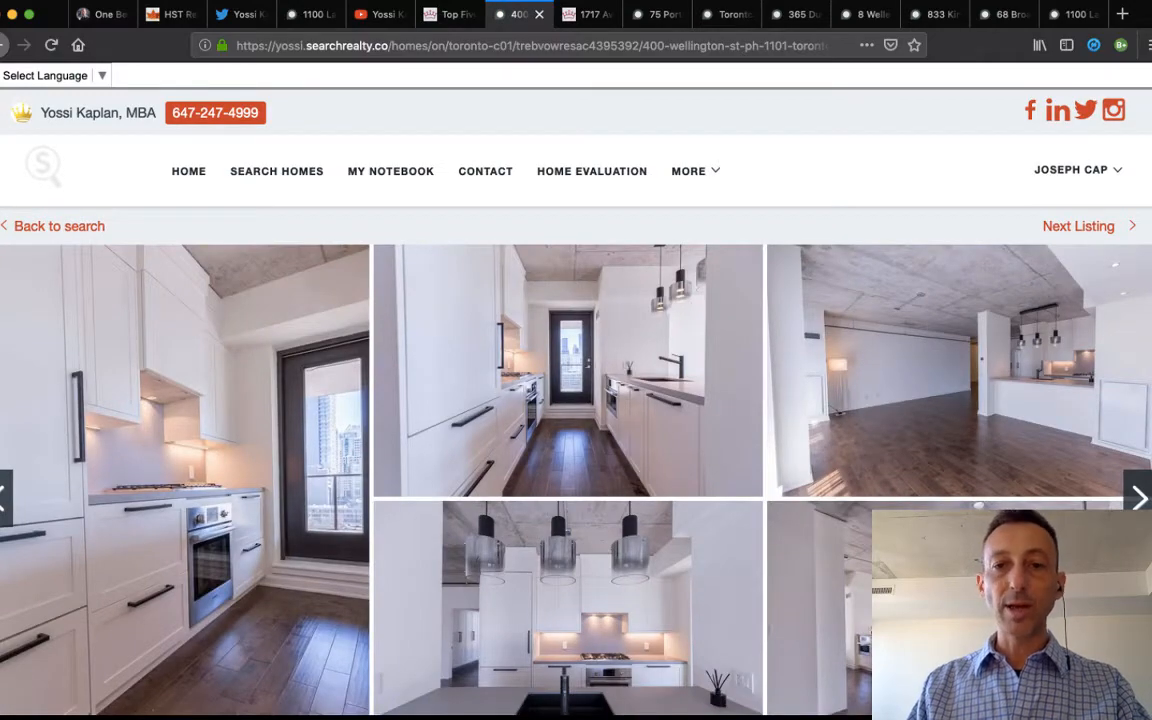
pyautogui.scroll(-3)
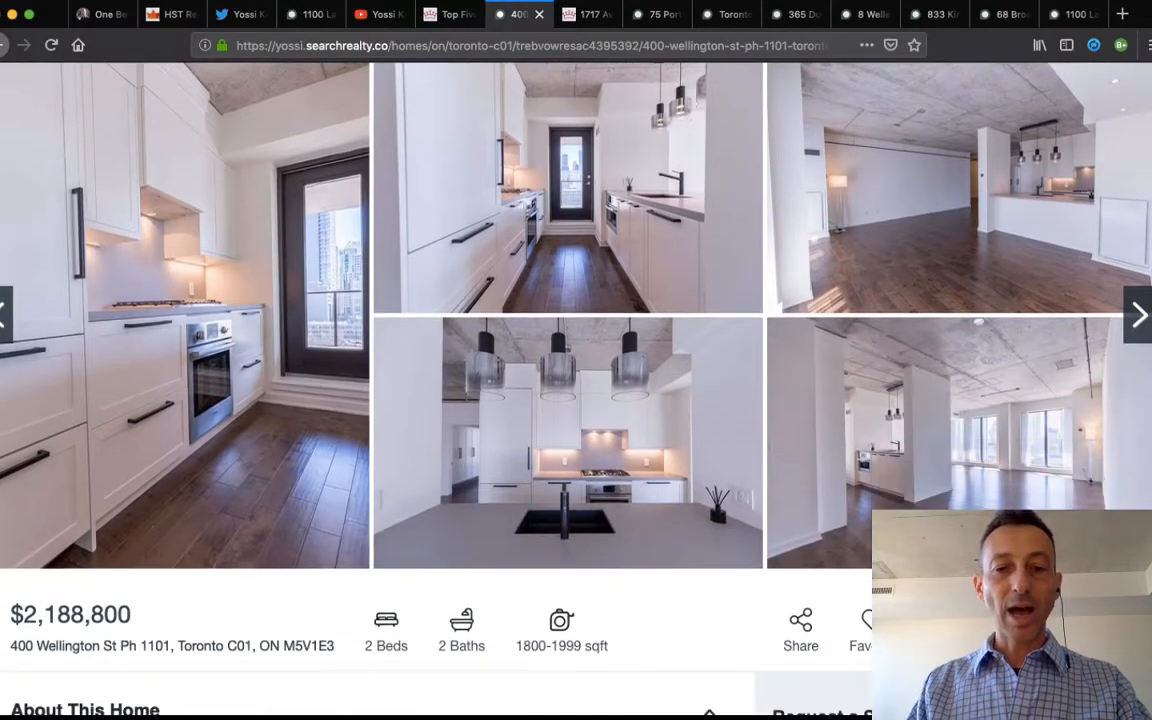
pyautogui.scroll(-3)
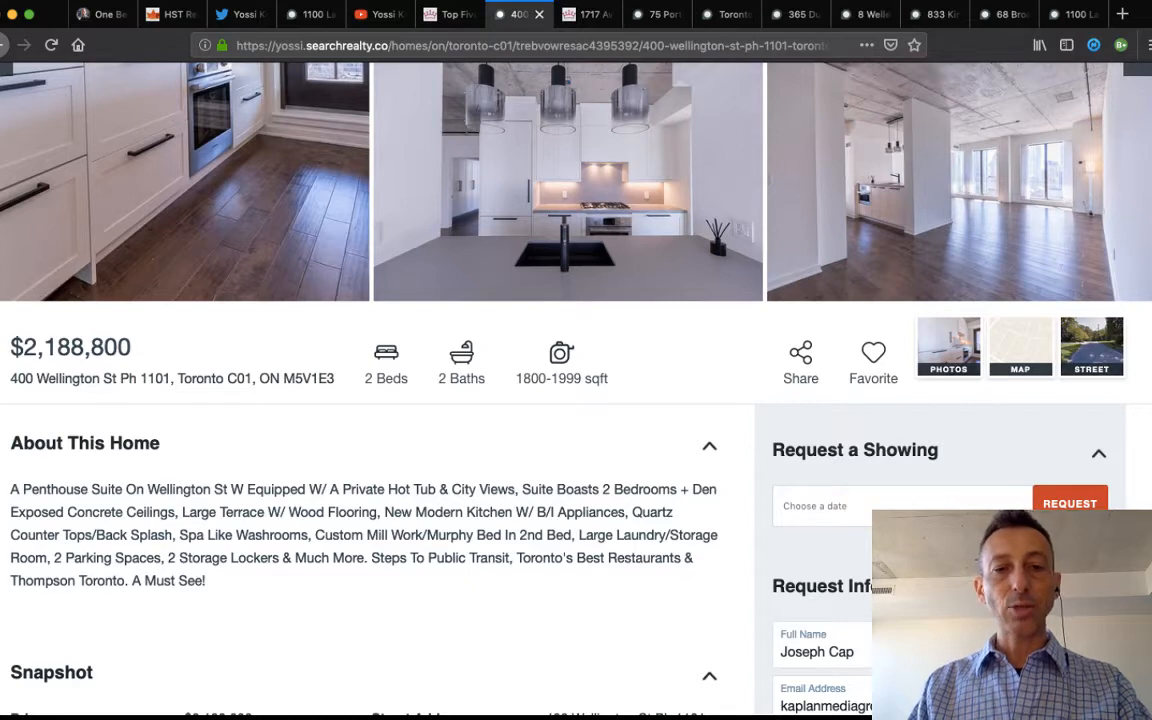
pyautogui.doubleClick(106, 557)
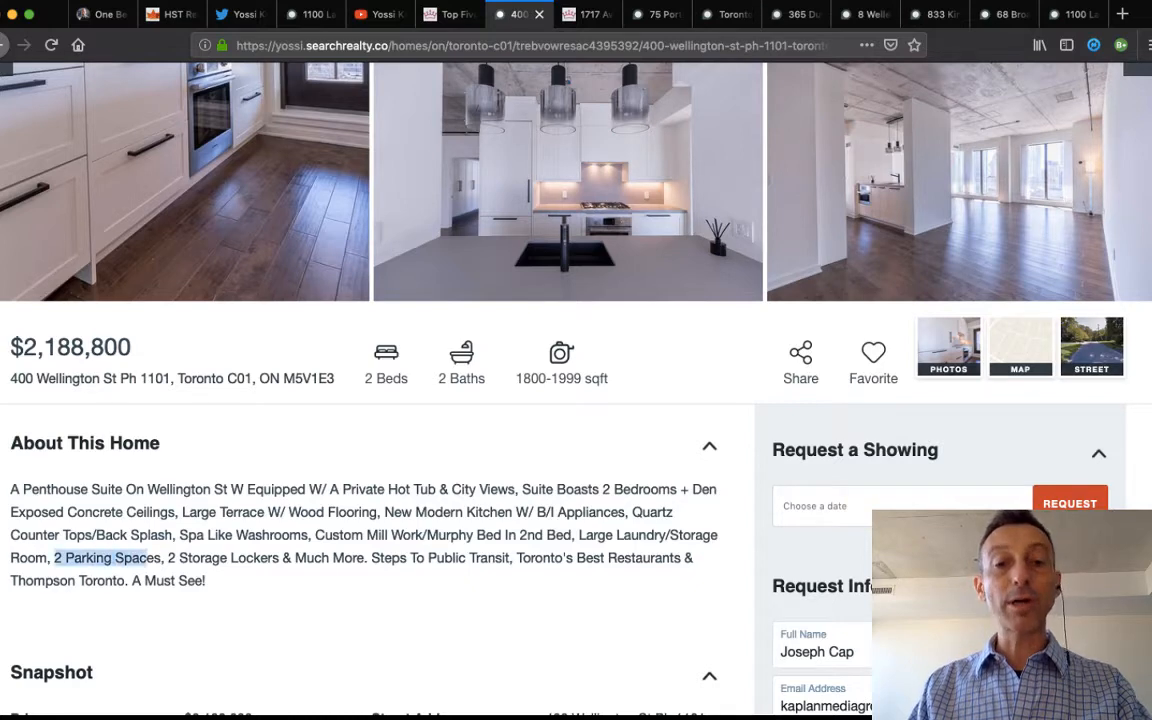
# Scroll through the penthouse Snapshot details and open its photos full size.
pyautogui.scroll(-3)
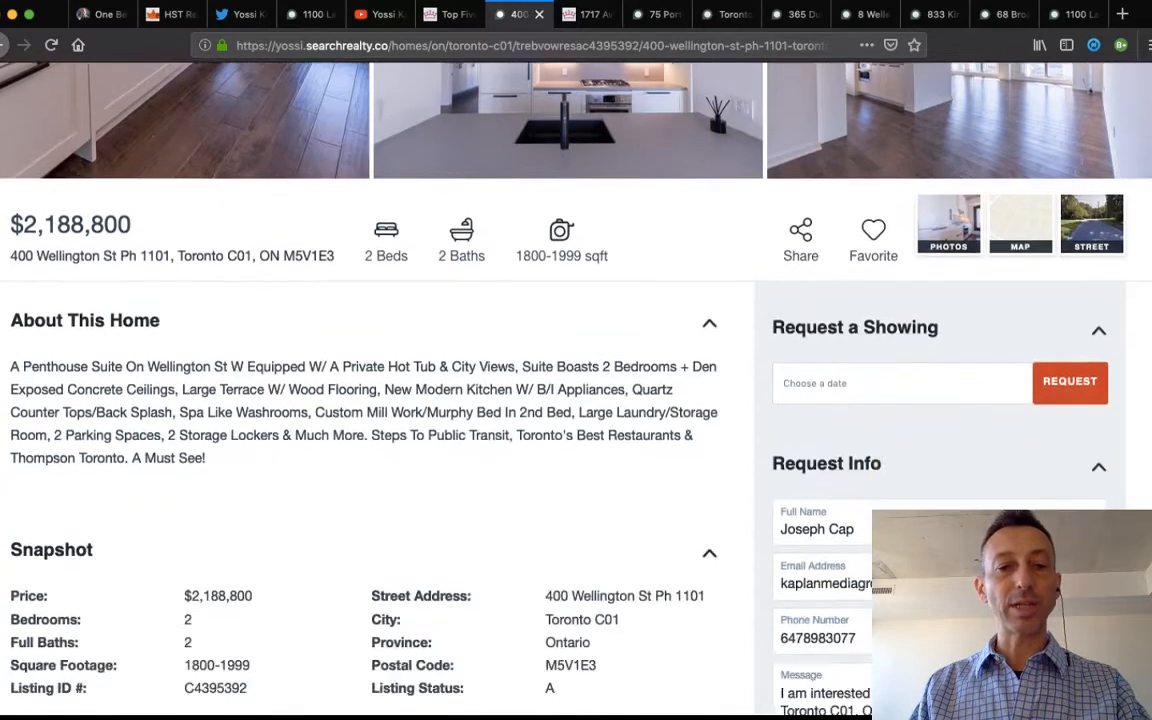
pyautogui.scroll(-3)
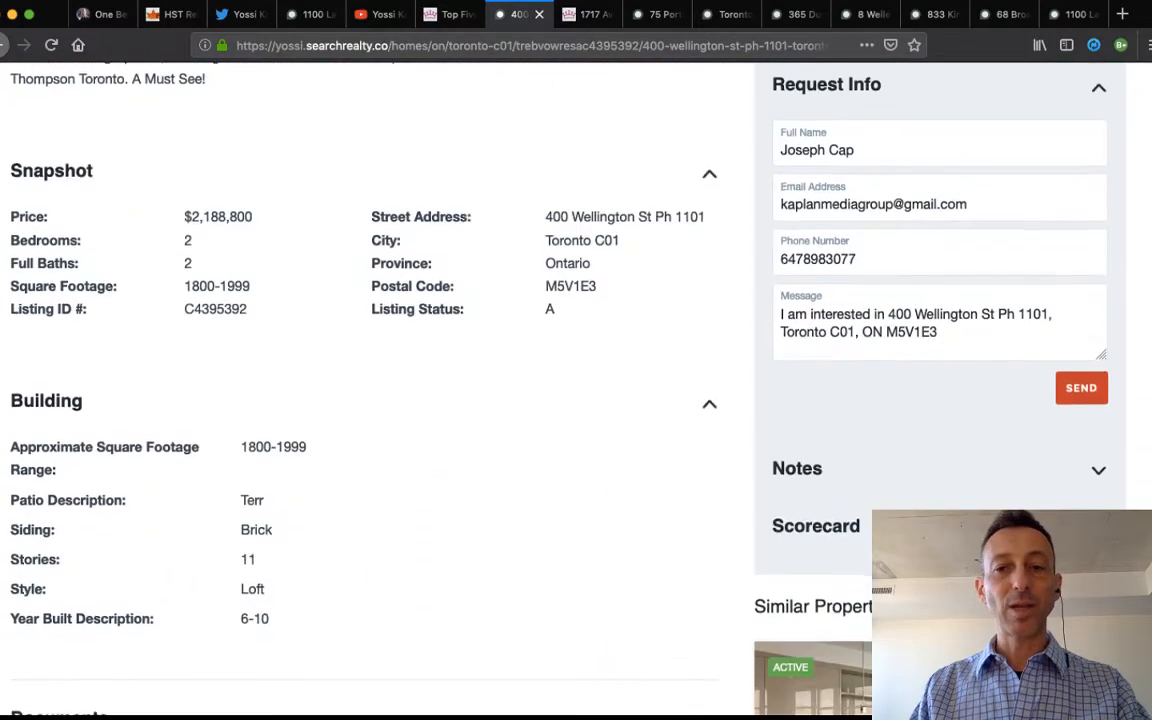
pyautogui.scroll(-3)
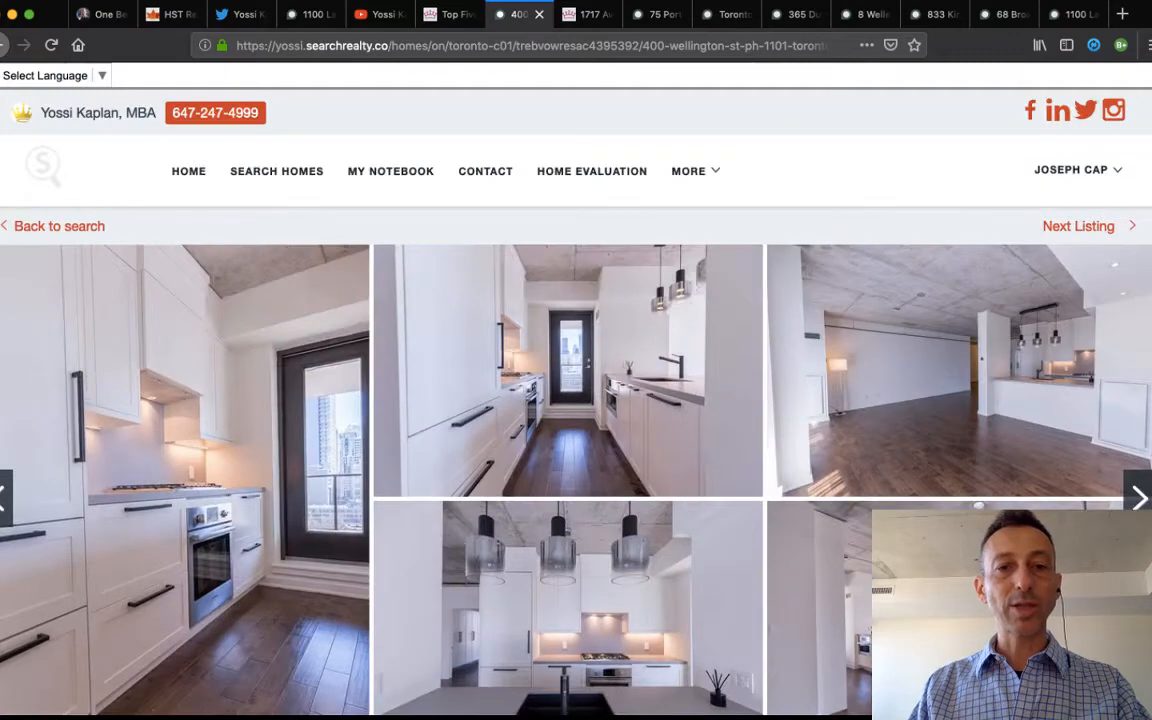
pyautogui.click(567, 370)
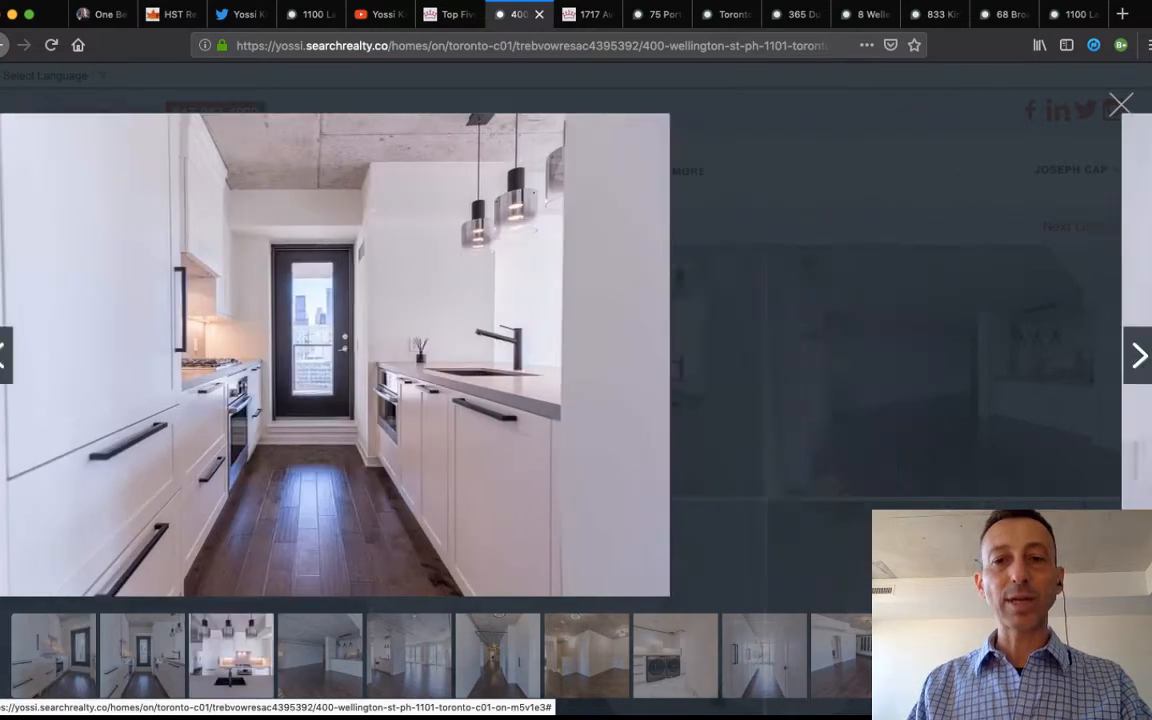
# Click through the penthouse bedroom, bathrooms, den, rooftop hot tub and exterior photos, then close the viewer.
pyautogui.click(1138, 355)
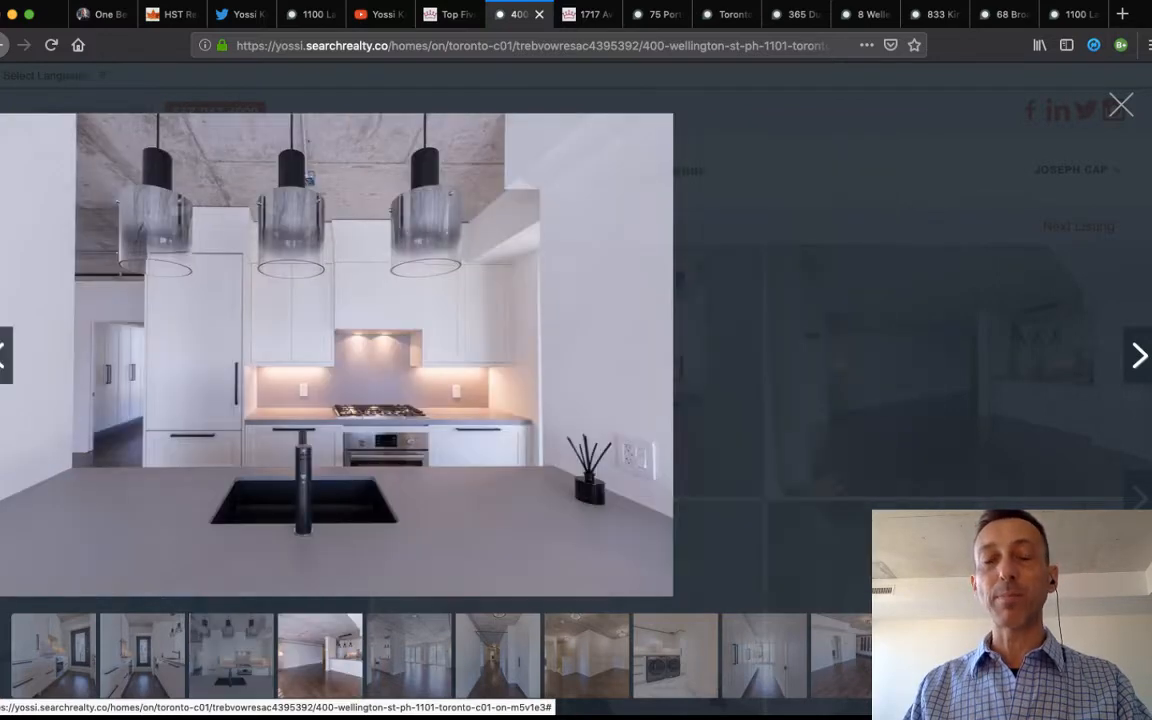
pyautogui.click(1139, 355)
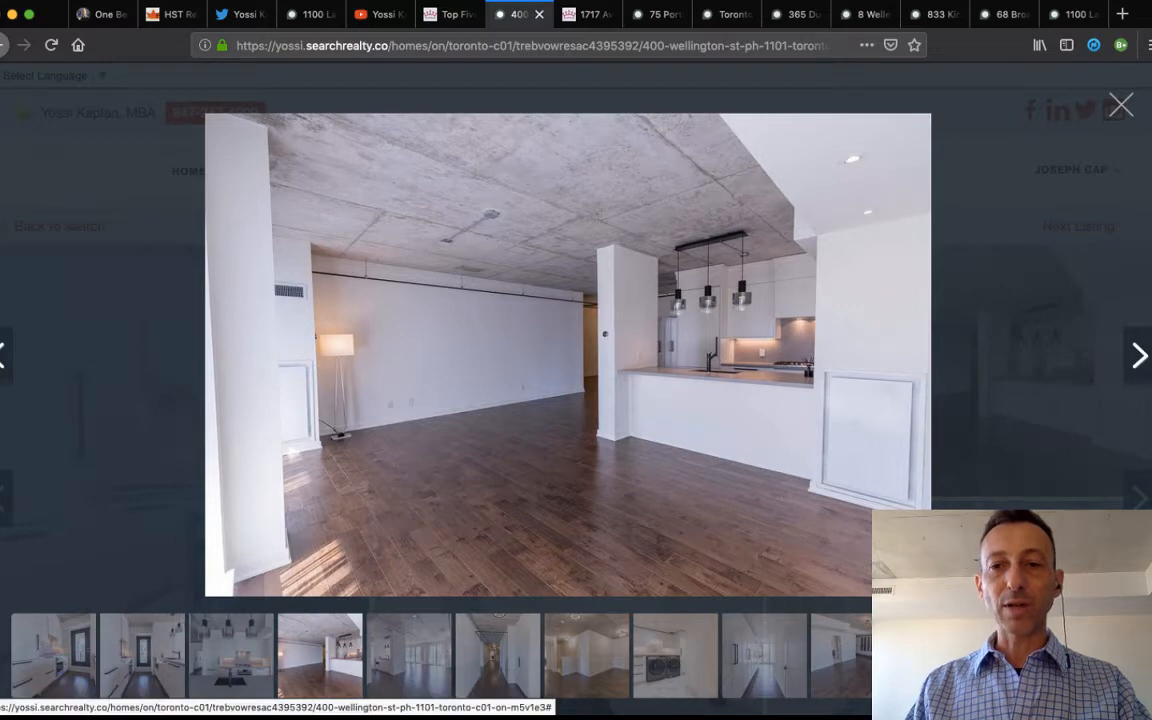
pyautogui.click(1138, 355)
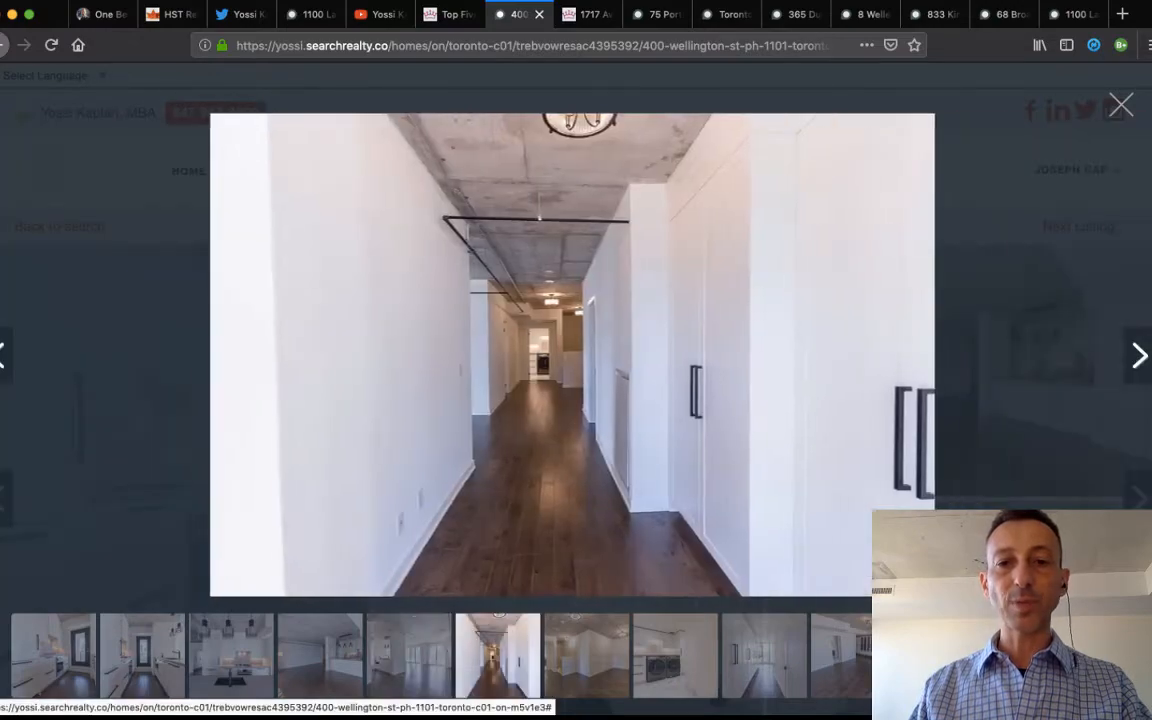
pyautogui.click(1138, 355)
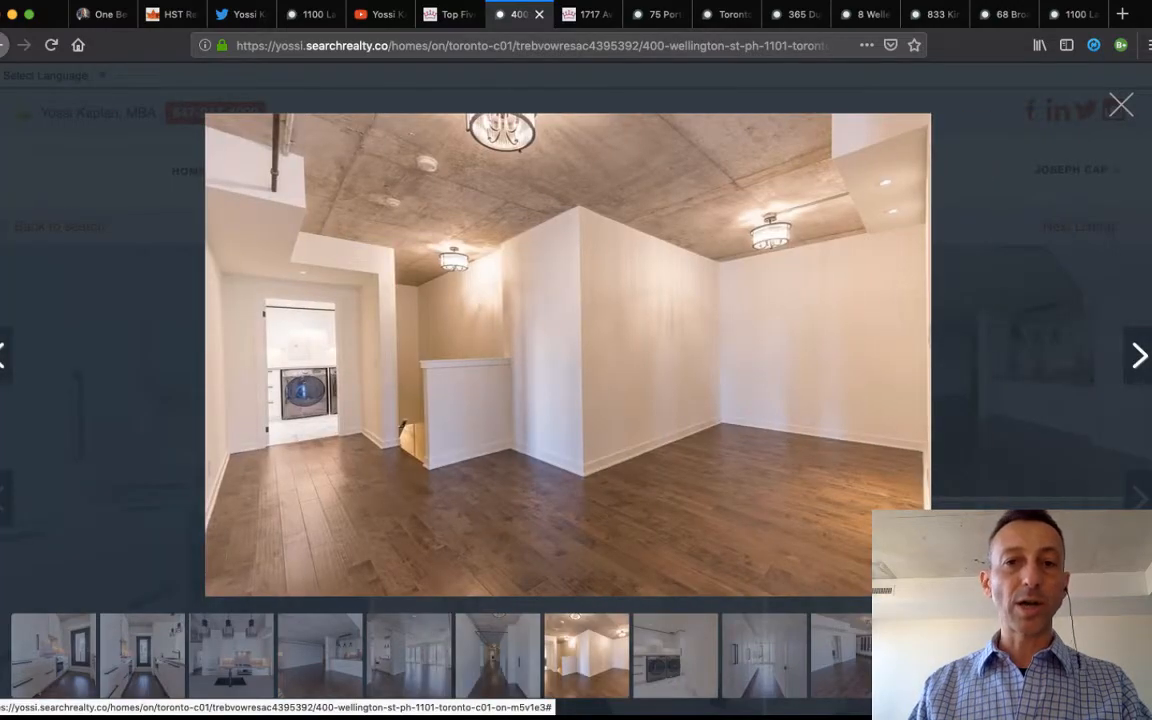
pyautogui.click(1138, 355)
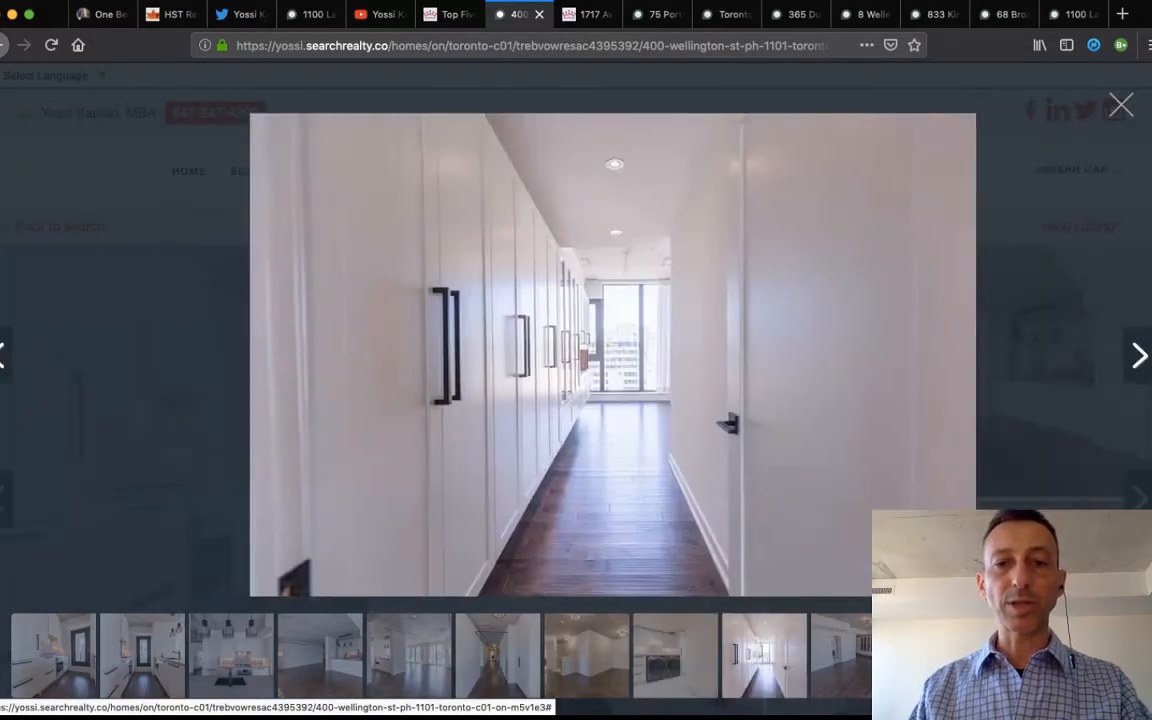
pyautogui.click(1138, 355)
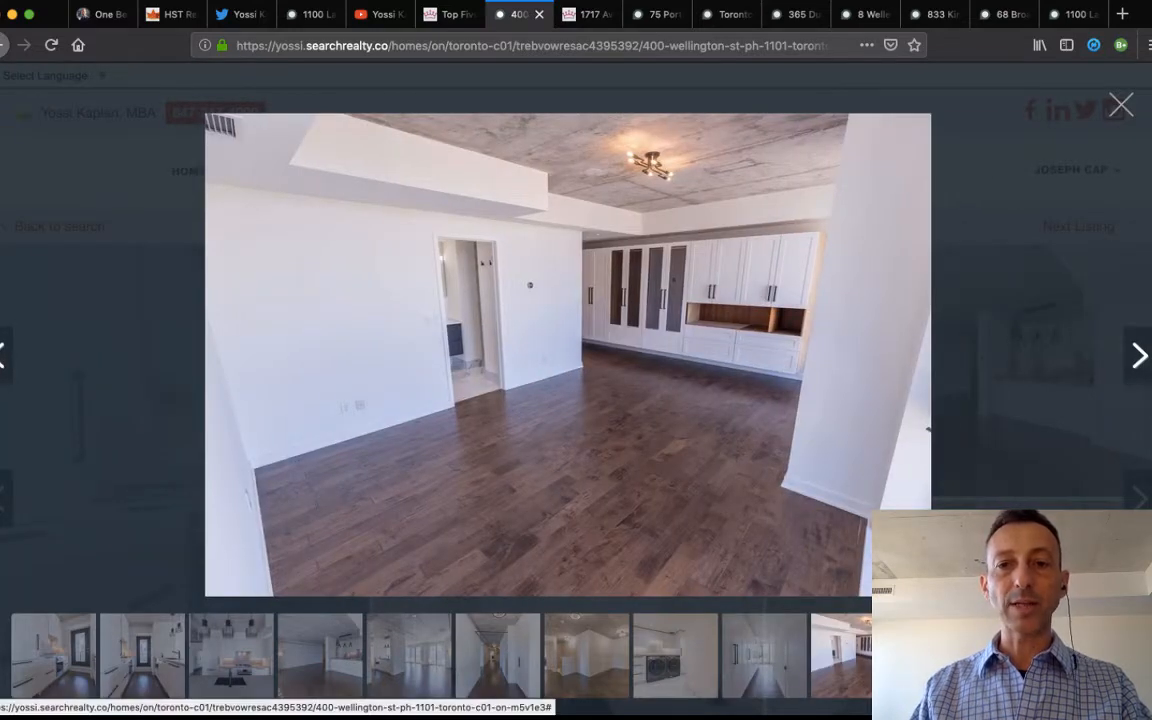
pyautogui.click(1138, 355)
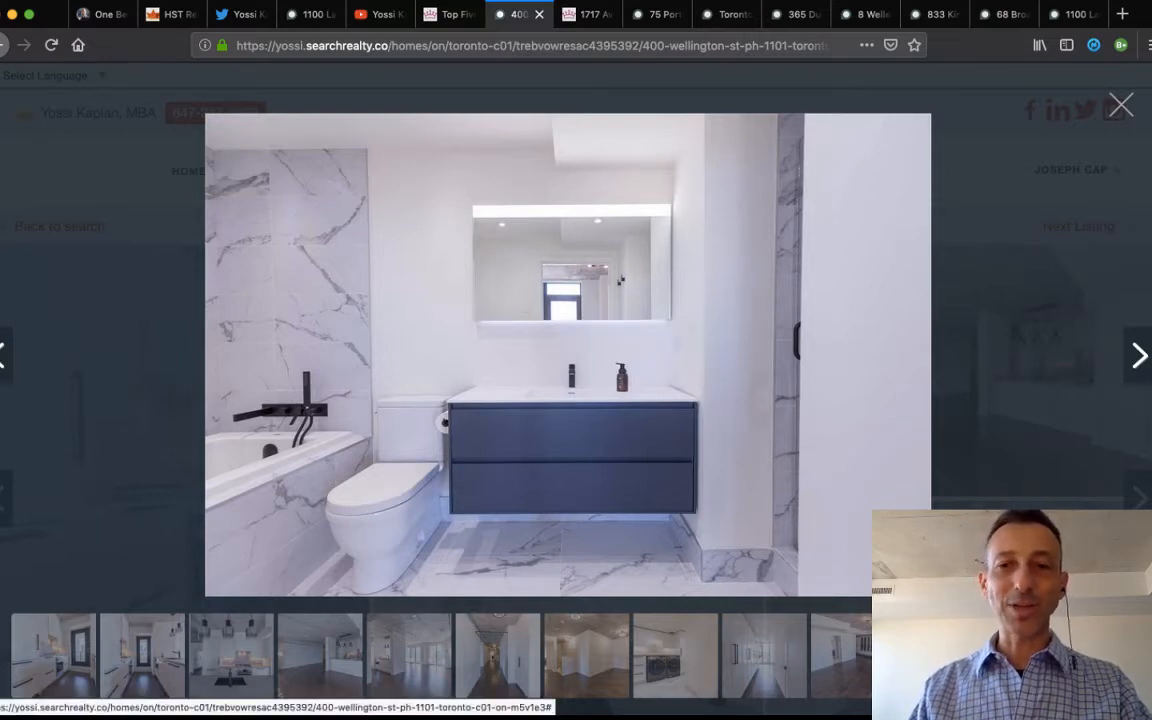
pyautogui.click(1138, 355)
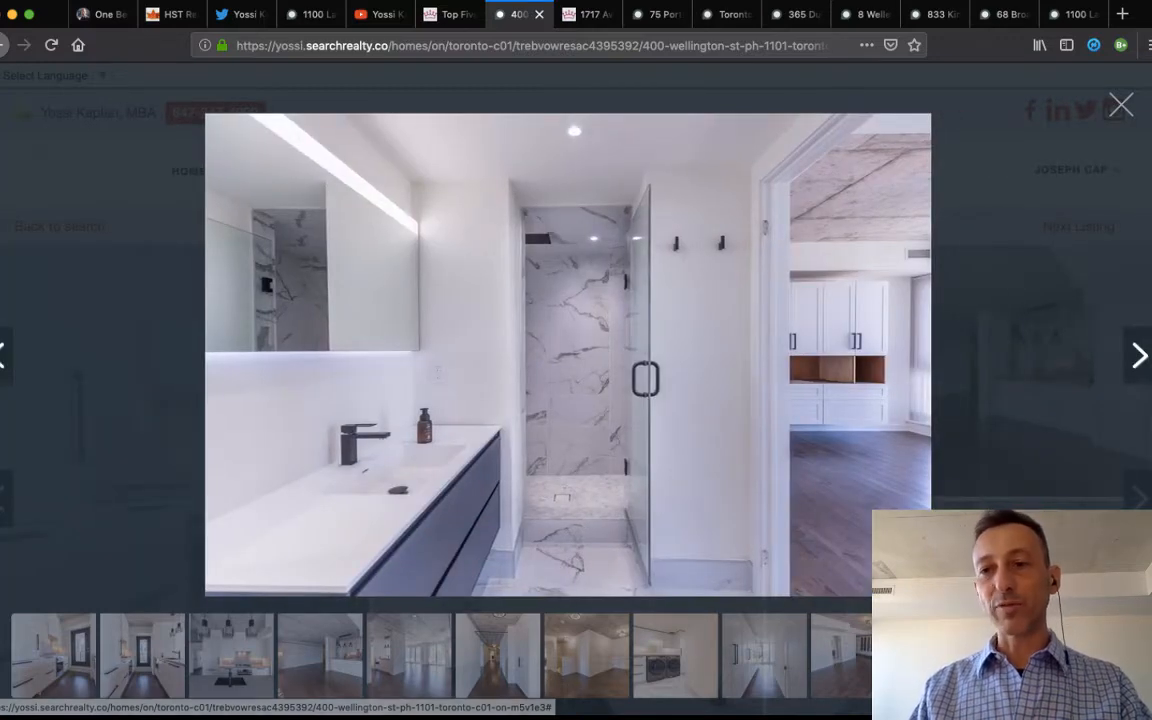
pyautogui.click(1138, 355)
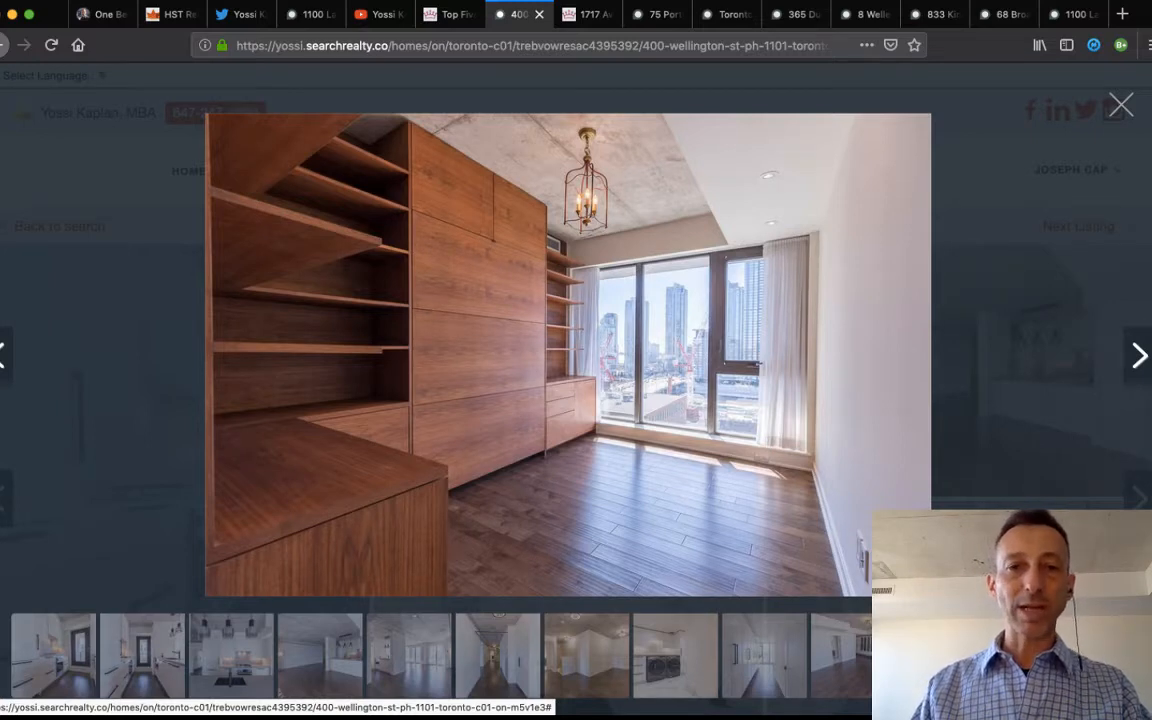
pyautogui.click(1138, 355)
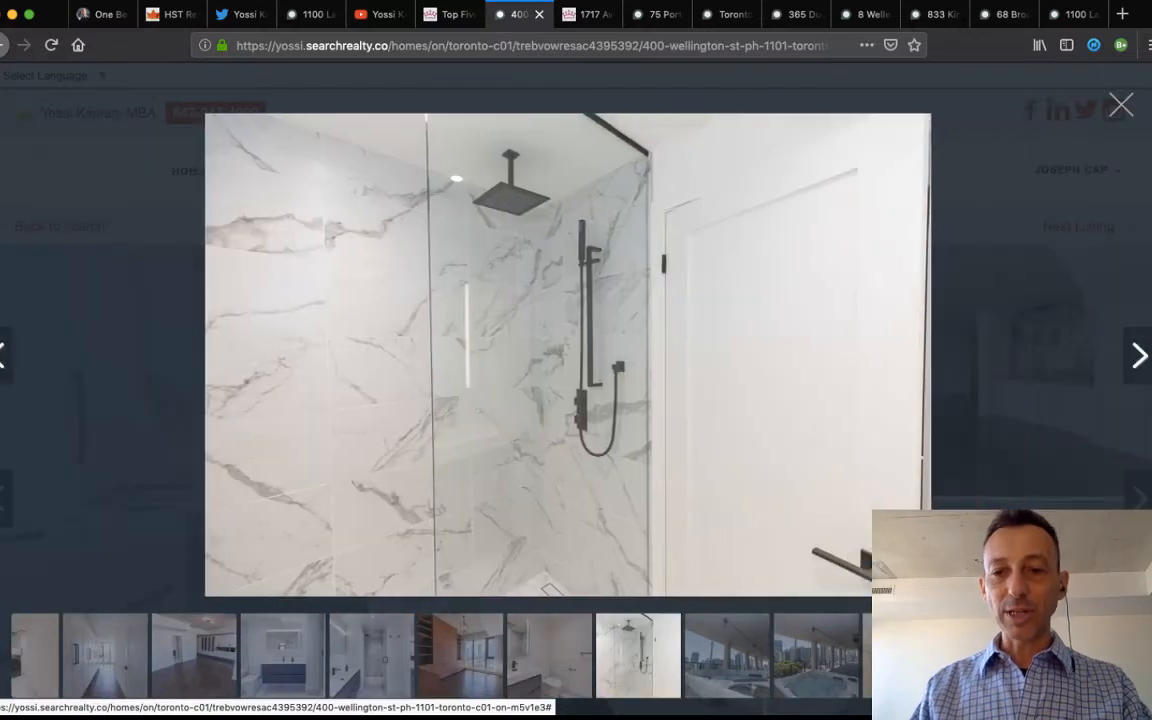
pyautogui.click(1138, 355)
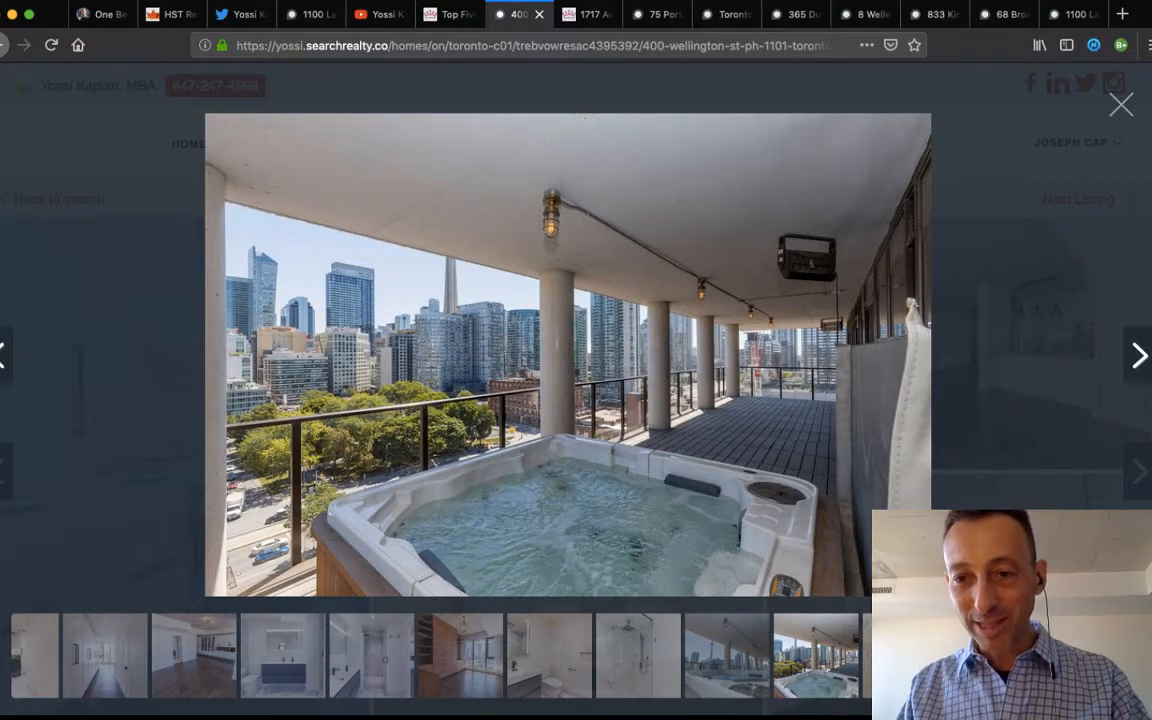
pyautogui.click(1138, 355)
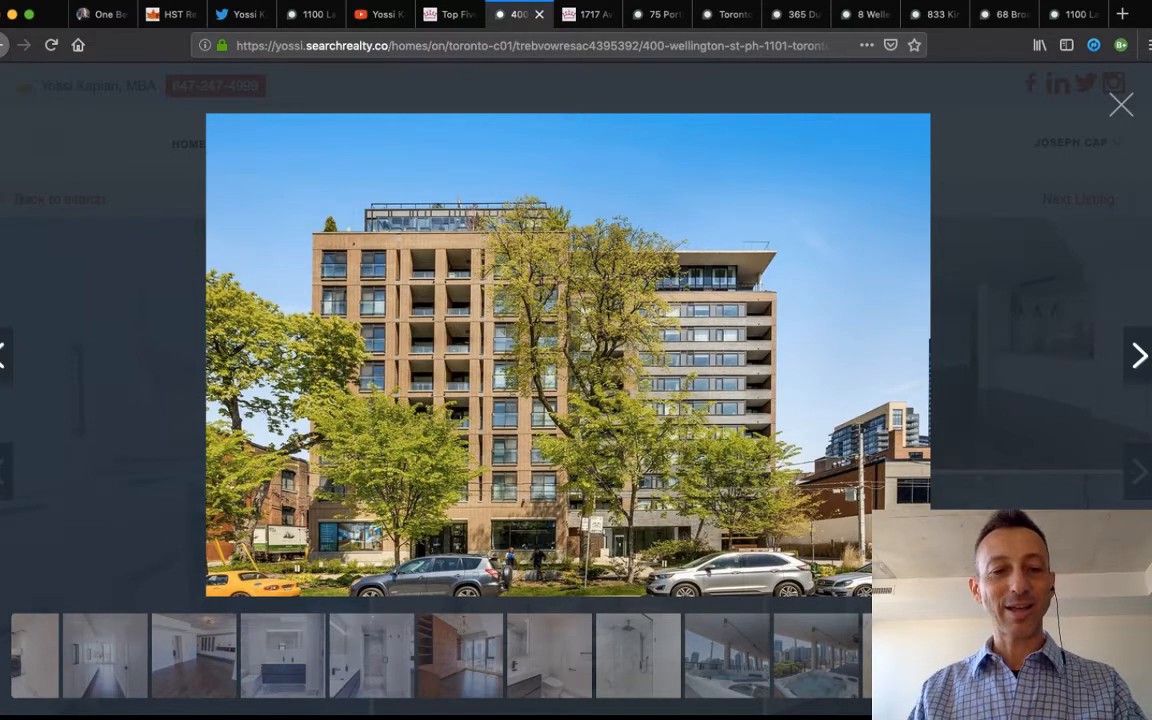
pyautogui.click(1120, 104)
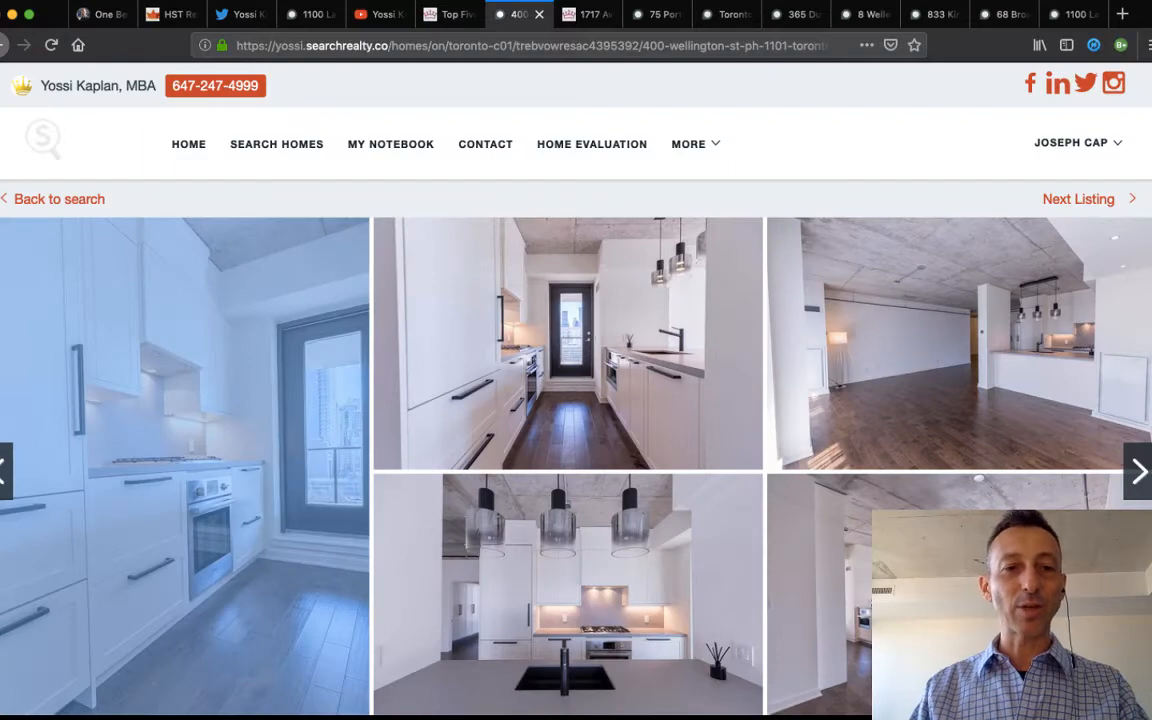
# Scroll past the penthouse description and go back to the price-sorted Toronto results.
pyautogui.scroll(-3)
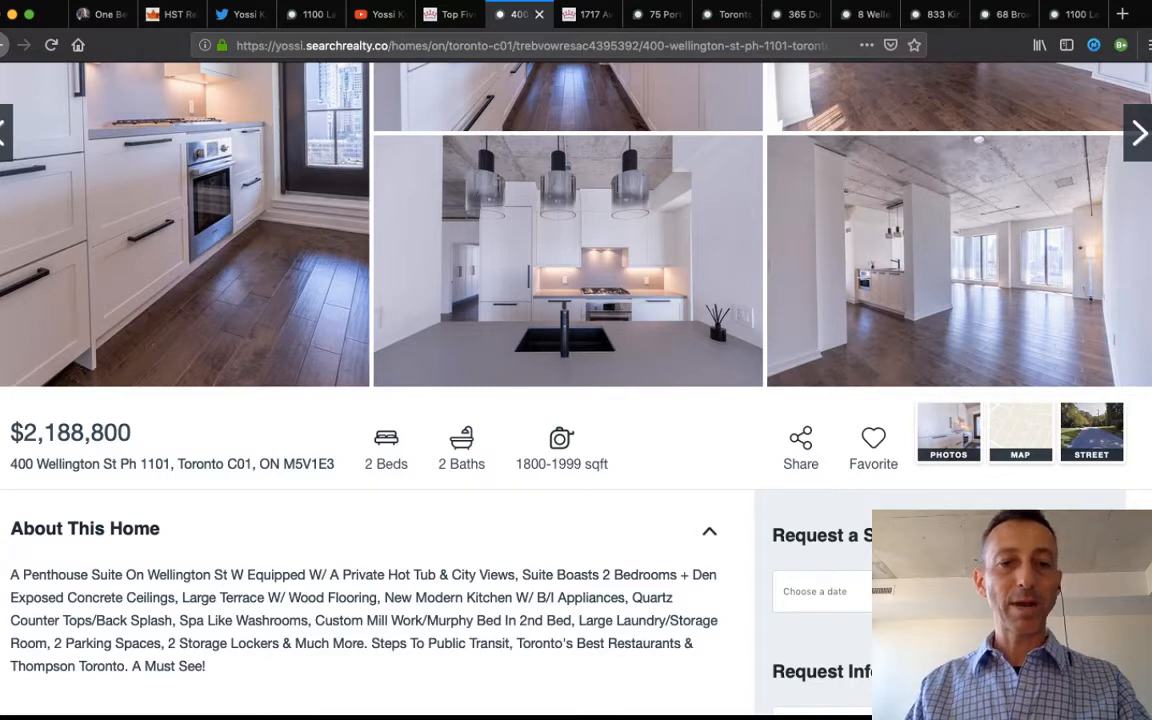
pyautogui.scroll(-3)
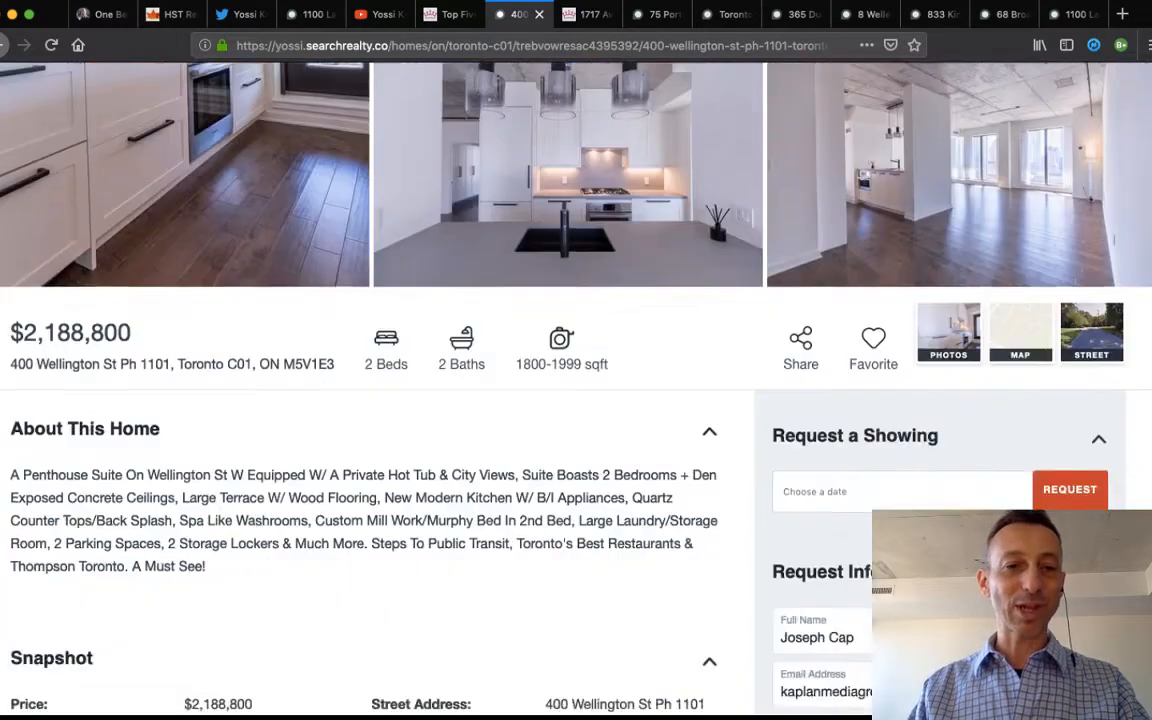
pyautogui.scroll(3)
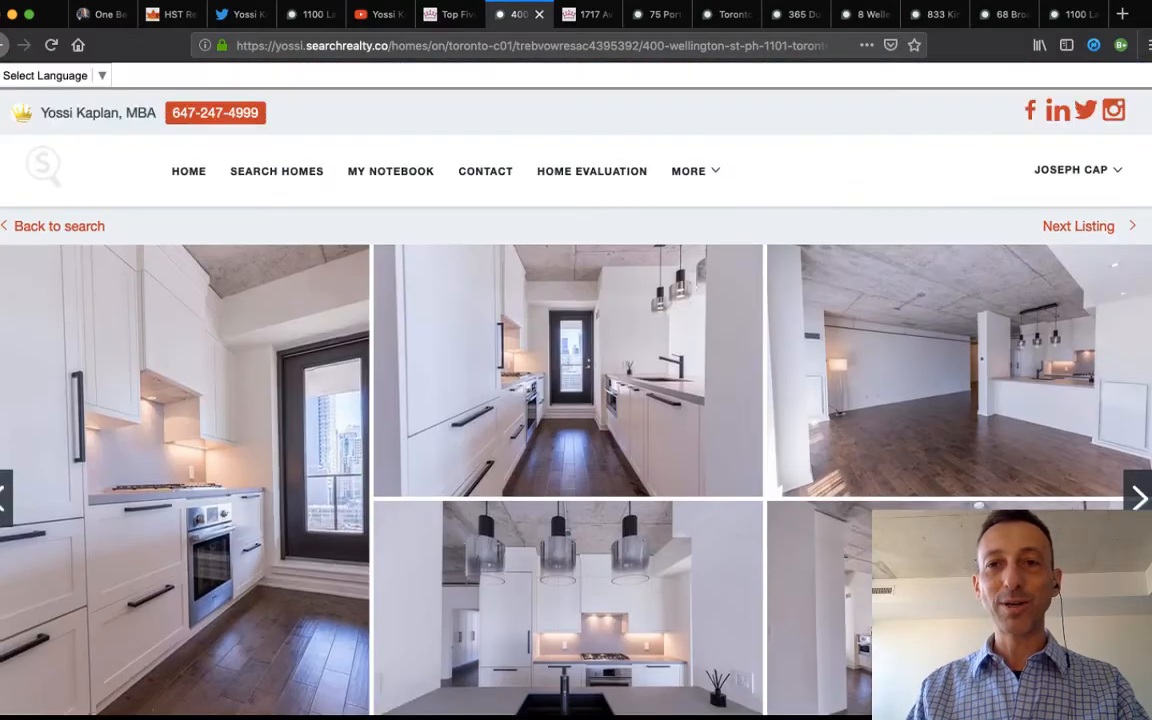
pyautogui.click(52, 226)
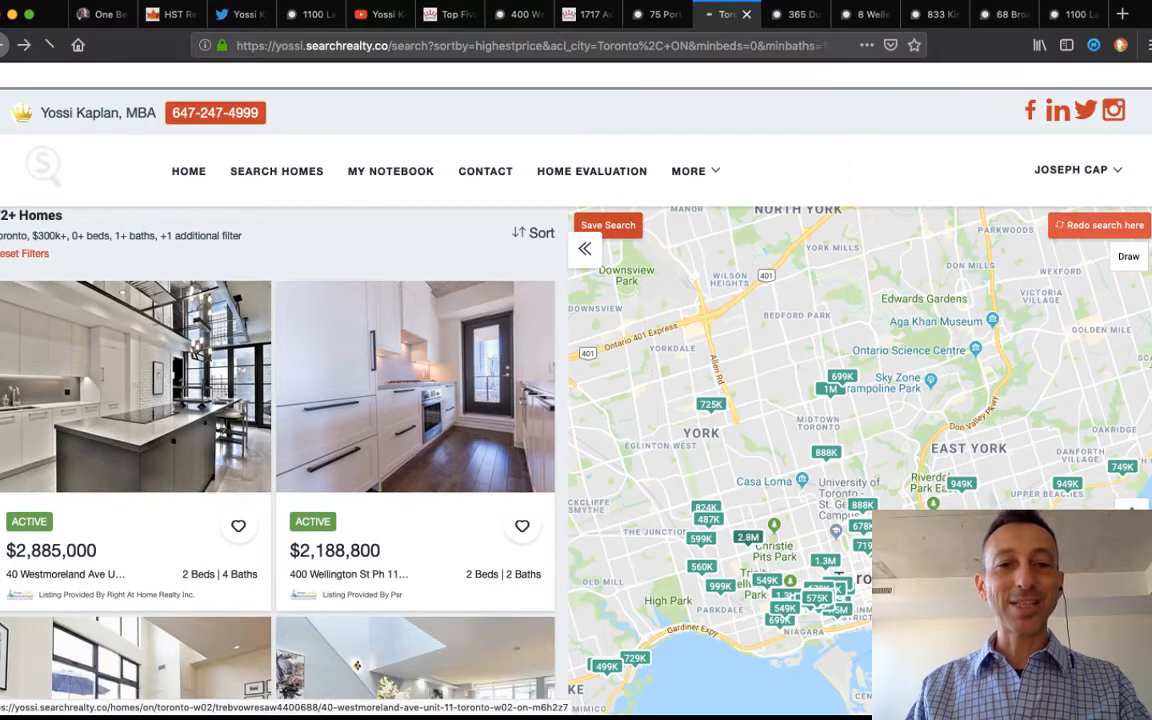
# Open the $2,885,000 40 Westmoreland Ave Unit 11 listing and scroll down its page.
pyautogui.click(135, 386)
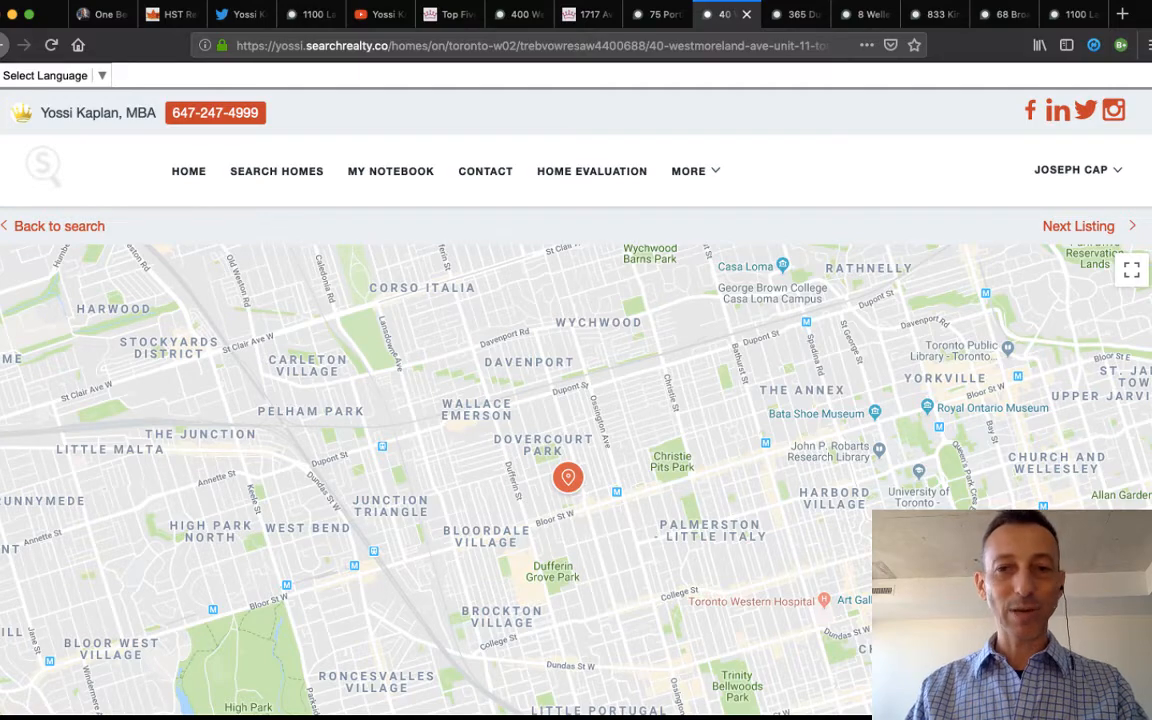
pyautogui.scroll(-3)
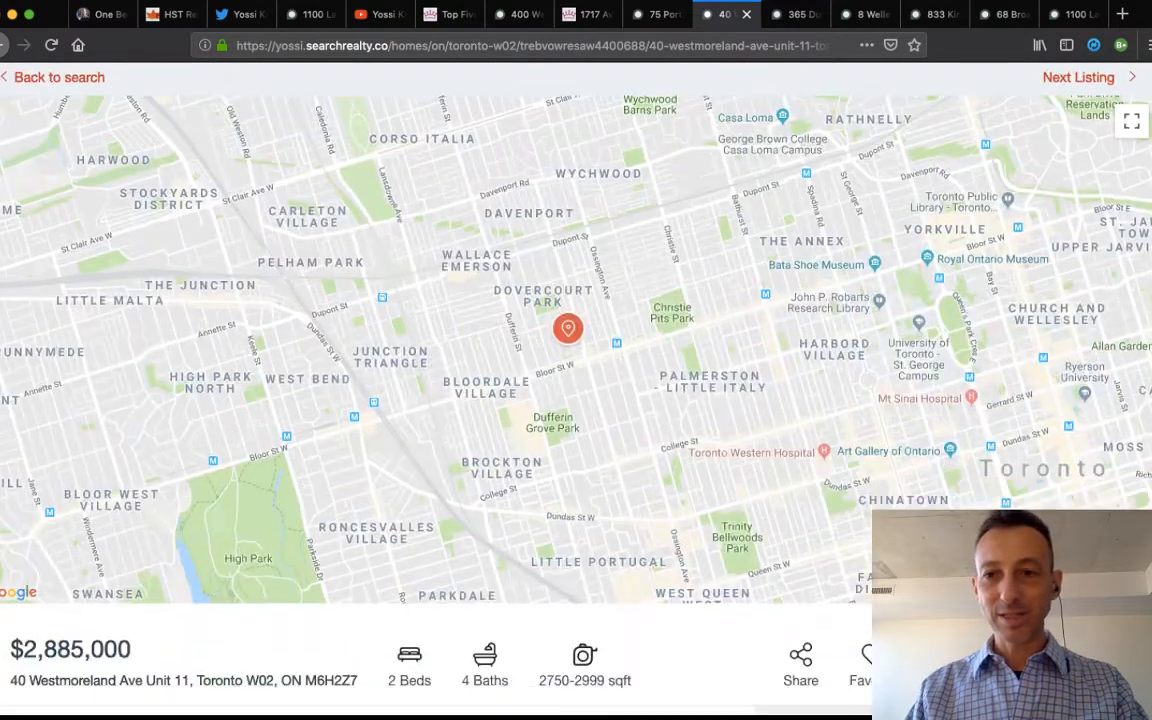
pyautogui.scroll(-3)
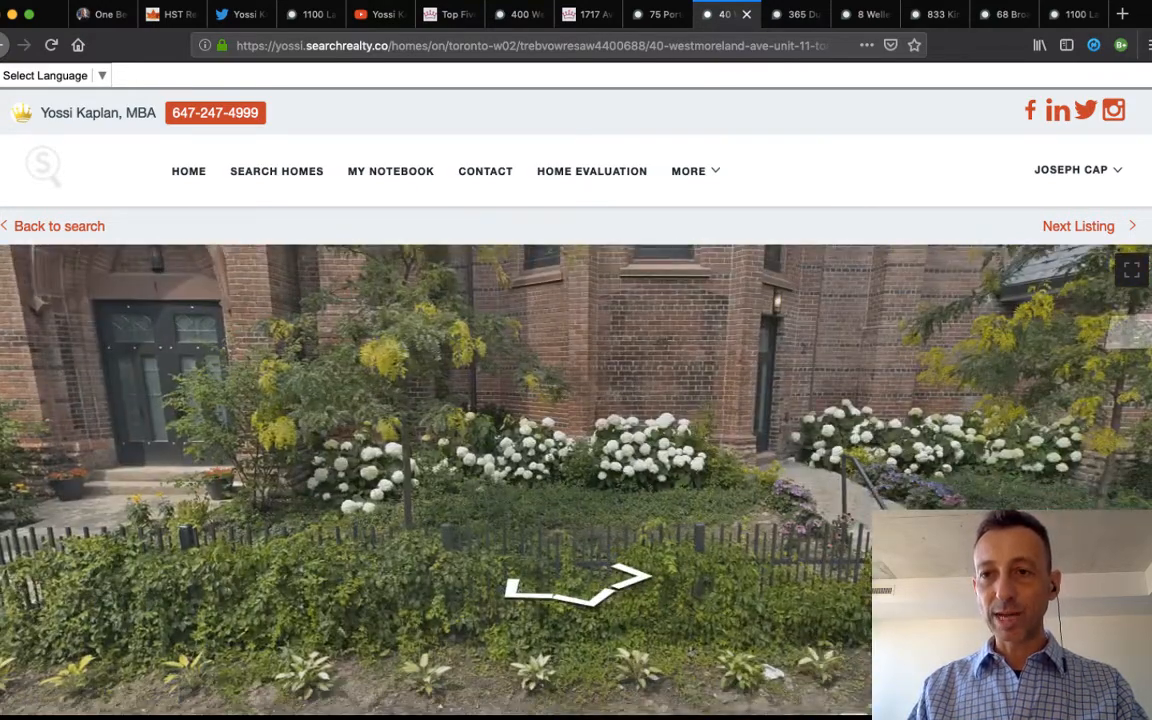
# Scroll through the loft's About This Home, Snapshot, Building, Money and Rooms sections.
pyautogui.scroll(-3)
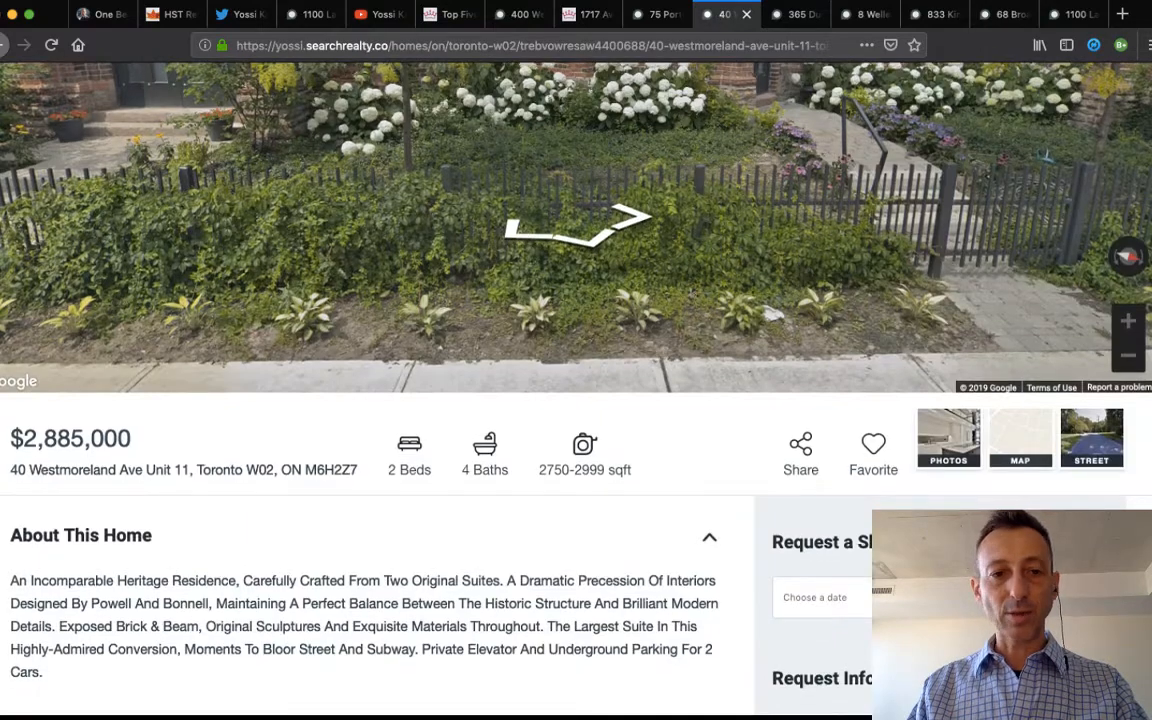
pyautogui.scroll(-3)
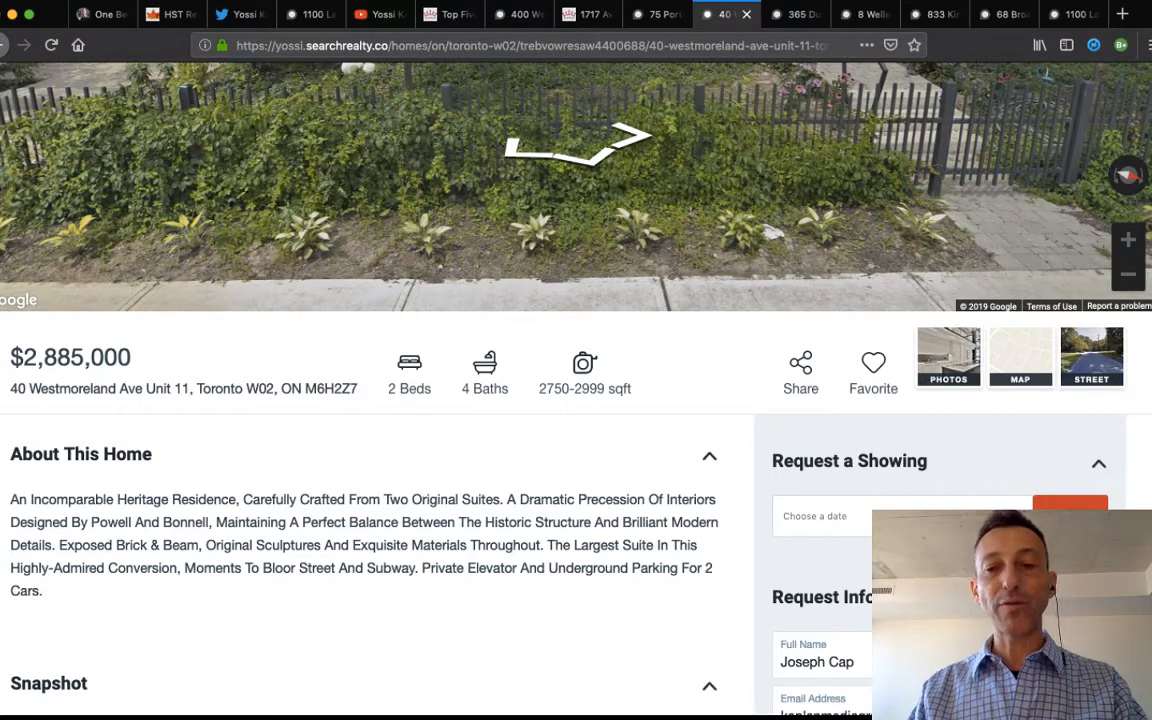
pyautogui.scroll(-3)
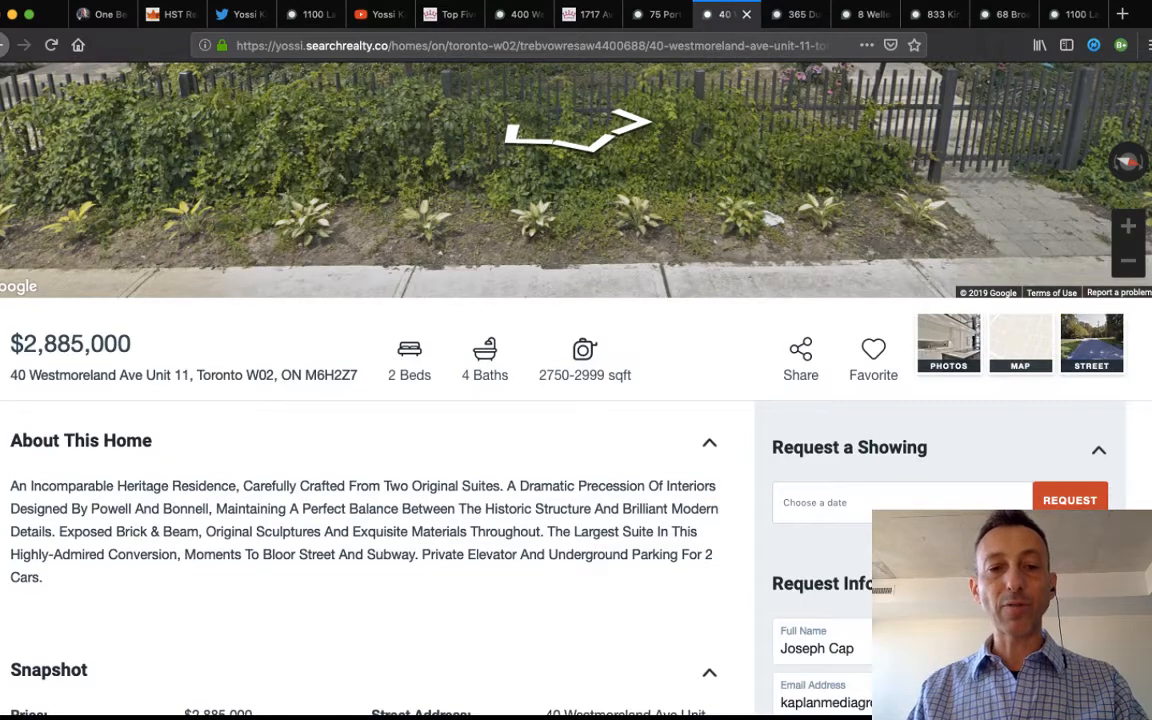
pyautogui.scroll(-3)
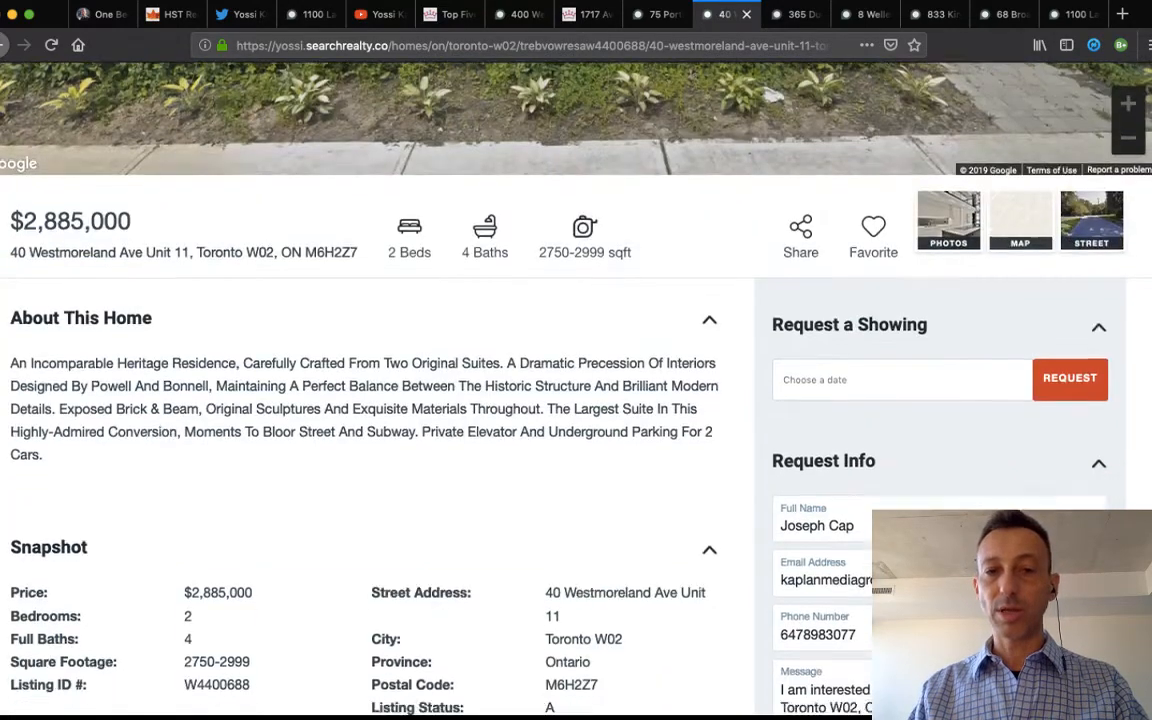
pyautogui.scroll(-3)
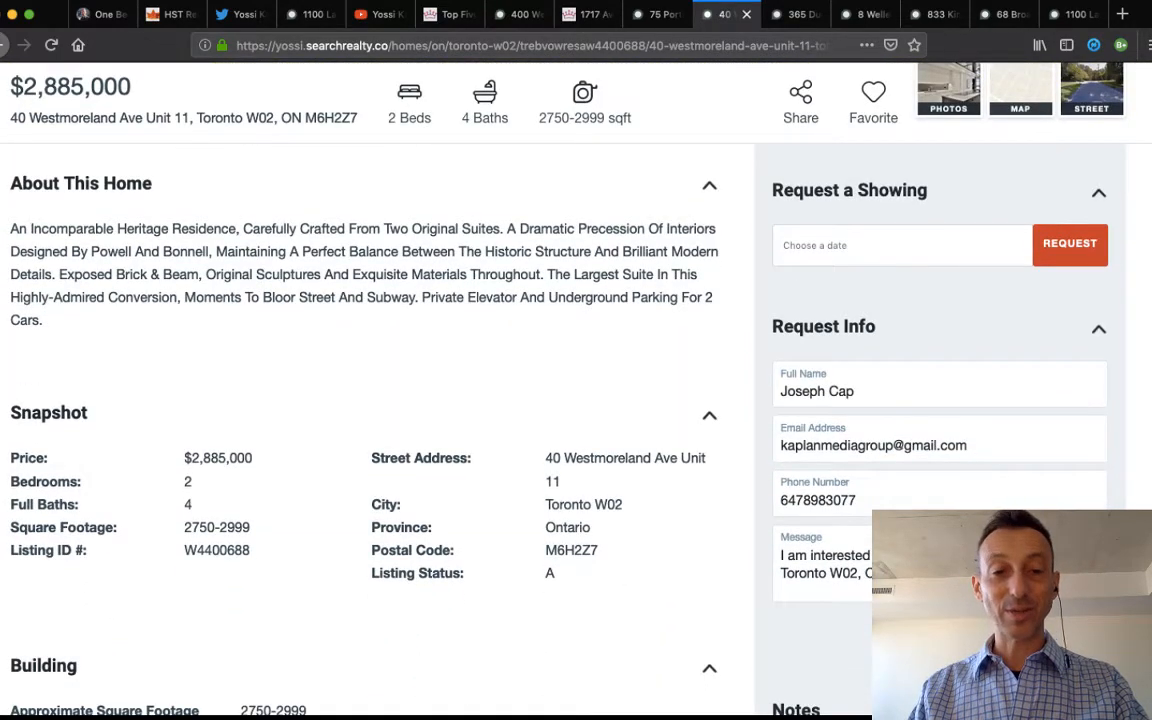
pyautogui.scroll(-3)
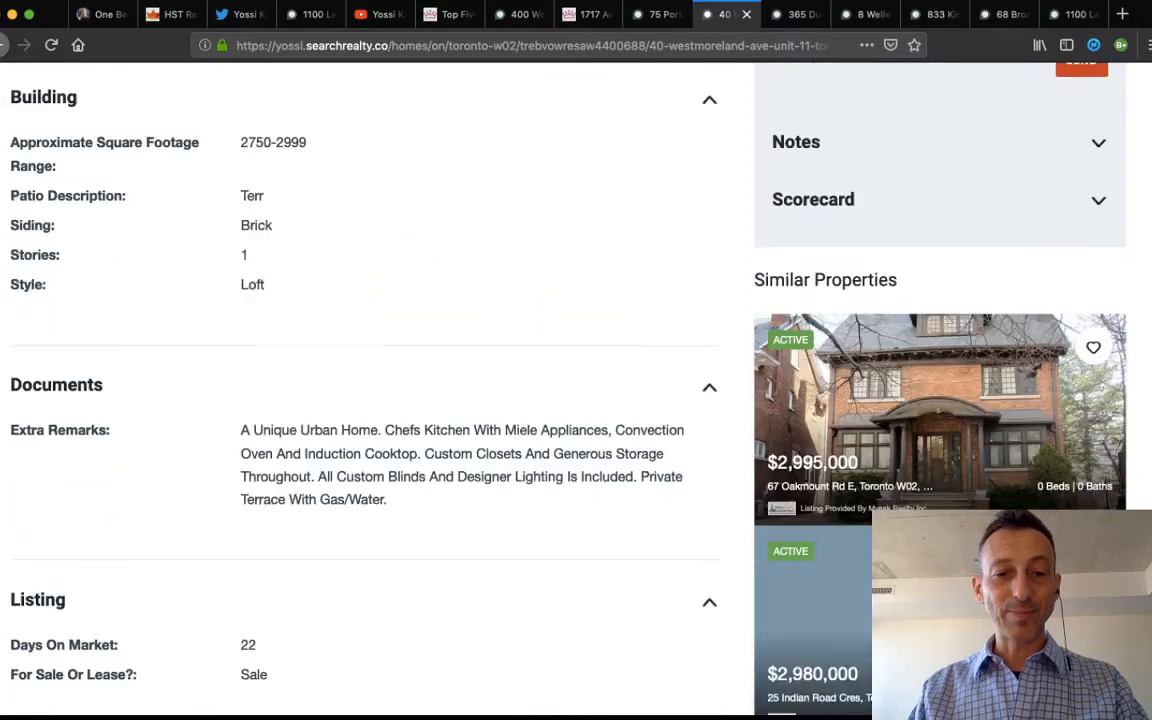
pyautogui.scroll(-3)
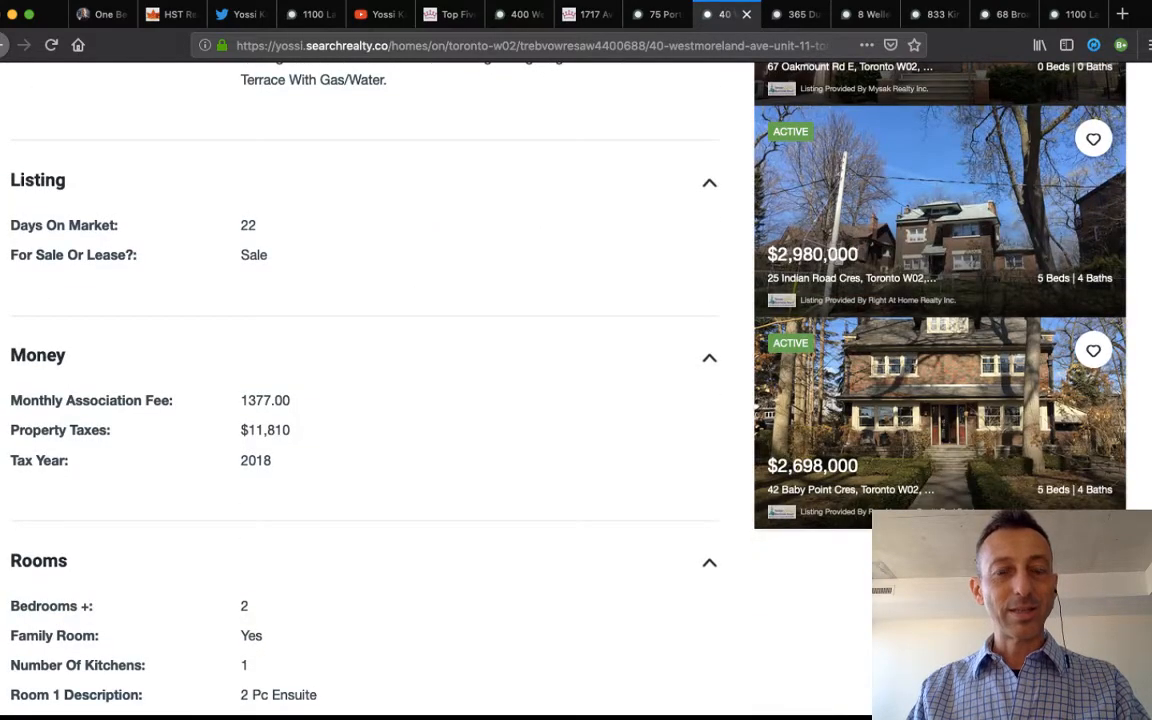
pyautogui.scroll(-3)
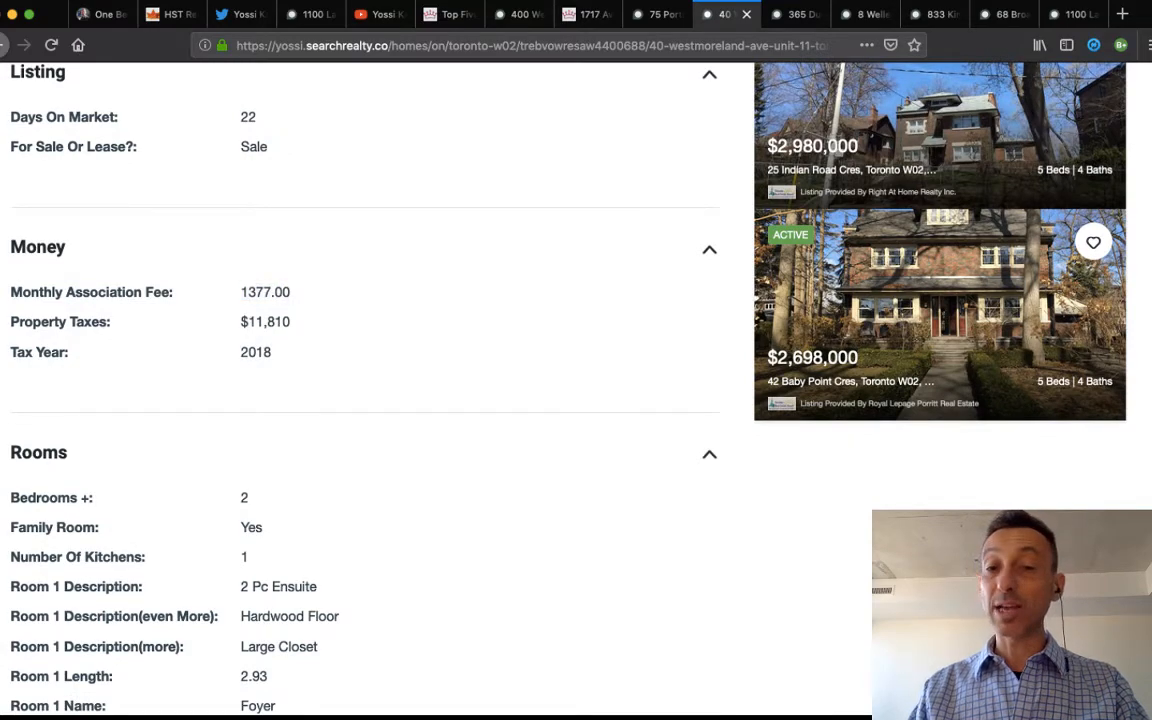
pyautogui.scroll(3)
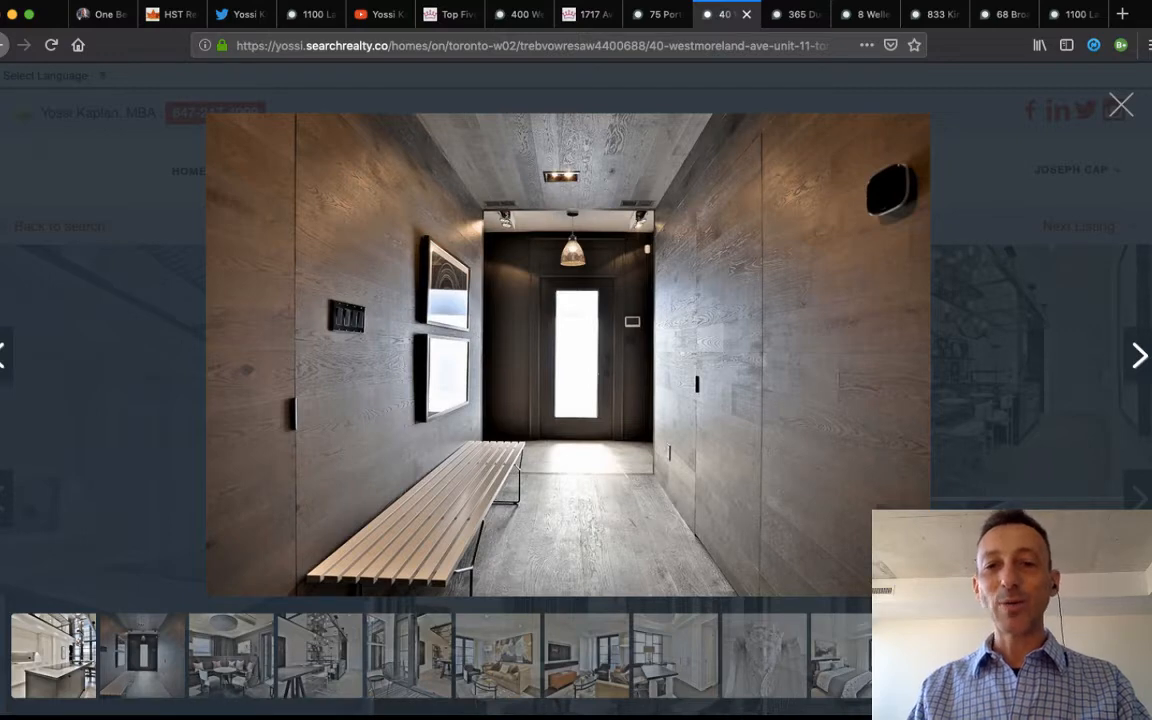
# Step through the dining nook, kitchen, terrace, living room, office and sculpture photos.
pyautogui.click(1138, 355)
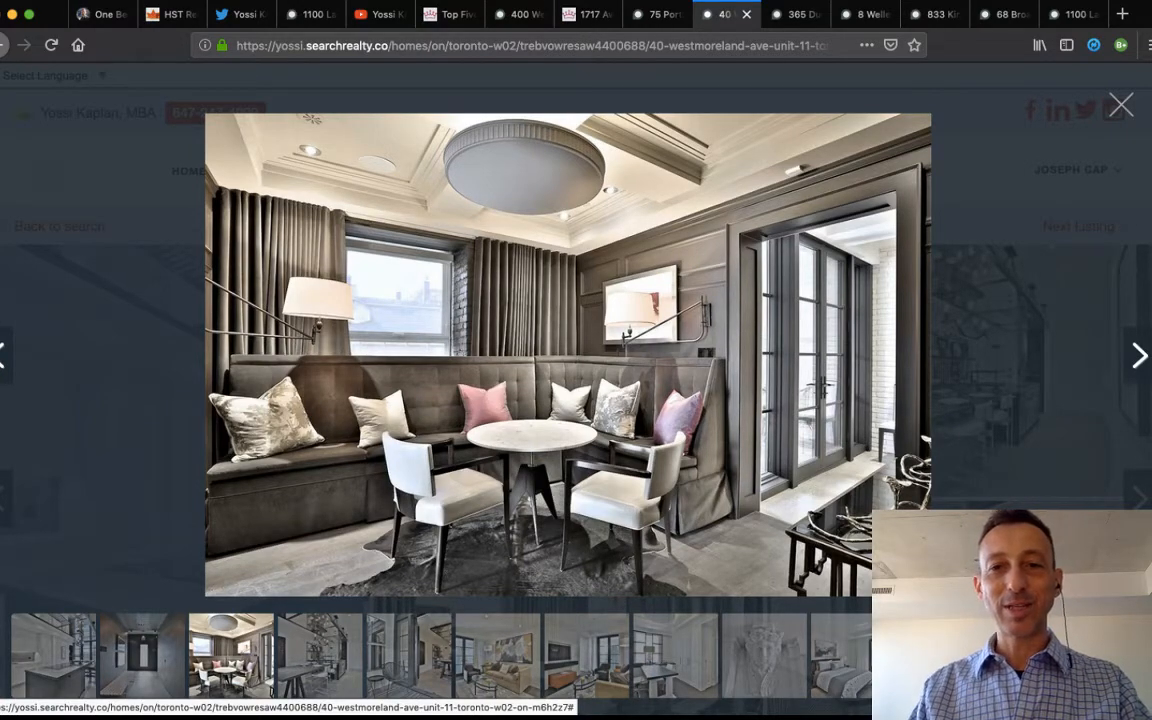
pyautogui.click(1138, 355)
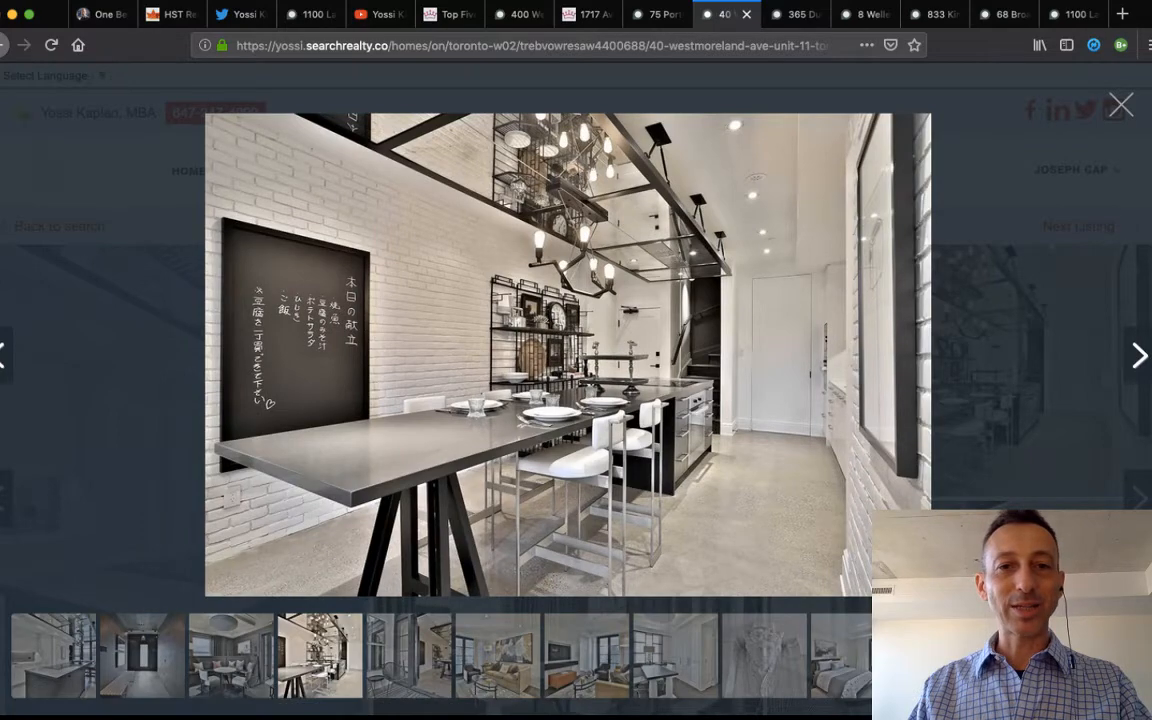
pyautogui.click(1138, 355)
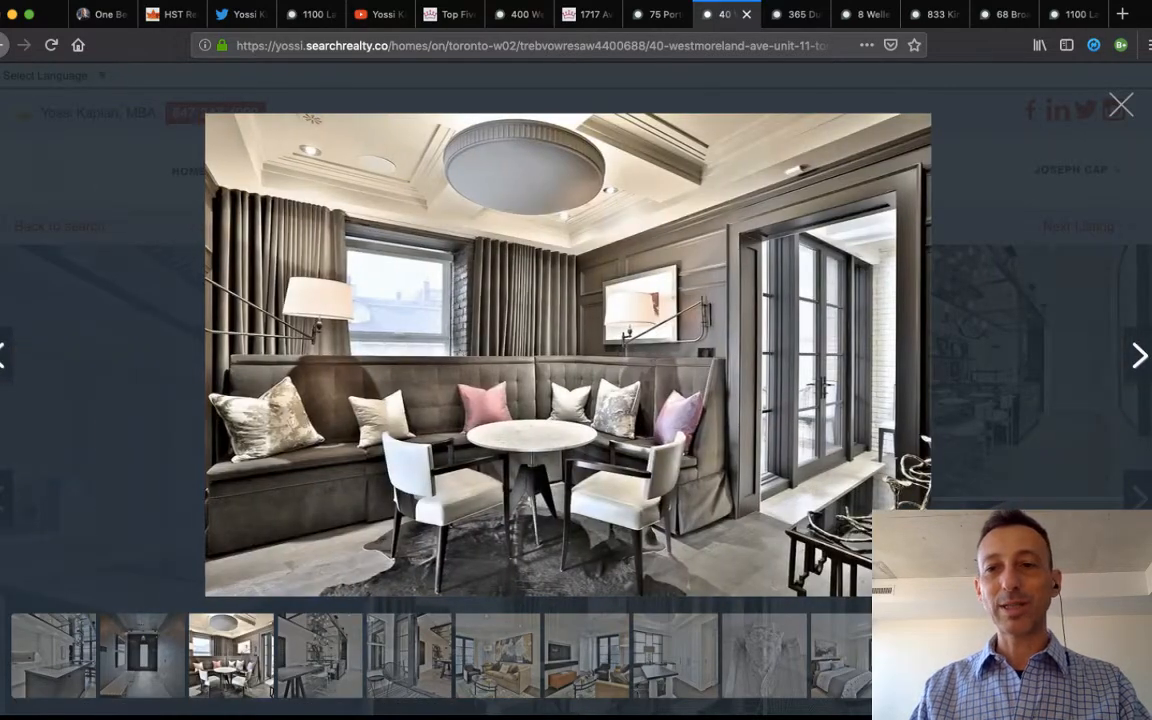
pyautogui.click(1138, 355)
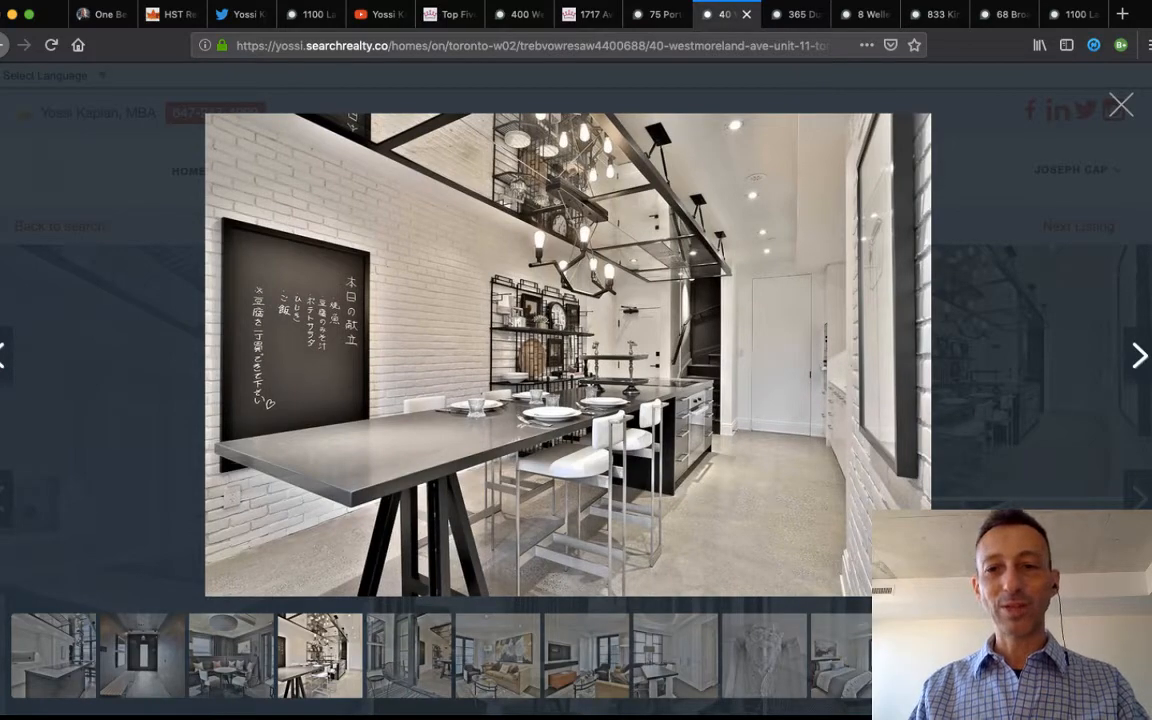
pyautogui.click(1138, 355)
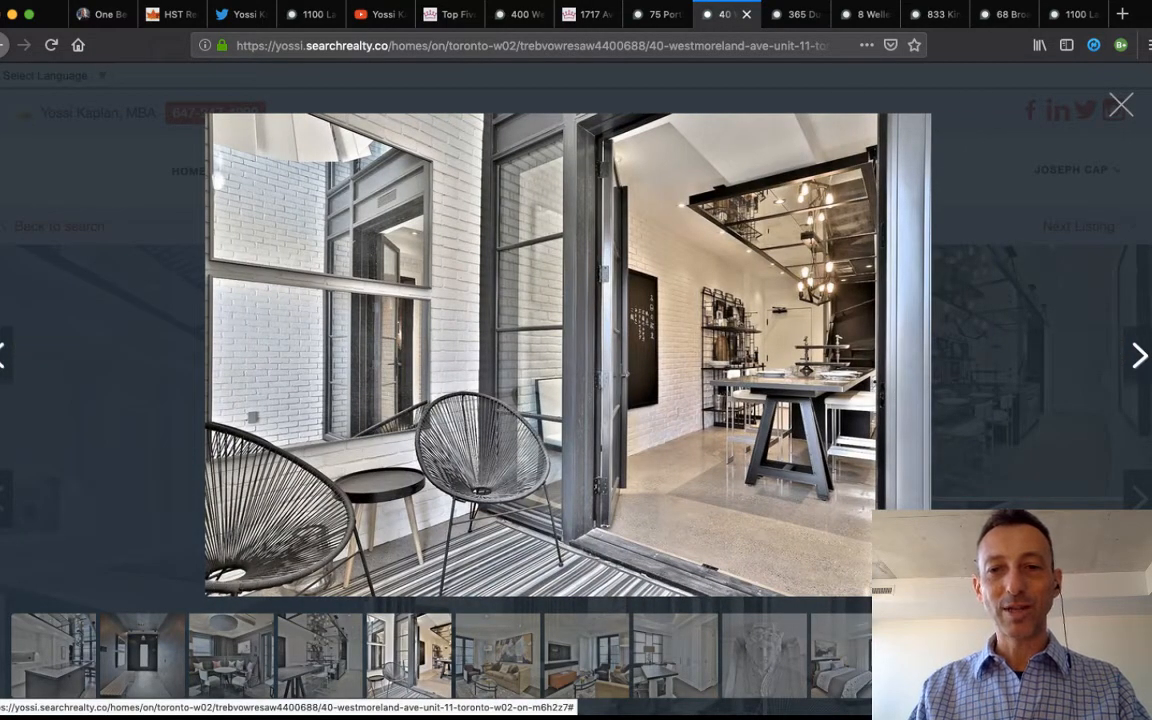
pyautogui.click(1138, 355)
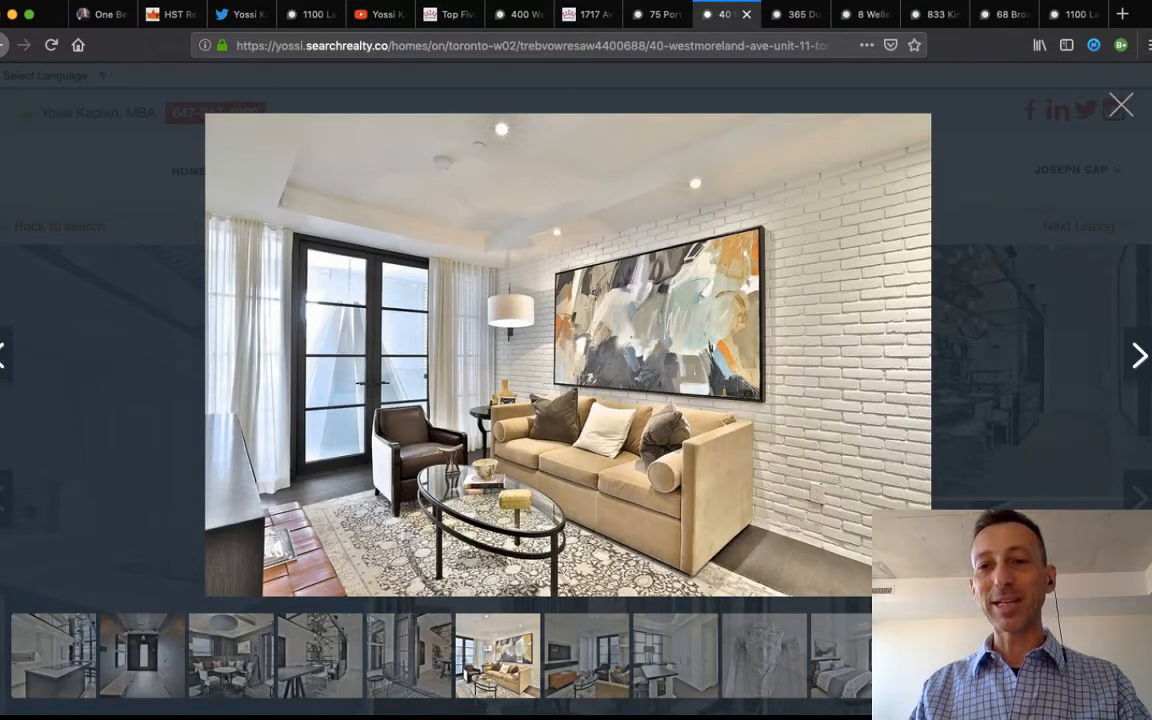
pyautogui.click(1138, 355)
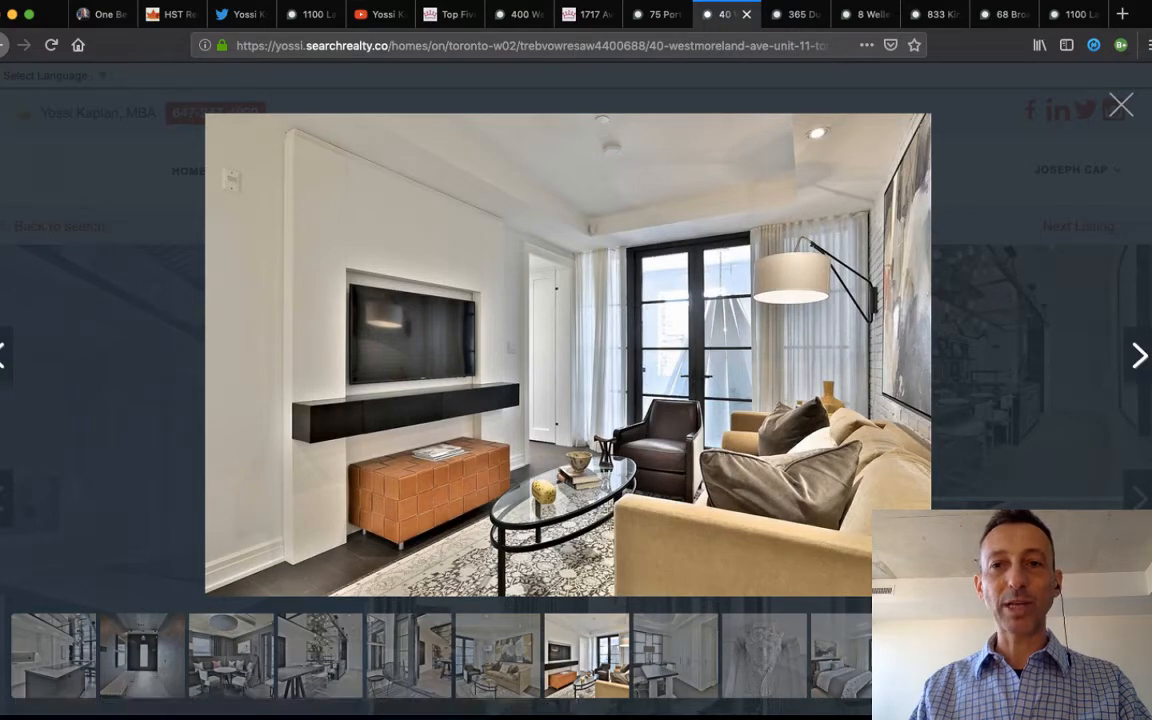
pyautogui.click(1138, 355)
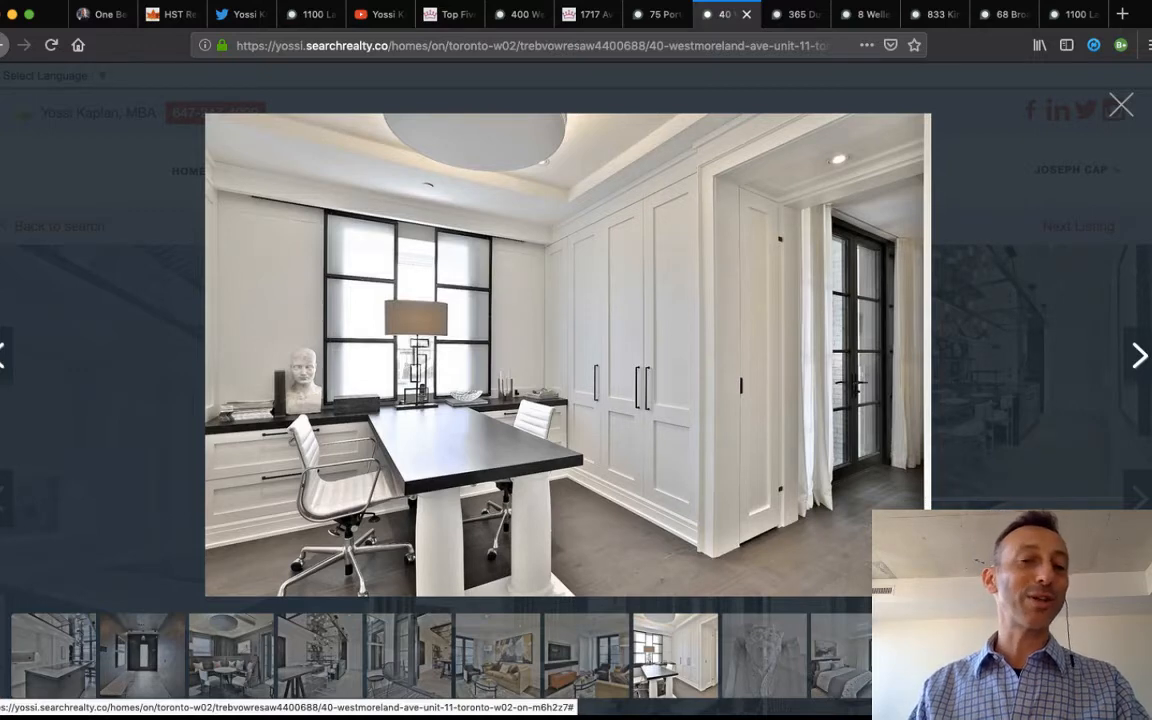
pyautogui.click(1138, 355)
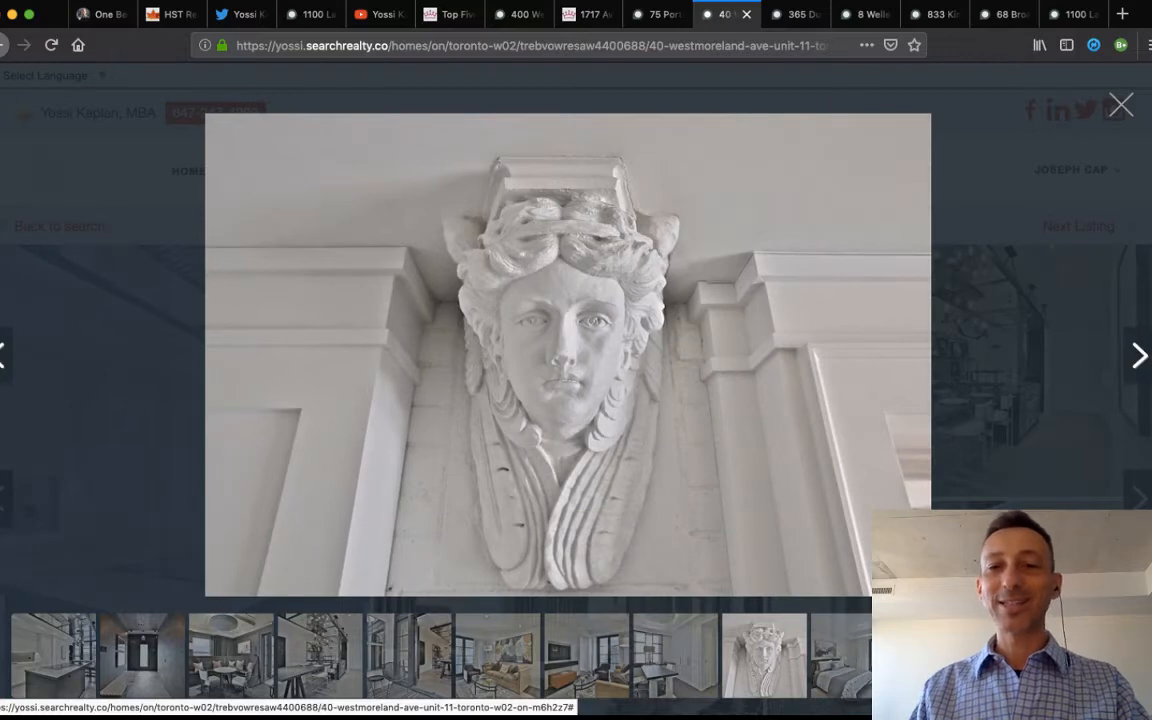
# Step through the bedroom, balcony, walk-in closet, hallway, vanity and bathtub photos.
pyautogui.click(1138, 355)
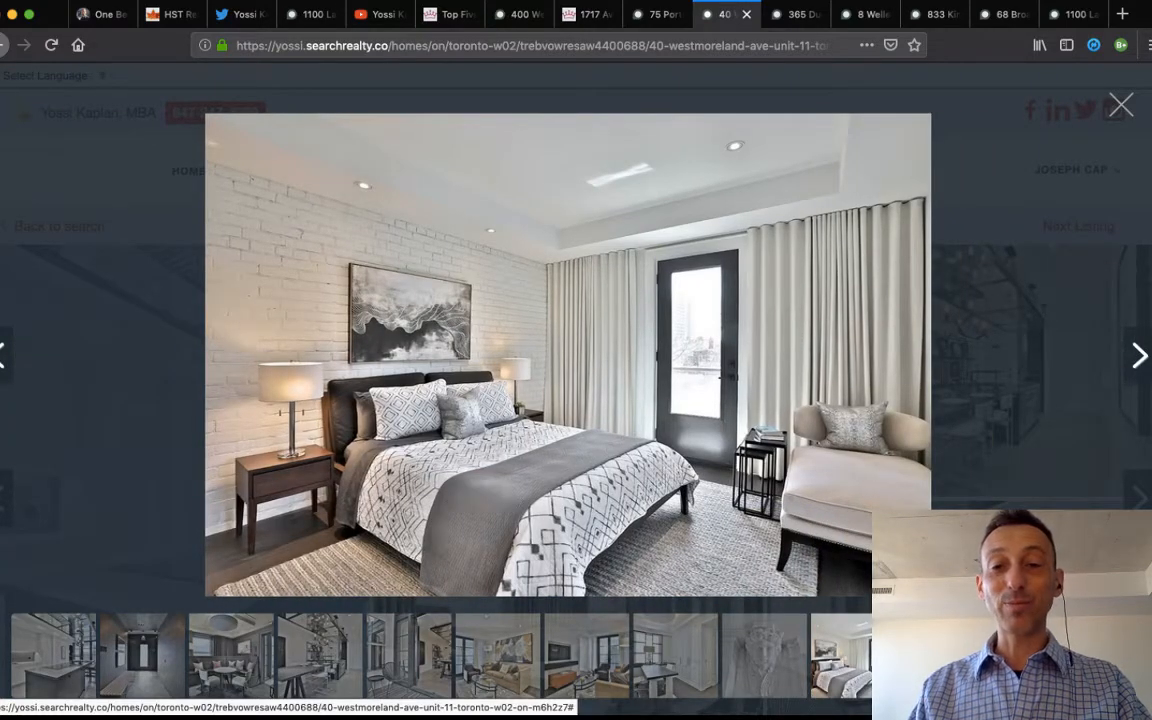
pyautogui.click(1138, 355)
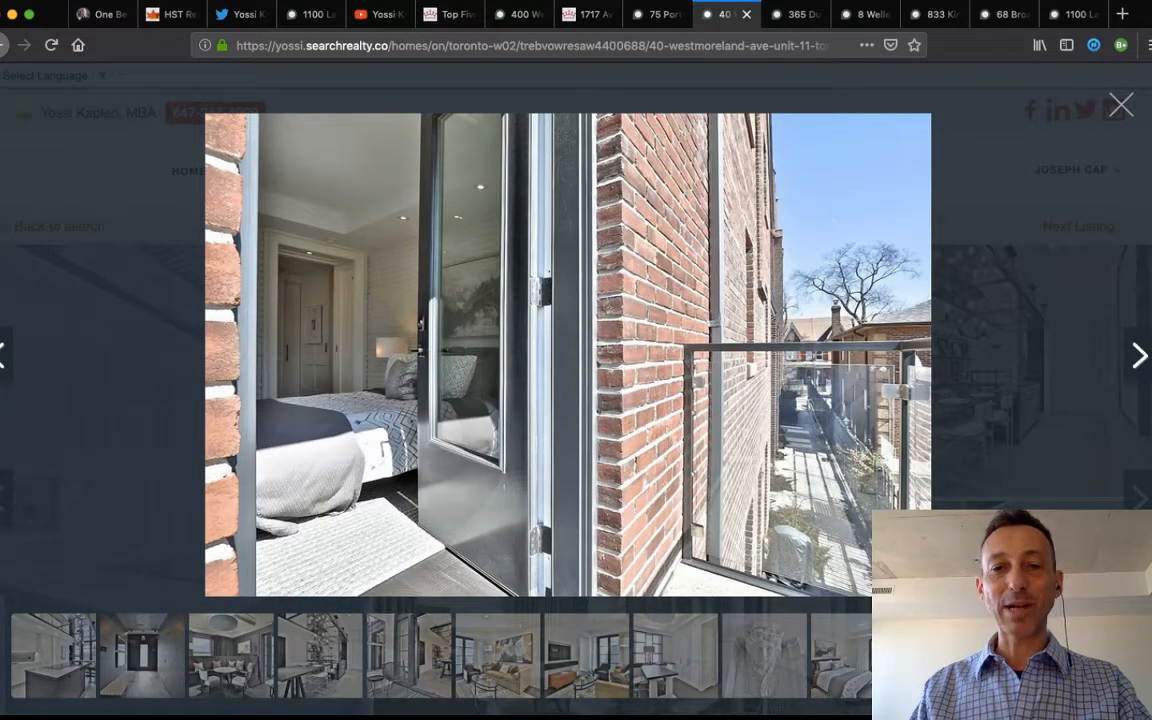
pyautogui.click(1138, 355)
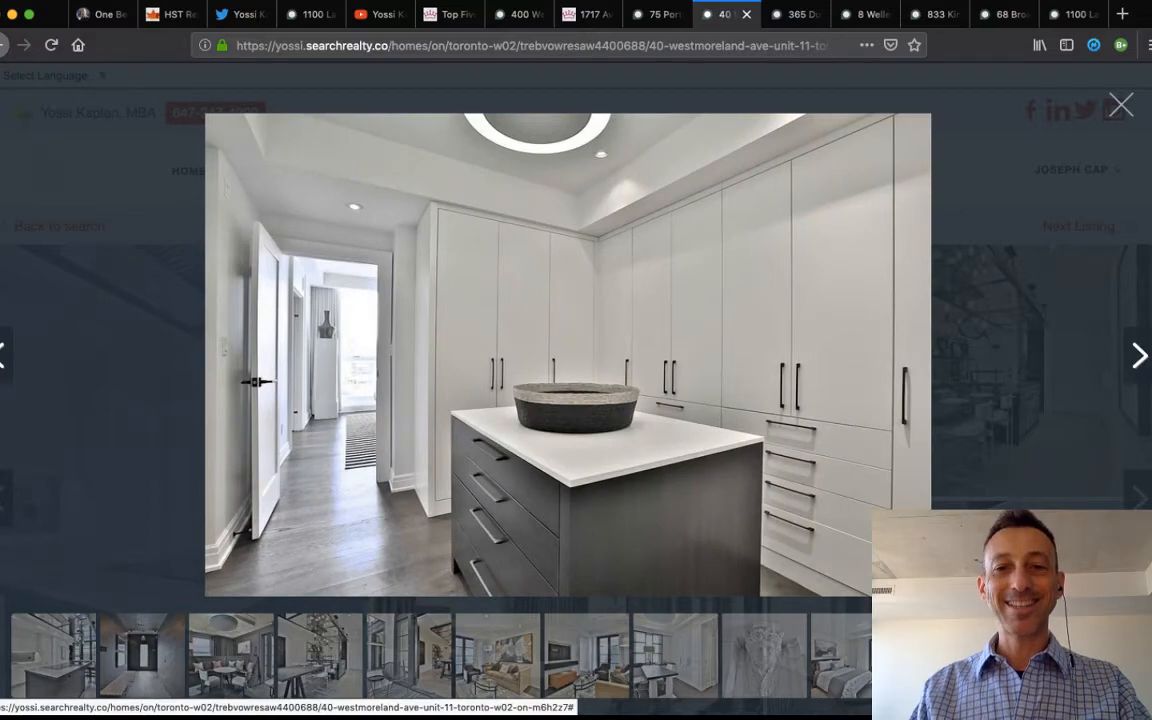
pyautogui.click(1138, 355)
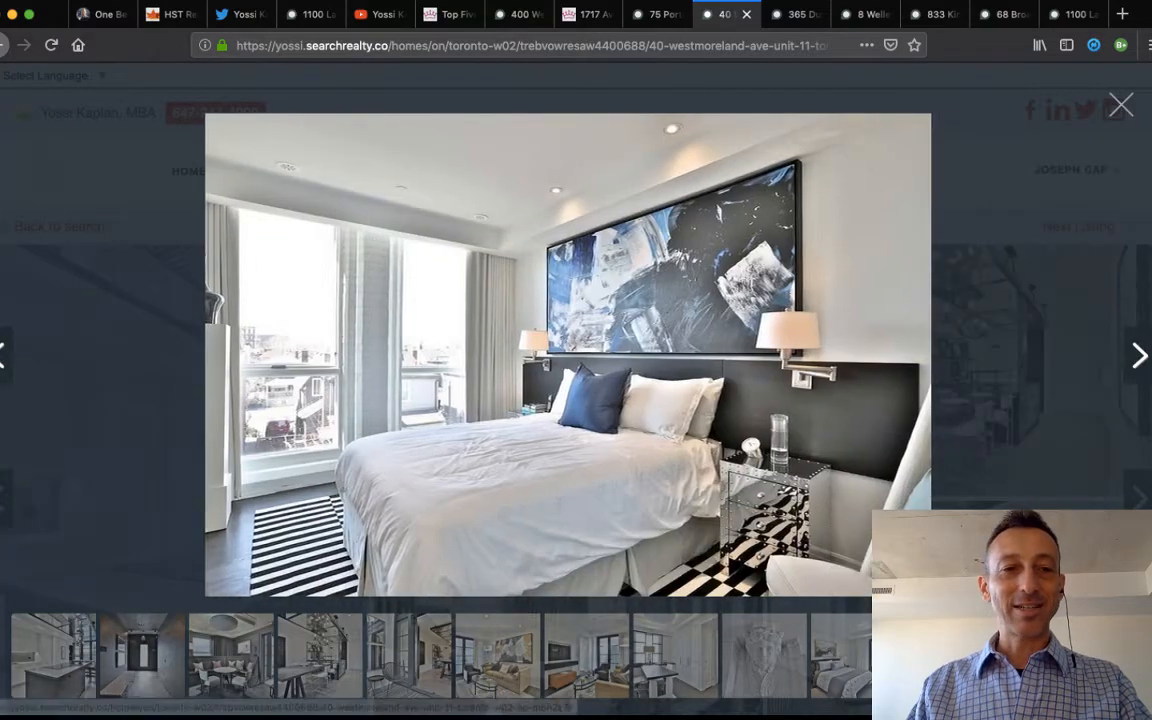
pyautogui.click(1138, 355)
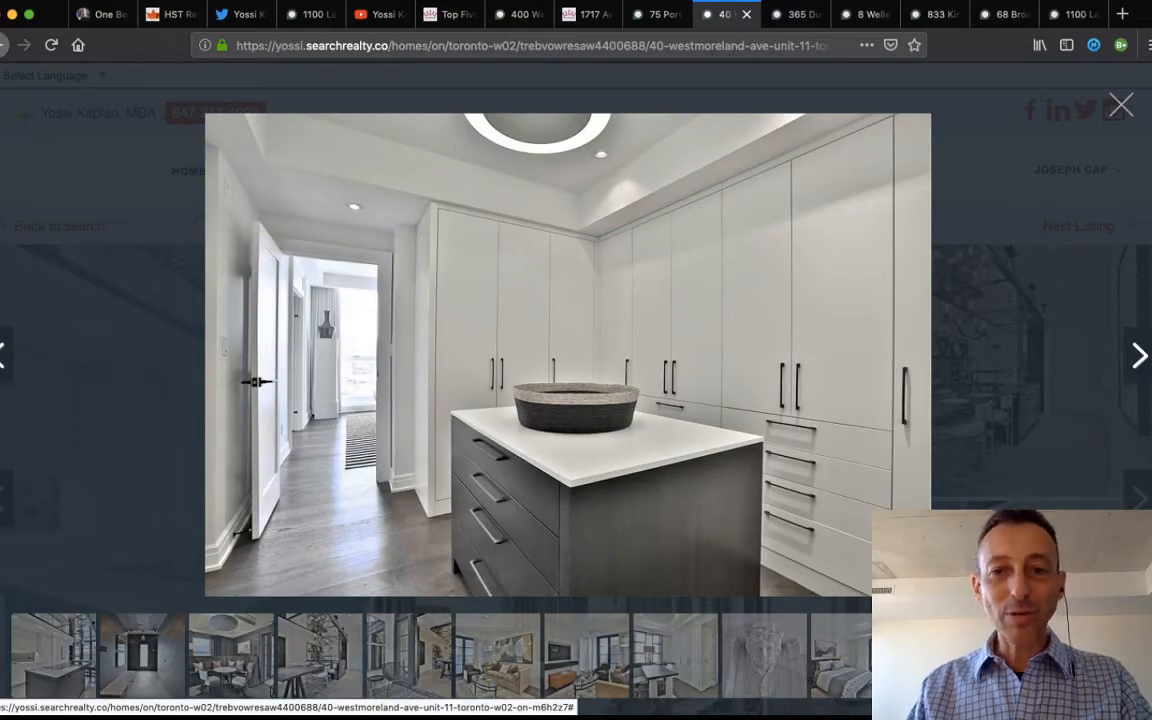
pyautogui.click(1138, 355)
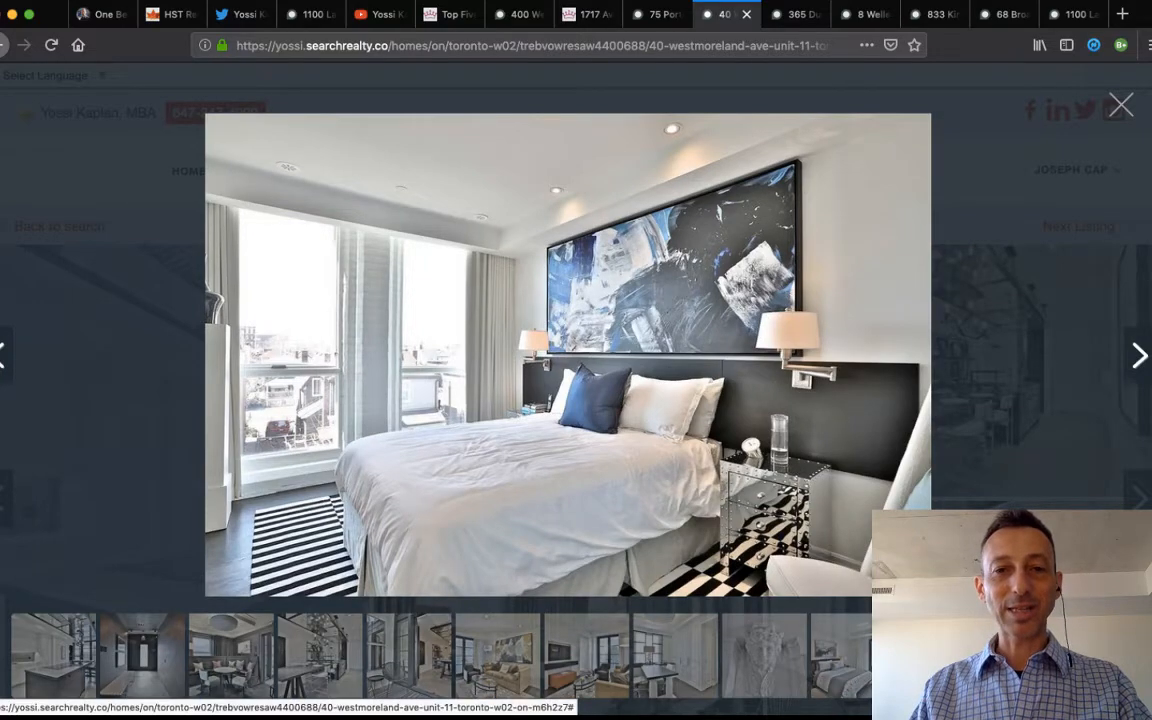
pyautogui.click(1138, 356)
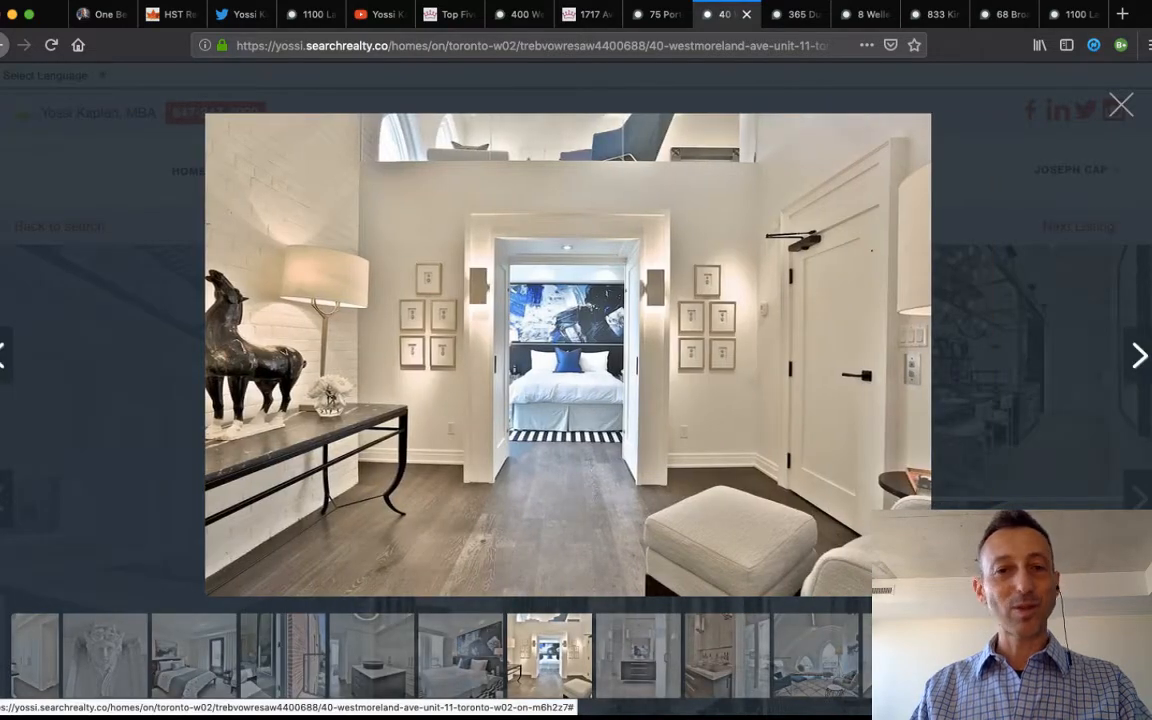
pyautogui.click(1138, 355)
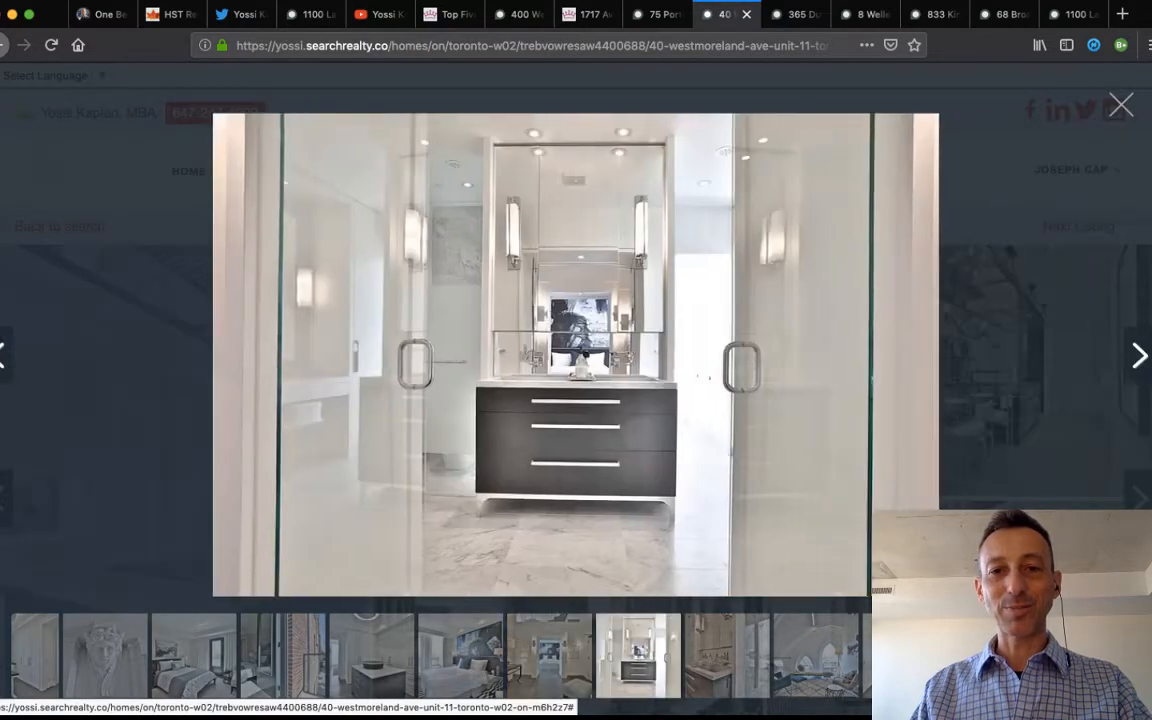
pyautogui.click(1139, 355)
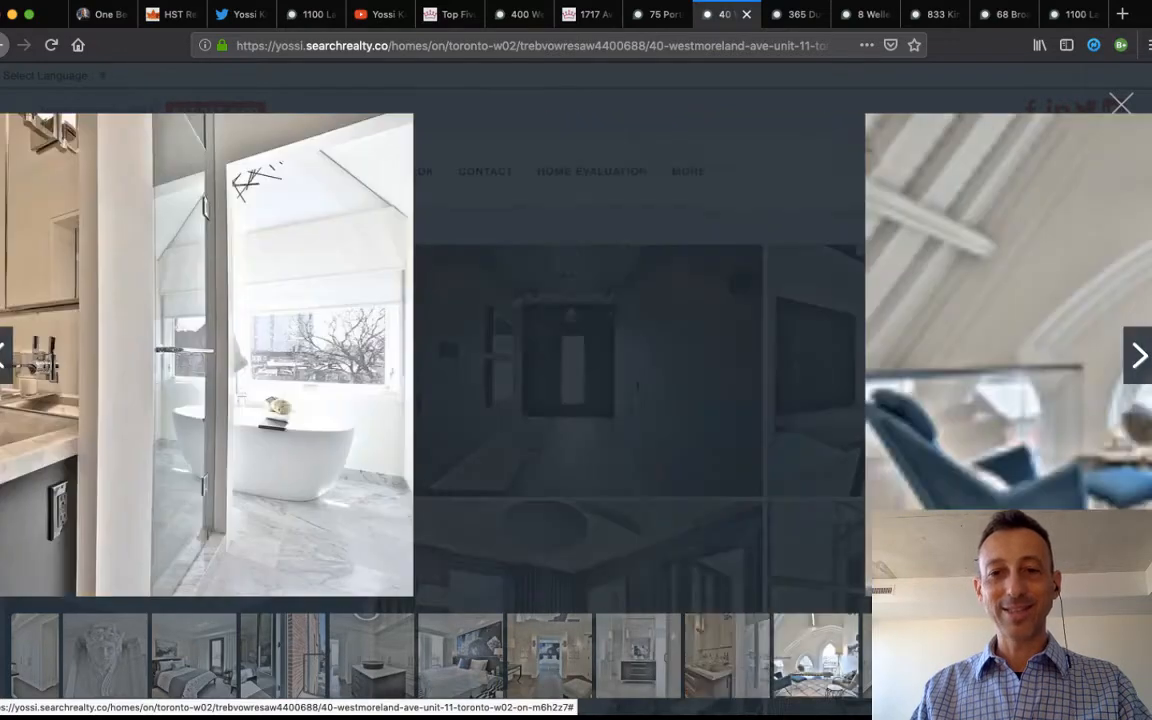
# Advance from the arched-window loft lounge to the church exterior photo, then close the gallery.
pyautogui.click(1138, 355)
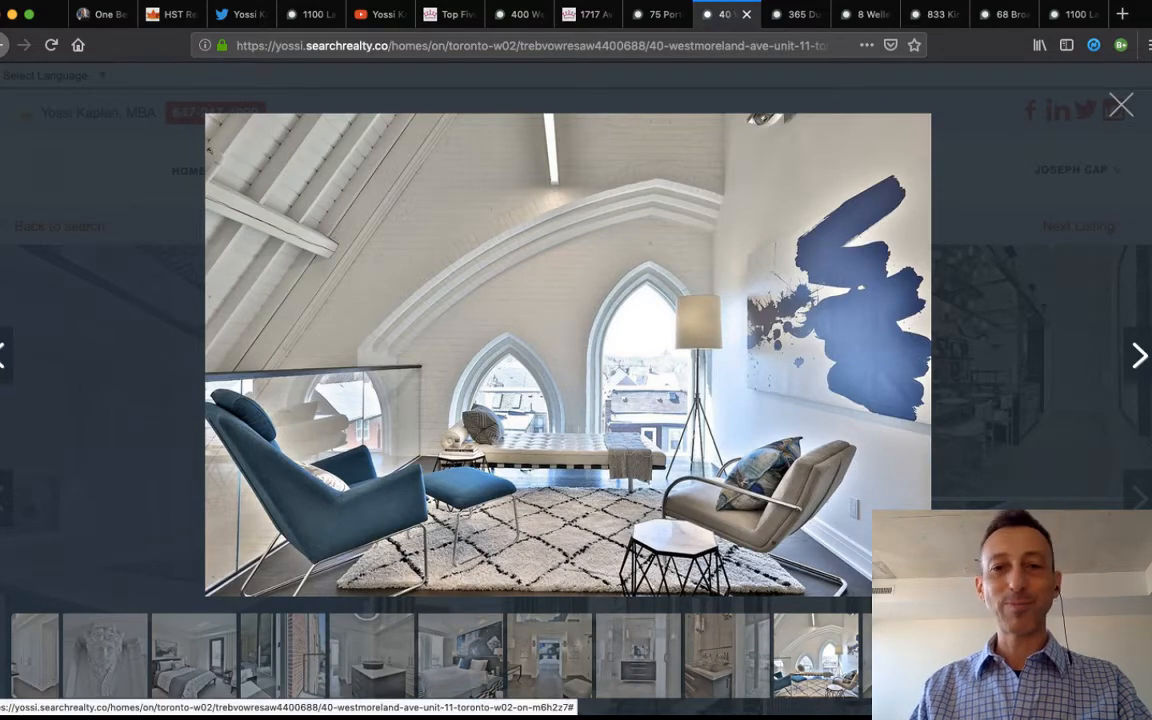
pyautogui.click(1139, 355)
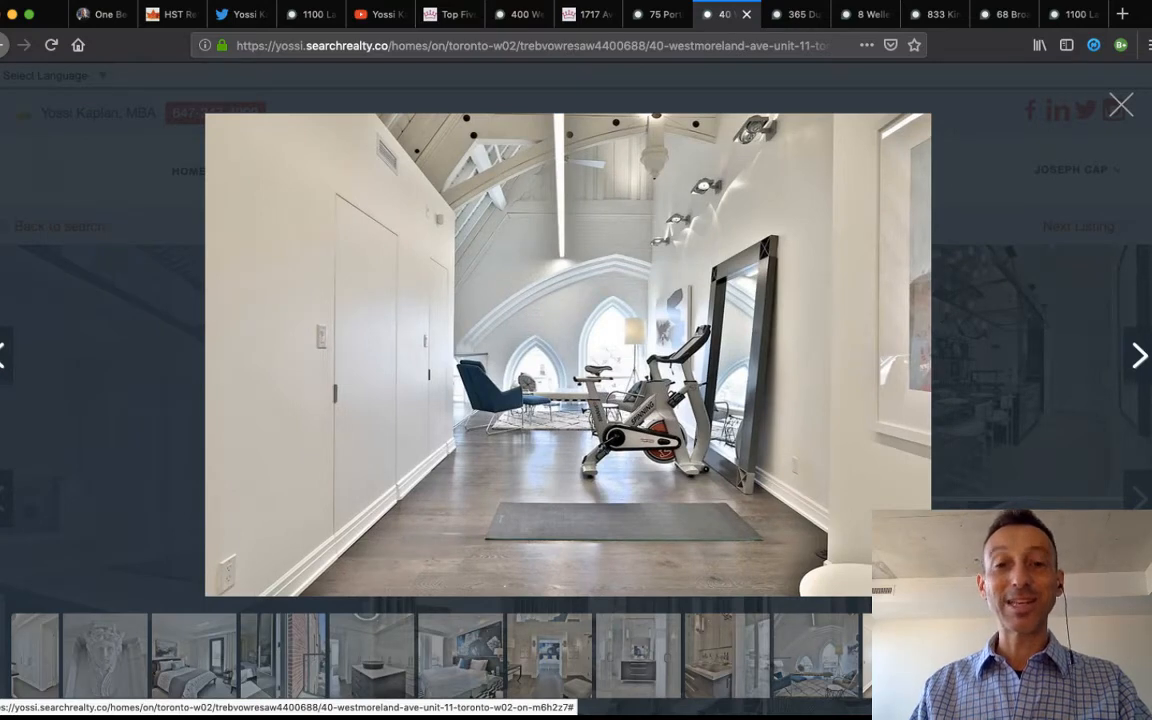
pyautogui.click(1138, 355)
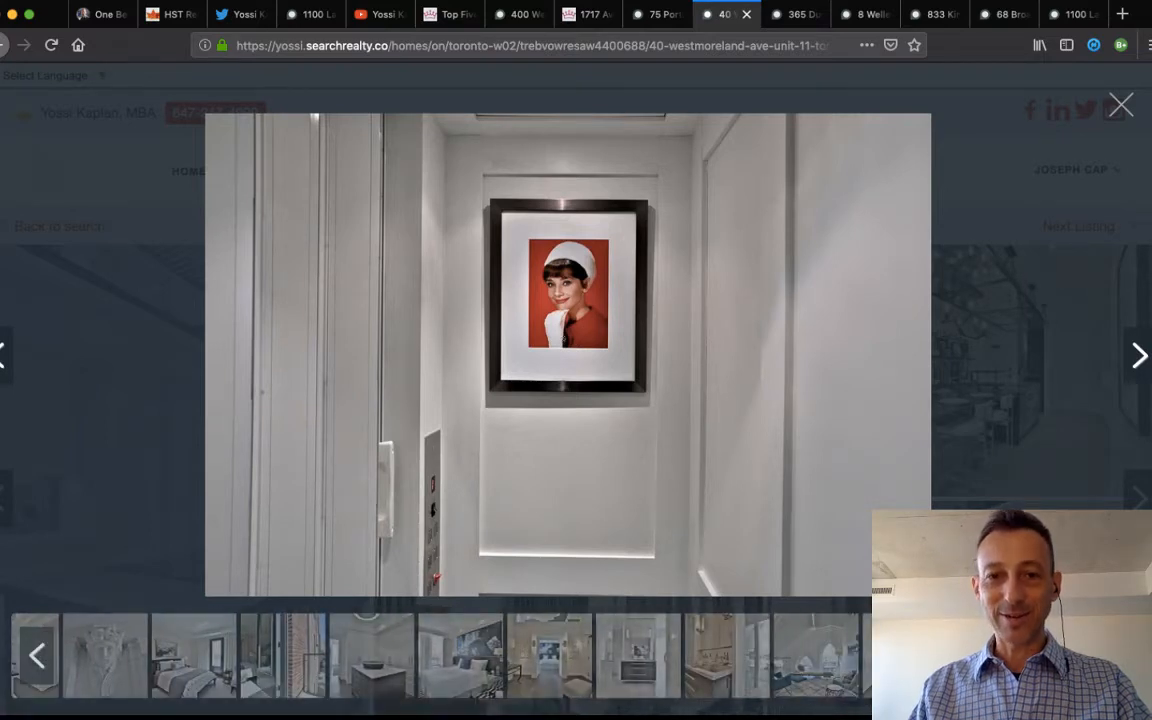
pyautogui.click(1138, 355)
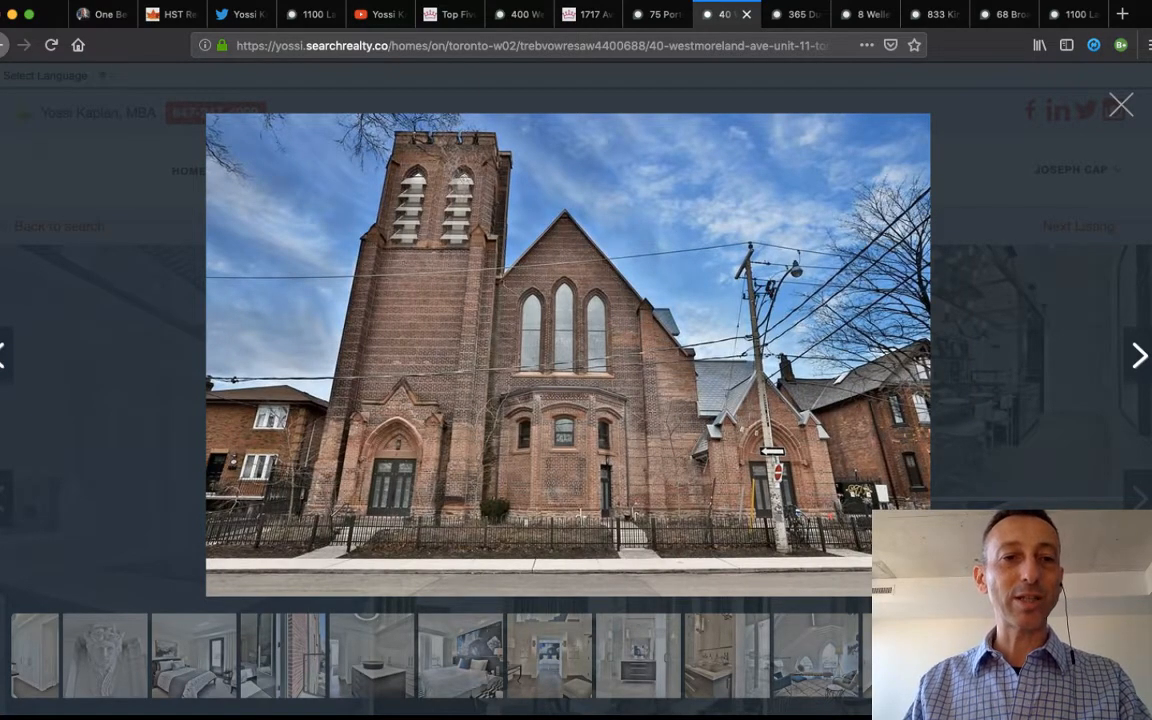
pyautogui.click(1120, 105)
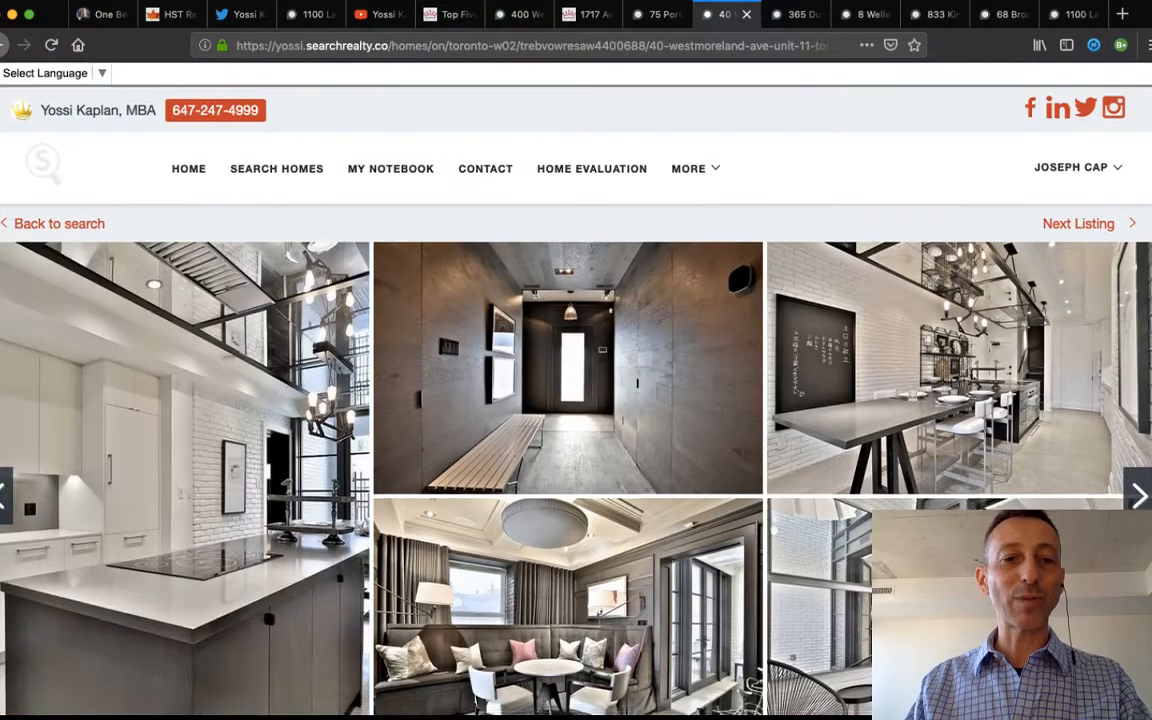
# Scroll down the Westmoreland loft listing, then switch to the 365 Dundas St E Unit 213 tab.
pyautogui.scroll(-3)
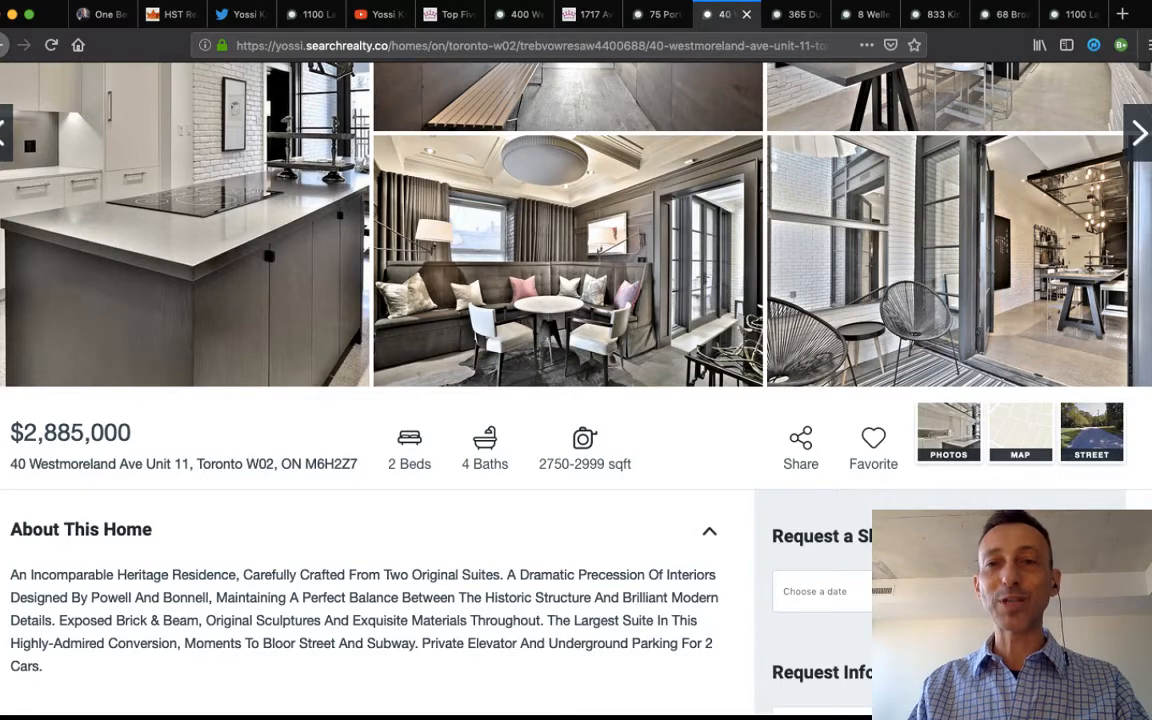
pyautogui.click(793, 14)
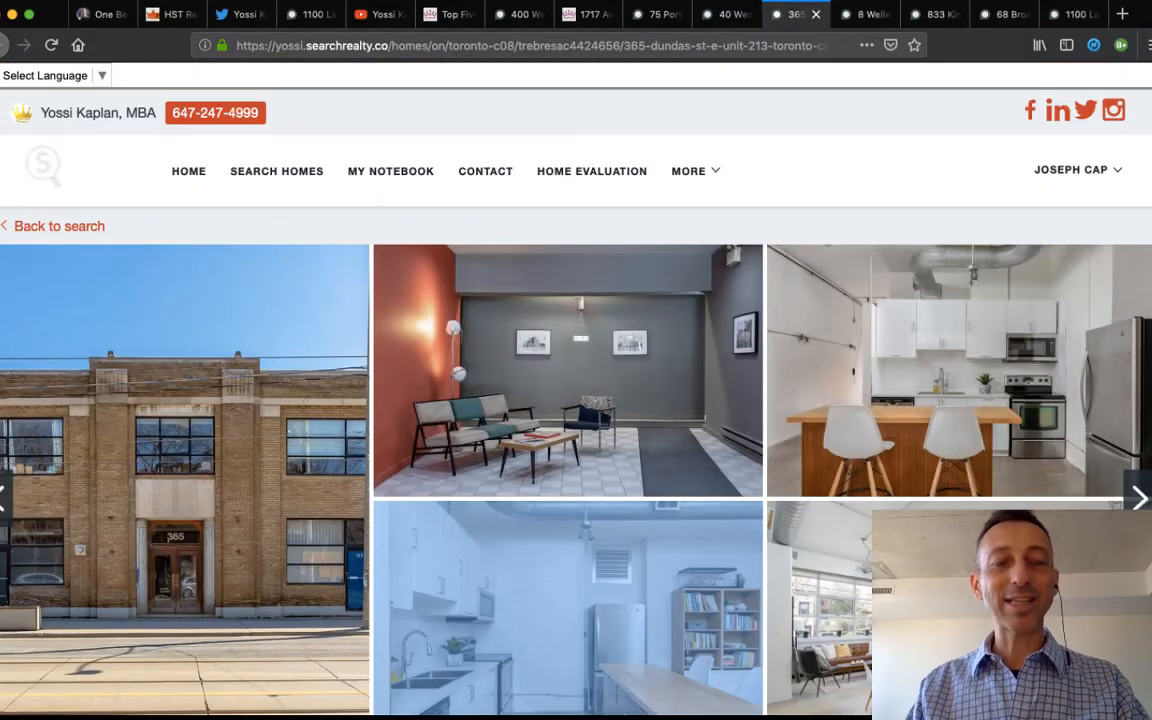
# Scroll down the 365 Dundas St E Unit 213 listing to its main building photo.
pyautogui.scroll(-3)
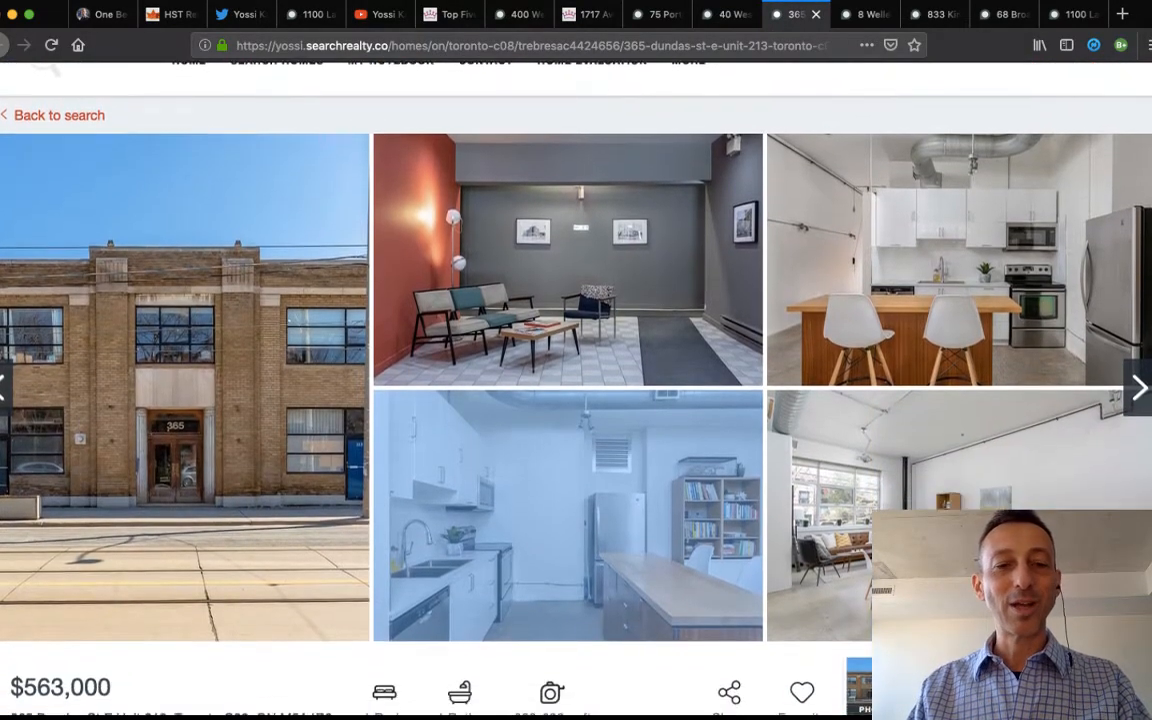
pyautogui.scroll(-3)
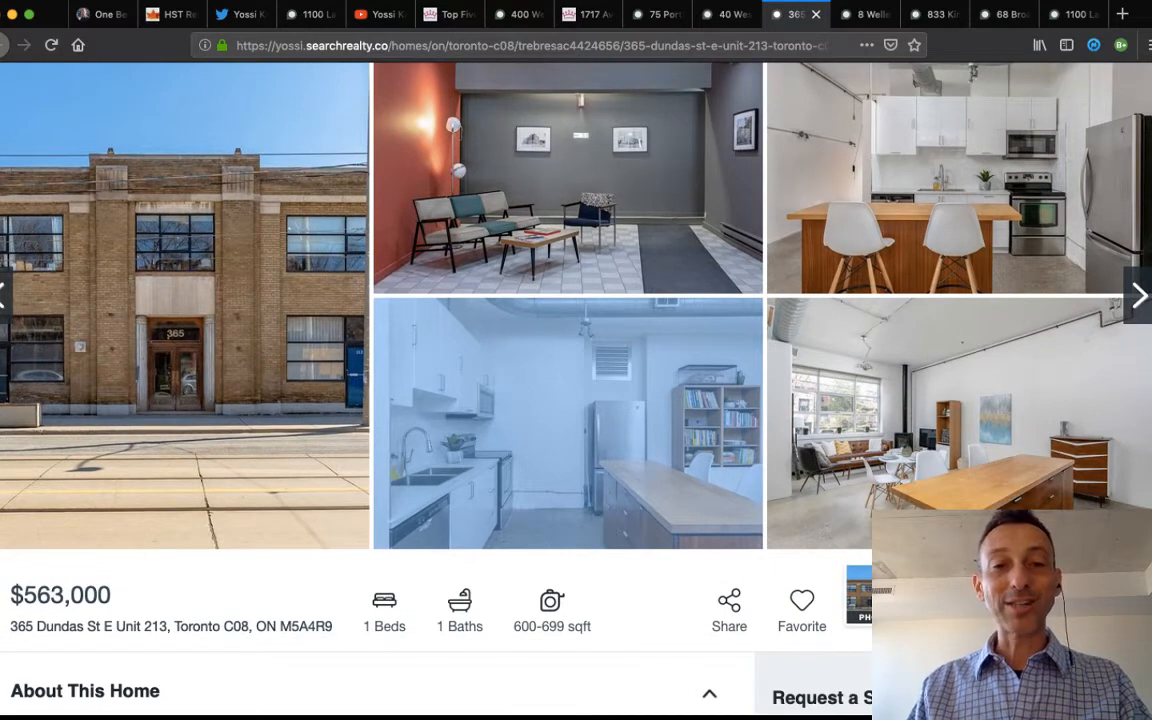
pyautogui.scroll(-3)
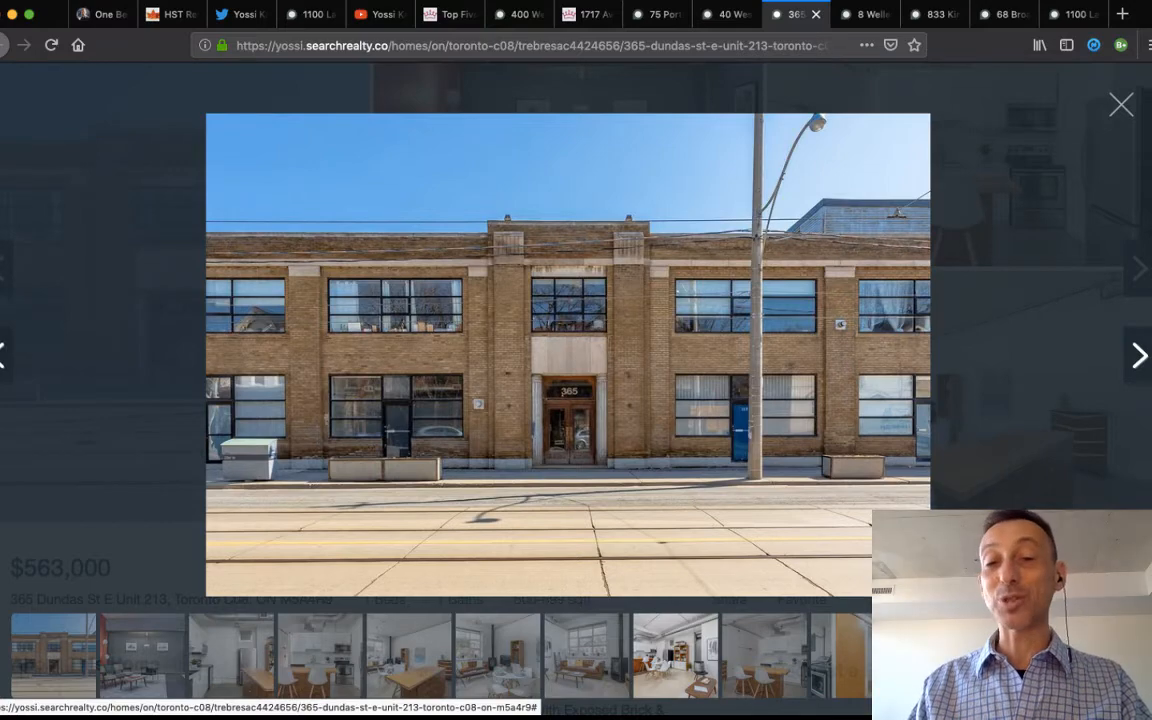
# Page through the 365 Dundas photos: lounge, kitchen, dining and living, sitting area, laundry.
pyautogui.click(1138, 355)
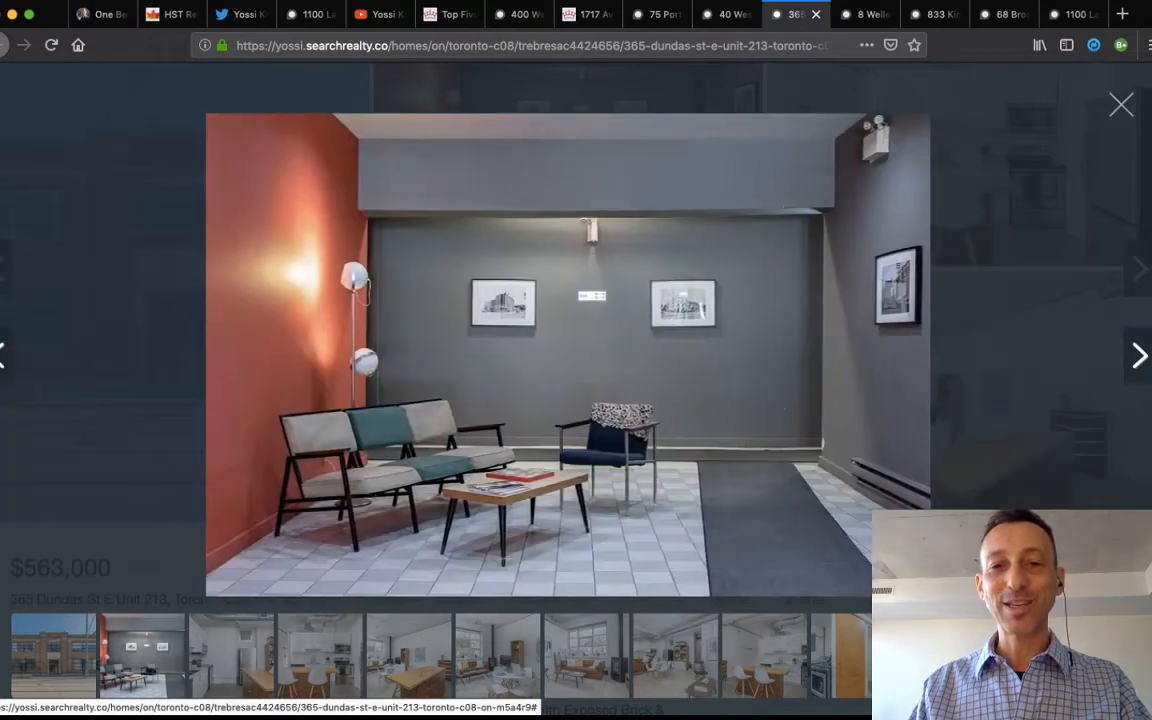
pyautogui.click(1138, 355)
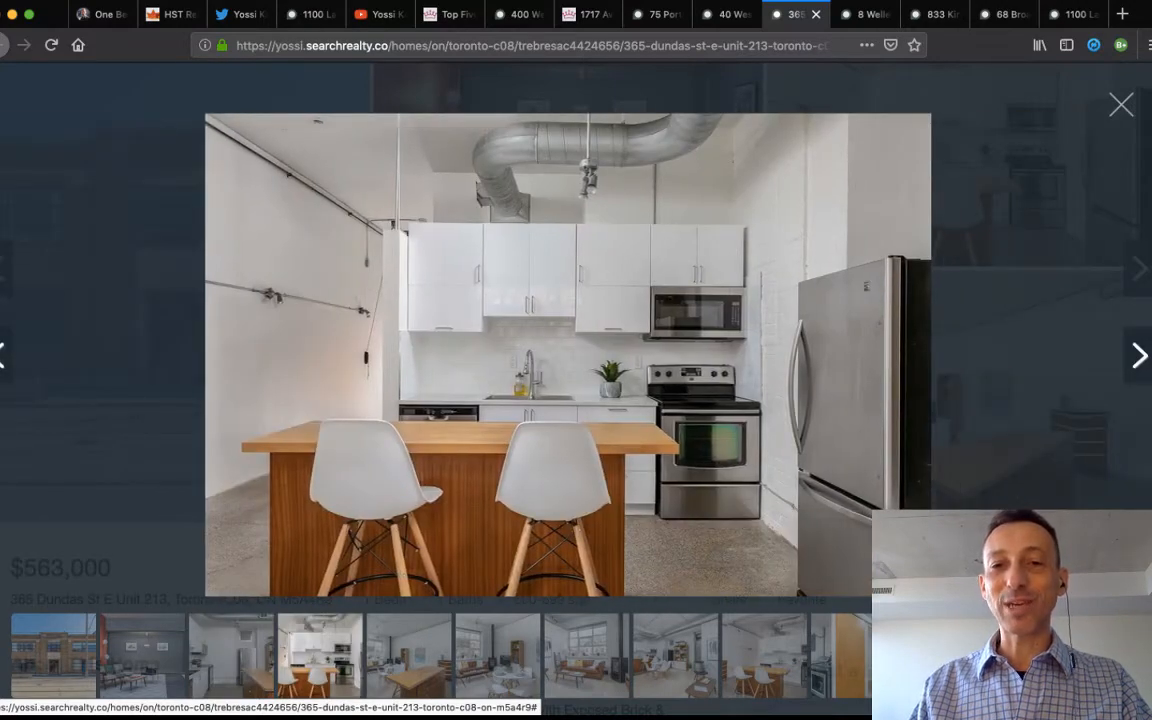
pyautogui.click(1138, 355)
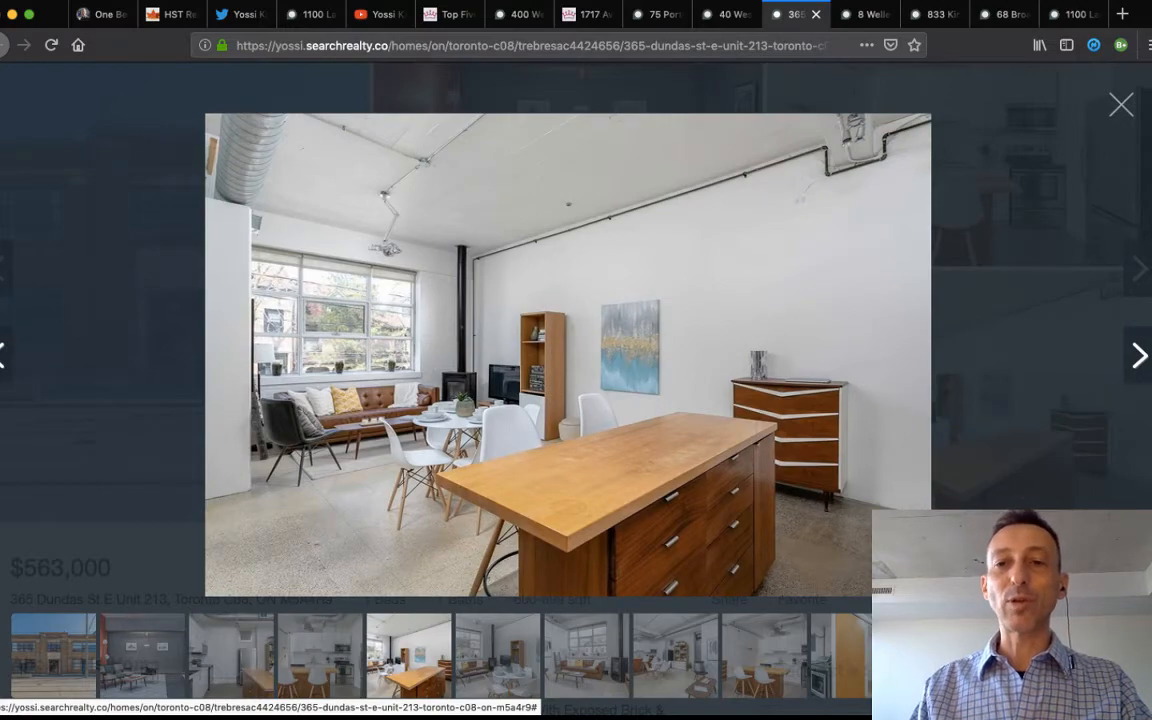
pyautogui.click(1138, 355)
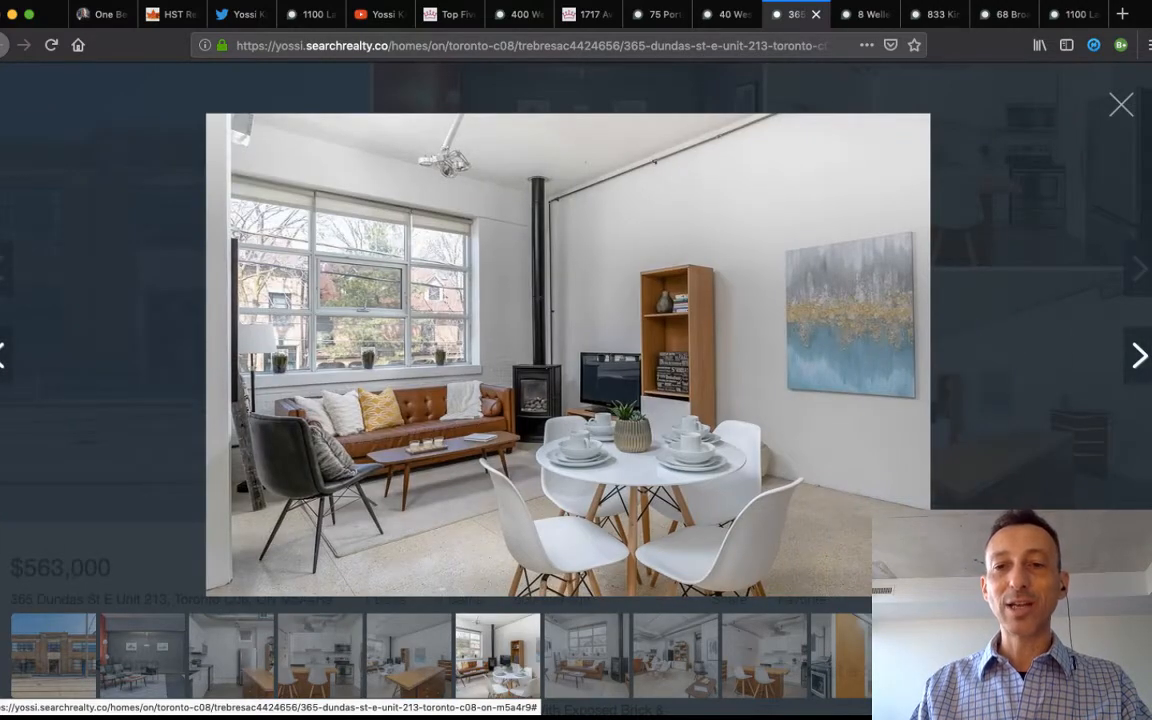
pyautogui.click(1138, 355)
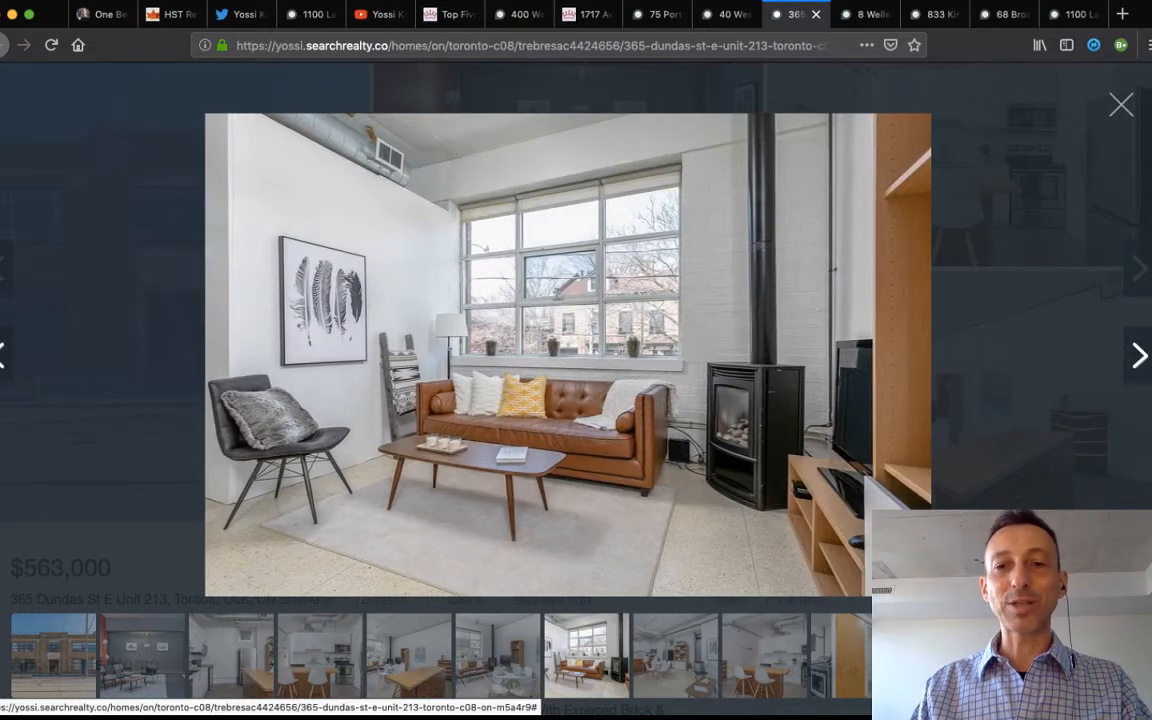
pyautogui.click(1139, 355)
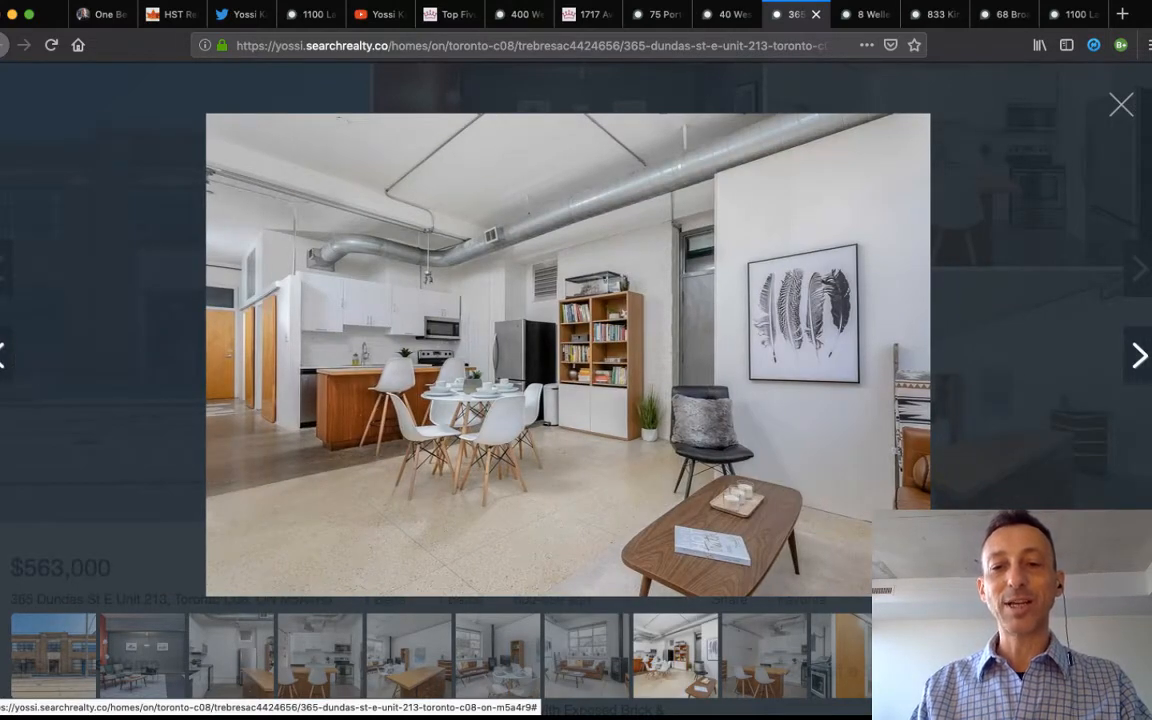
pyautogui.click(1138, 355)
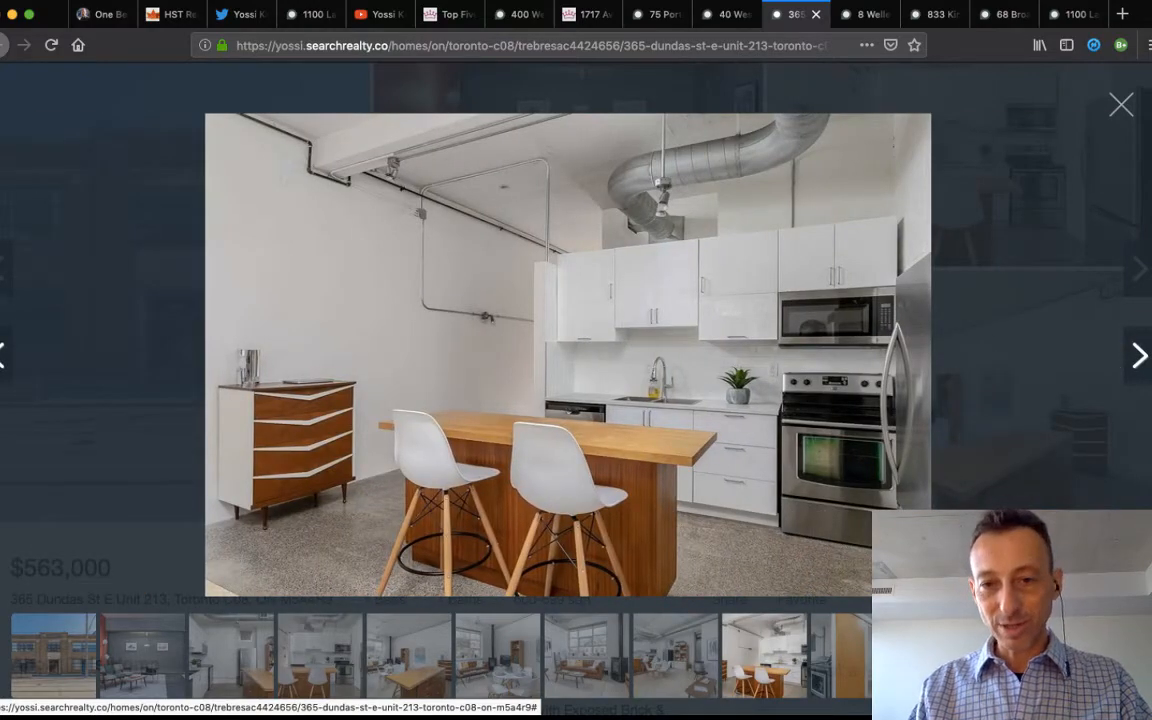
pyautogui.click(1138, 355)
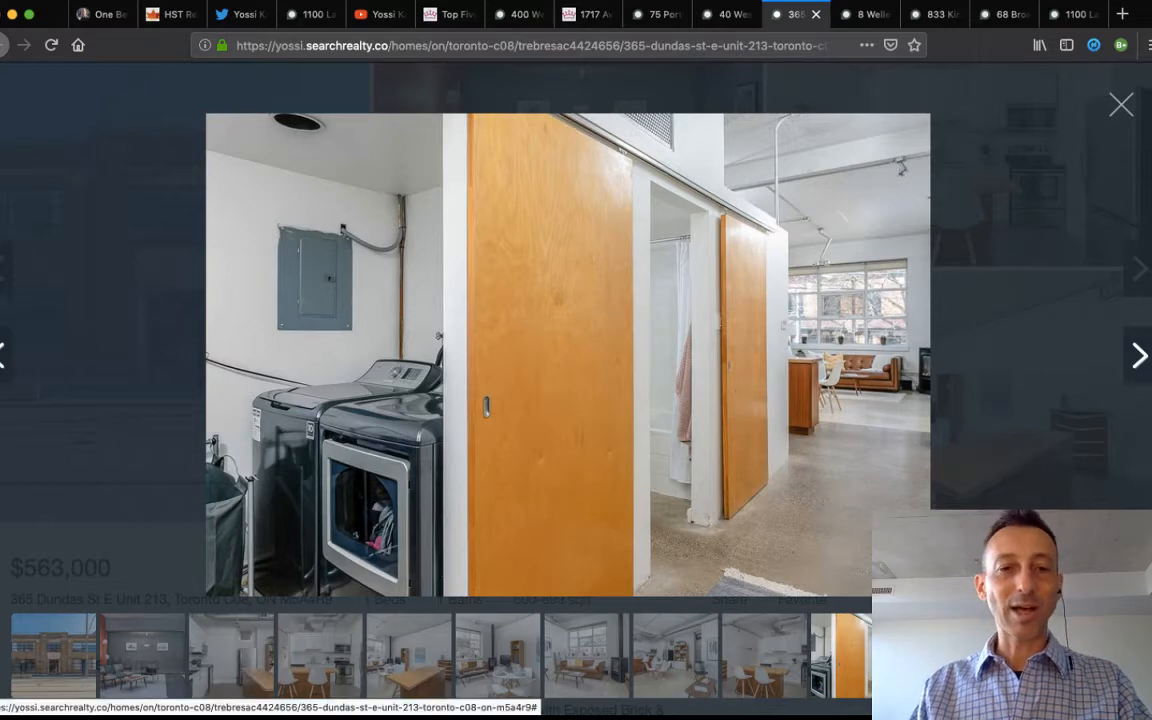
# View the bathroom, living room, common room and rooftop terrace photos, then close the gallery.
pyautogui.click(1138, 355)
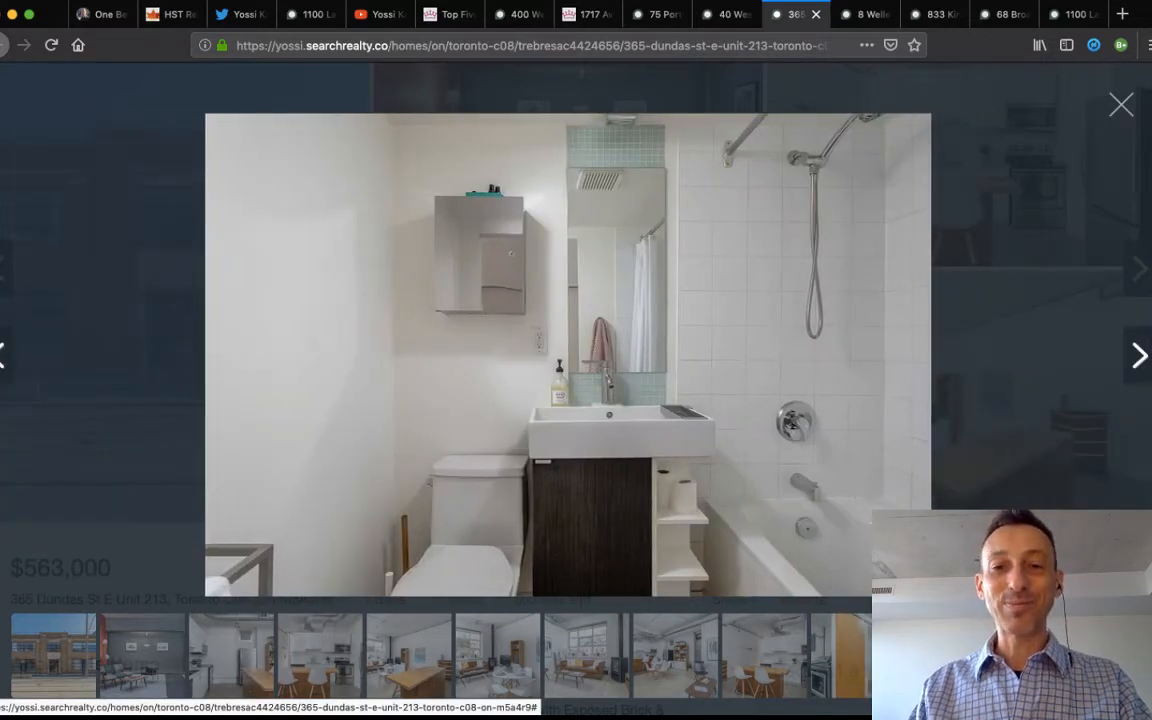
pyautogui.click(1138, 355)
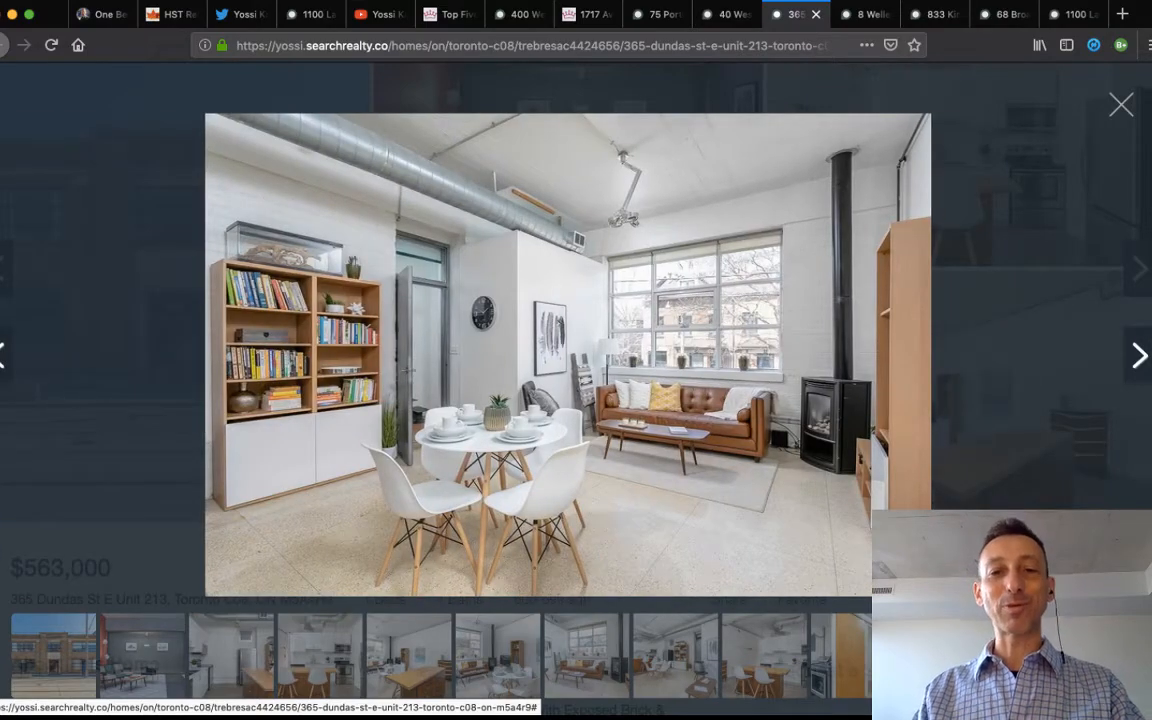
pyautogui.click(1138, 355)
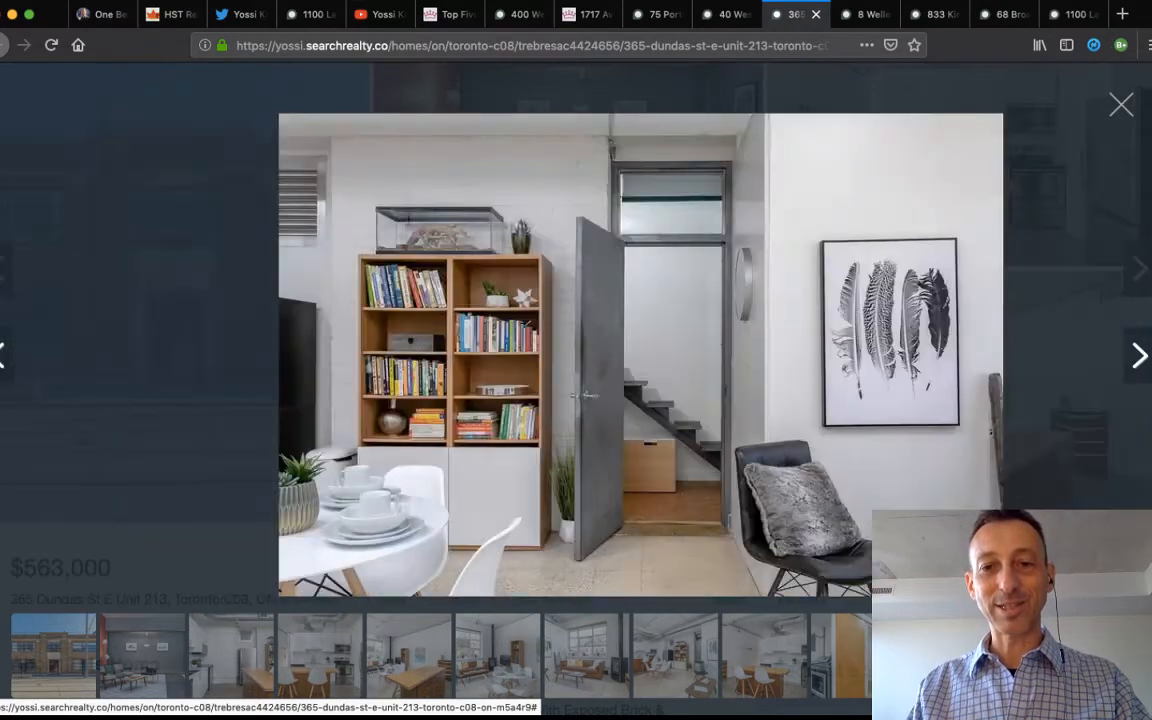
pyautogui.click(1138, 355)
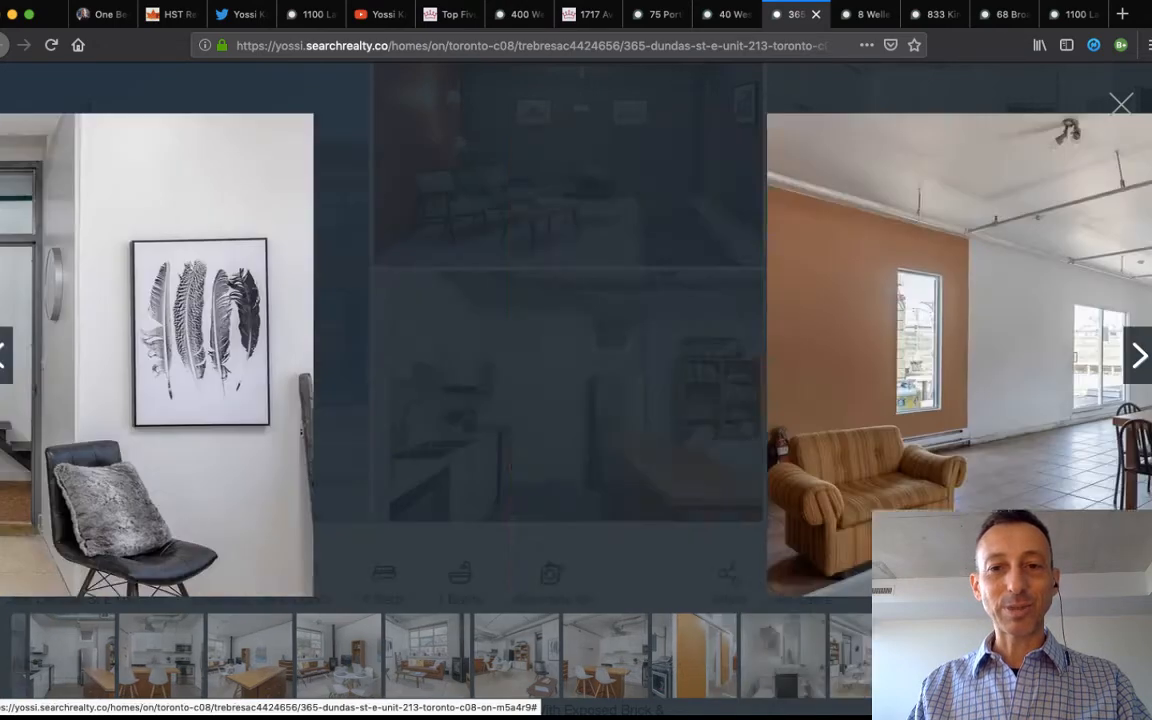
pyautogui.click(1138, 355)
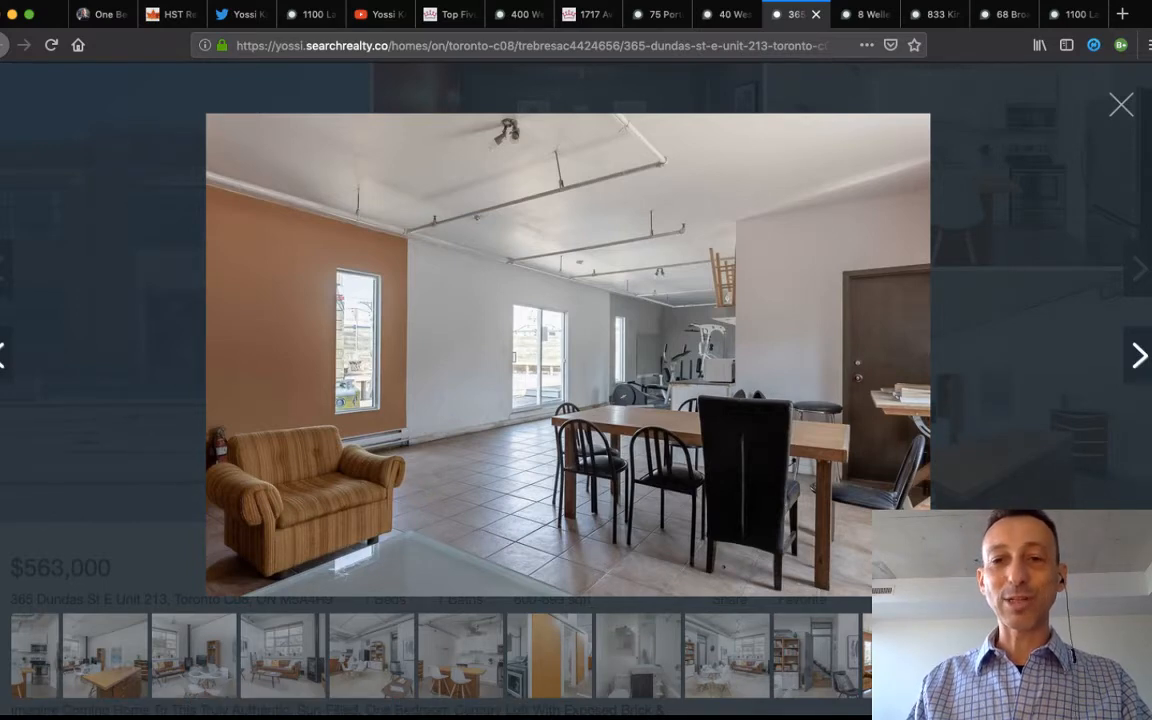
pyautogui.click(1138, 355)
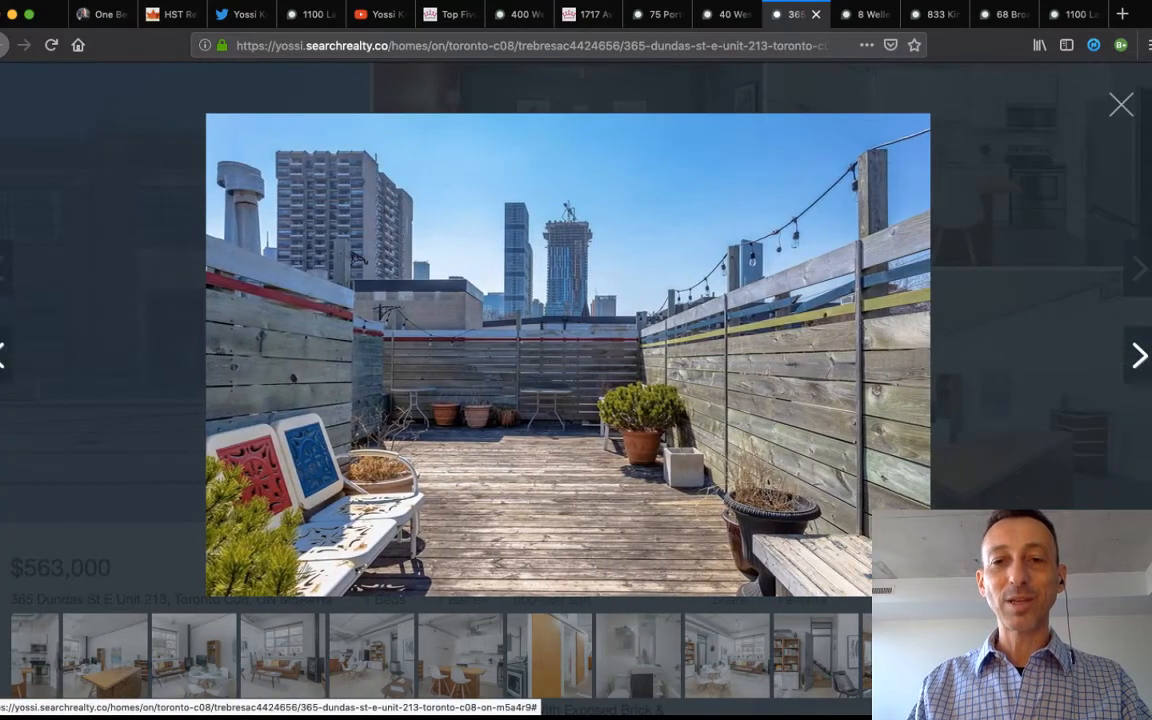
pyautogui.click(1138, 355)
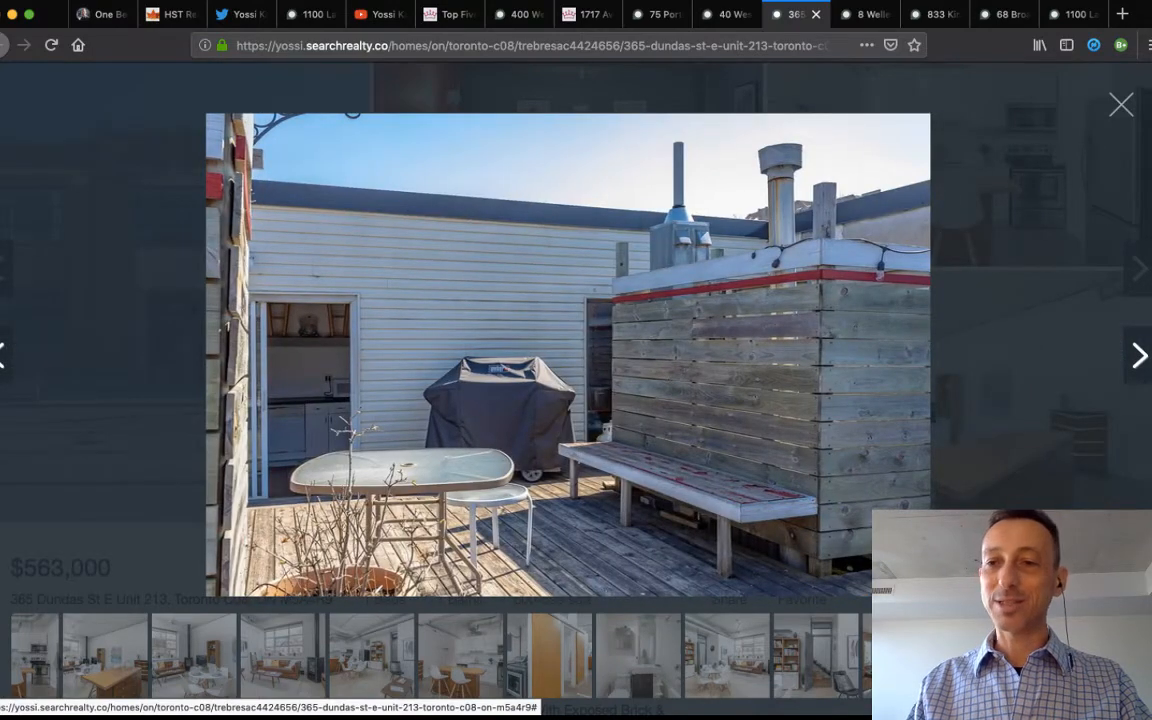
pyautogui.click(1139, 355)
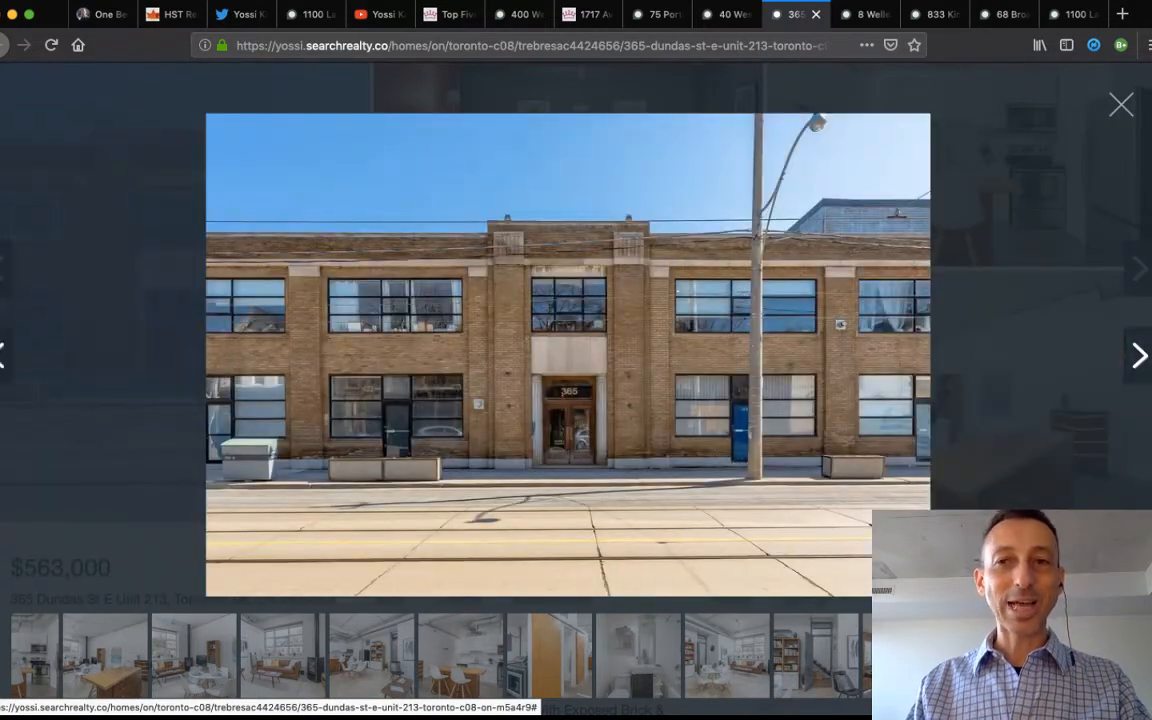
pyautogui.click(1121, 104)
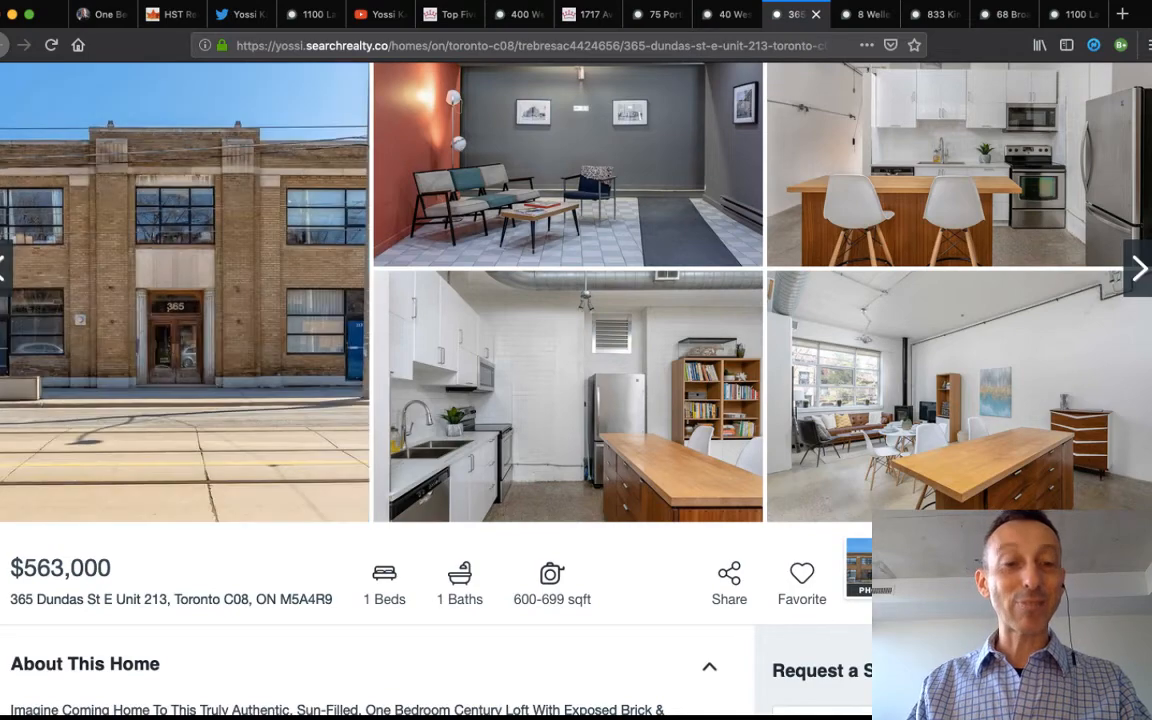
# Scroll the 365 Dundas St E listing down to its About This Home description.
pyautogui.scroll(-3)
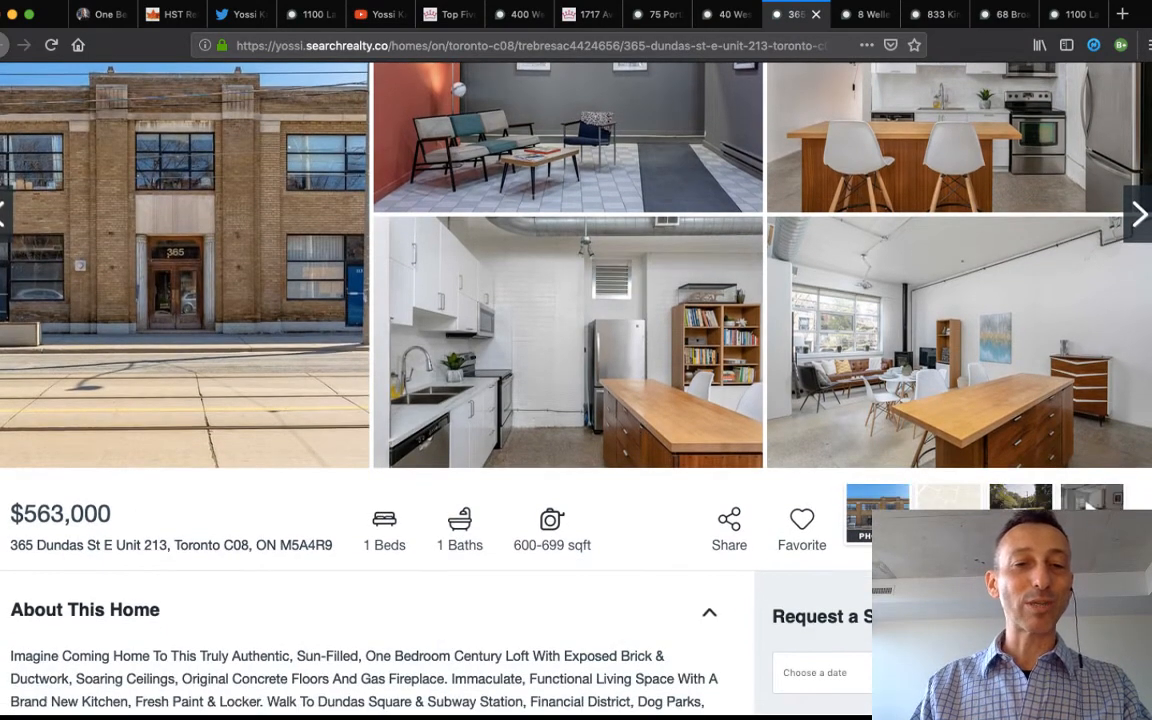
pyautogui.scroll(-3)
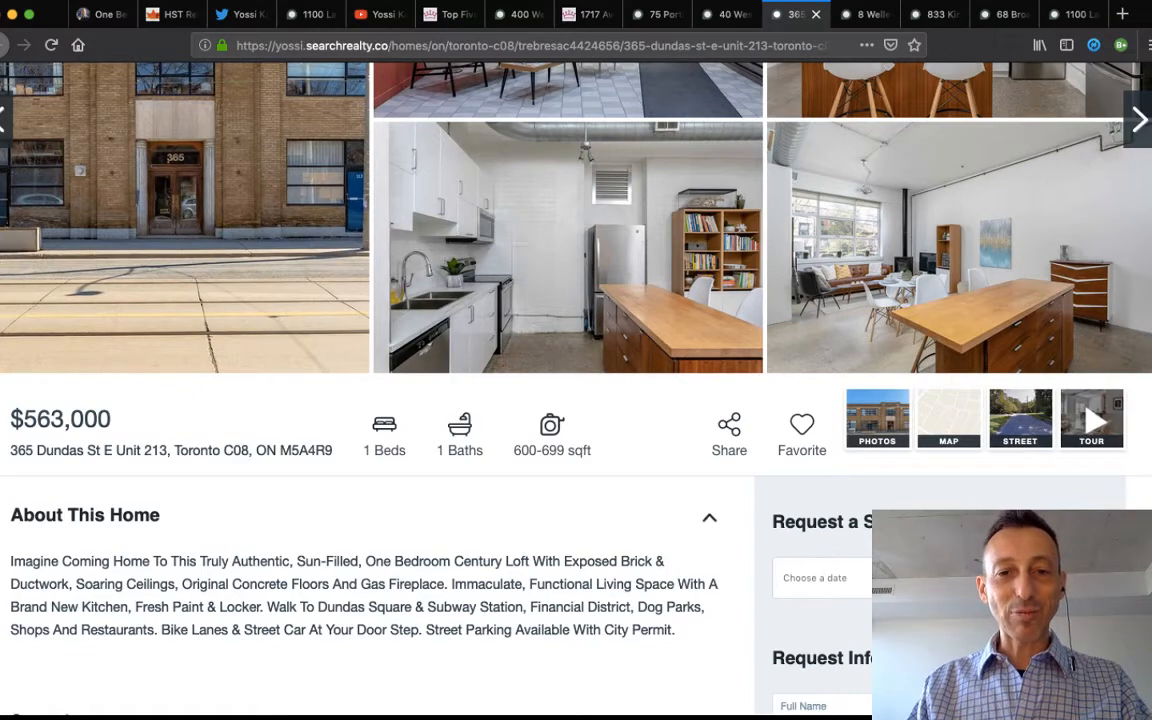
pyautogui.scroll(-3)
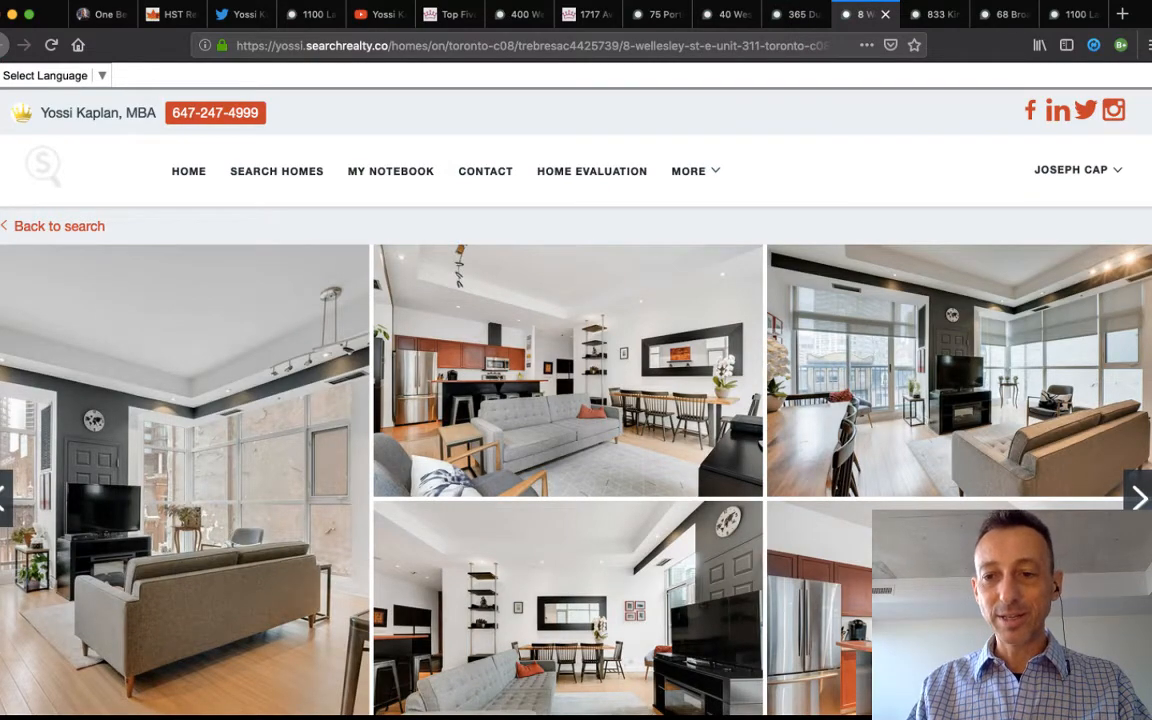
pyautogui.scroll(-3)
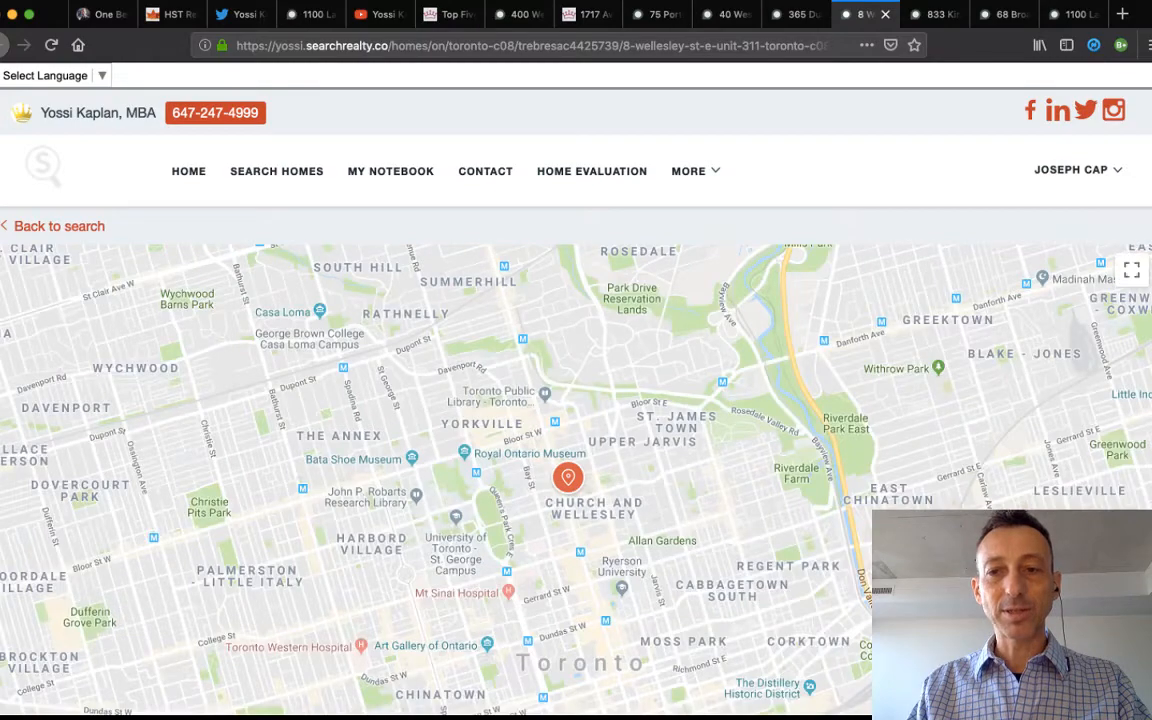
pyautogui.scroll(-3)
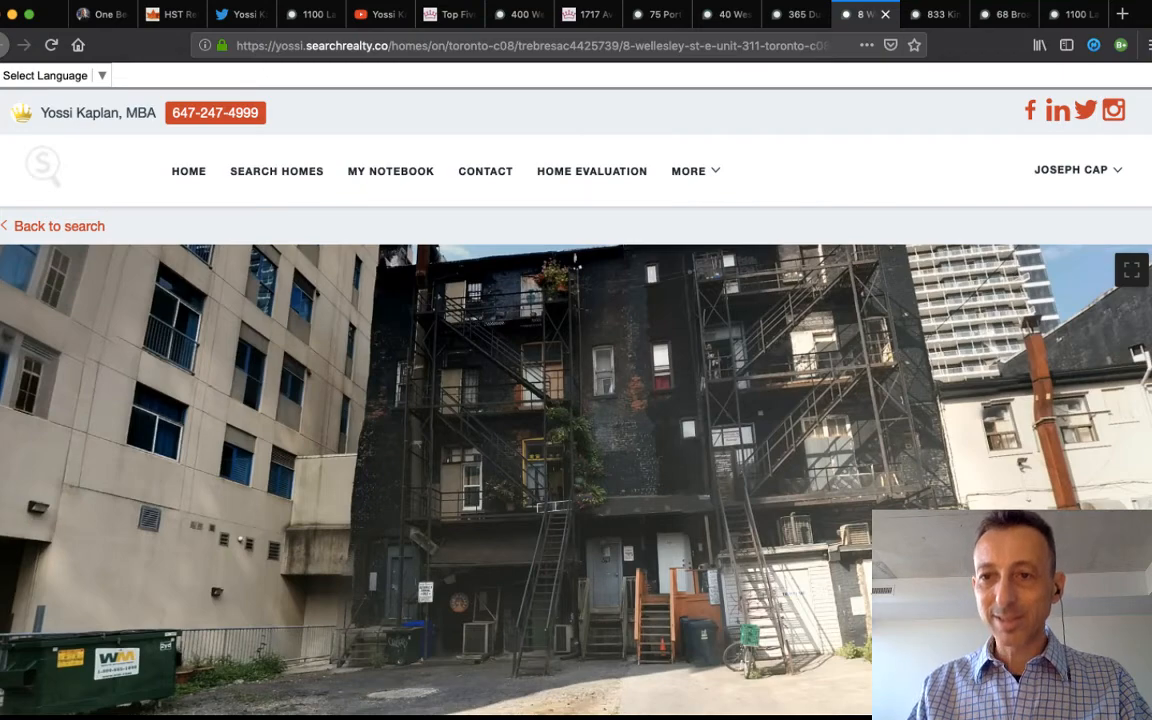
pyautogui.scroll(-3)
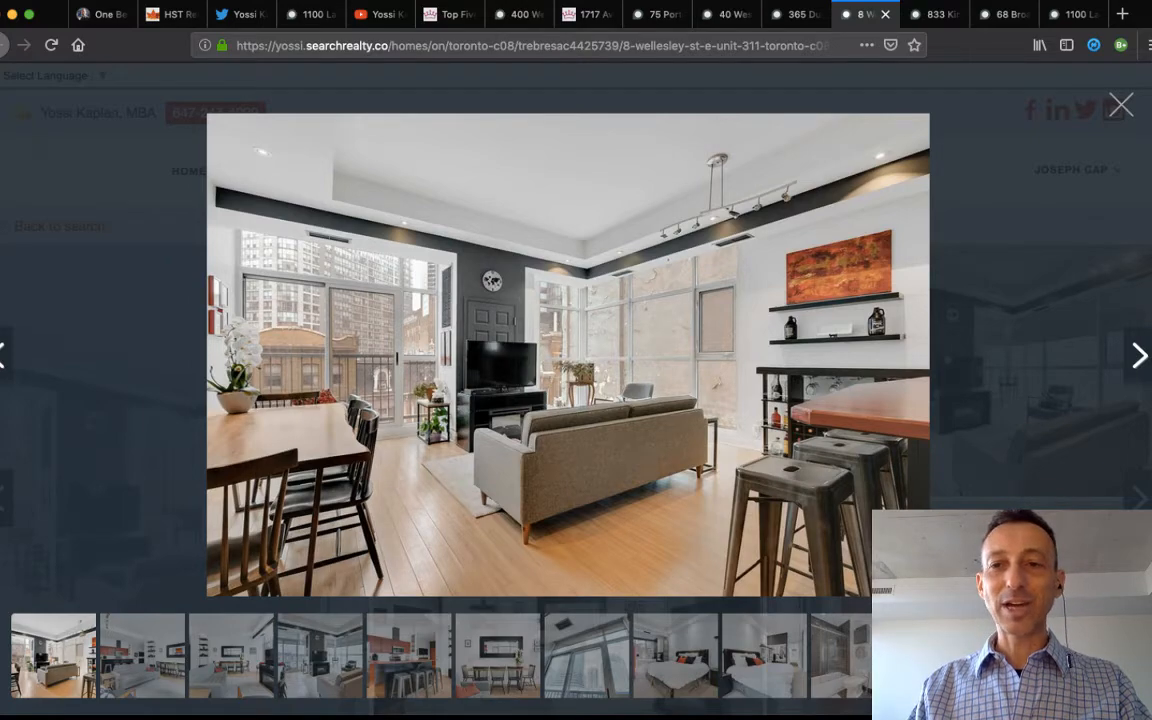
# Page through the 8 Wellesley living room, window and kitchen photos.
pyautogui.click(1138, 355)
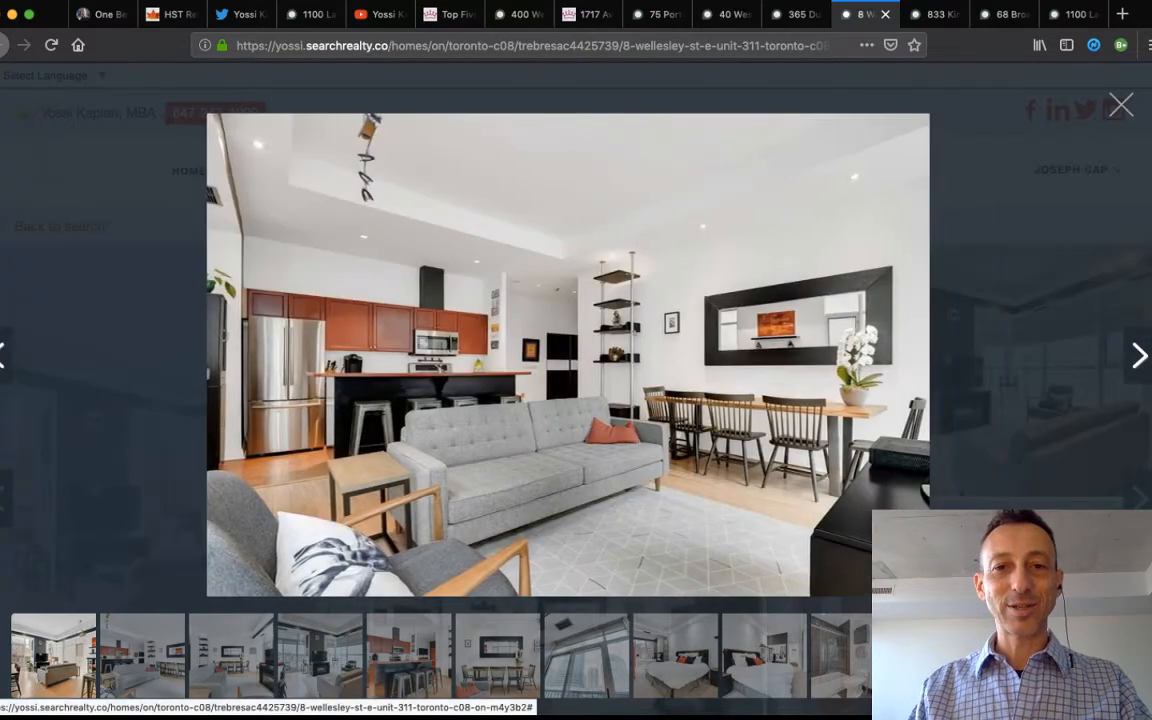
pyautogui.click(1139, 355)
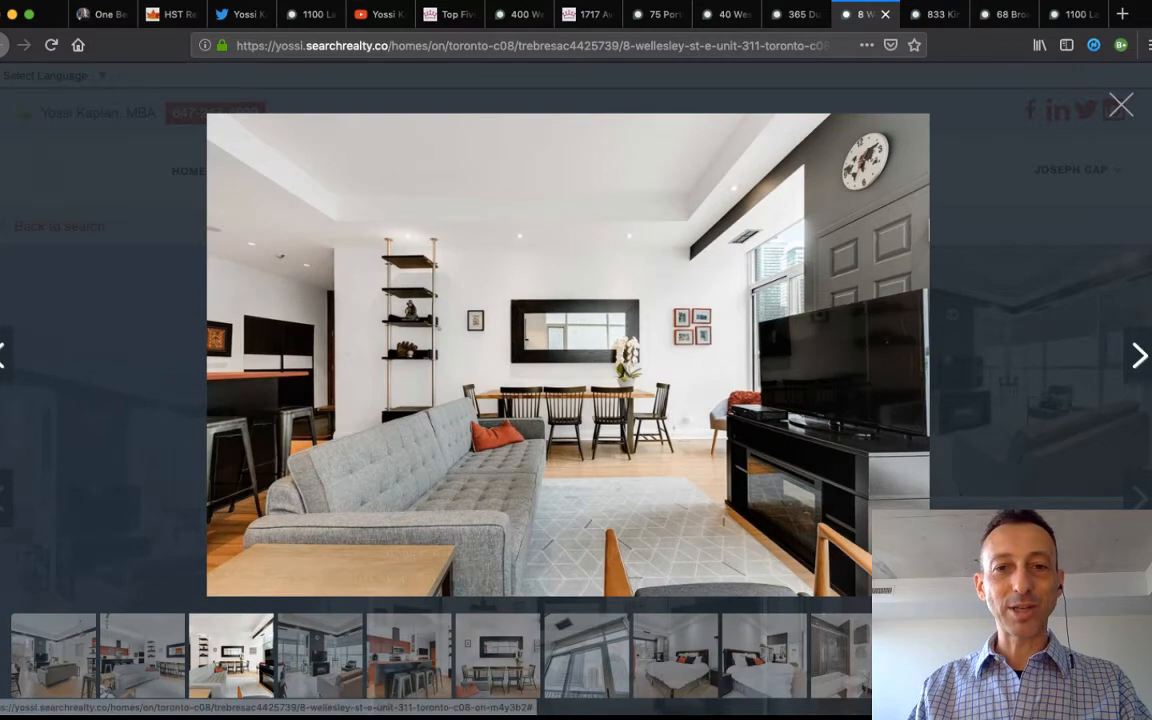
pyautogui.click(1138, 355)
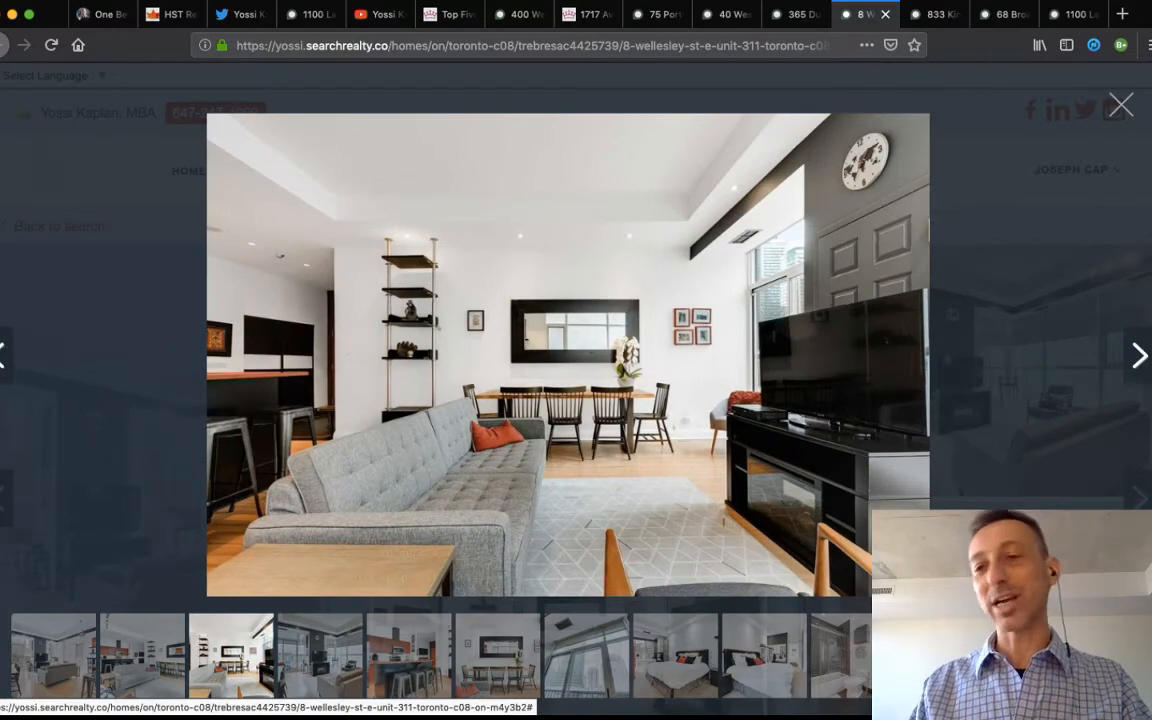
pyautogui.click(1138, 355)
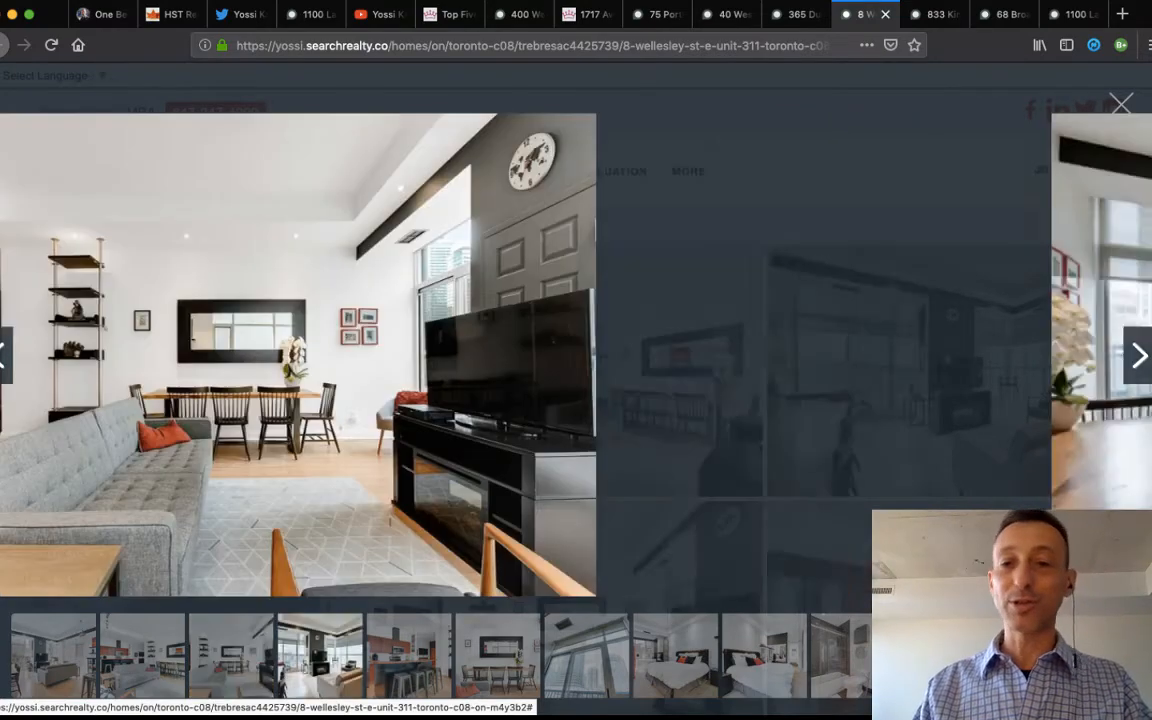
pyautogui.click(1138, 355)
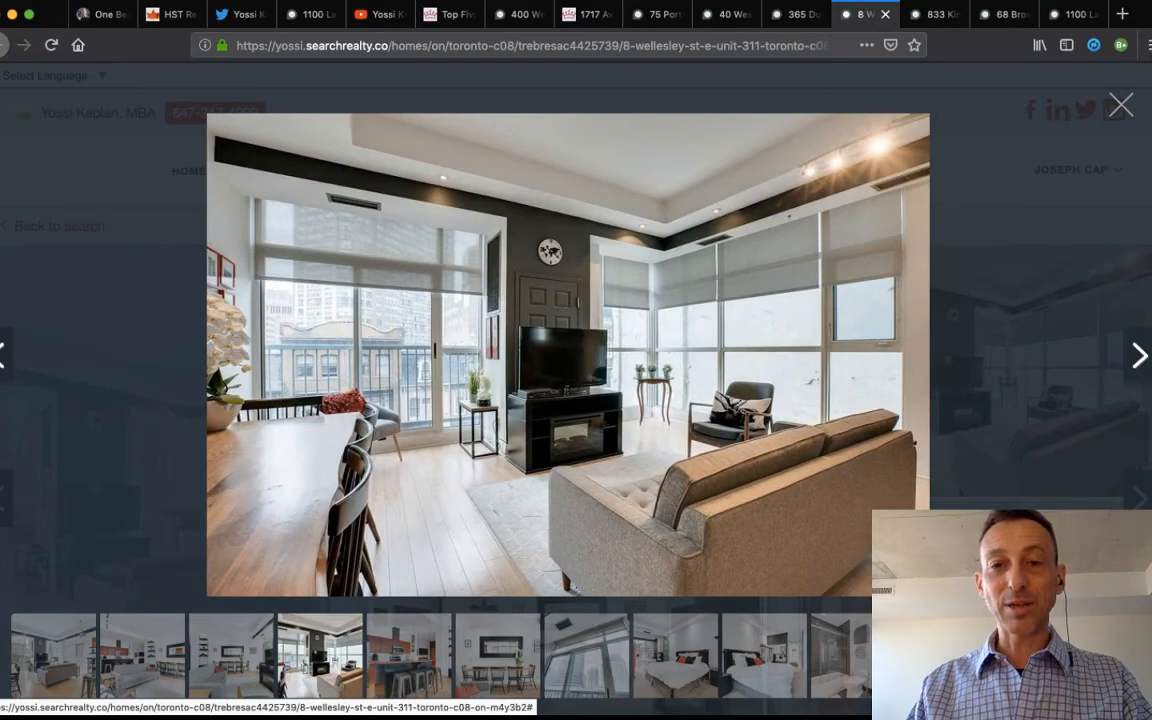
pyautogui.click(1138, 355)
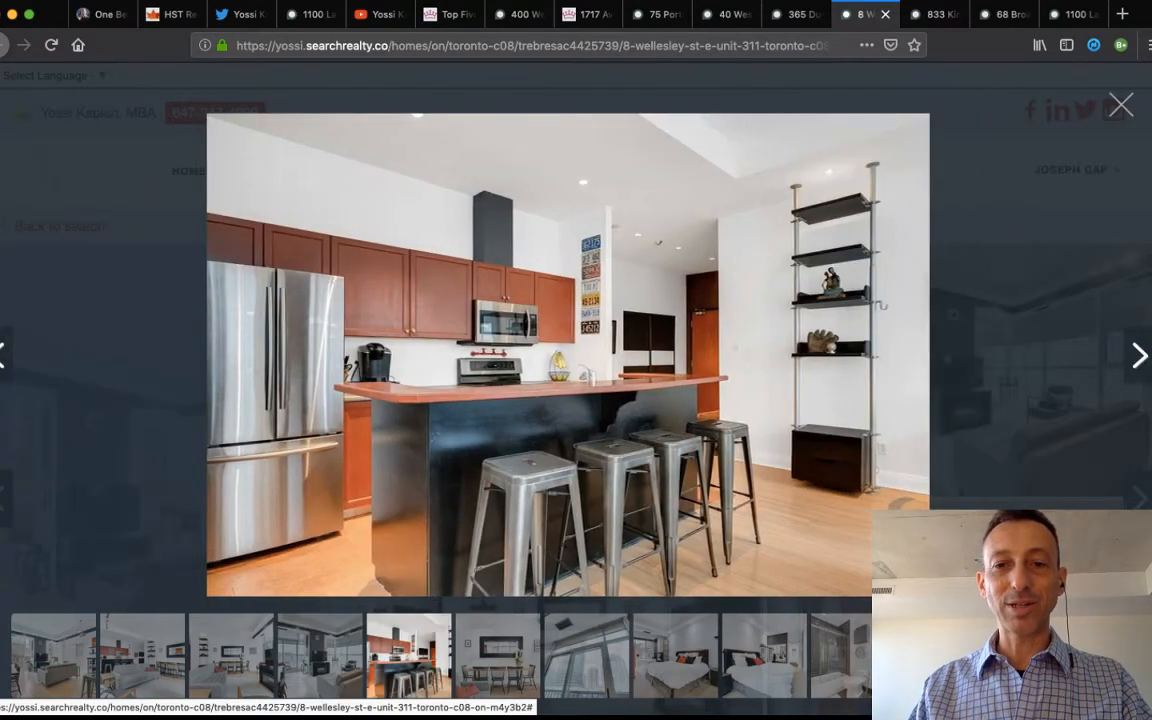
pyautogui.click(1138, 355)
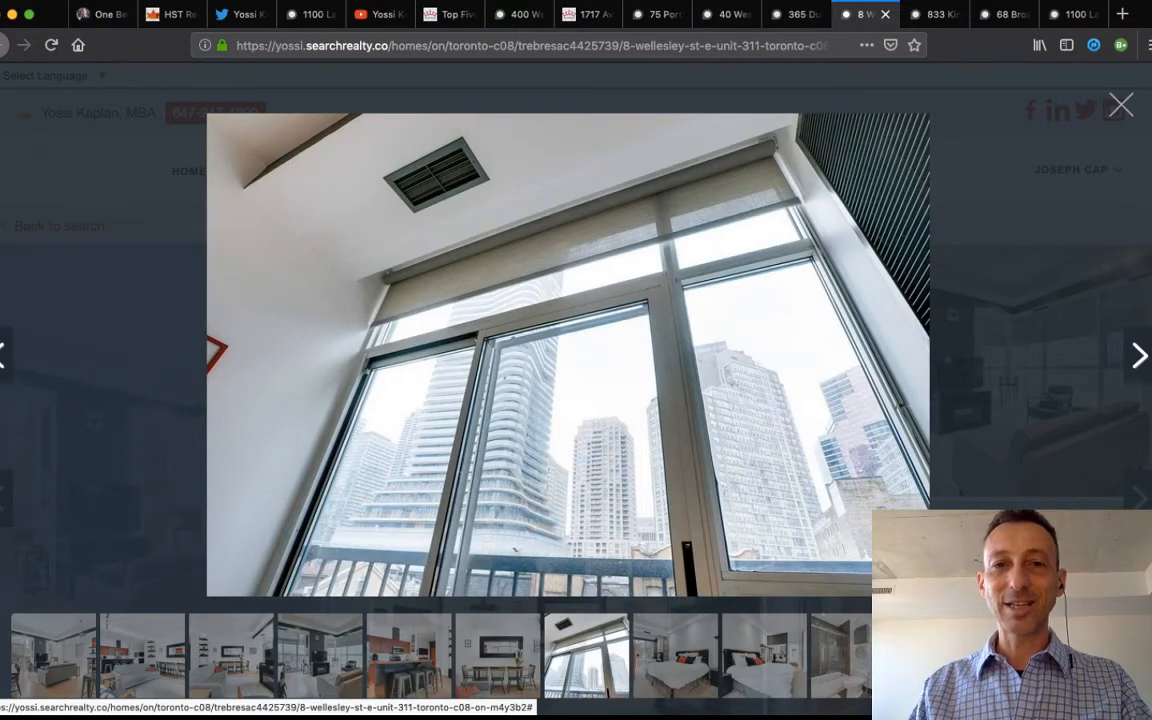
# View the bedroom, bathroom and entryway photos, then close the gallery.
pyautogui.click(1138, 355)
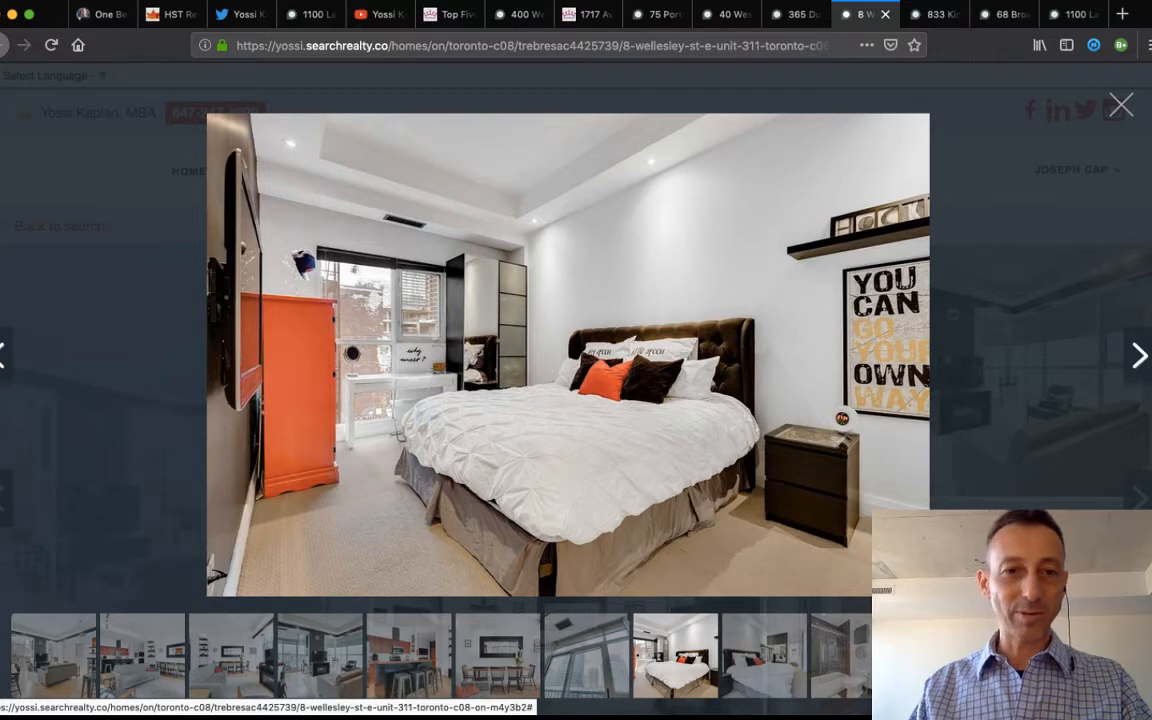
pyautogui.click(1138, 355)
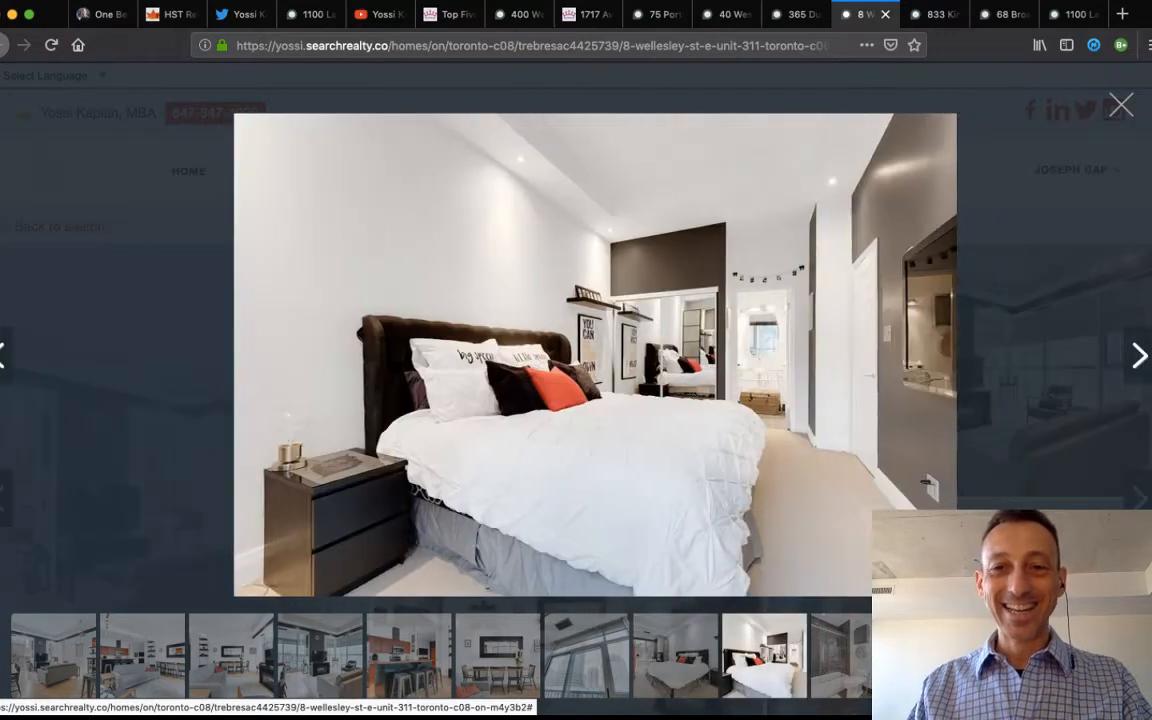
pyautogui.click(1139, 355)
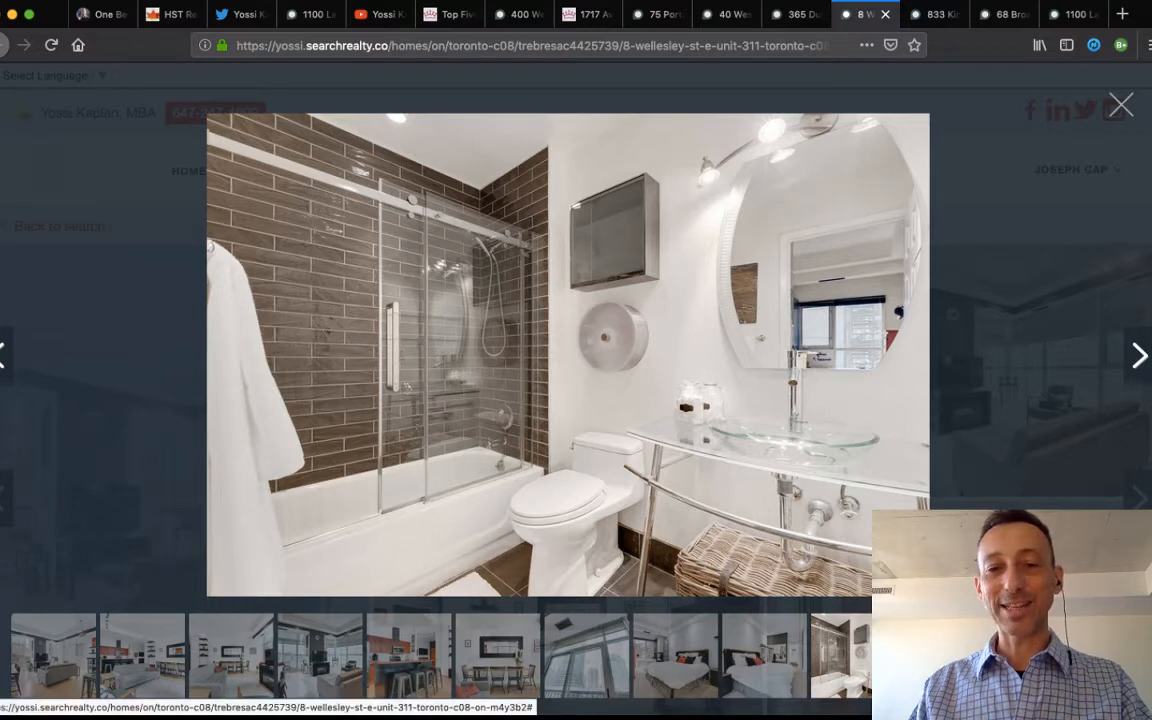
pyautogui.click(1138, 355)
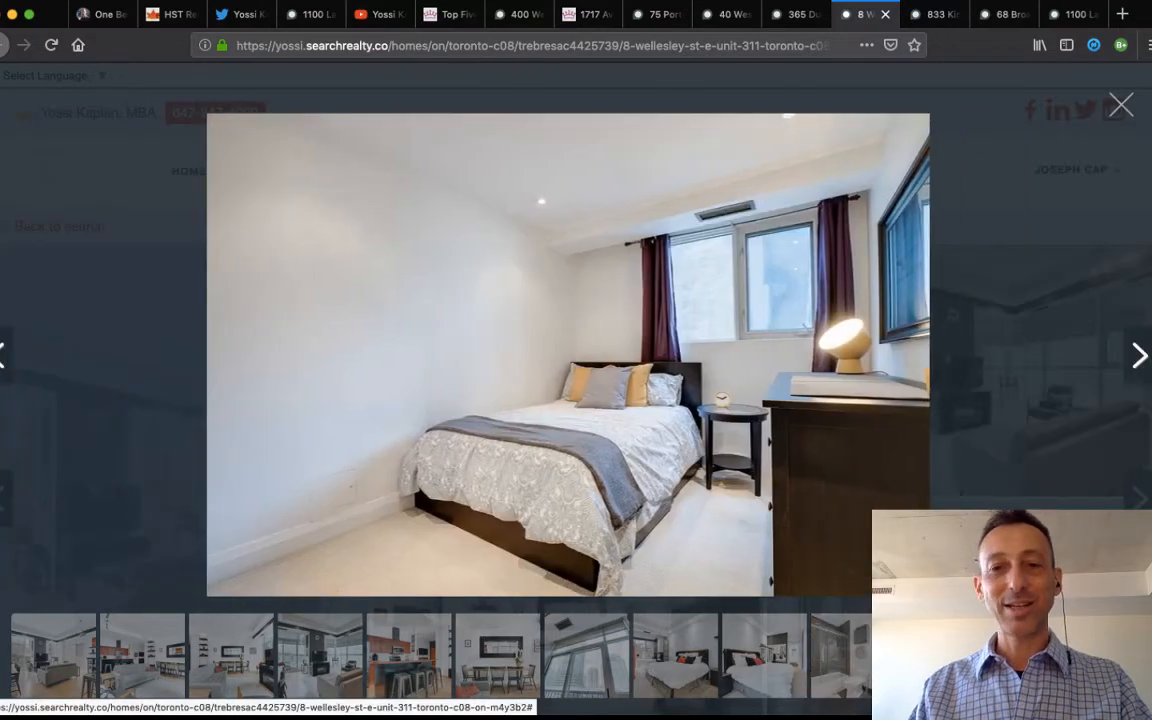
pyautogui.click(1138, 355)
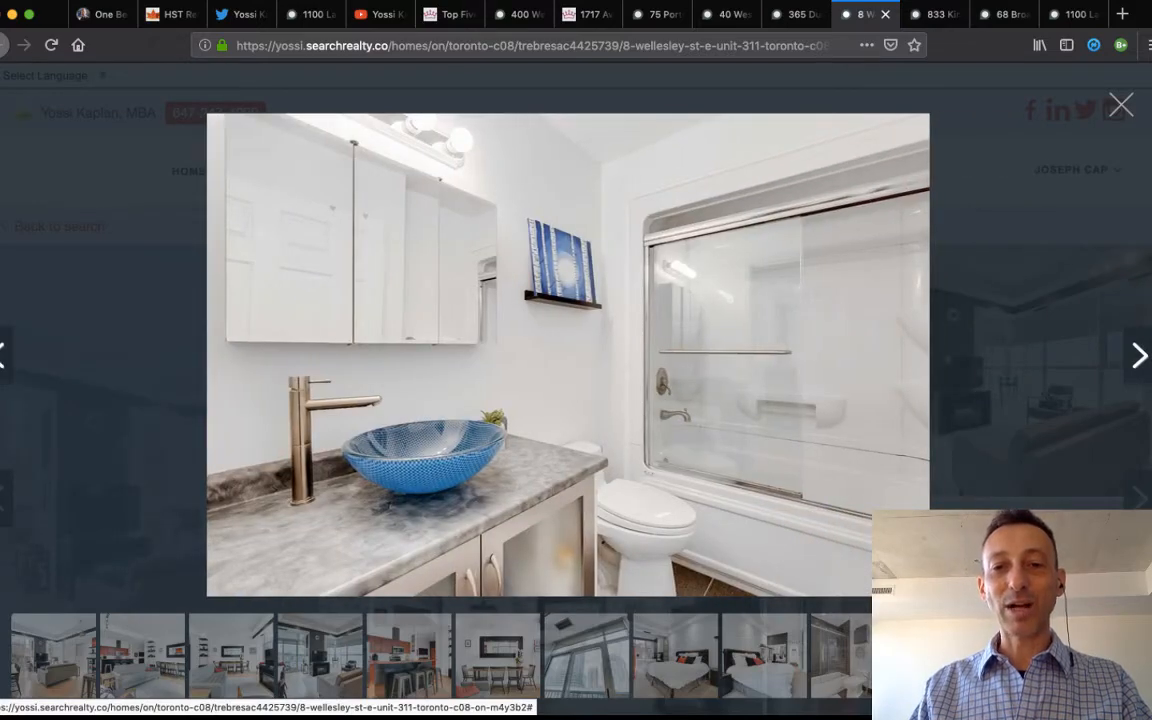
pyautogui.click(1138, 355)
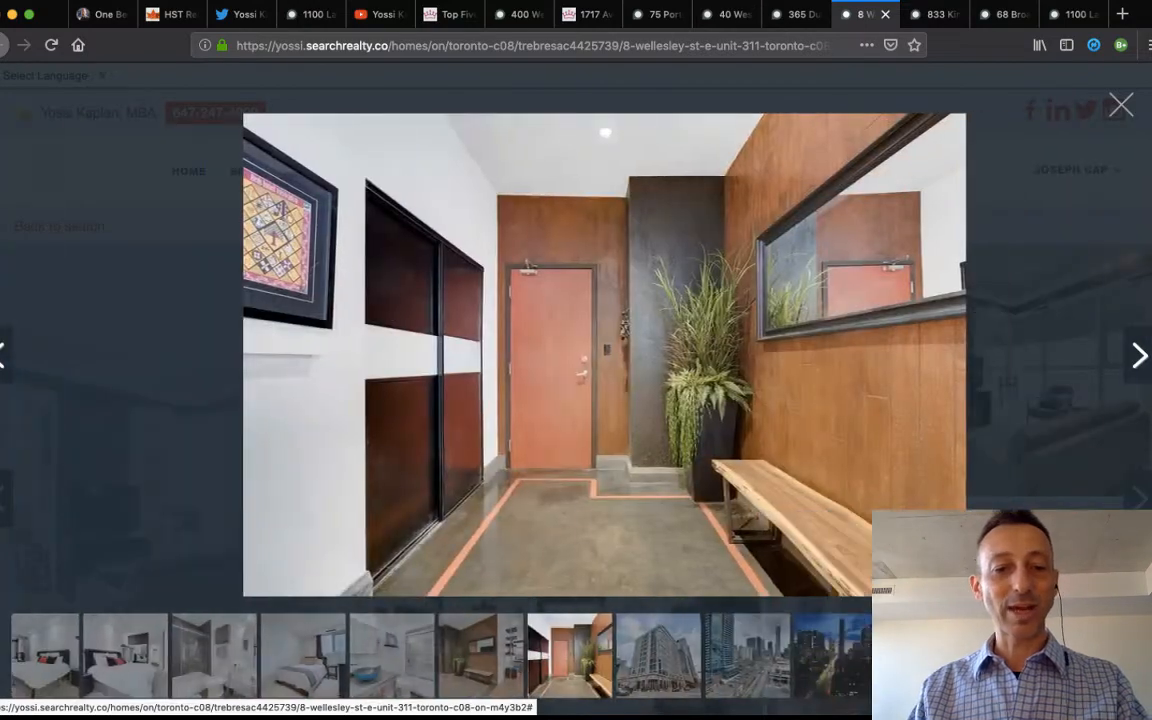
pyautogui.click(1120, 104)
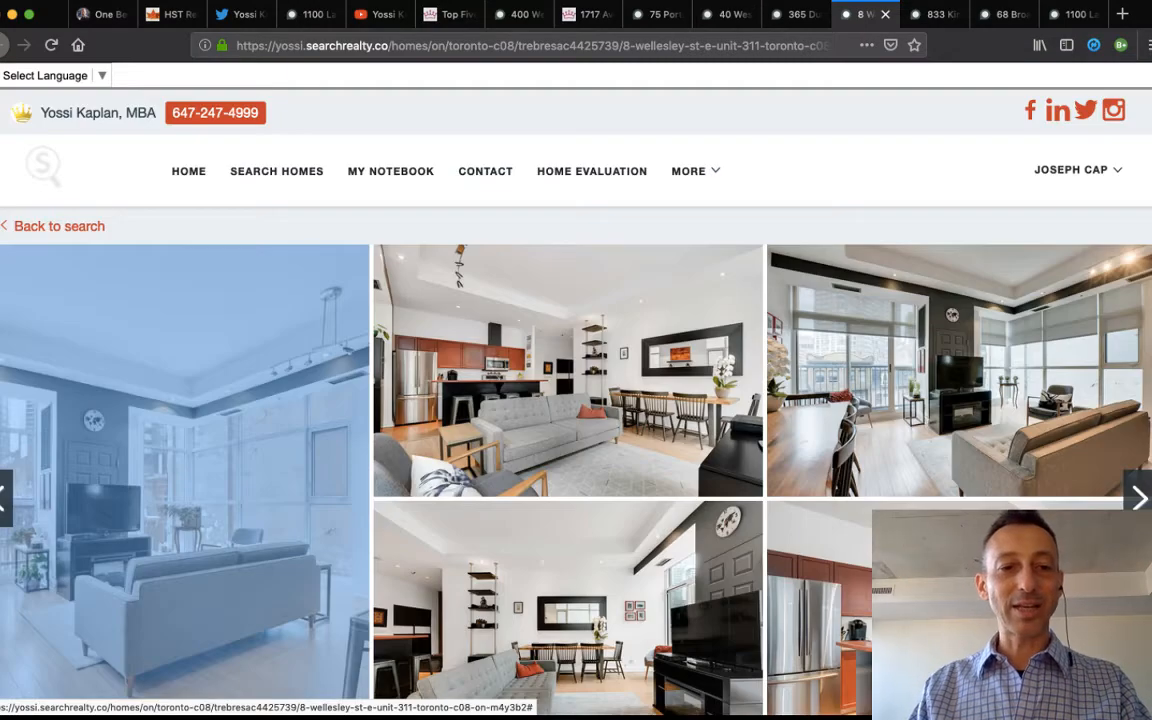
# Scroll through the 8 Wellesley price and details, then switch to the 833 King St W tab.
pyautogui.scroll(-3)
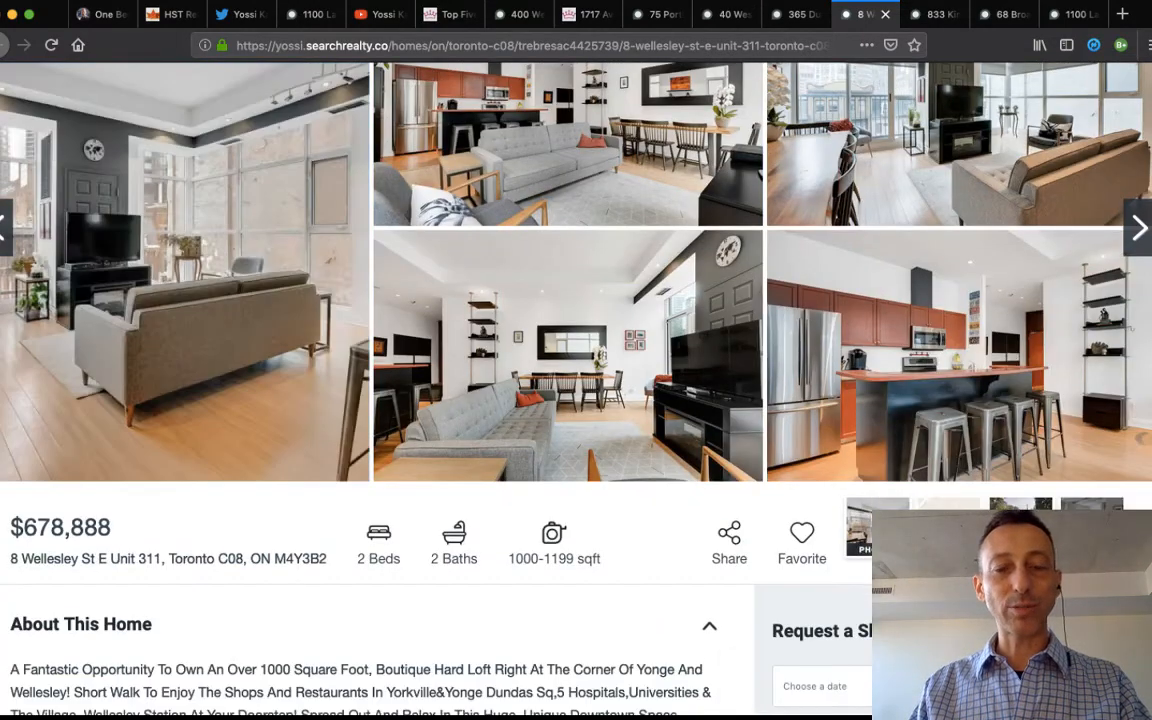
pyautogui.scroll(-3)
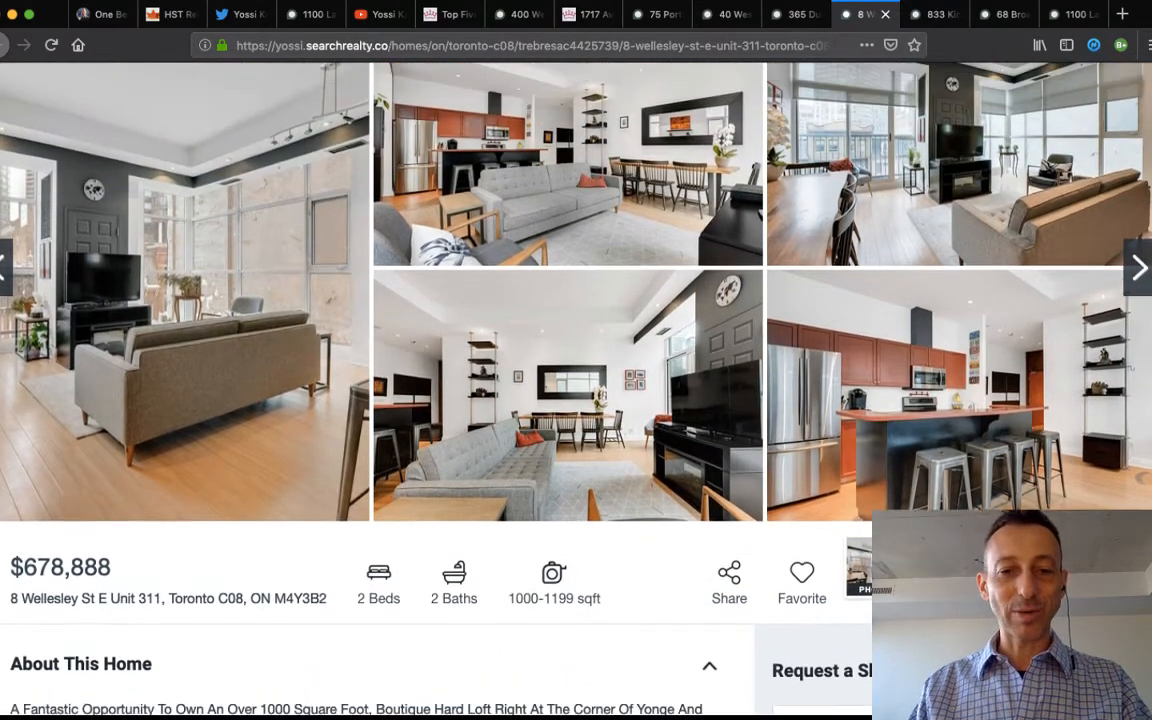
pyautogui.scroll(3)
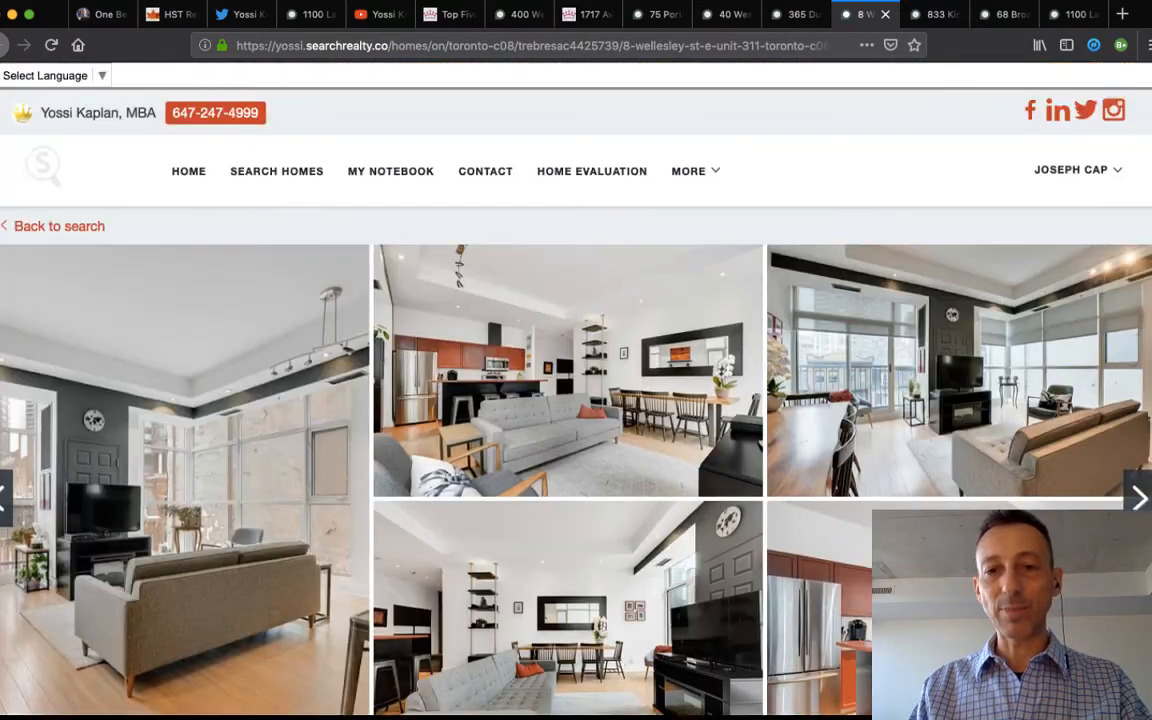
pyautogui.click(935, 14)
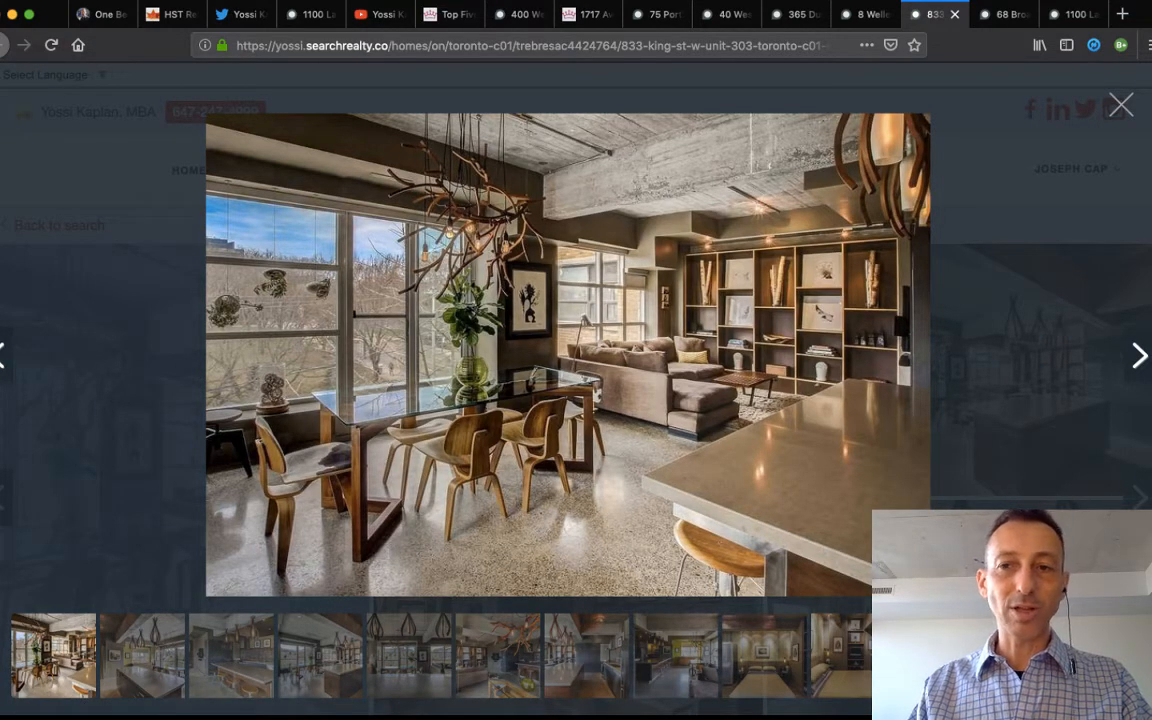
# Page through the 833 King St W kitchen, island, chandelier and open-plan photos.
pyautogui.click(1139, 355)
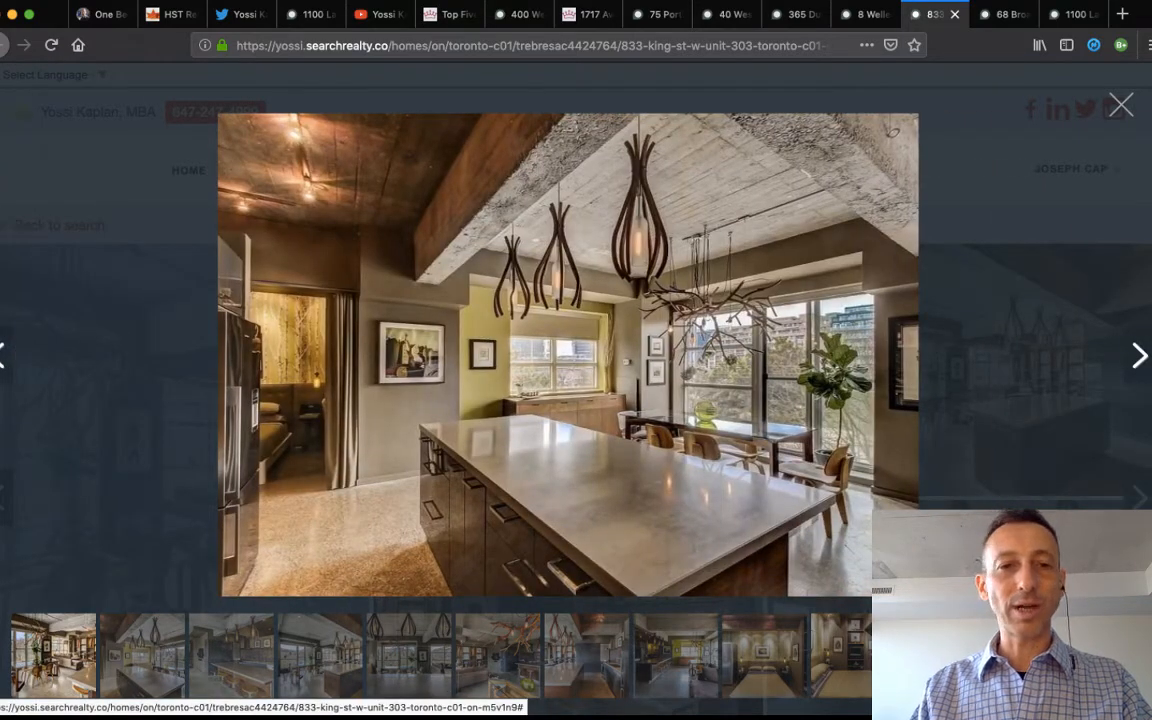
pyautogui.click(1138, 355)
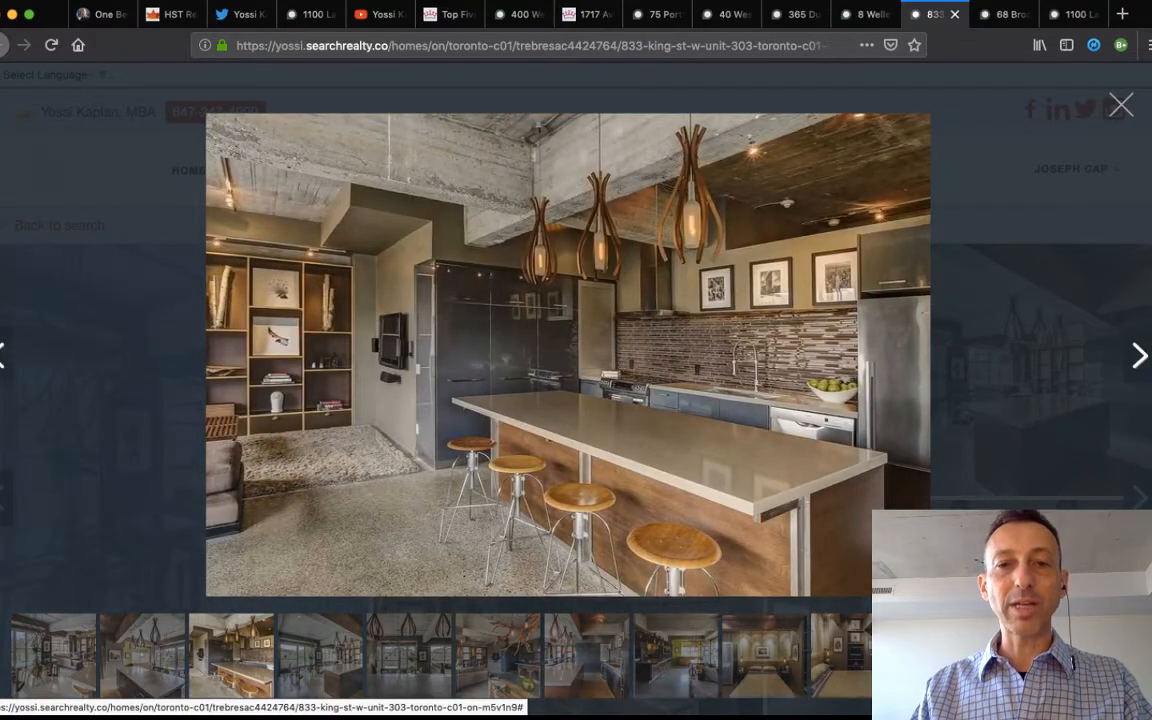
pyautogui.click(1138, 355)
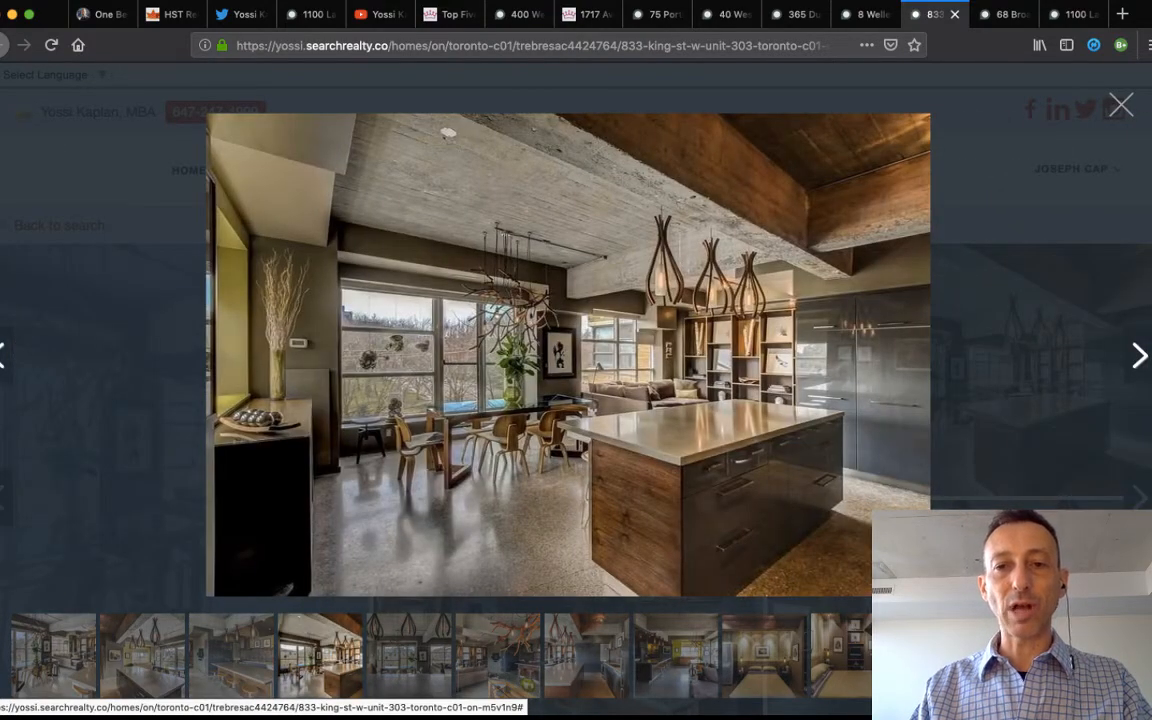
pyautogui.click(1138, 355)
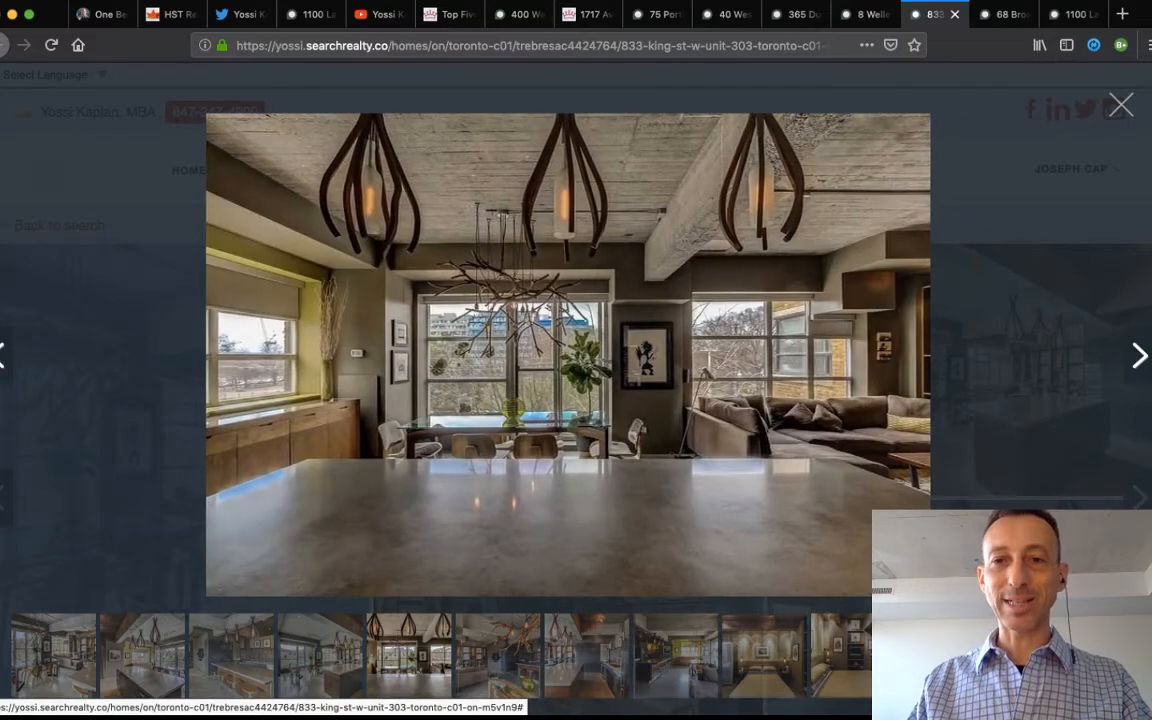
pyautogui.click(1138, 355)
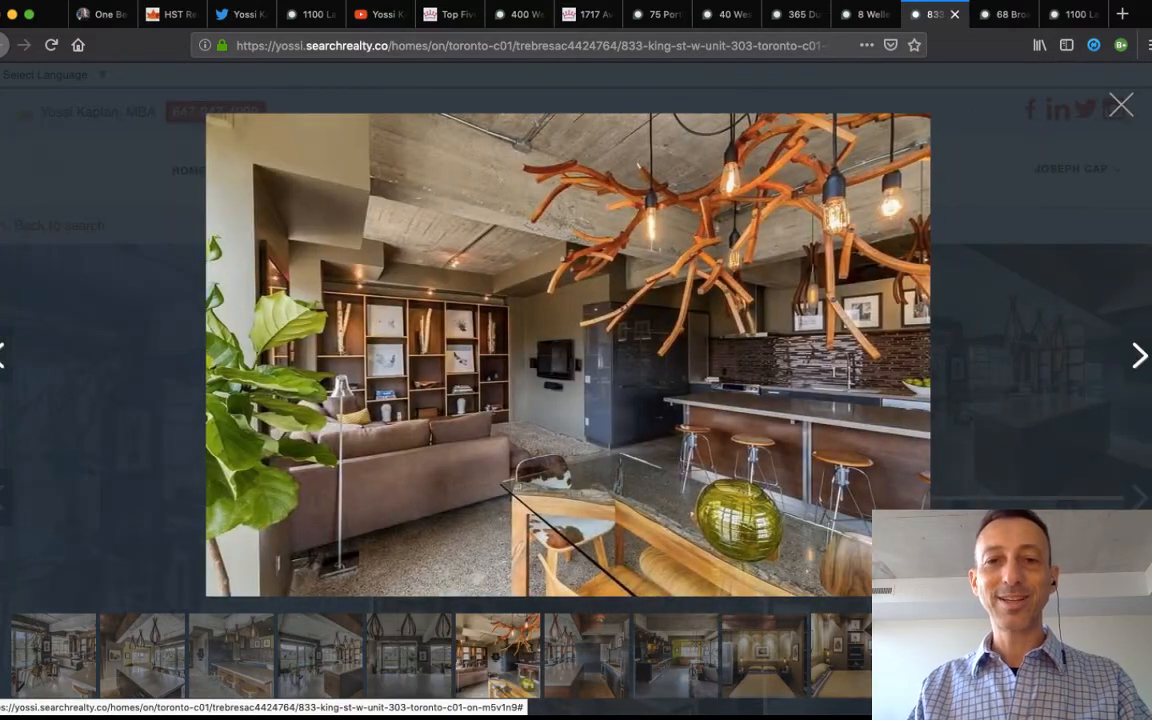
pyautogui.click(1139, 355)
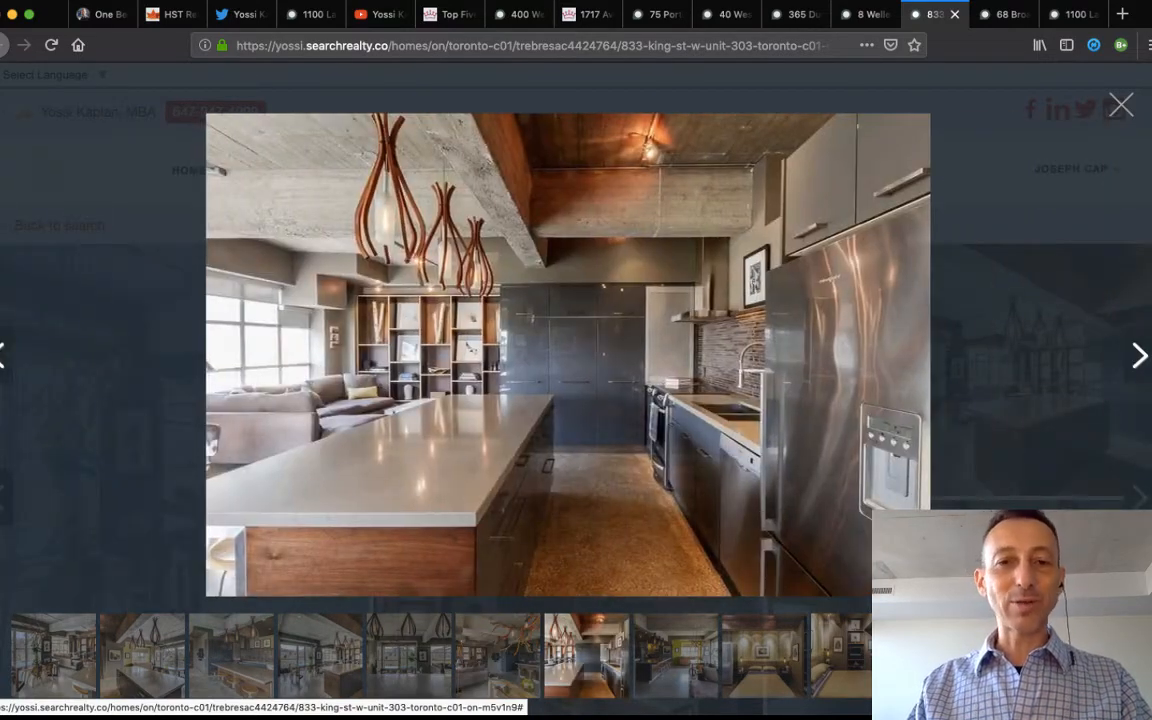
pyautogui.click(1138, 355)
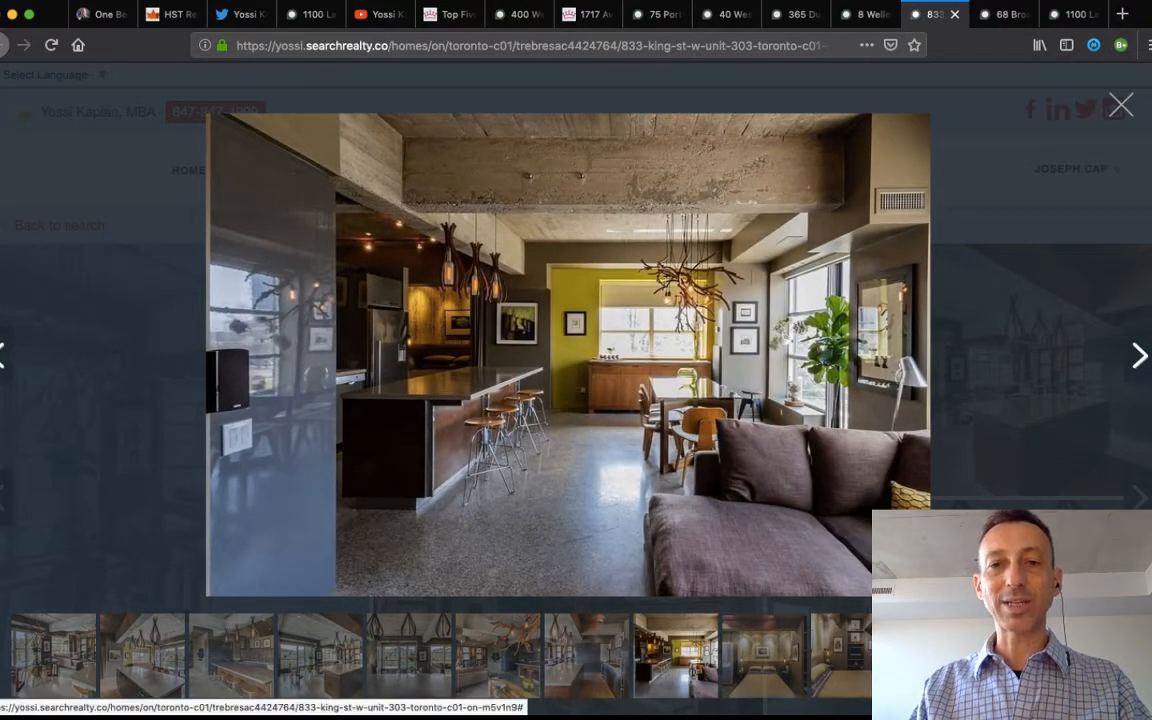
# View the bedroom, den and desk, and bathroom vanity photos.
pyautogui.click(1138, 355)
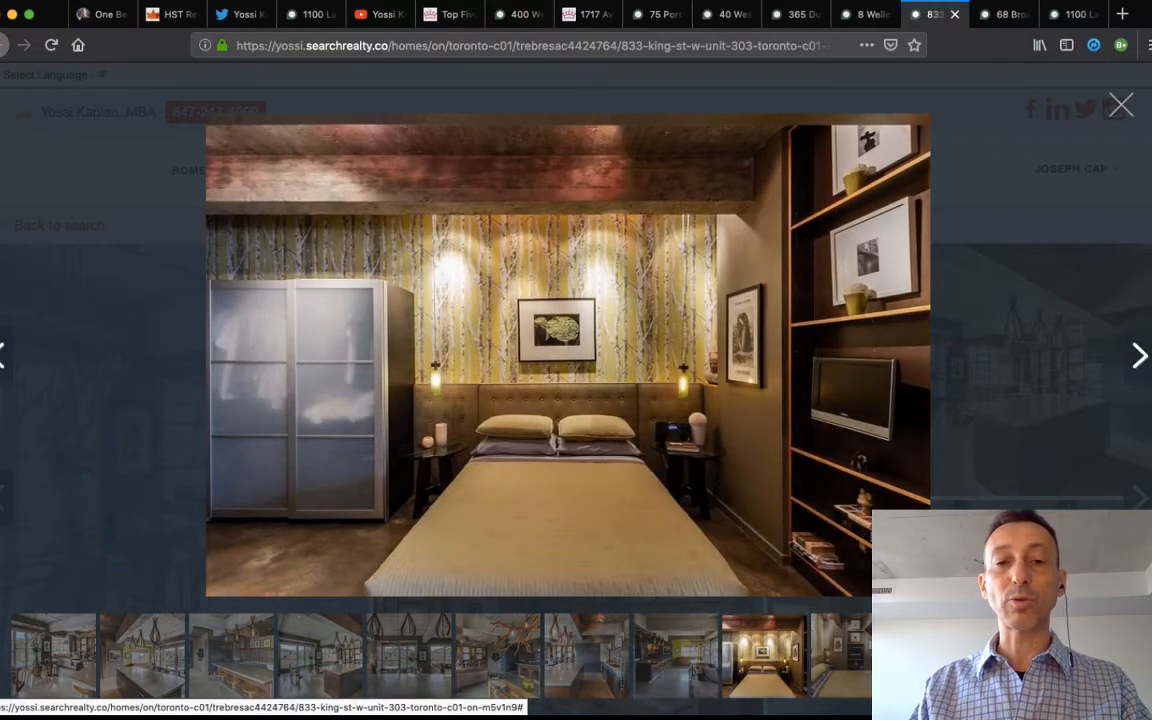
pyautogui.click(1138, 355)
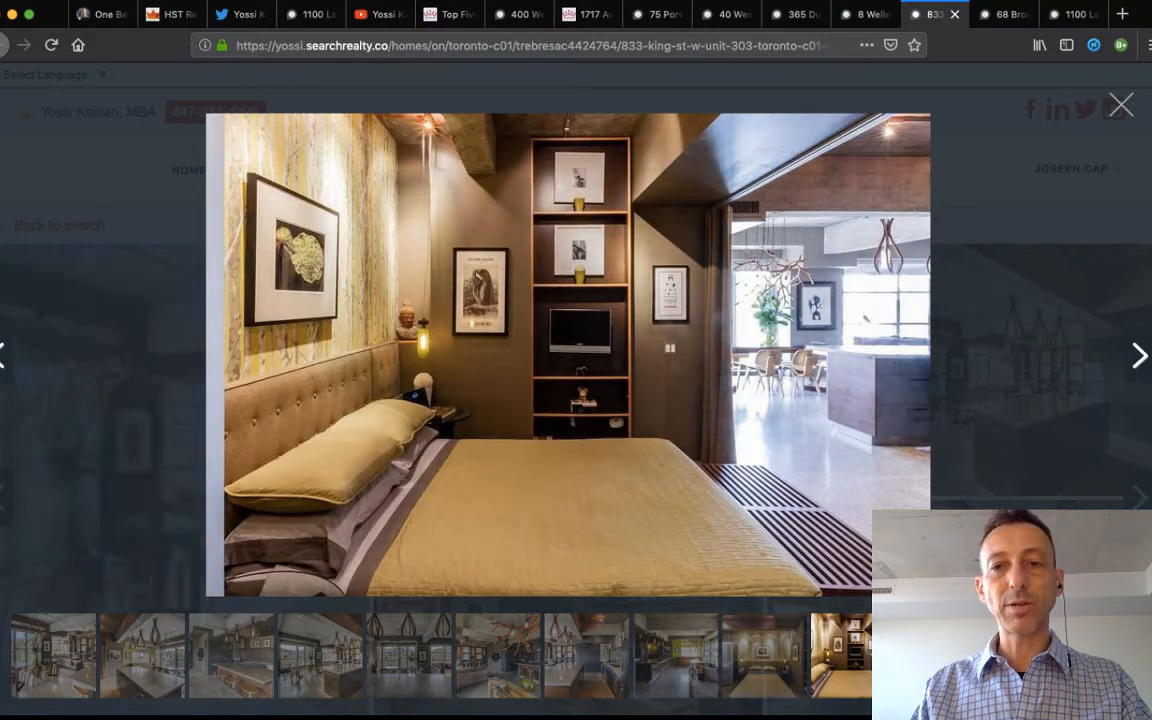
pyautogui.click(1138, 355)
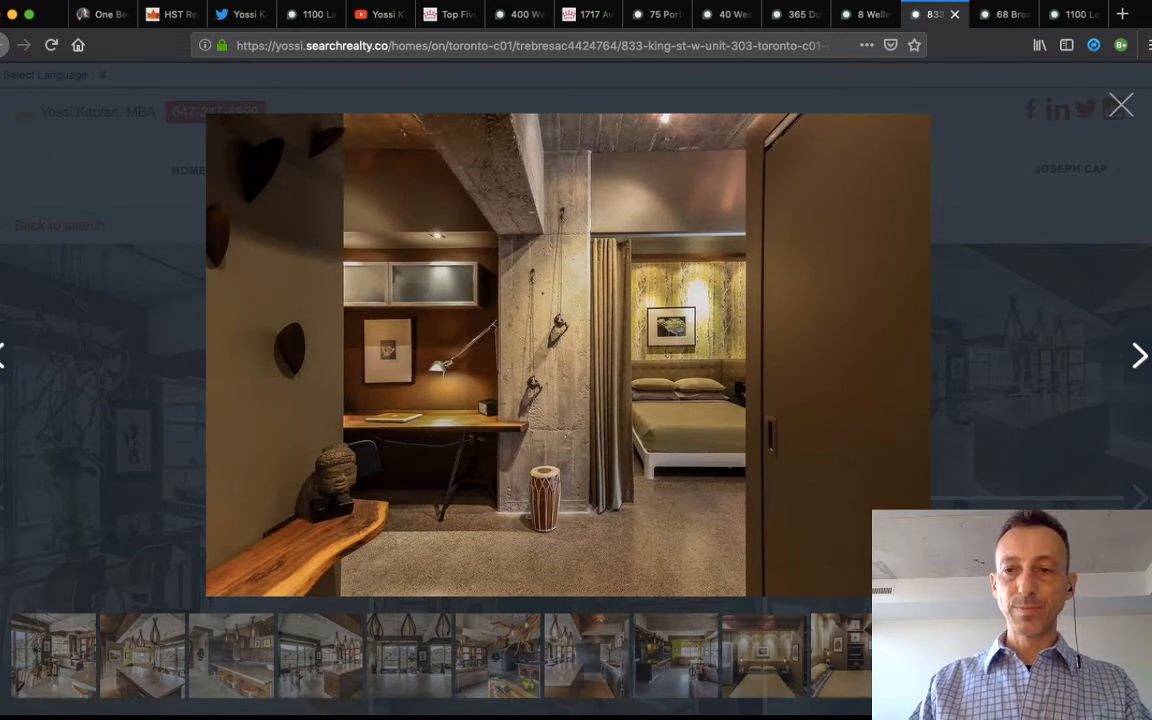
pyautogui.click(1139, 355)
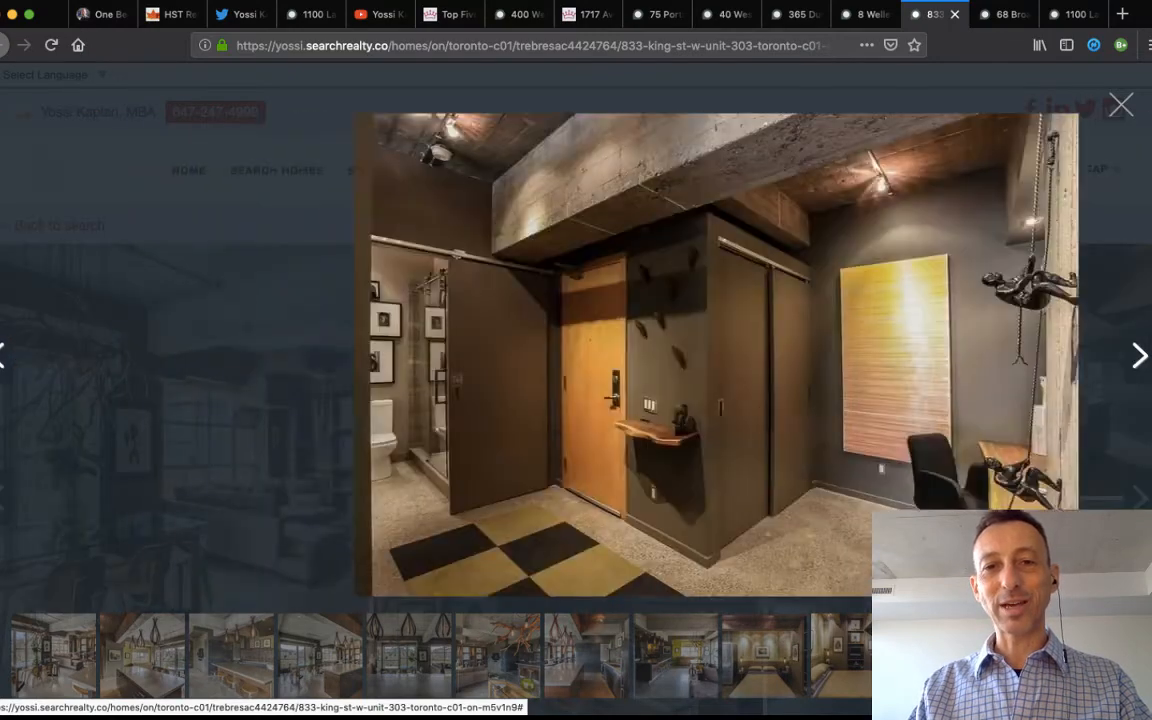
pyautogui.click(1139, 355)
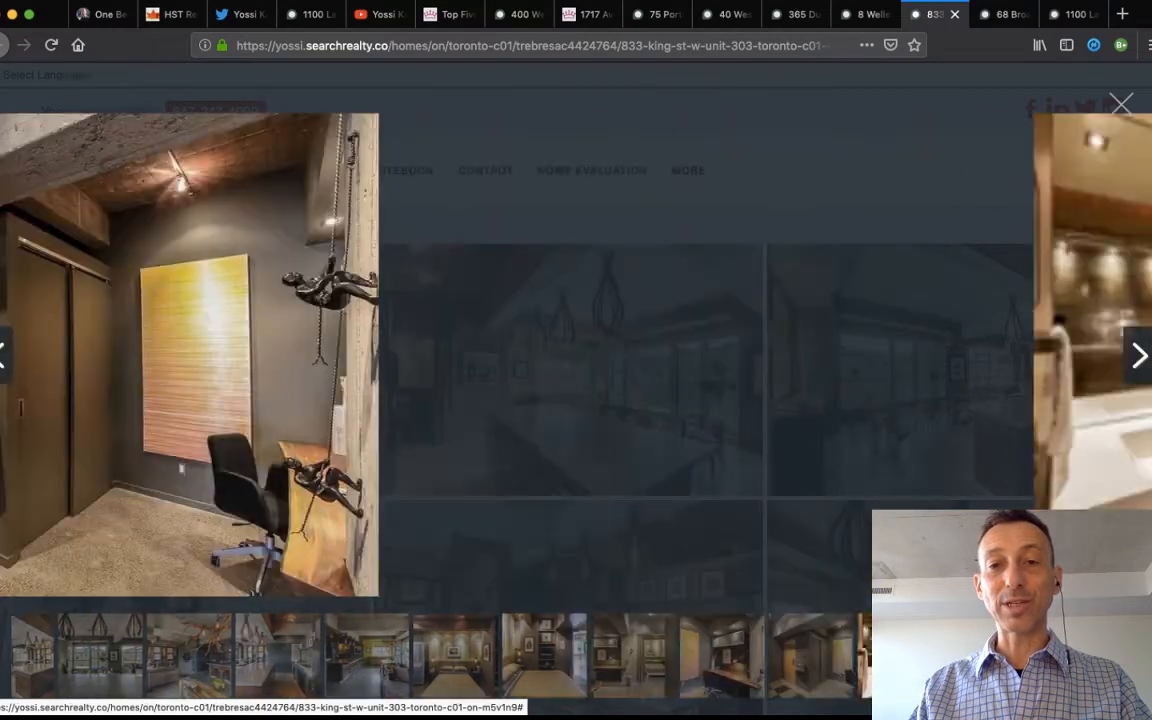
pyautogui.click(1138, 355)
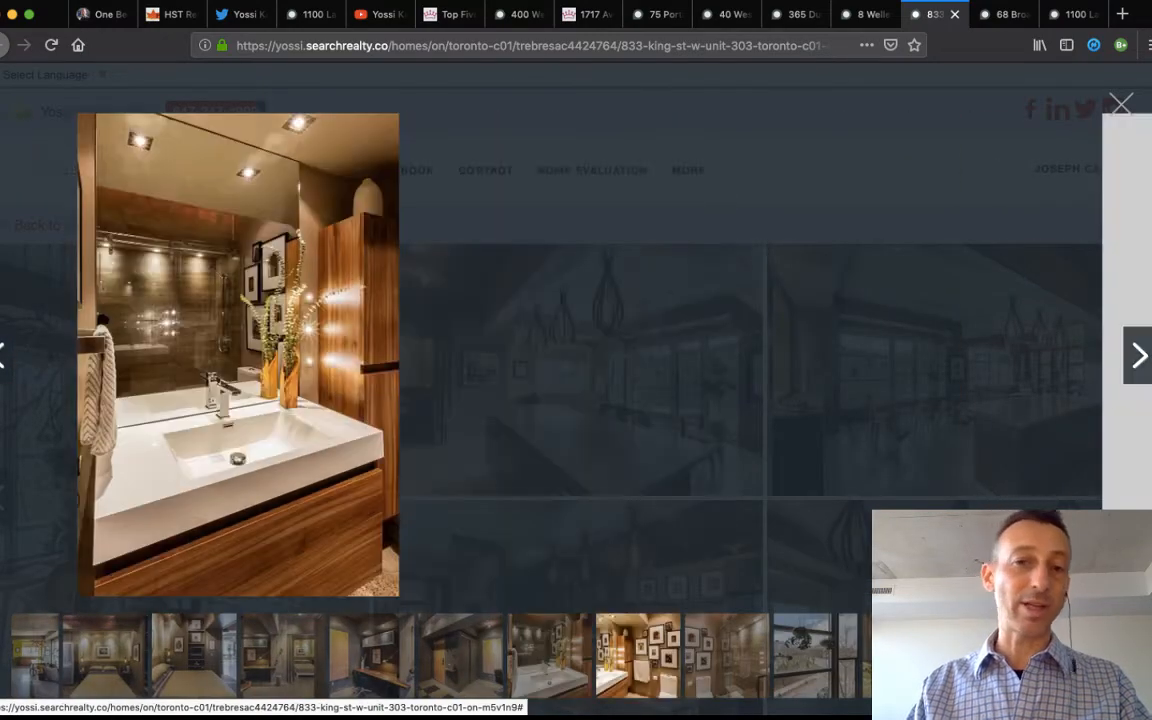
pyautogui.click(1138, 355)
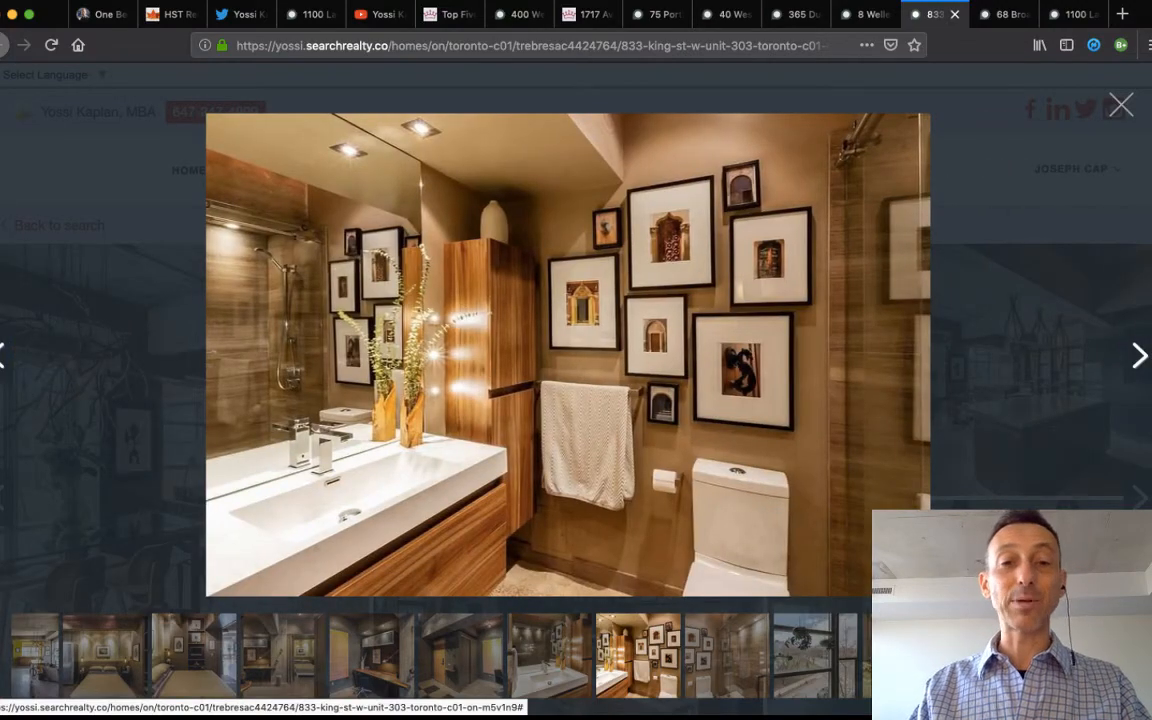
# View the shower, window view, lobby, rooftop and street exterior photos, then close the gallery.
pyautogui.click(1138, 355)
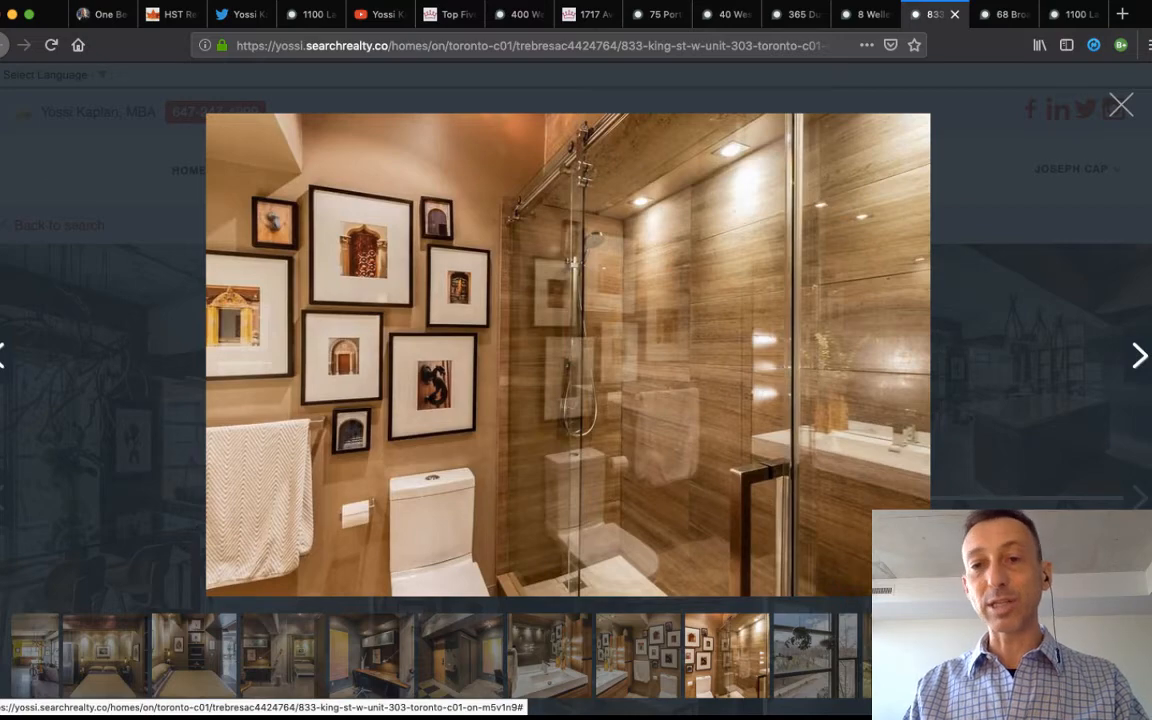
pyautogui.click(1138, 355)
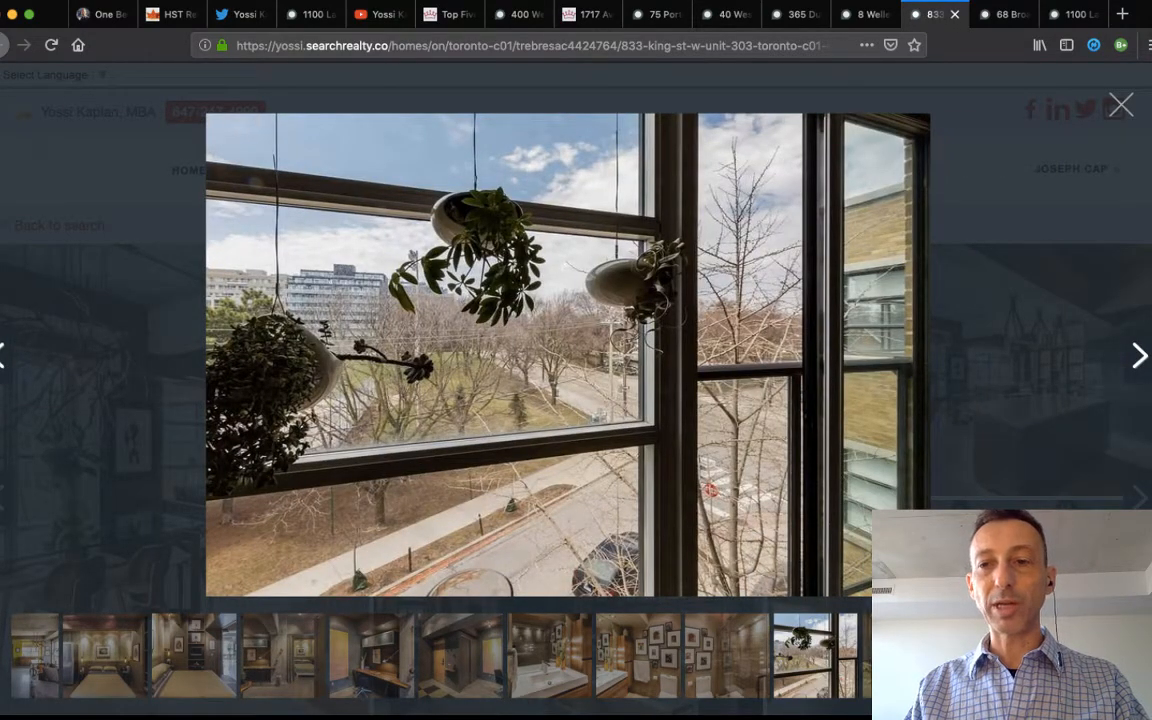
pyautogui.click(1139, 355)
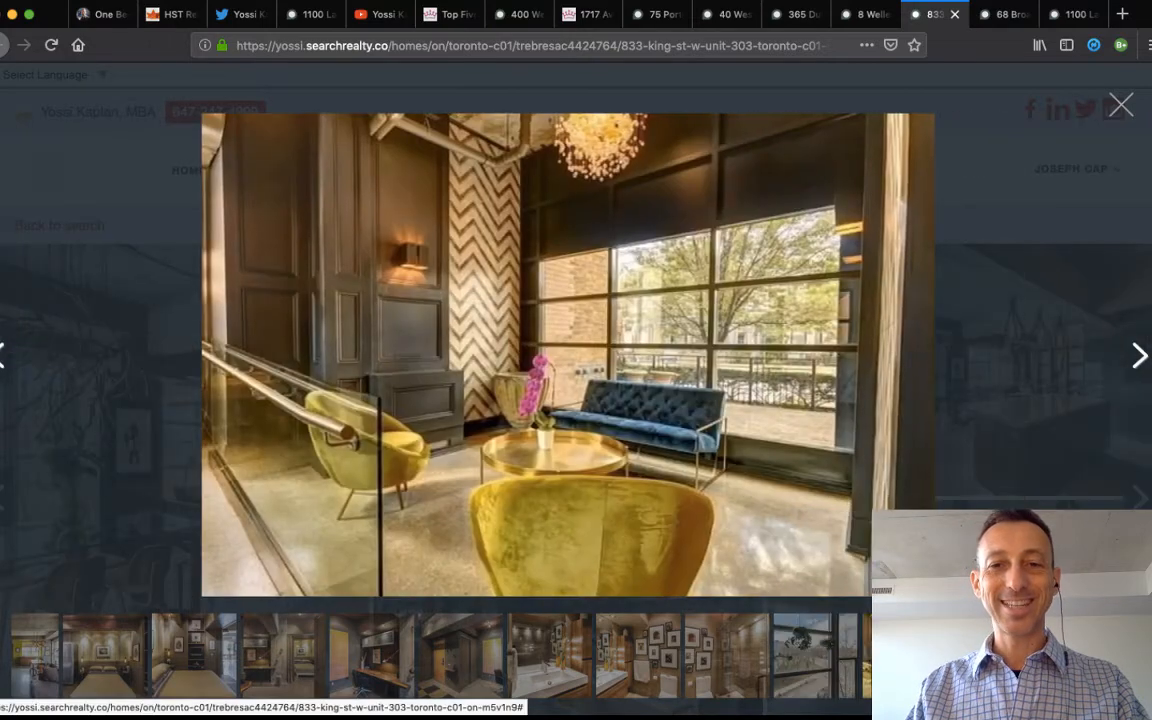
pyautogui.click(1139, 355)
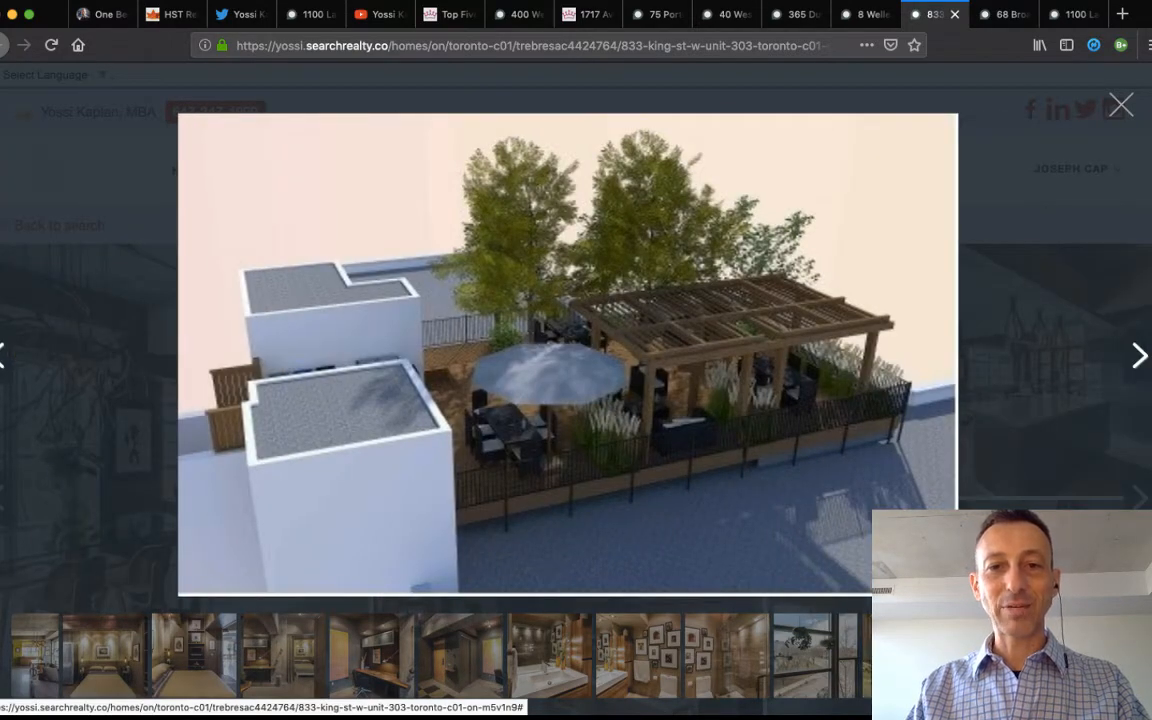
pyautogui.click(1138, 355)
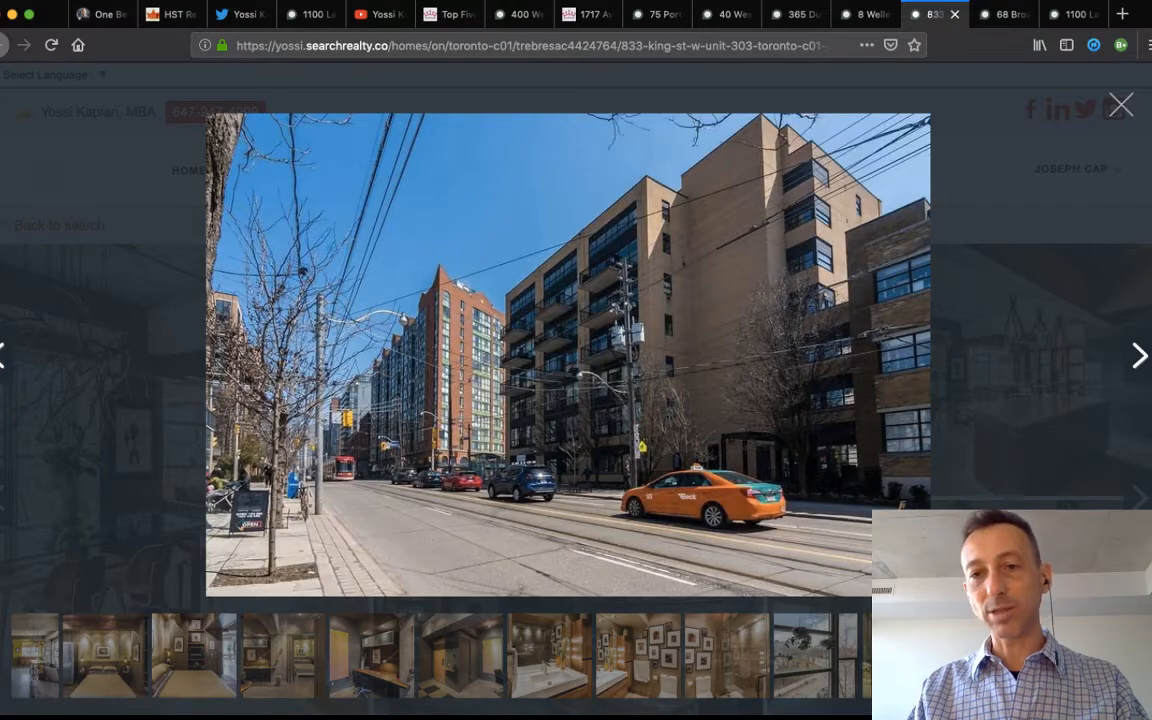
pyautogui.click(1138, 355)
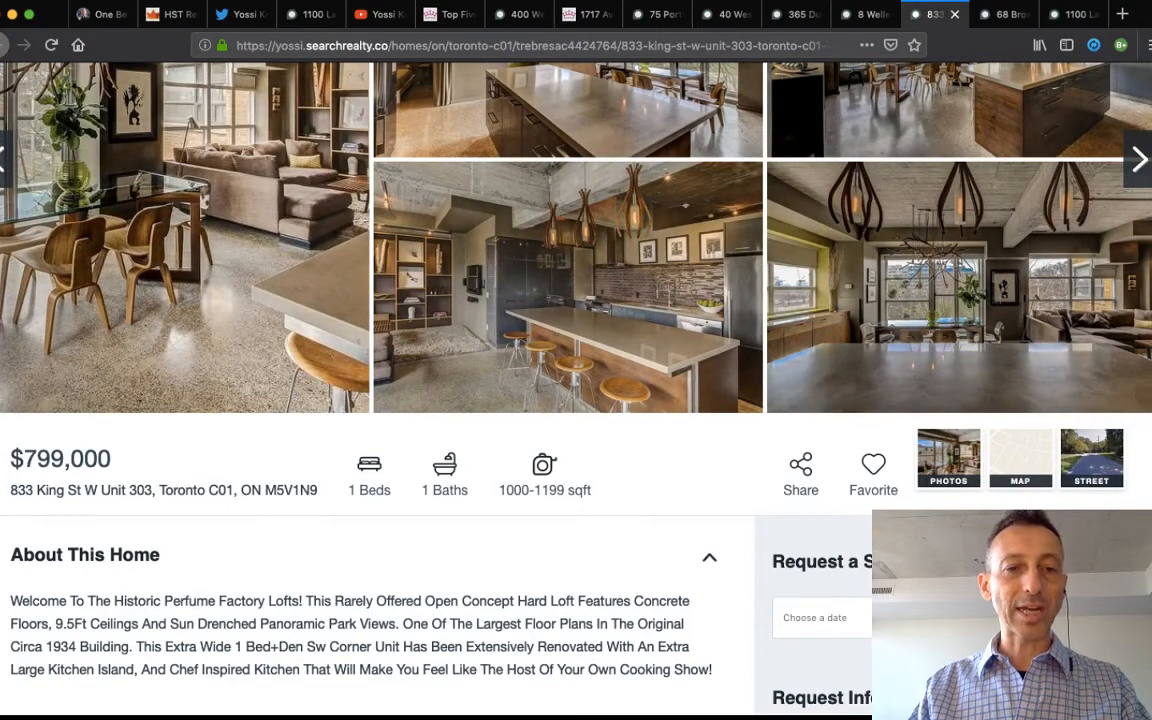
# Review the 833 King St W price, room counts and description, then switch to 68 Broadview Ave.
pyautogui.scroll(-3)
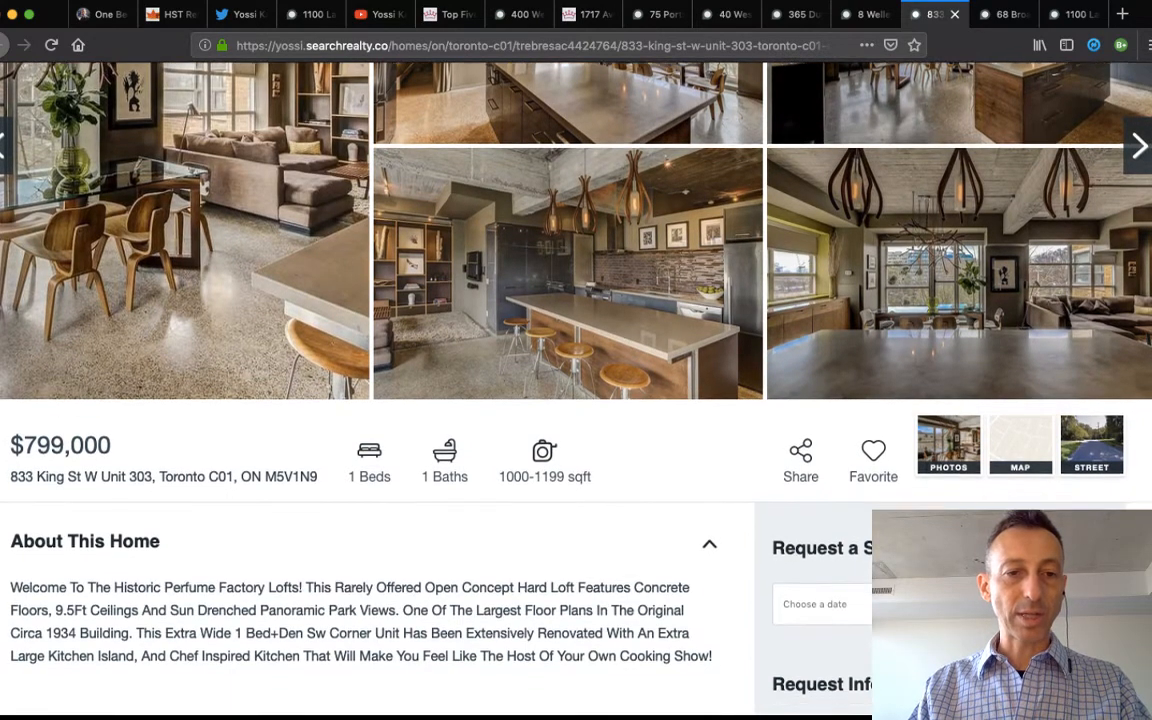
pyautogui.scroll(-3)
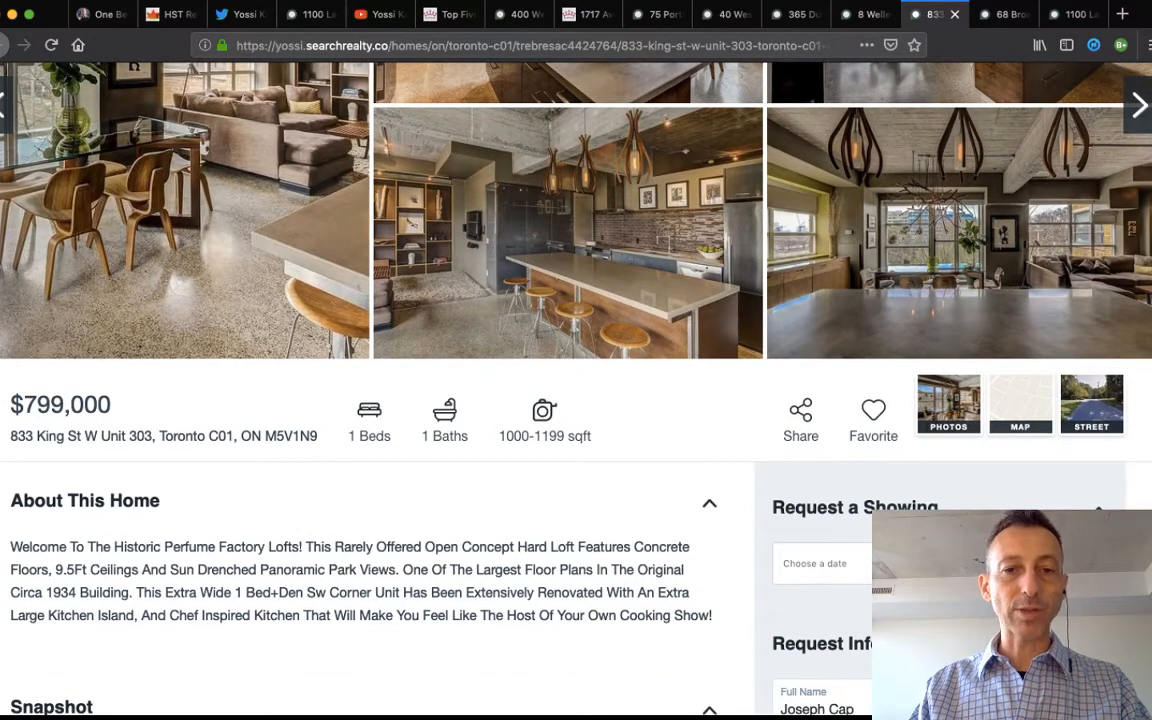
pyautogui.scroll(-3)
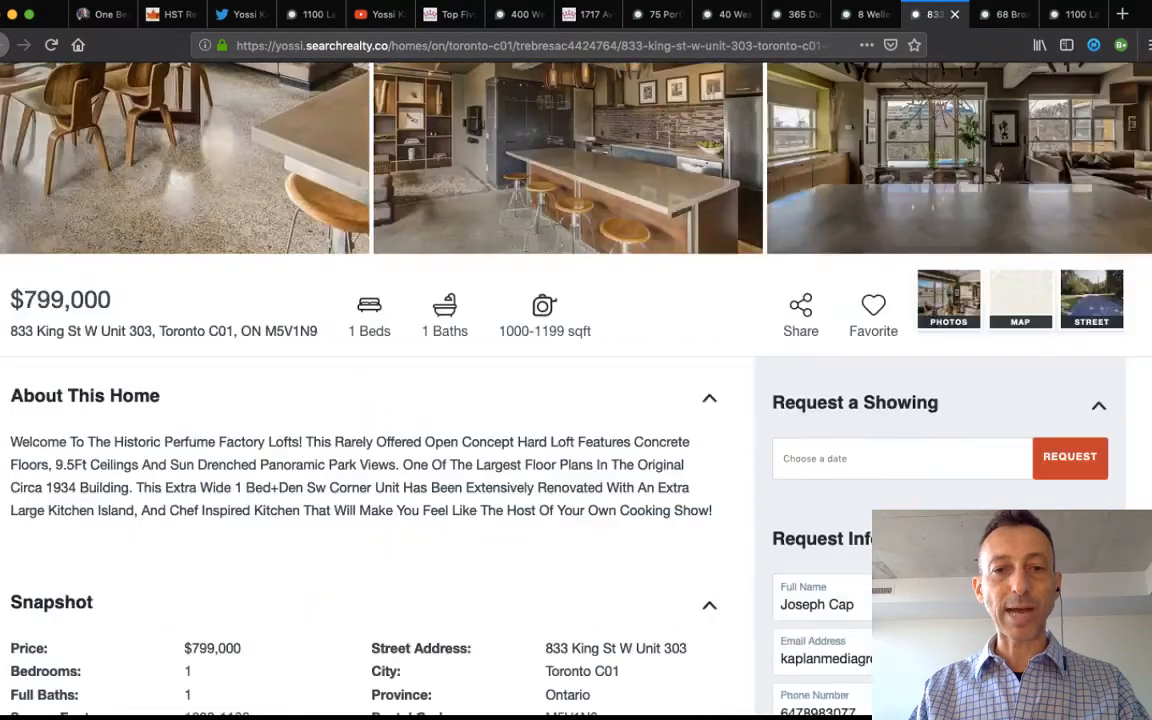
pyautogui.scroll(3)
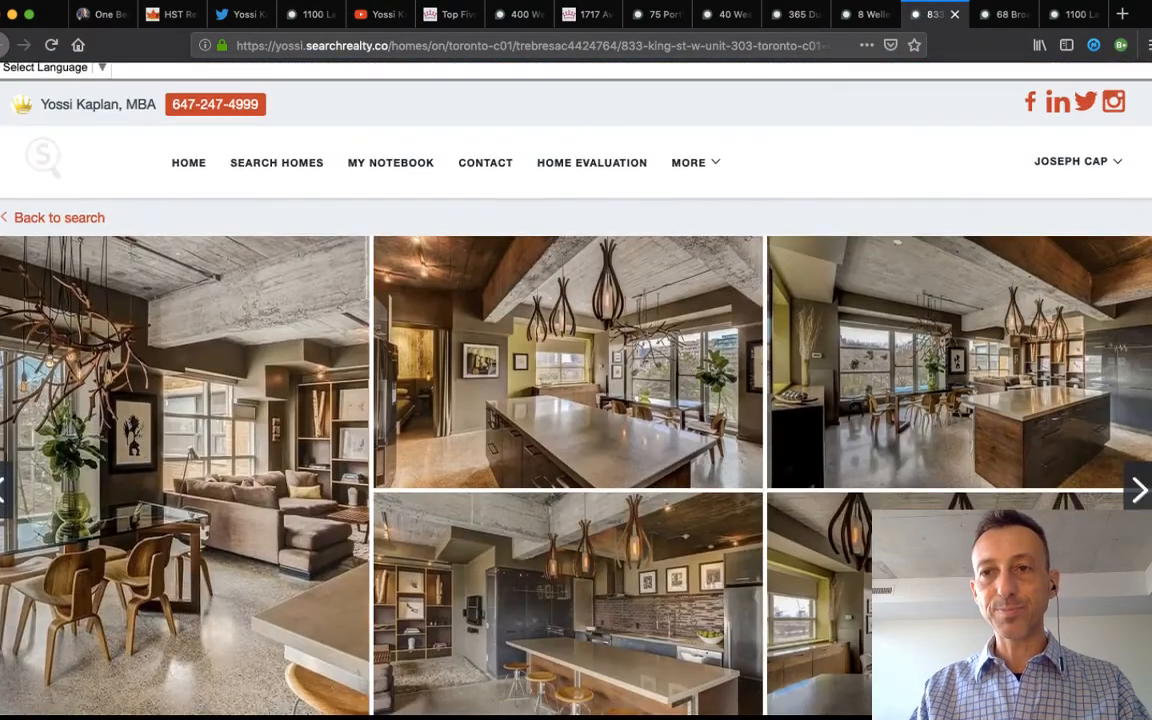
pyautogui.click(1004, 14)
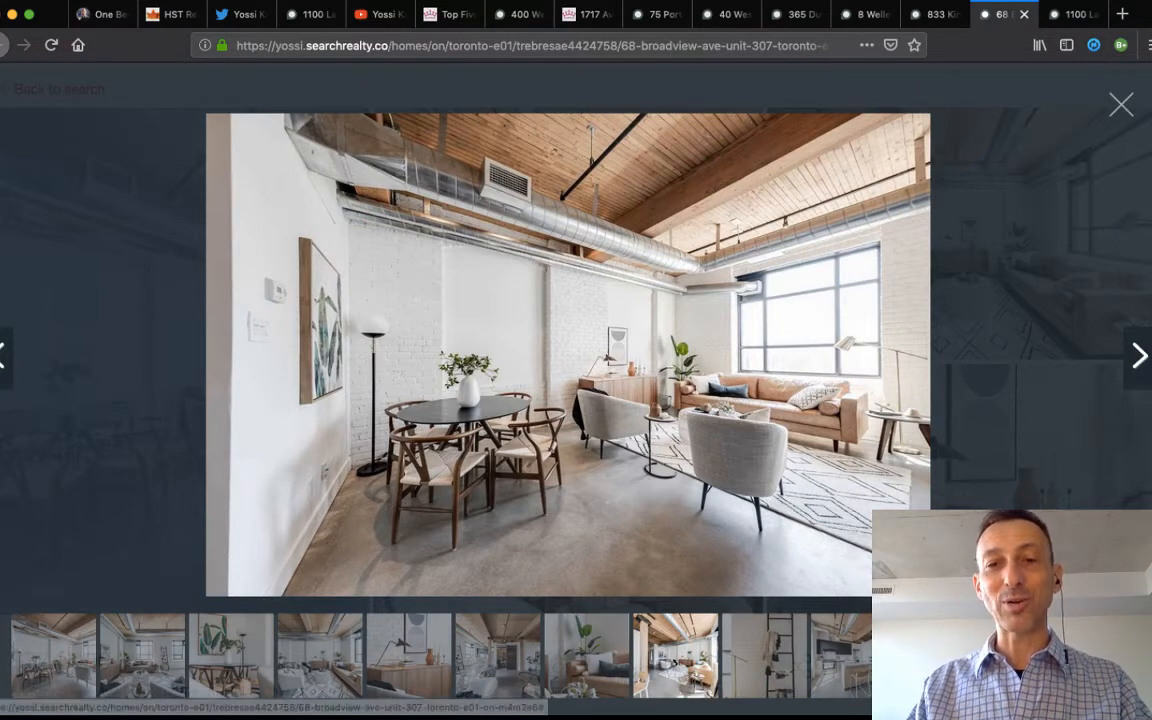
pyautogui.click(1138, 356)
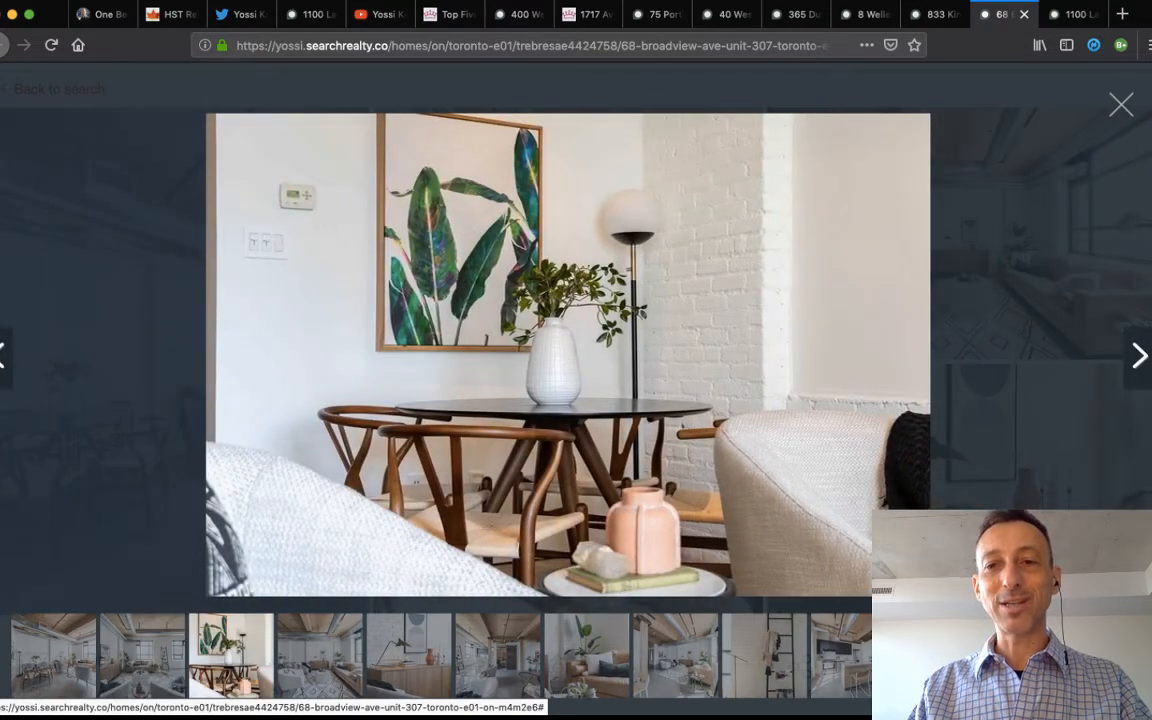
pyautogui.click(1139, 355)
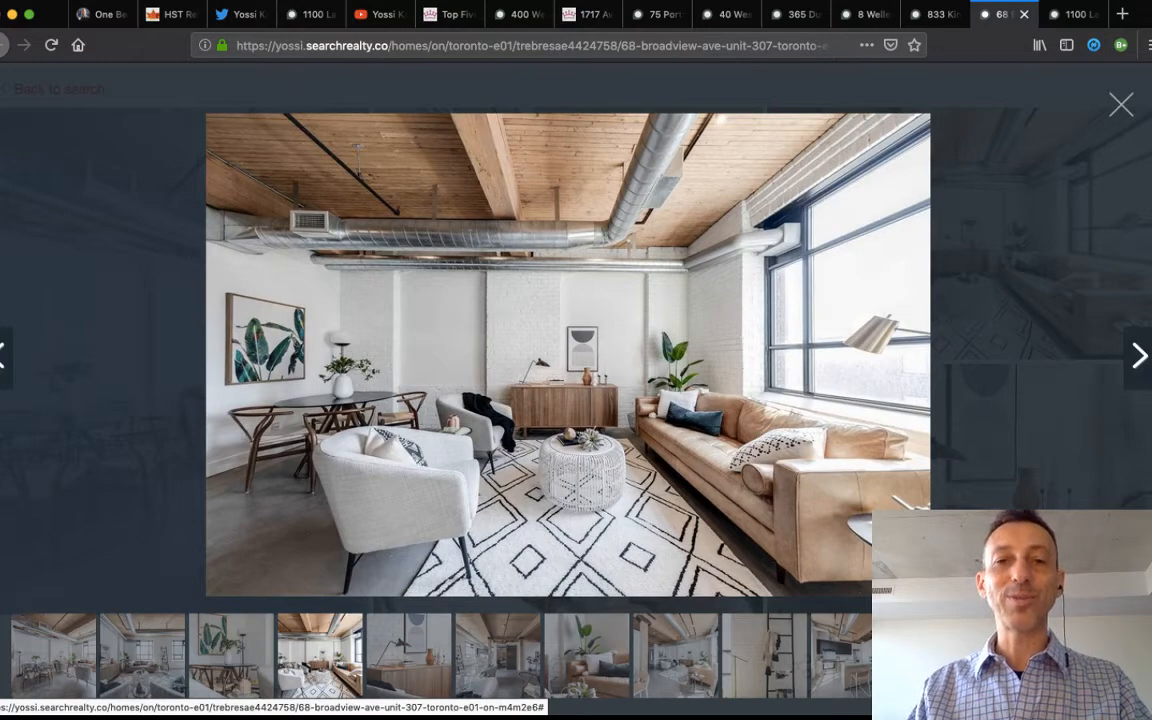
pyautogui.click(1138, 355)
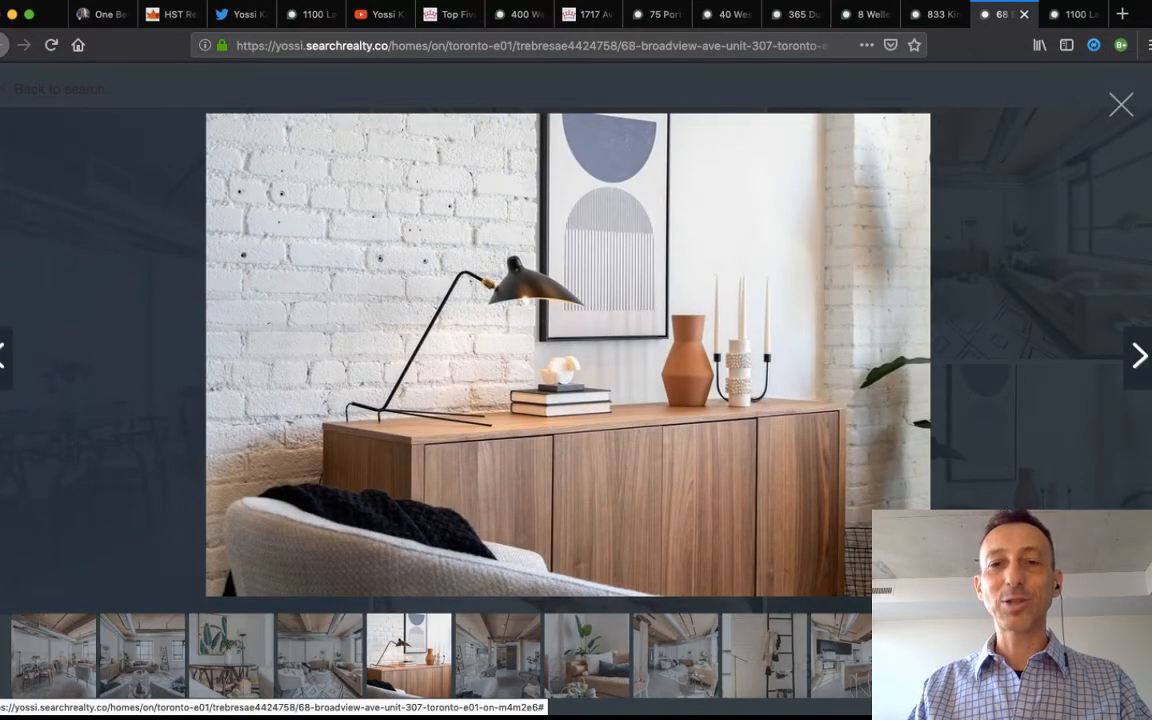
pyautogui.click(1138, 355)
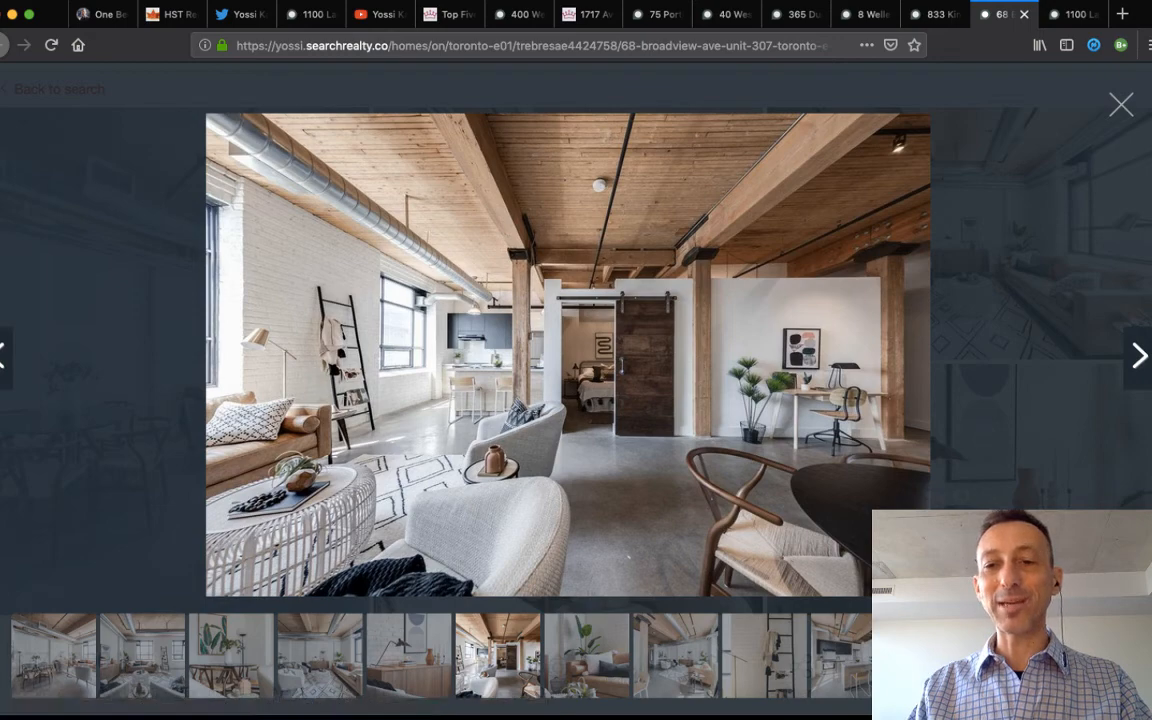
pyautogui.click(1138, 356)
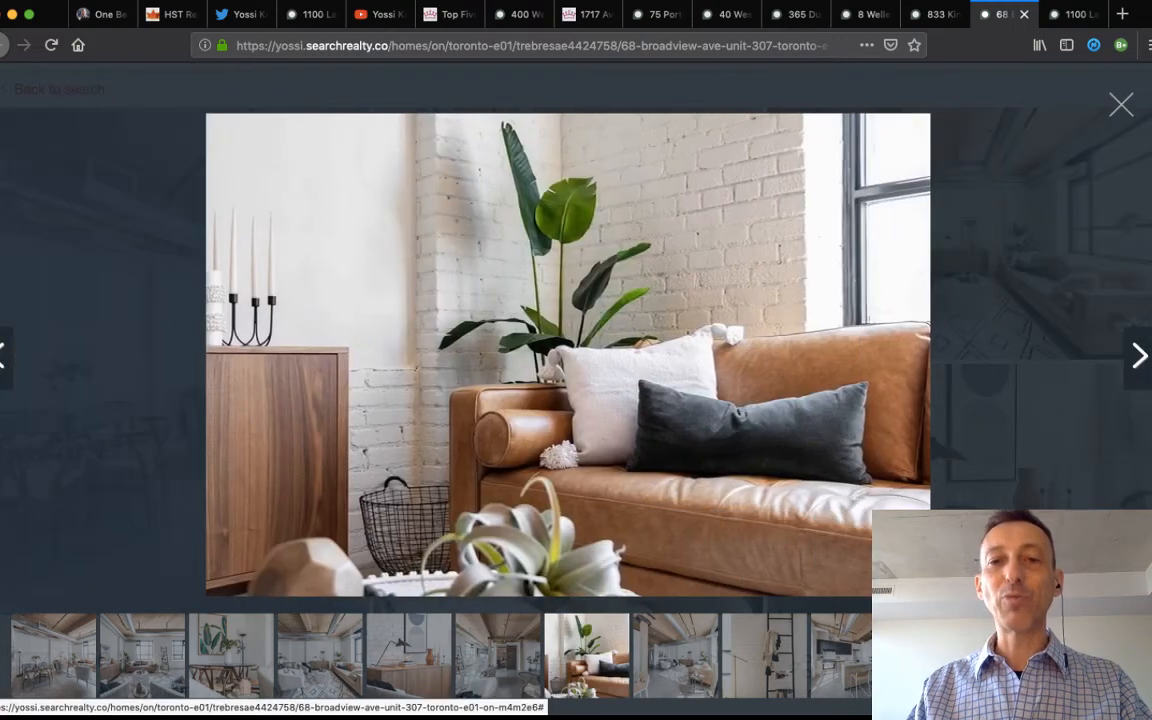
# View the ladder and kitchen photos, close the gallery, and scroll to the $774,900 details.
pyautogui.click(1138, 355)
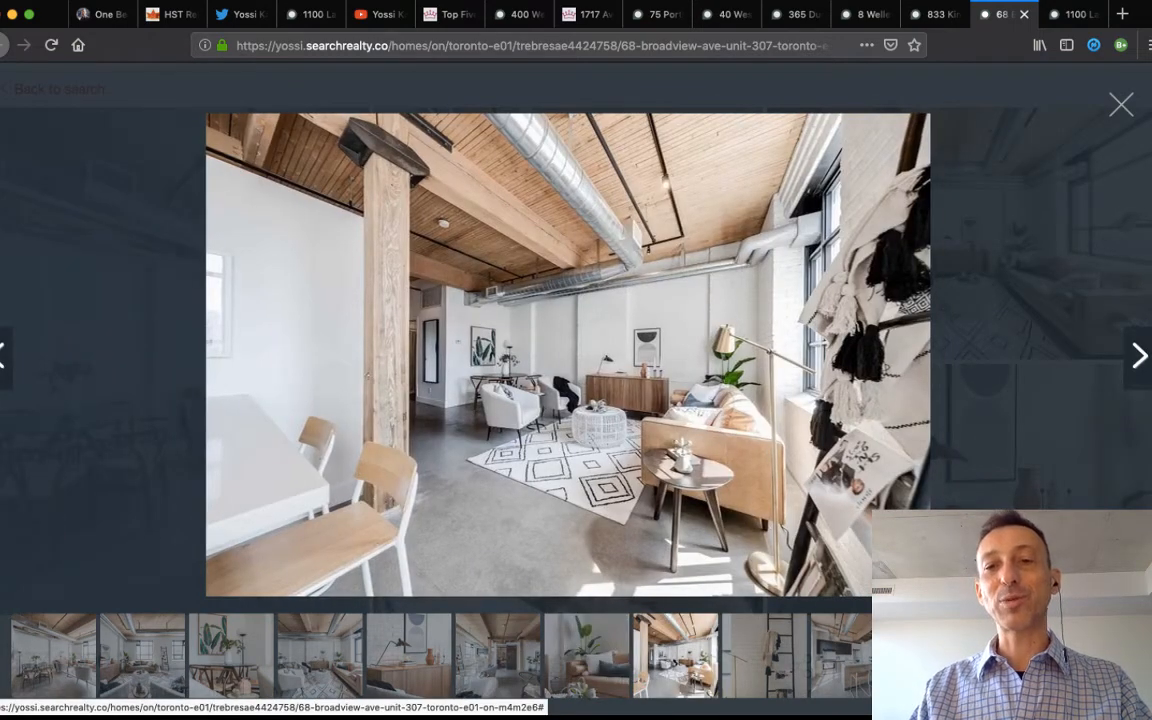
pyautogui.click(1138, 355)
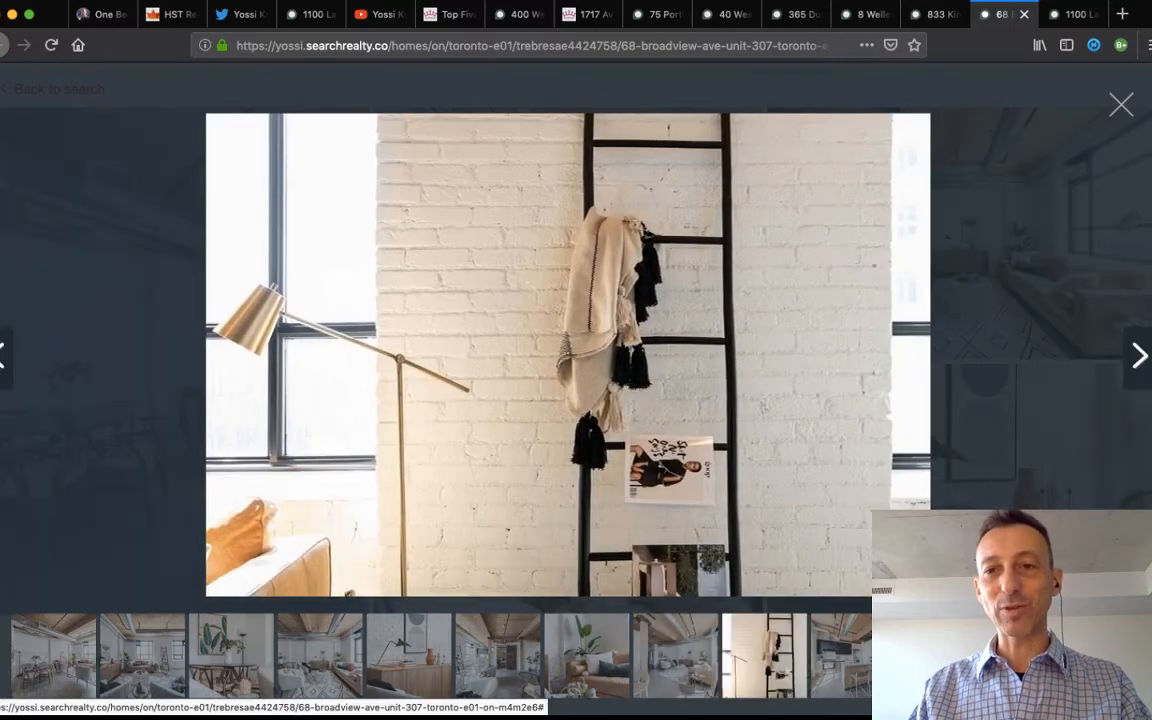
pyautogui.click(1138, 355)
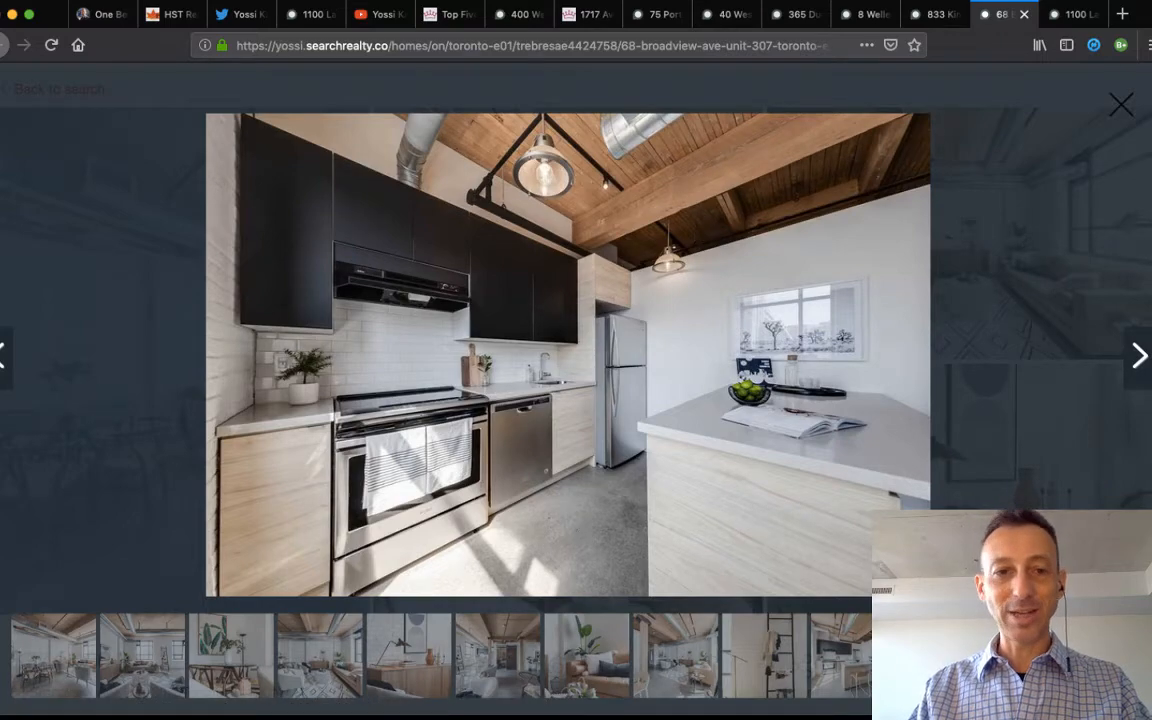
pyautogui.click(1121, 104)
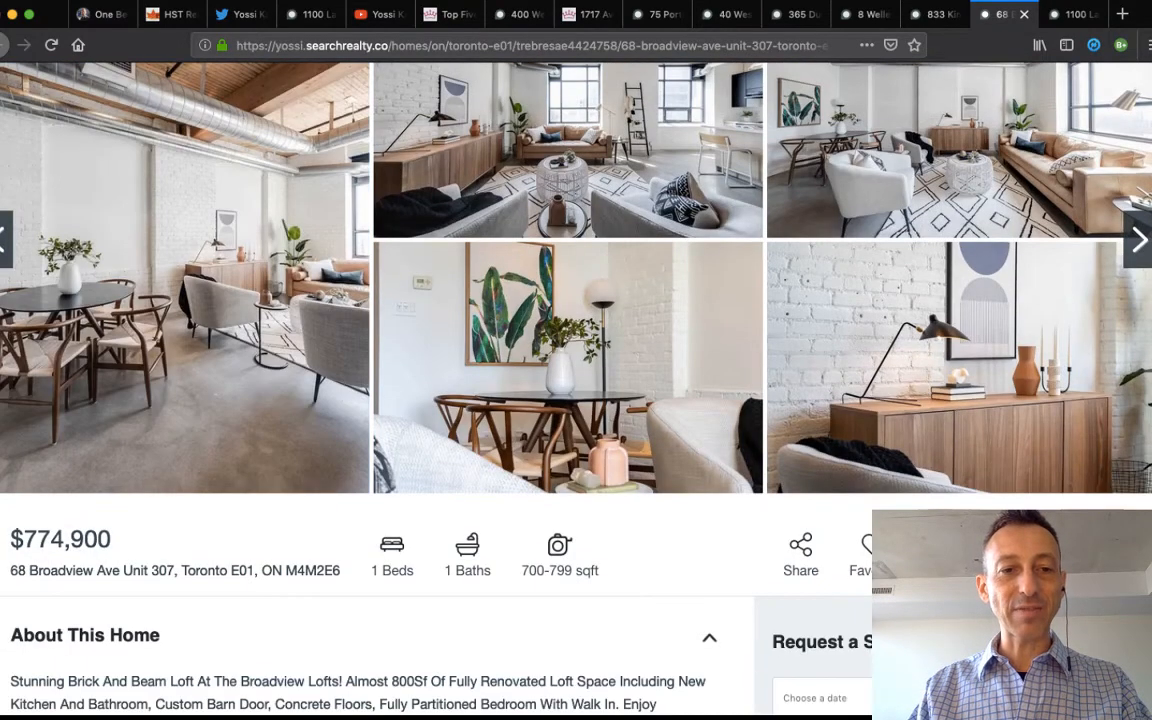
pyautogui.scroll(-3)
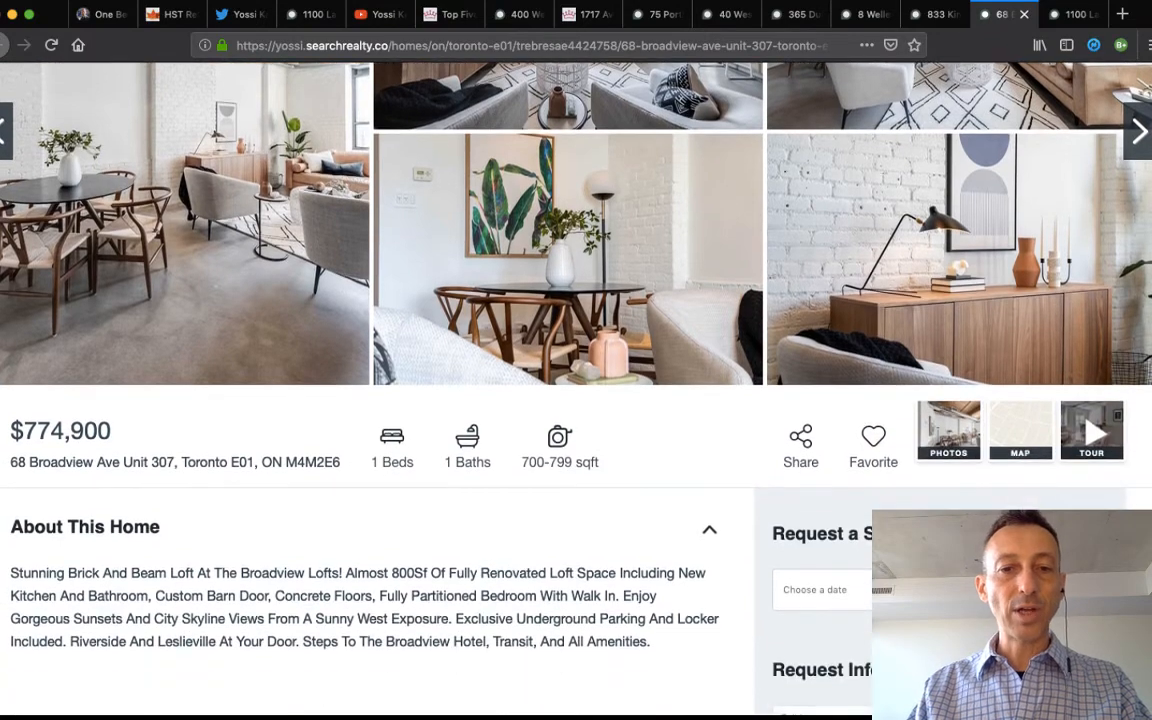
pyautogui.scroll(-3)
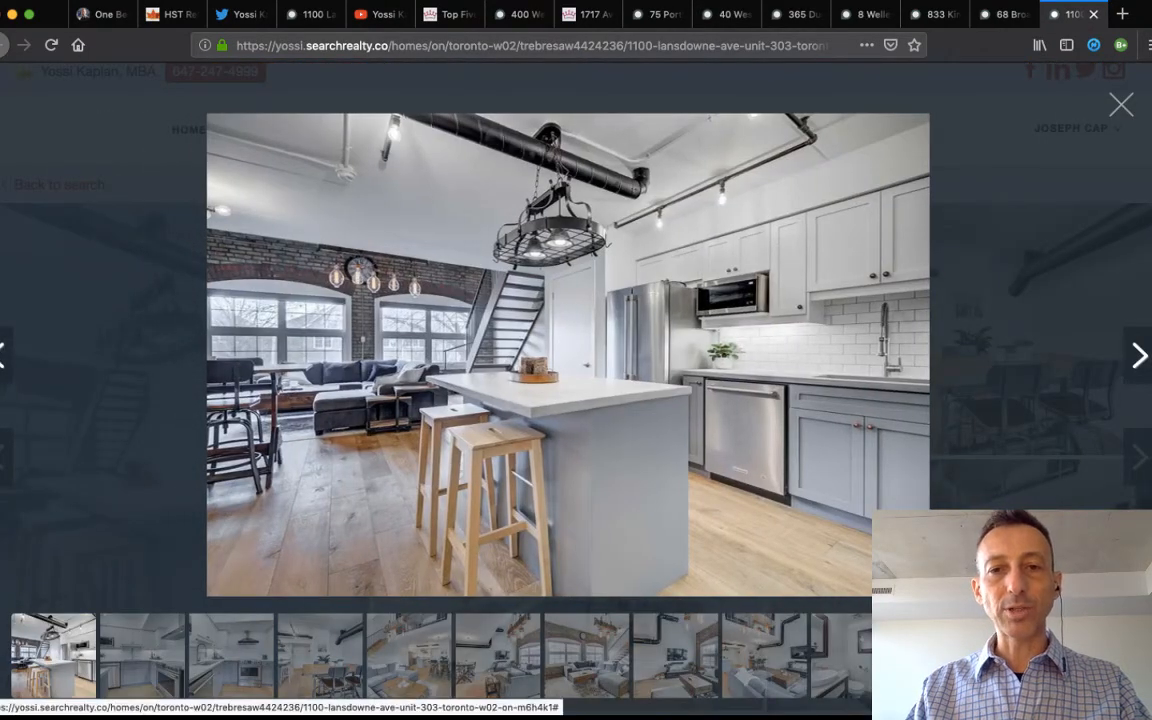
# Flip the 1100 Lansdowne gallery through kitchen, dining and living shots, then go to the Top Five post.
pyautogui.click(1138, 355)
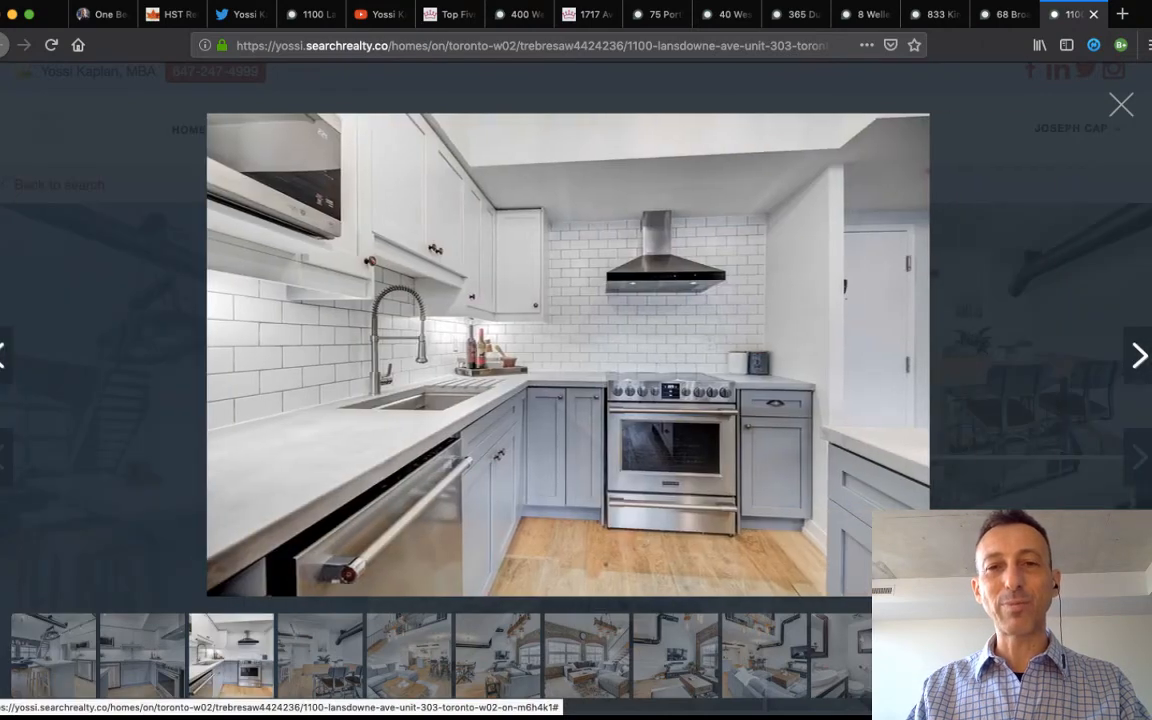
pyautogui.click(1138, 355)
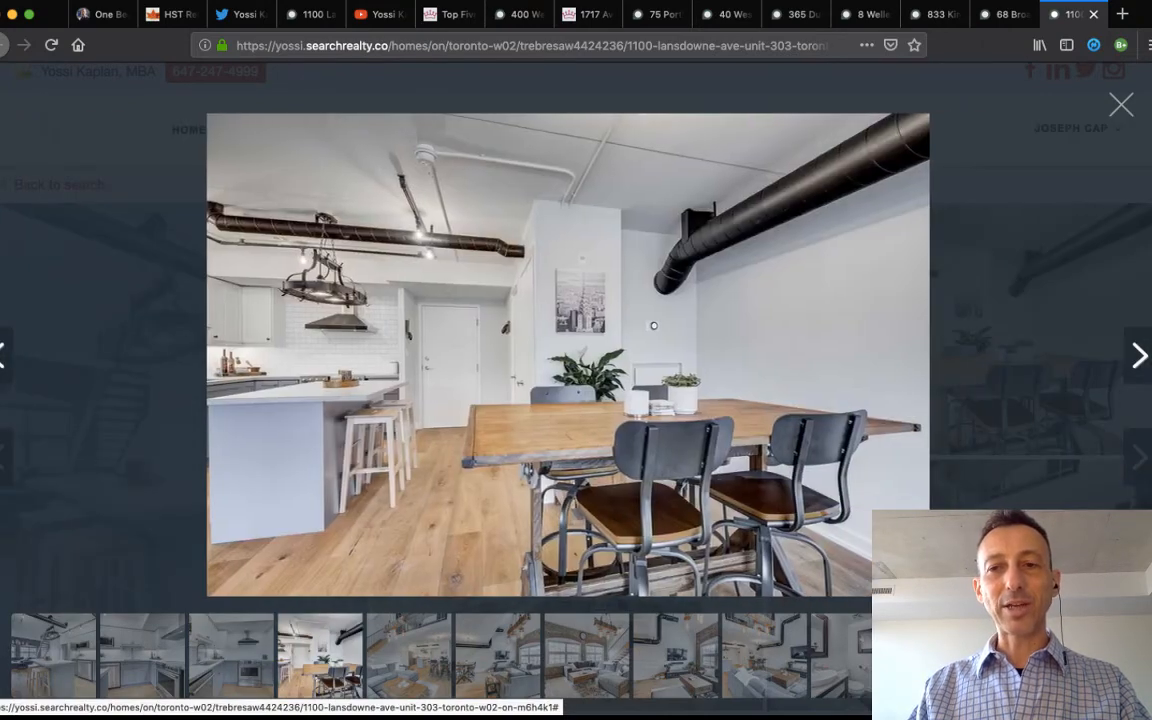
pyautogui.click(1138, 355)
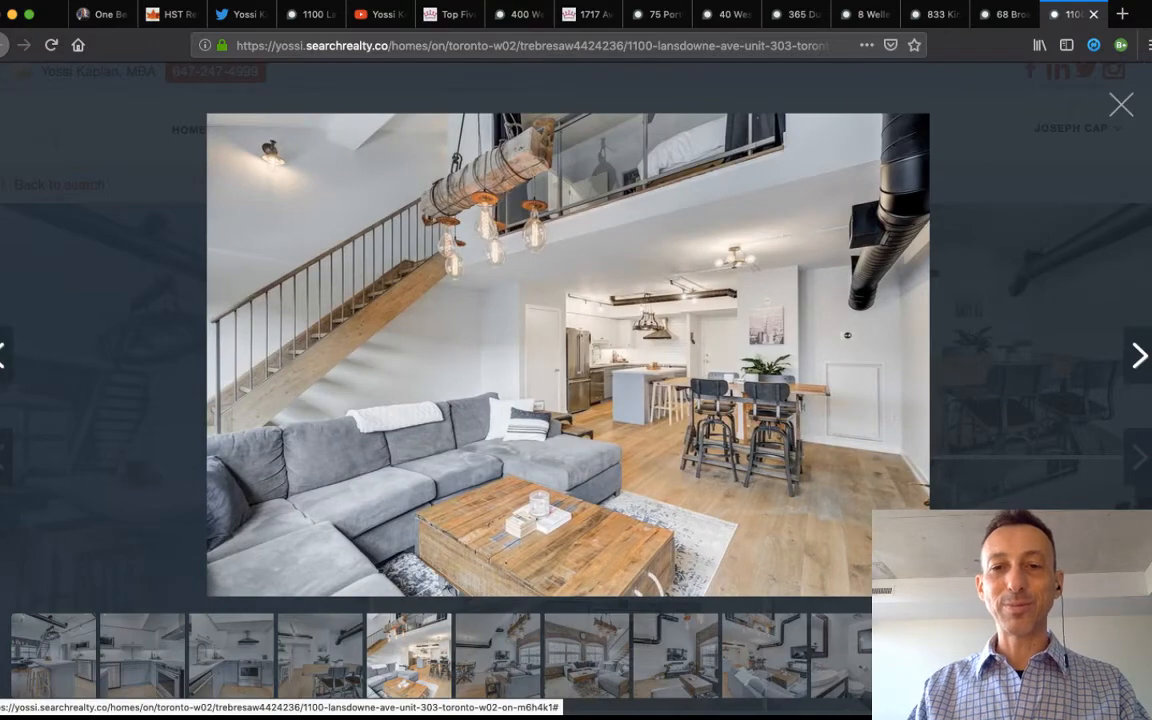
pyautogui.click(1139, 355)
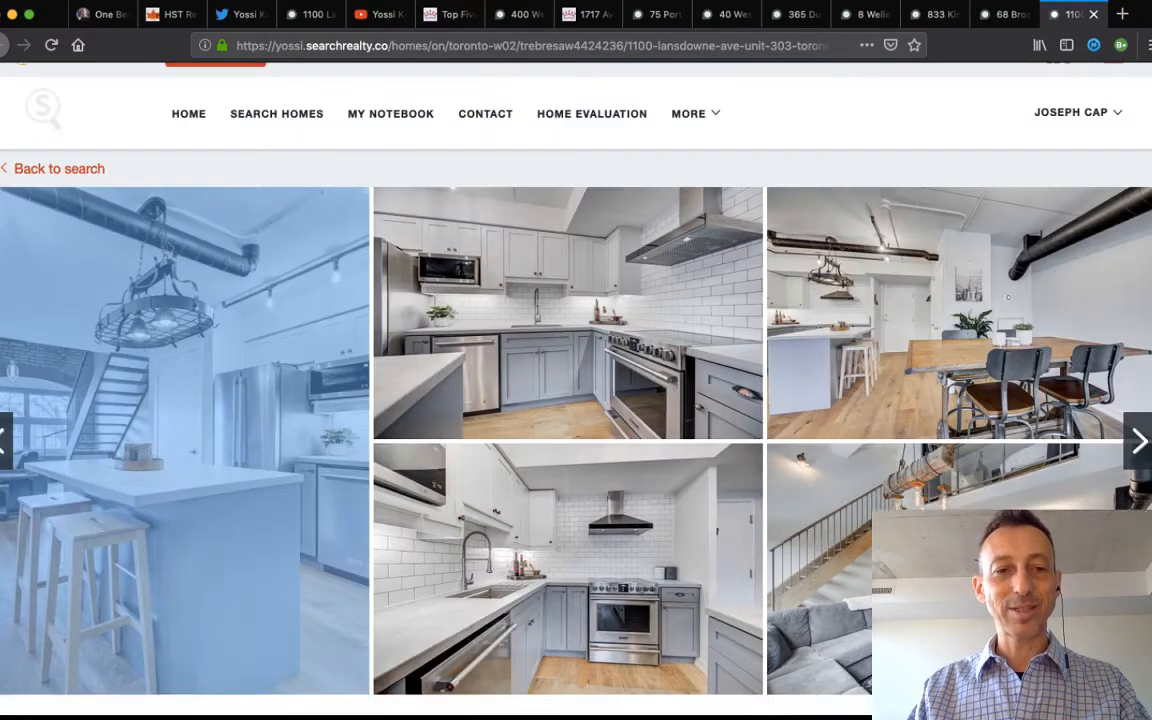
pyautogui.scroll(-3)
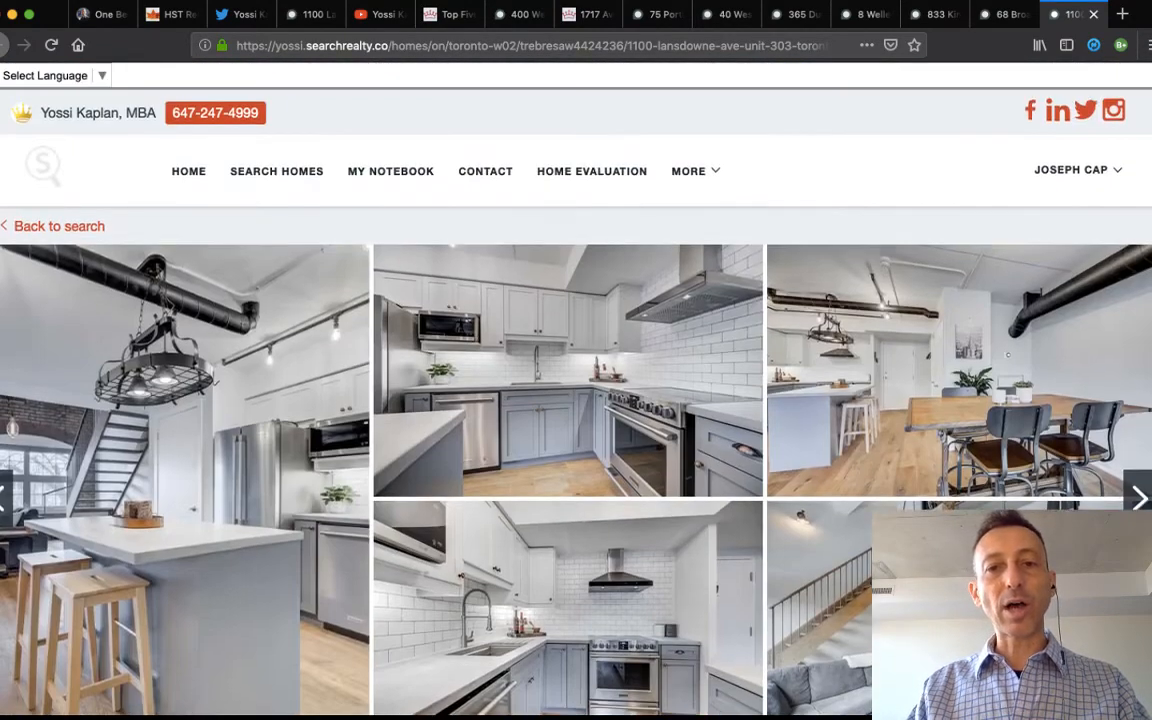
pyautogui.click(449, 14)
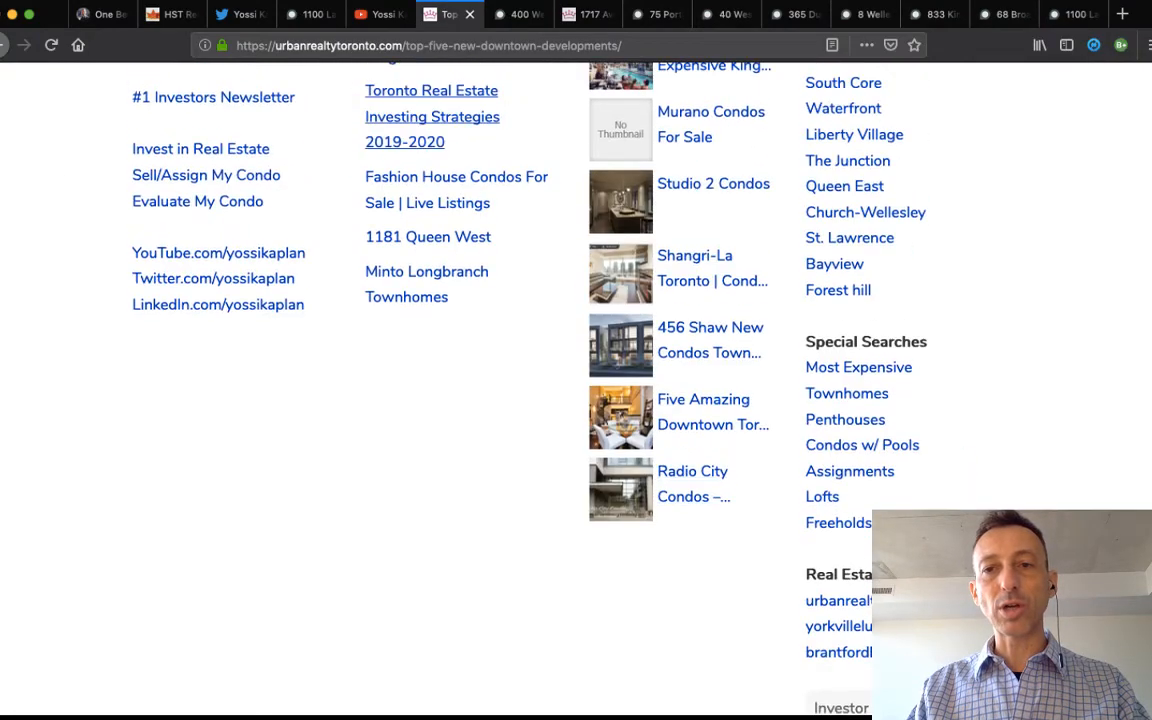
pyautogui.moveTo(822, 496)
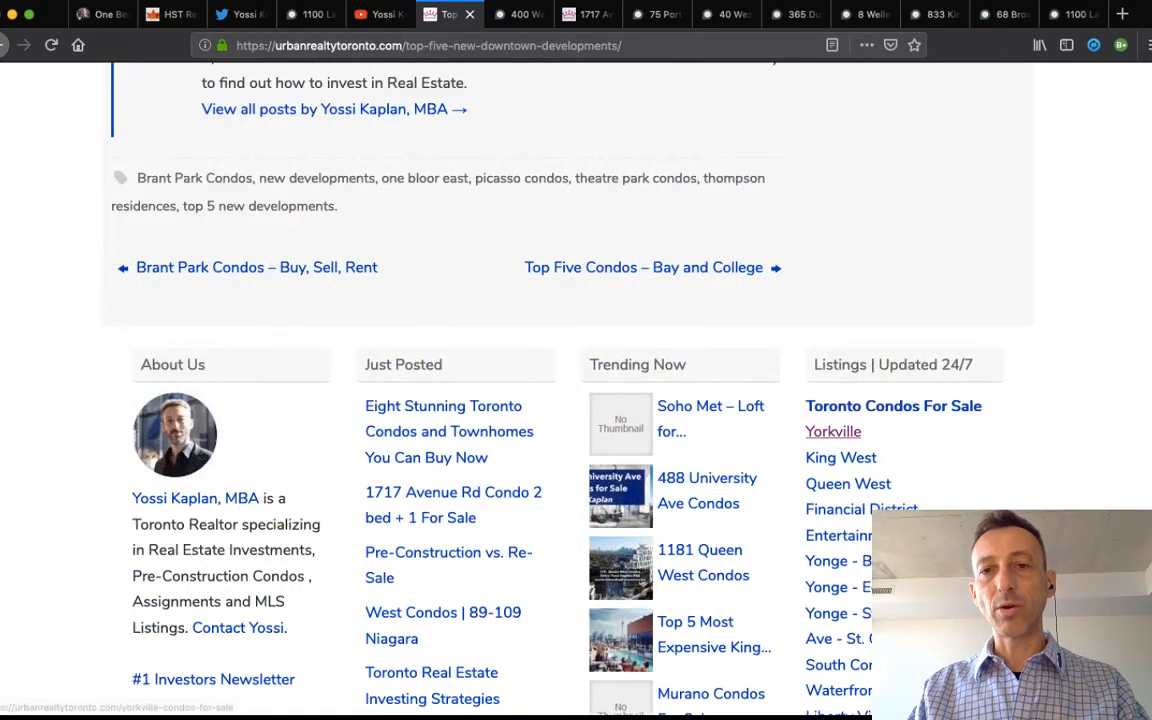
# Scroll the Top Five article back up to the Theatre Park heading and tower rendering.
pyautogui.scroll(3)
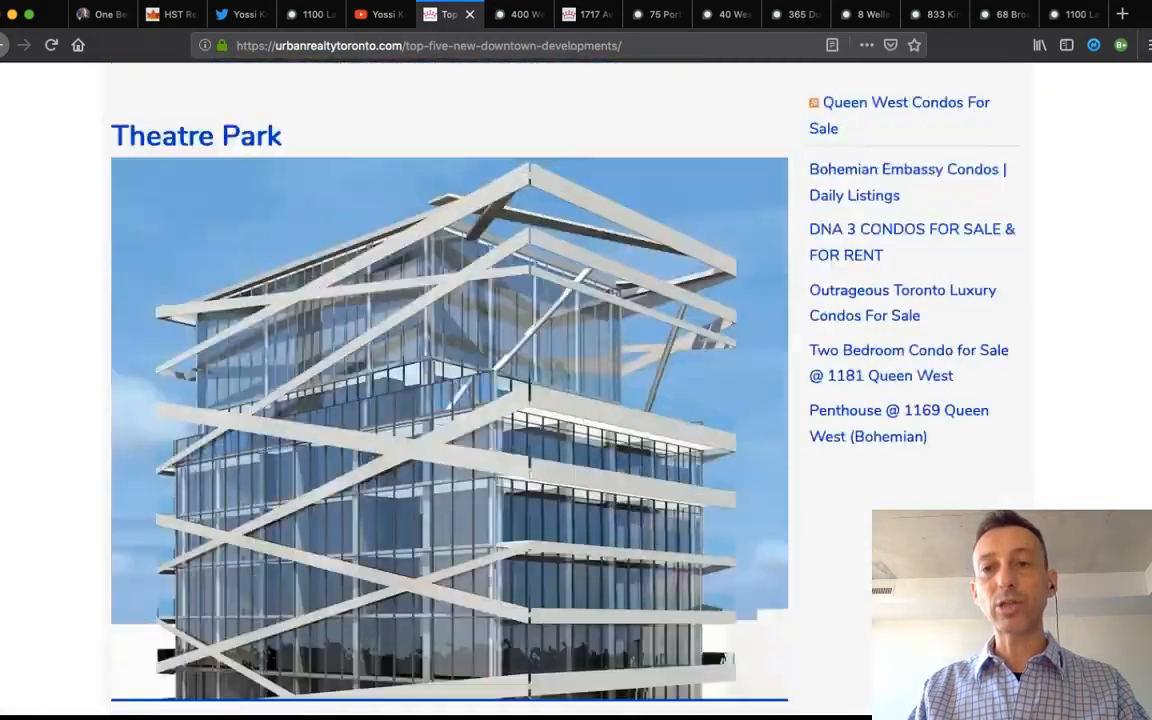
pyautogui.scroll(-3)
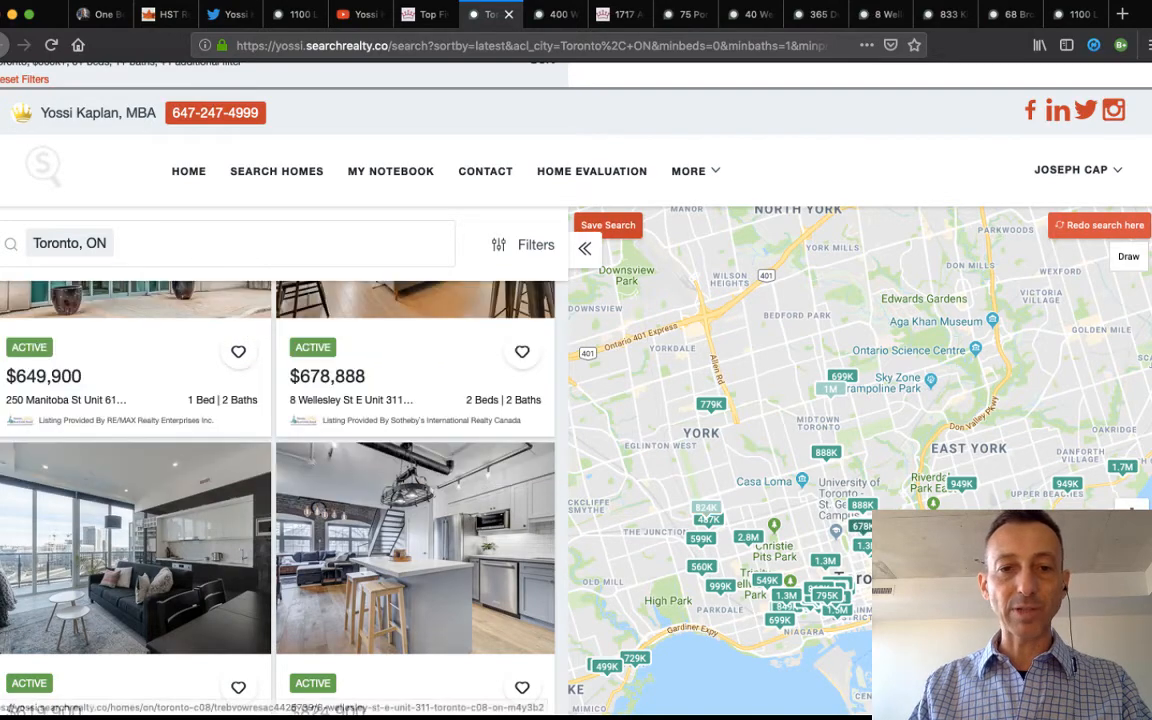
# Scroll the Toronto results and open the 608 Richmond St W Unit 916 listing.
pyautogui.scroll(-3)
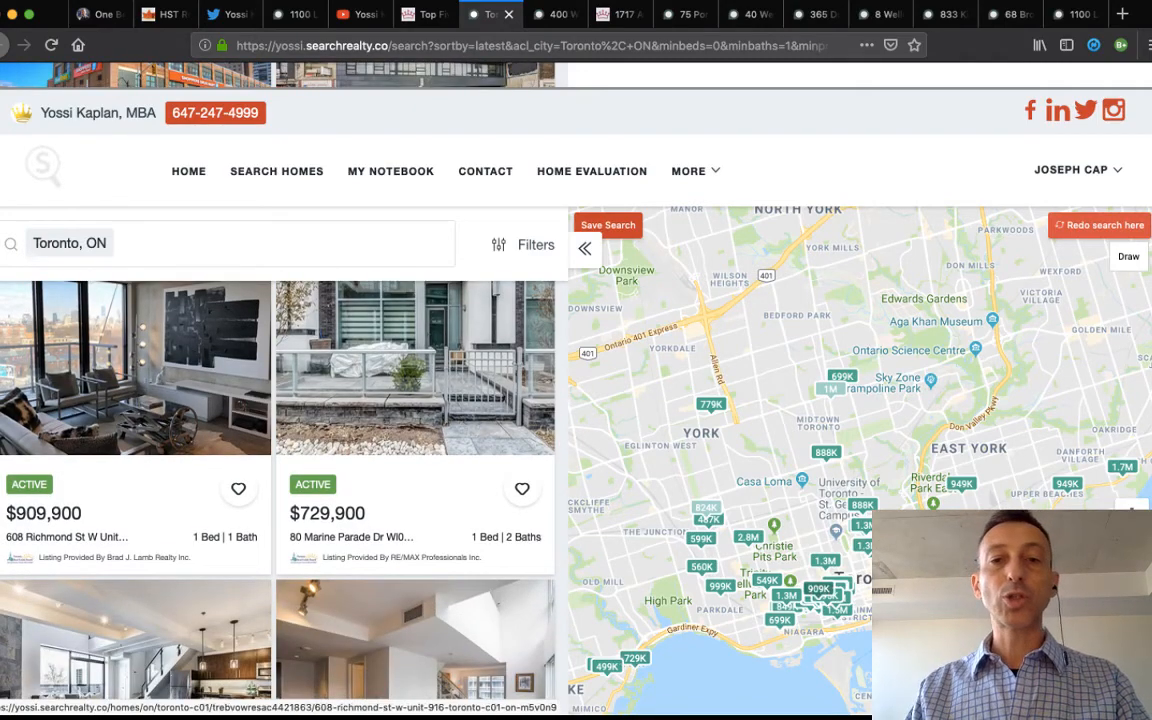
pyautogui.click(135, 367)
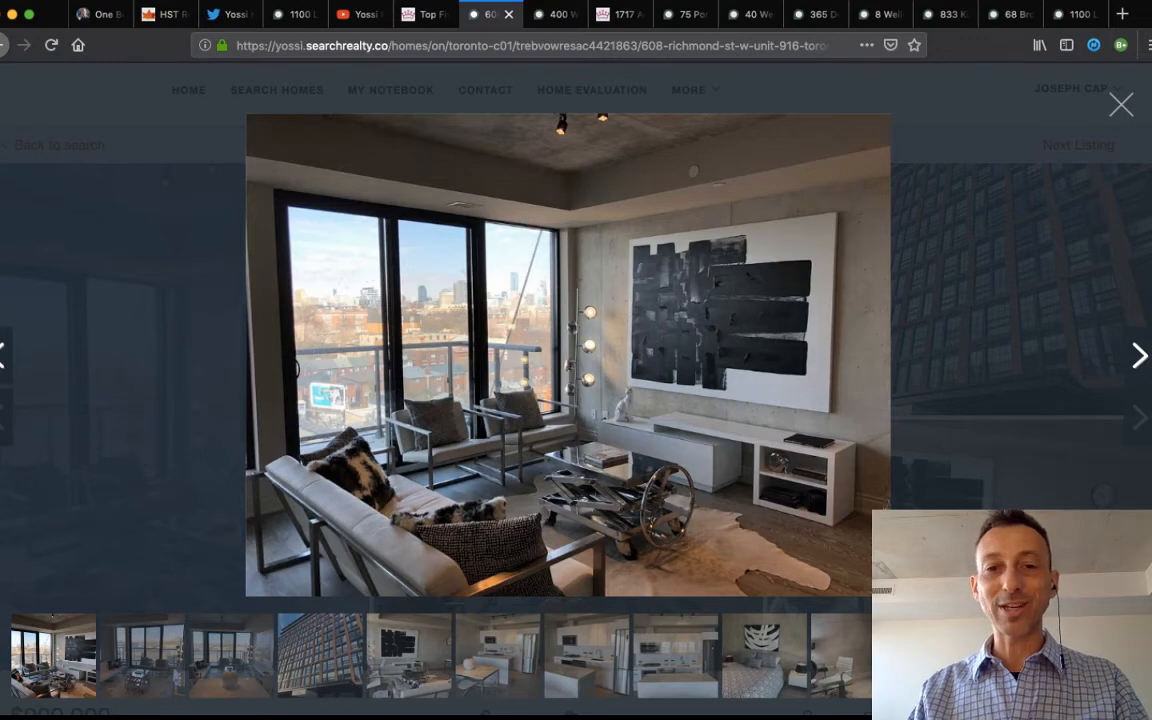
# Step through the 608 Richmond St W suite photos, including the kitchen shots.
pyautogui.click(1138, 355)
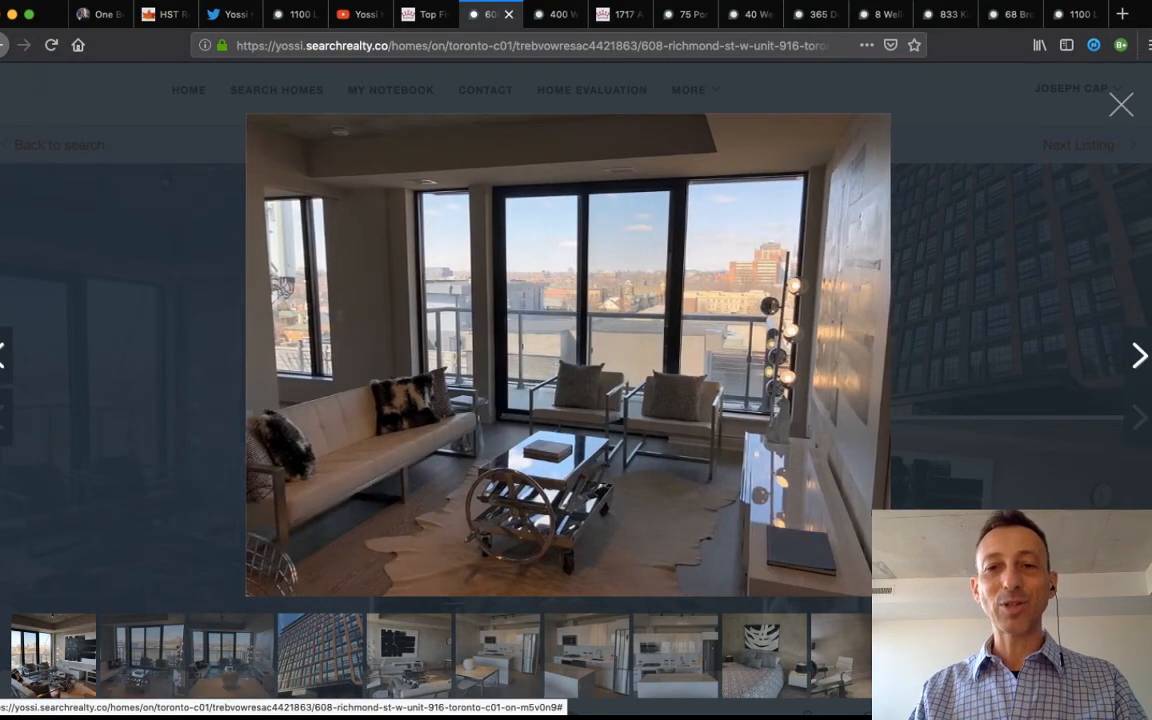
pyautogui.click(1138, 355)
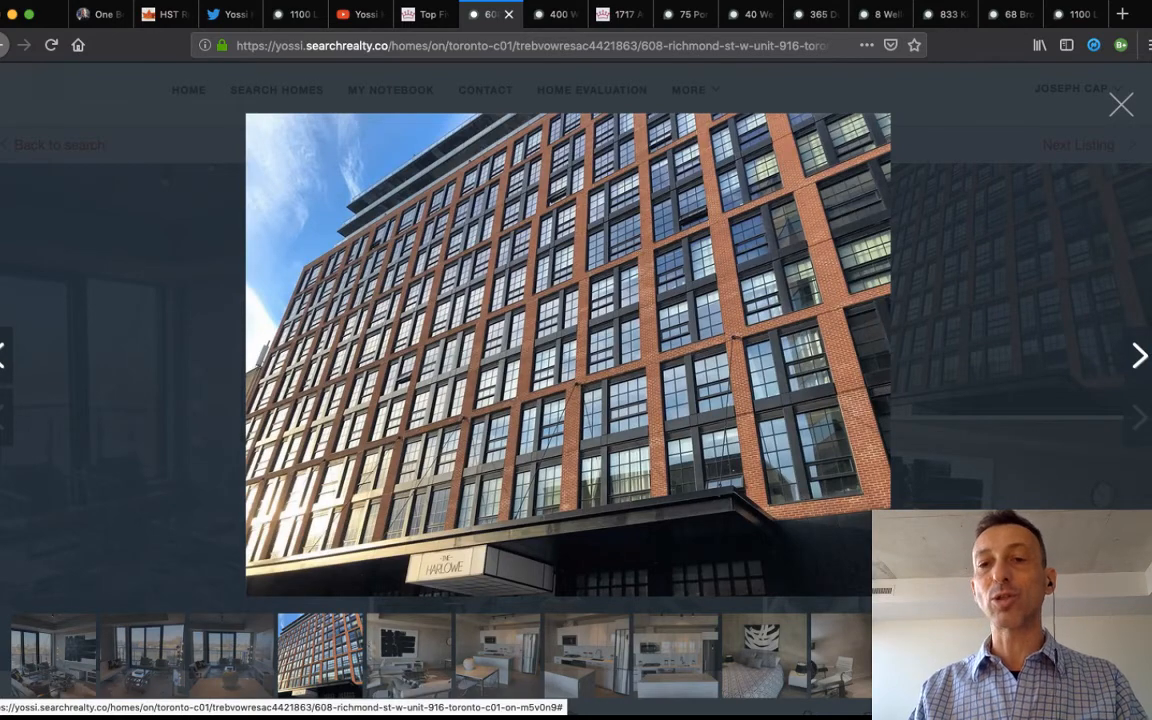
pyautogui.click(1139, 355)
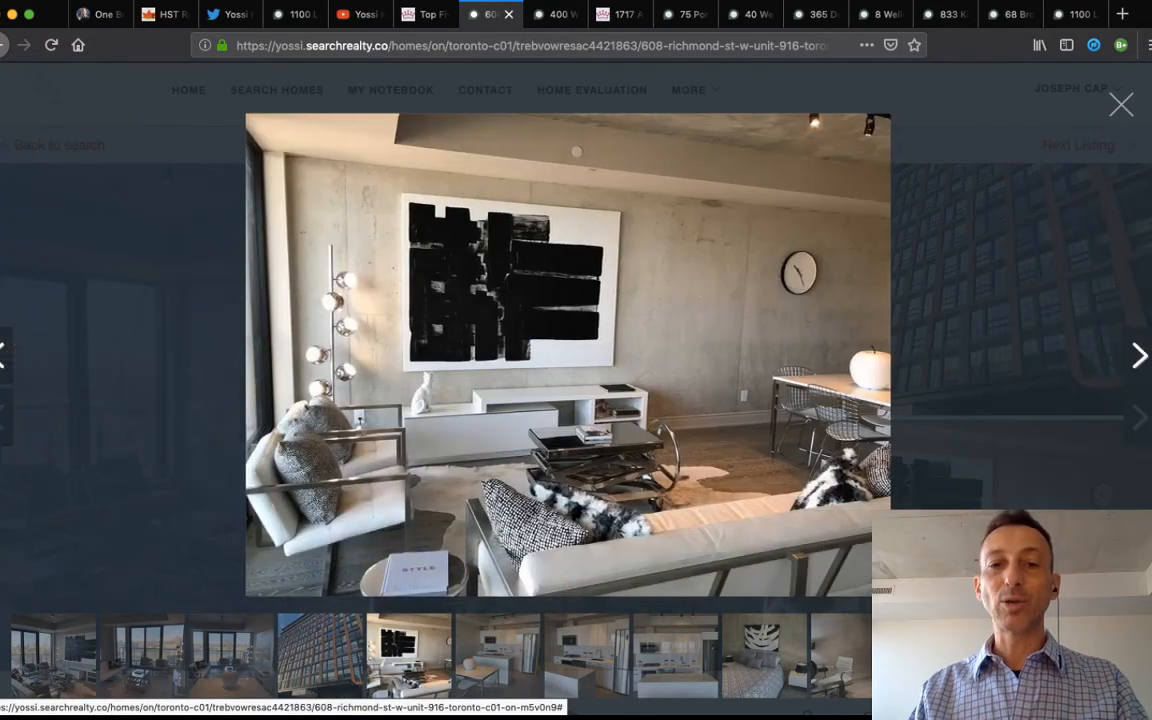
pyautogui.click(1138, 355)
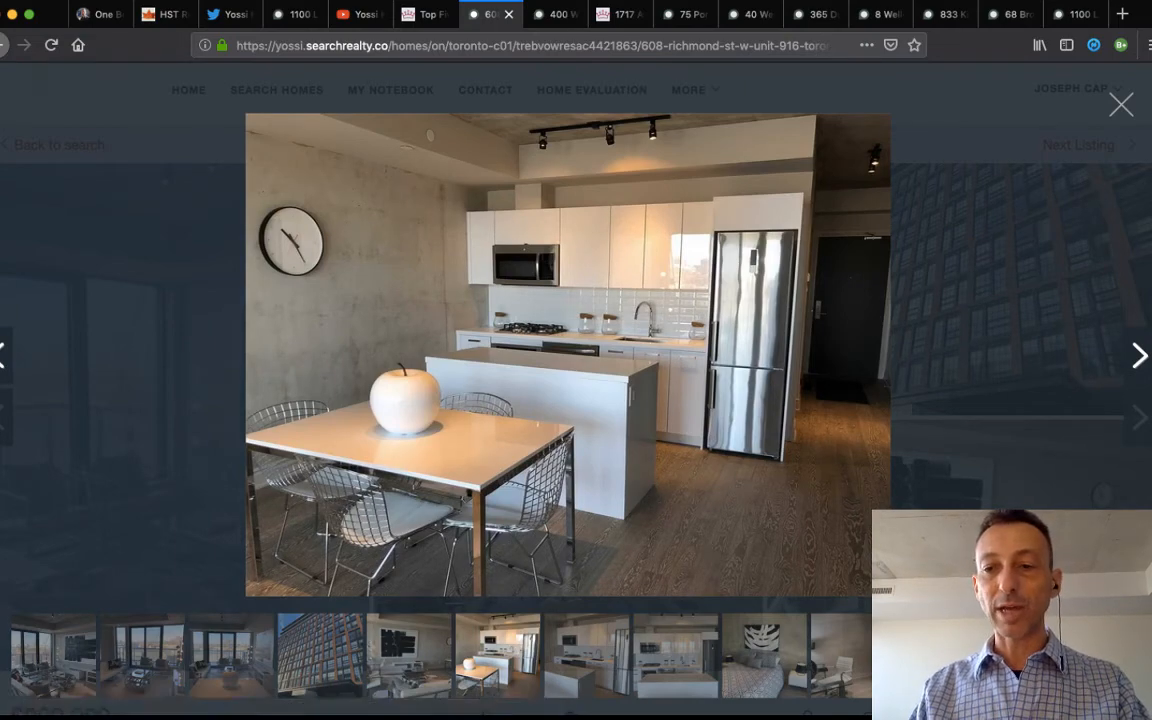
pyautogui.click(1138, 355)
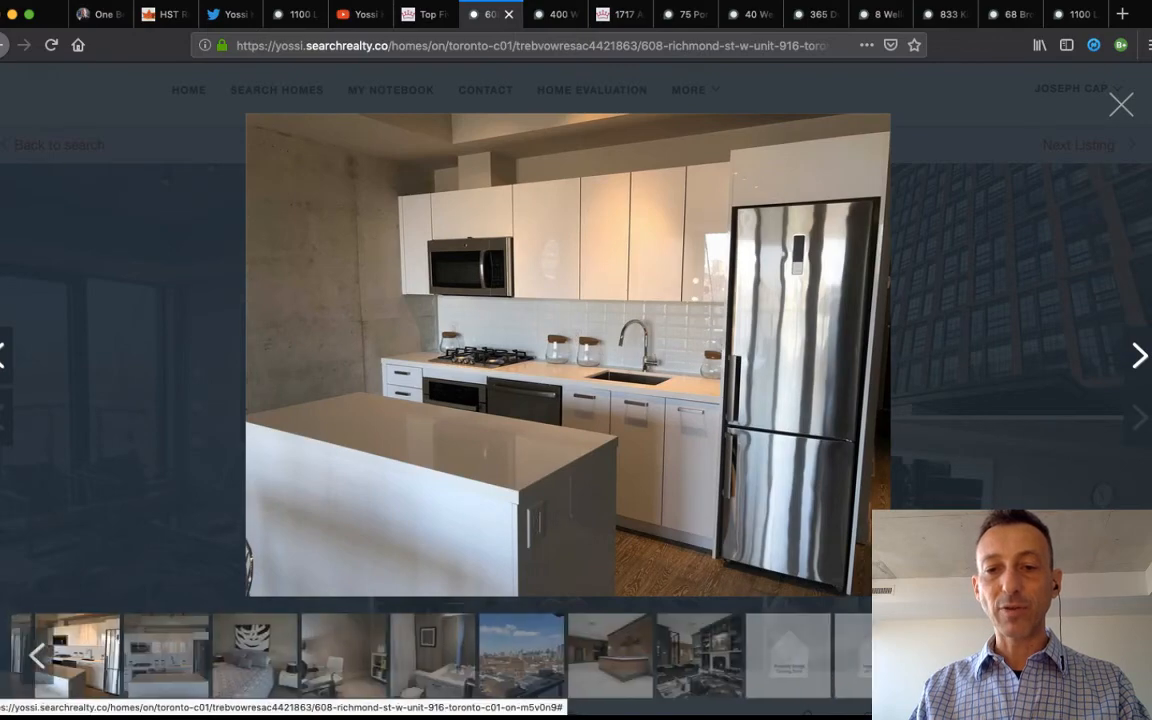
pyautogui.click(1138, 355)
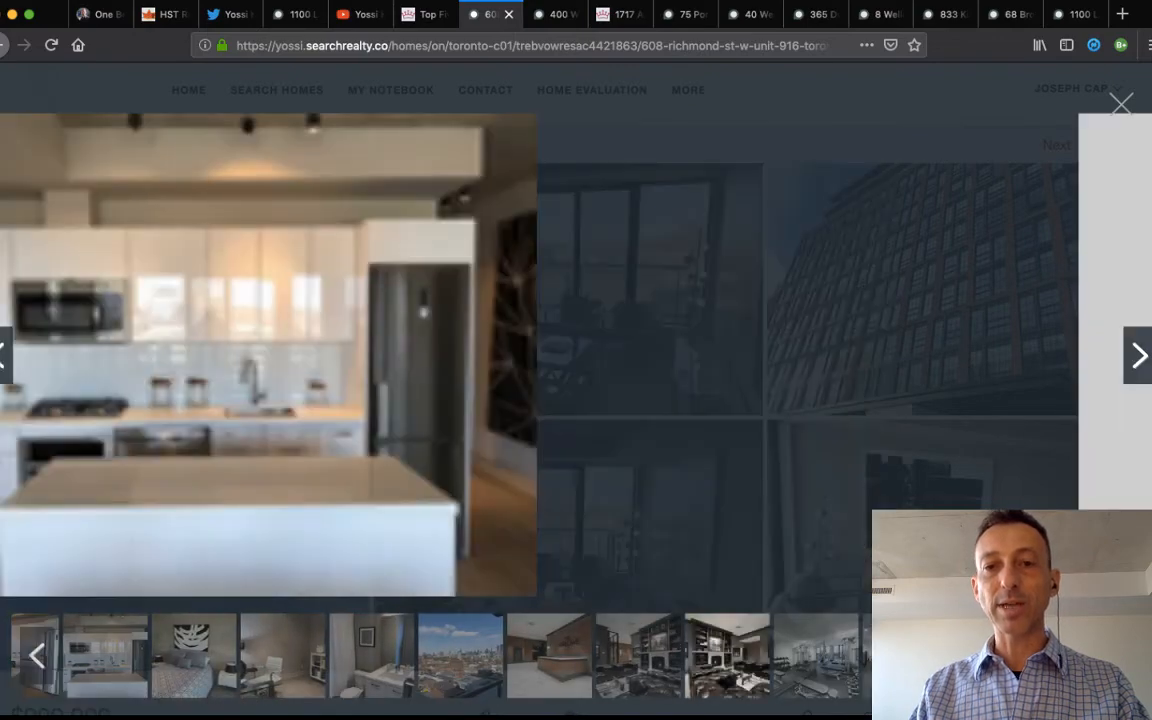
# View the building's gym, lounge and party room photos, then close the gallery and return to results.
pyautogui.click(1138, 355)
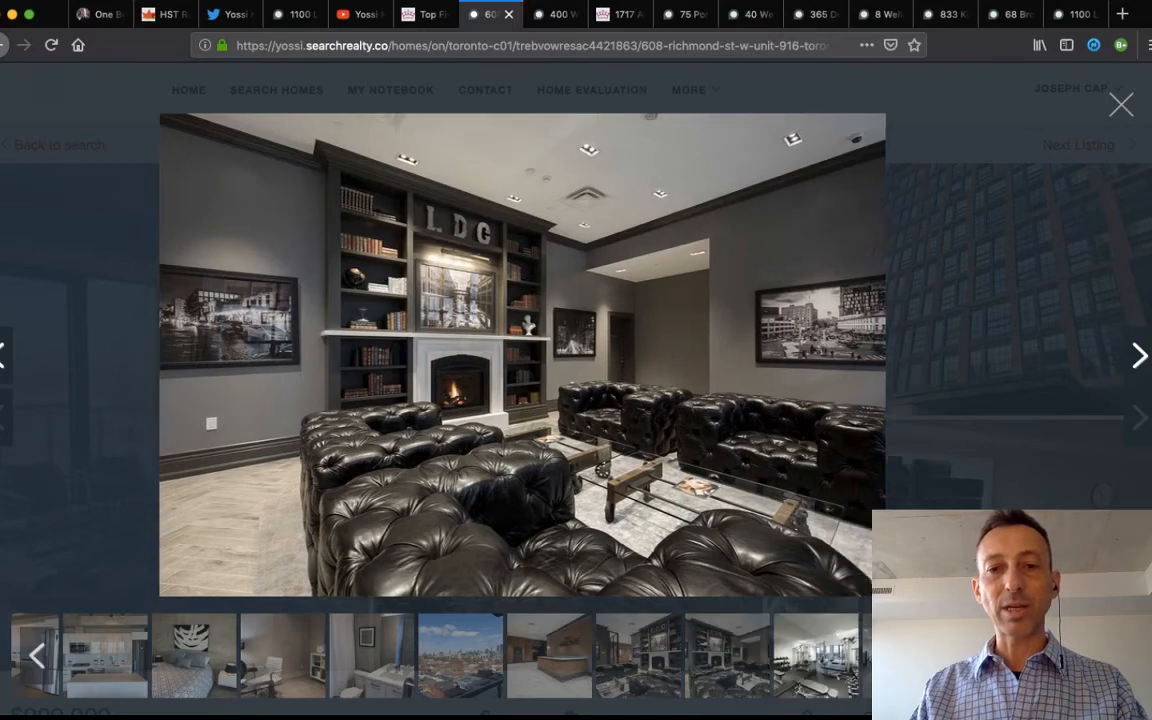
pyautogui.click(1138, 355)
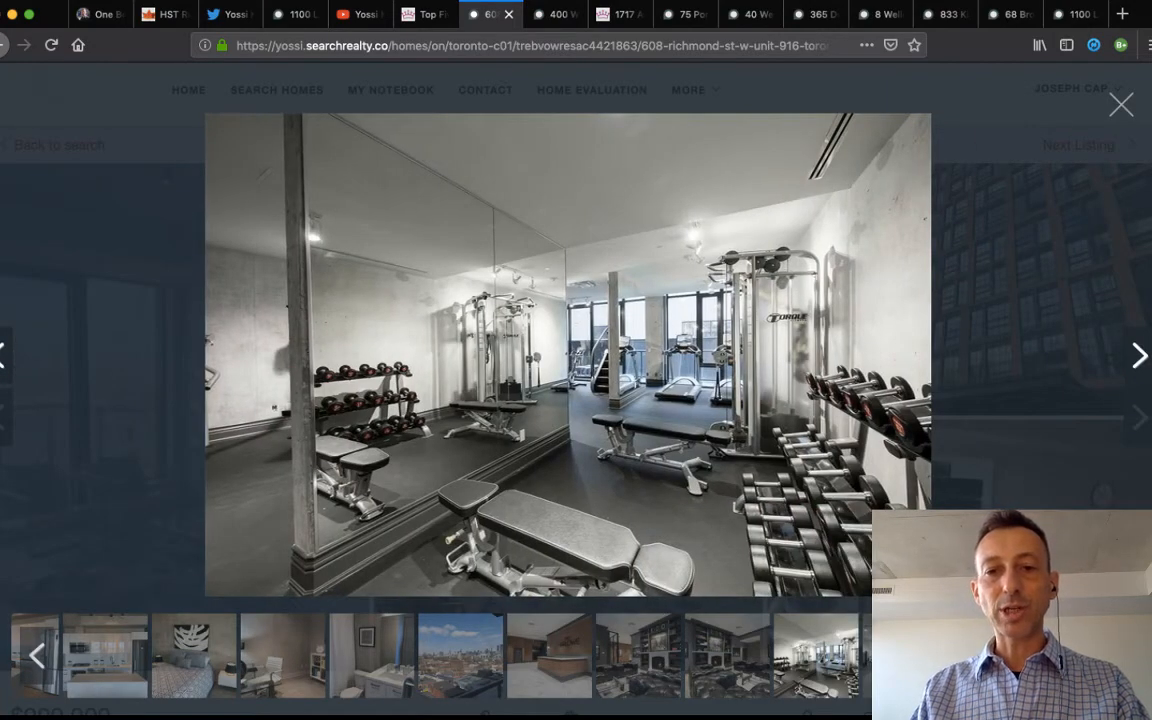
pyautogui.click(1138, 355)
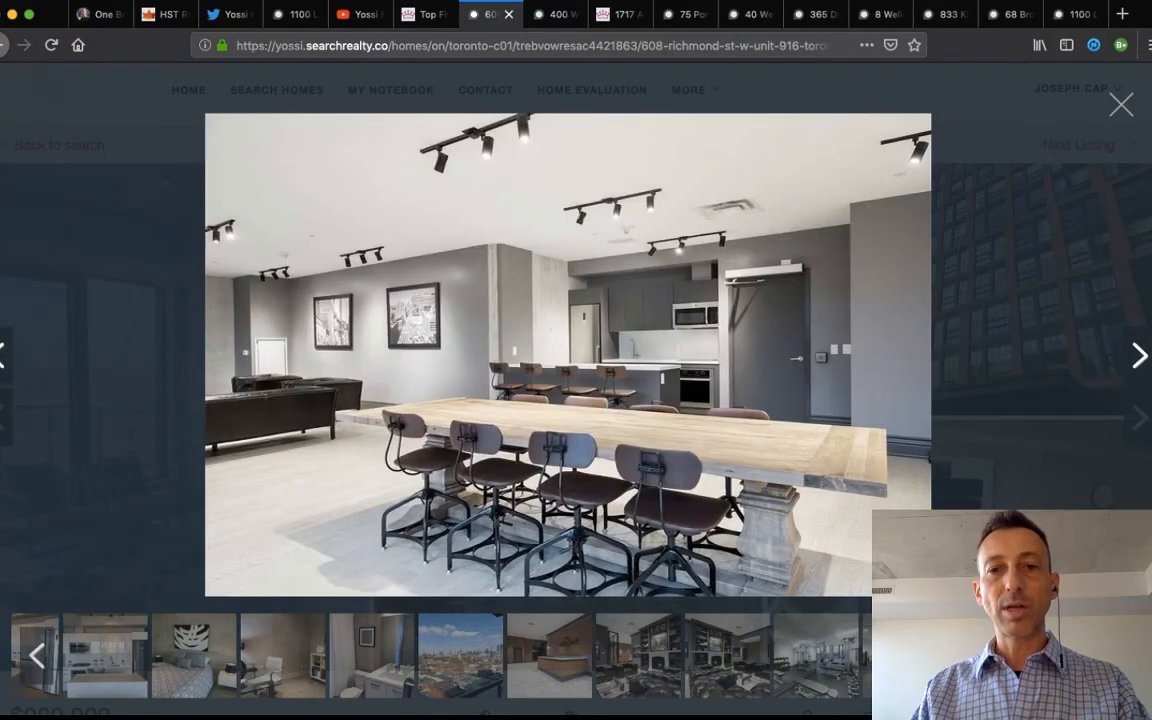
pyautogui.click(1138, 355)
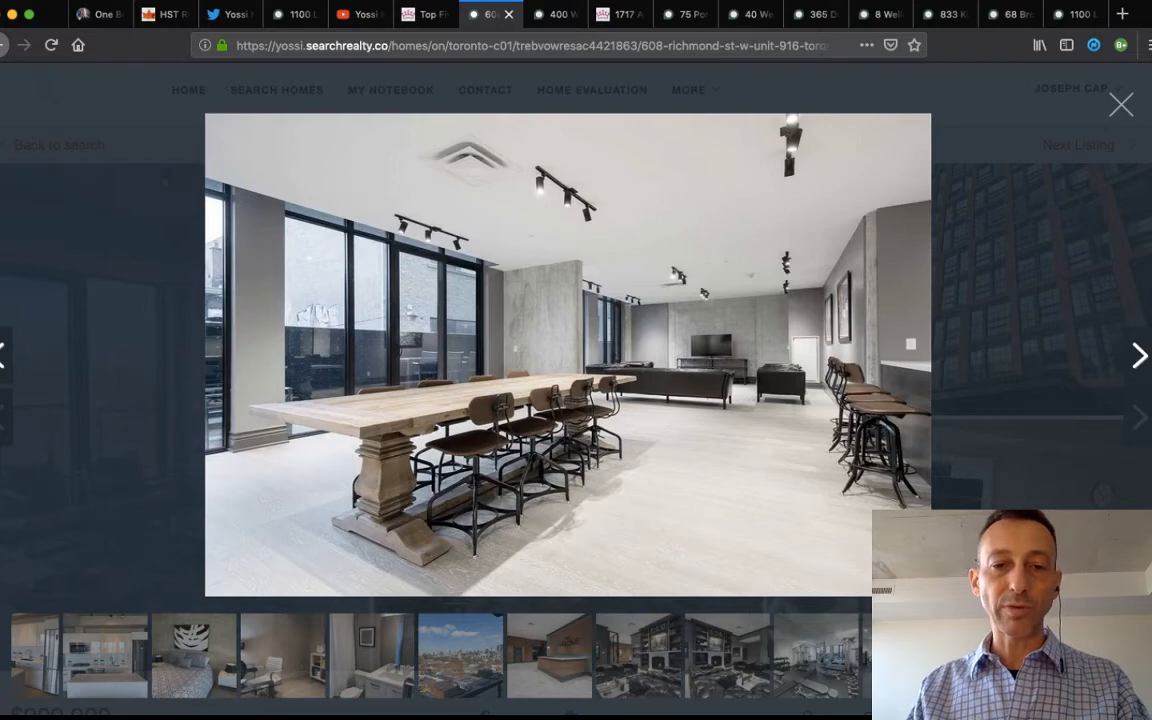
pyautogui.click(1121, 104)
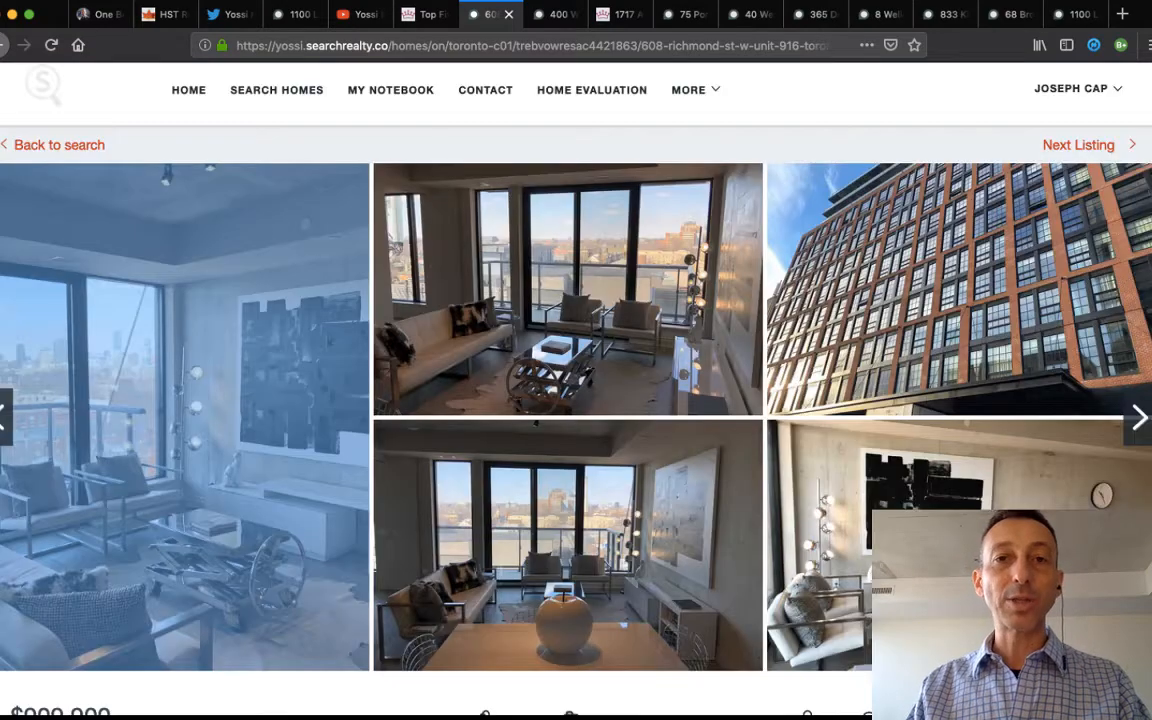
pyautogui.click(418, 14)
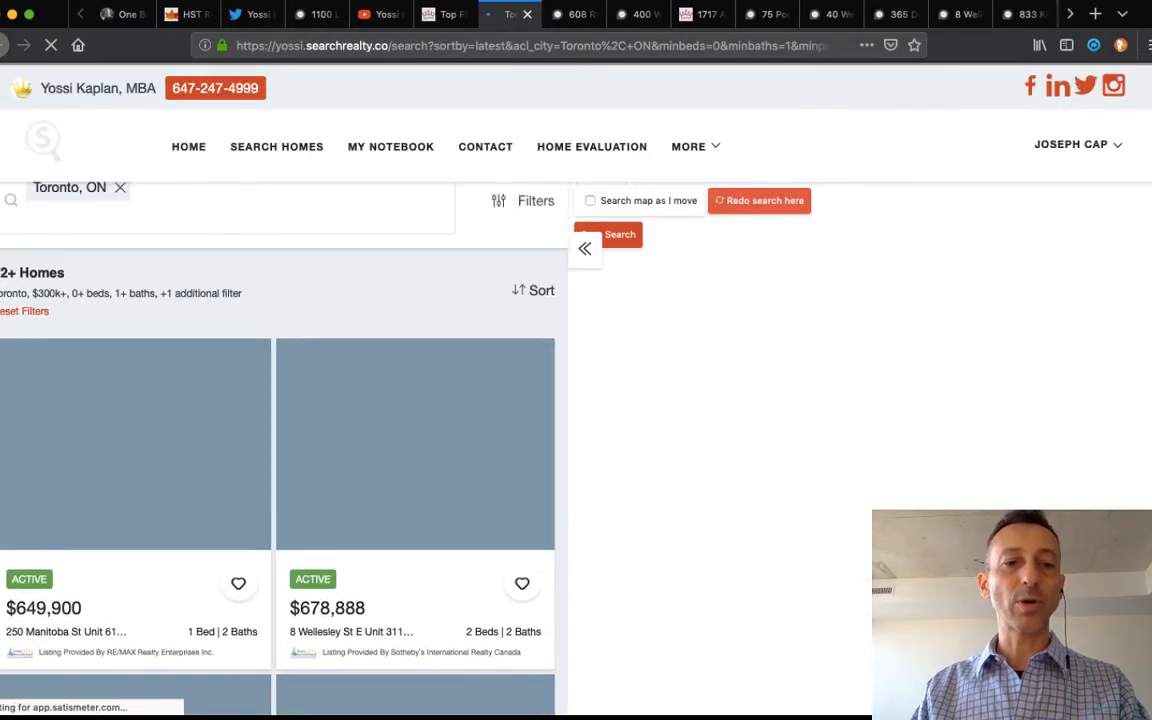
# Scroll the Toronto listing cards past 60 Bathurst St and 5 Hanna Ave.
pyautogui.scroll(-3)
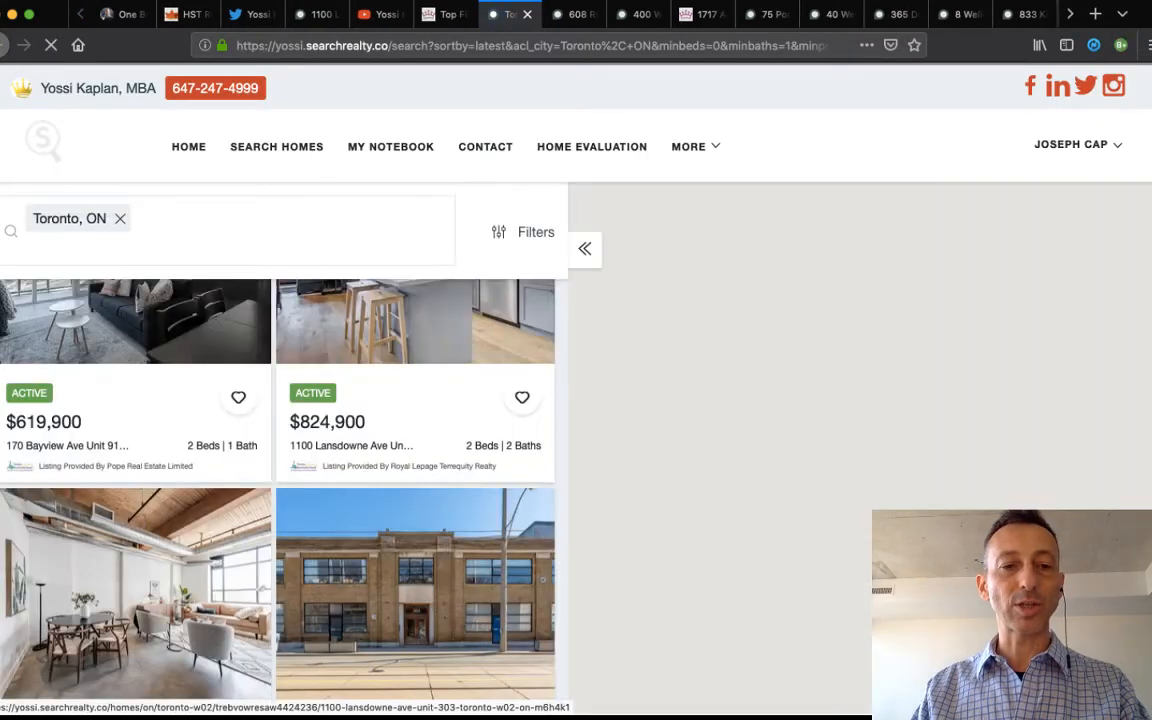
pyautogui.scroll(-3)
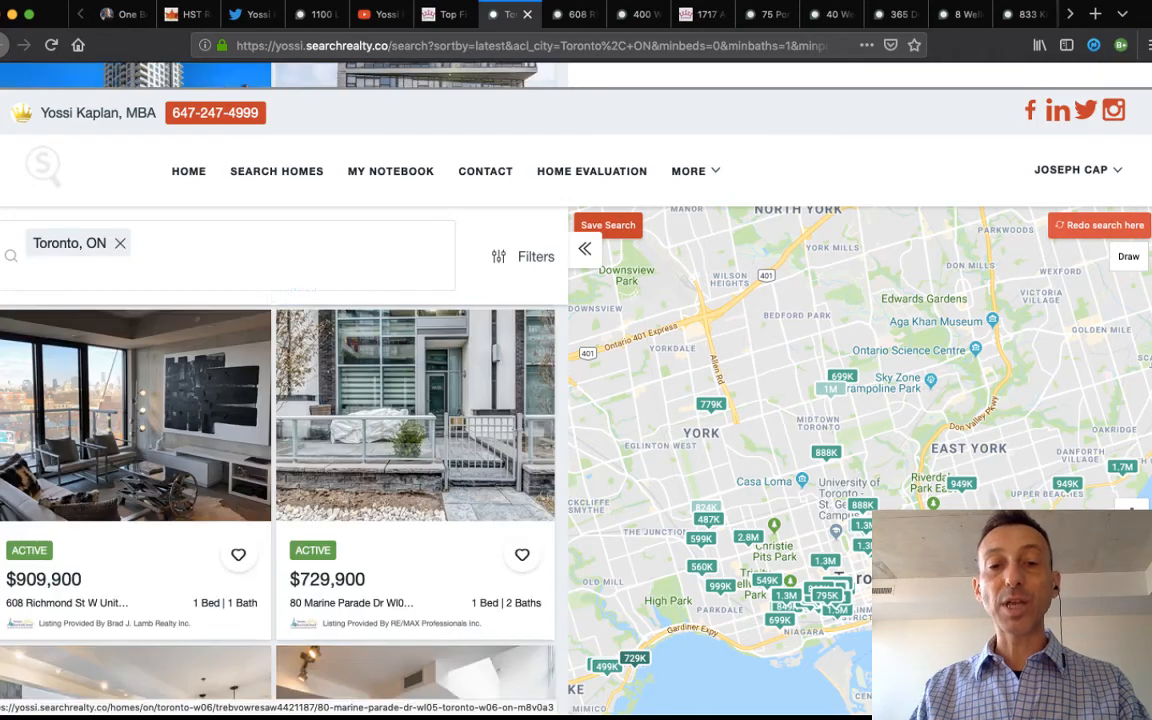
pyautogui.scroll(-3)
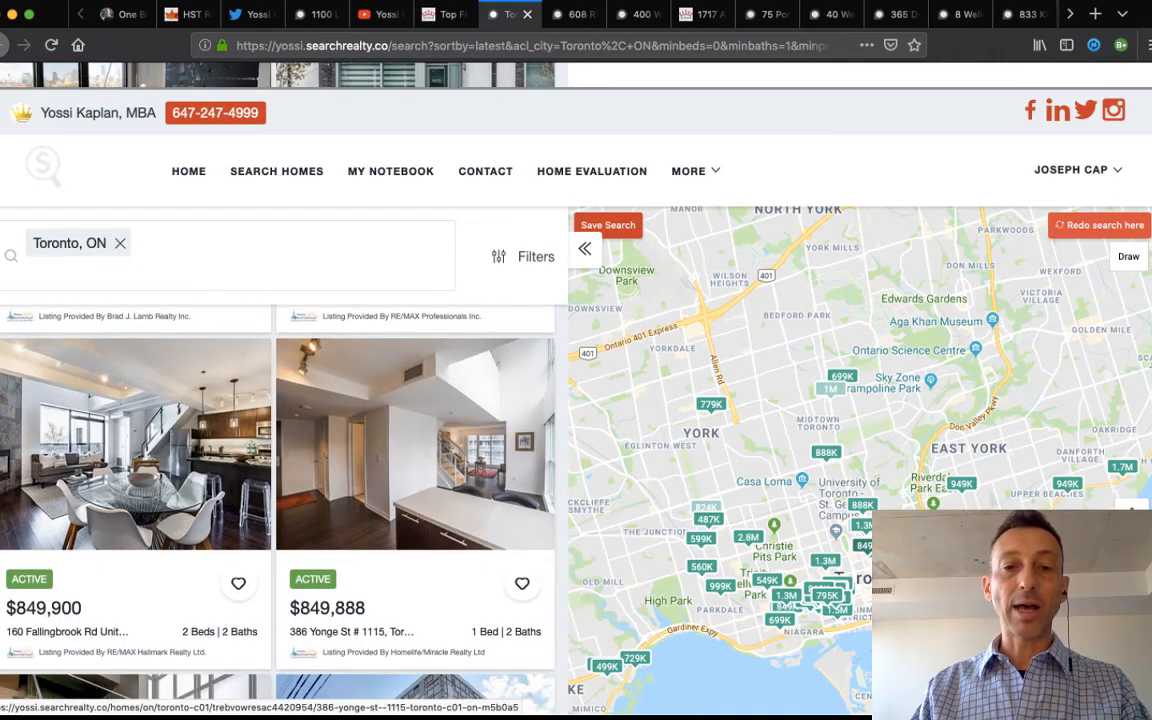
pyautogui.scroll(-3)
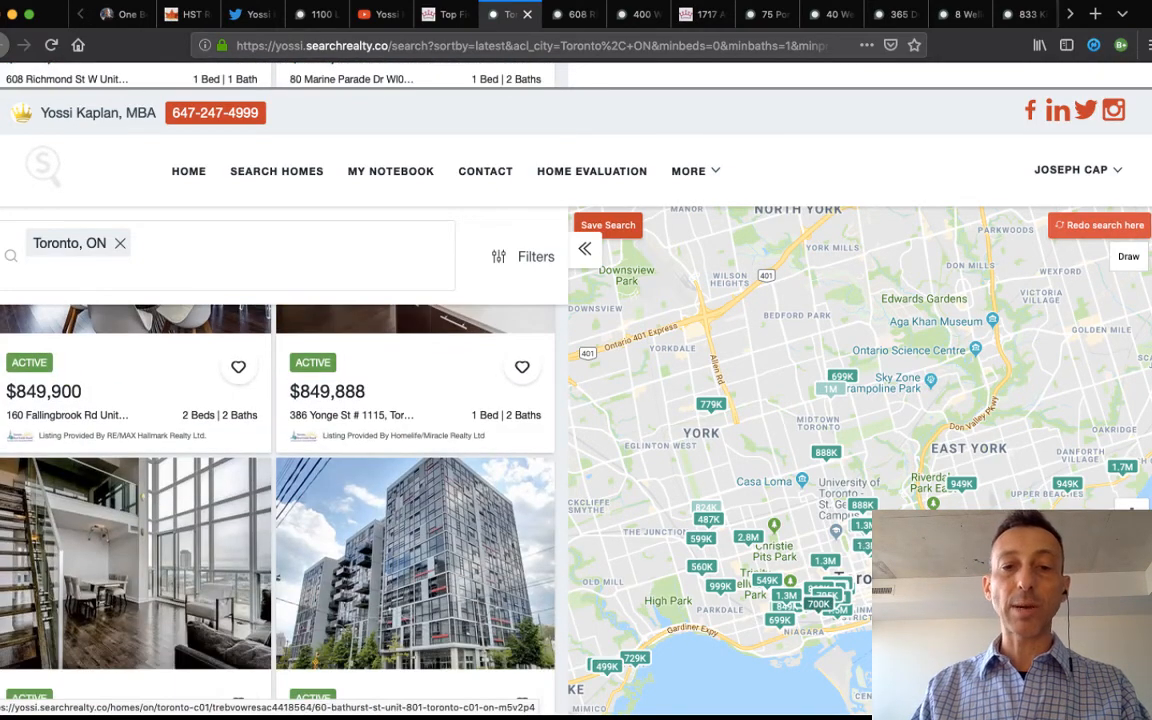
pyautogui.scroll(-3)
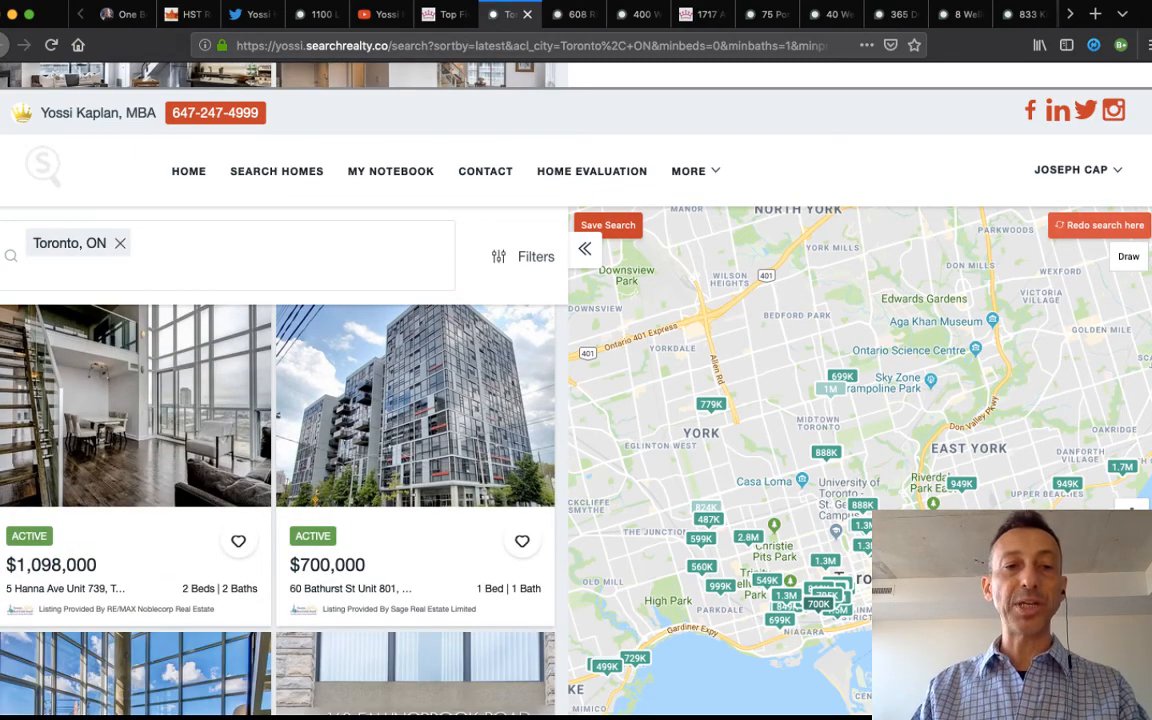
# Open the 5 Hanna Ave Unit 739 photo gallery and view the loft, staircase and kitchen shots.
pyautogui.click(135, 400)
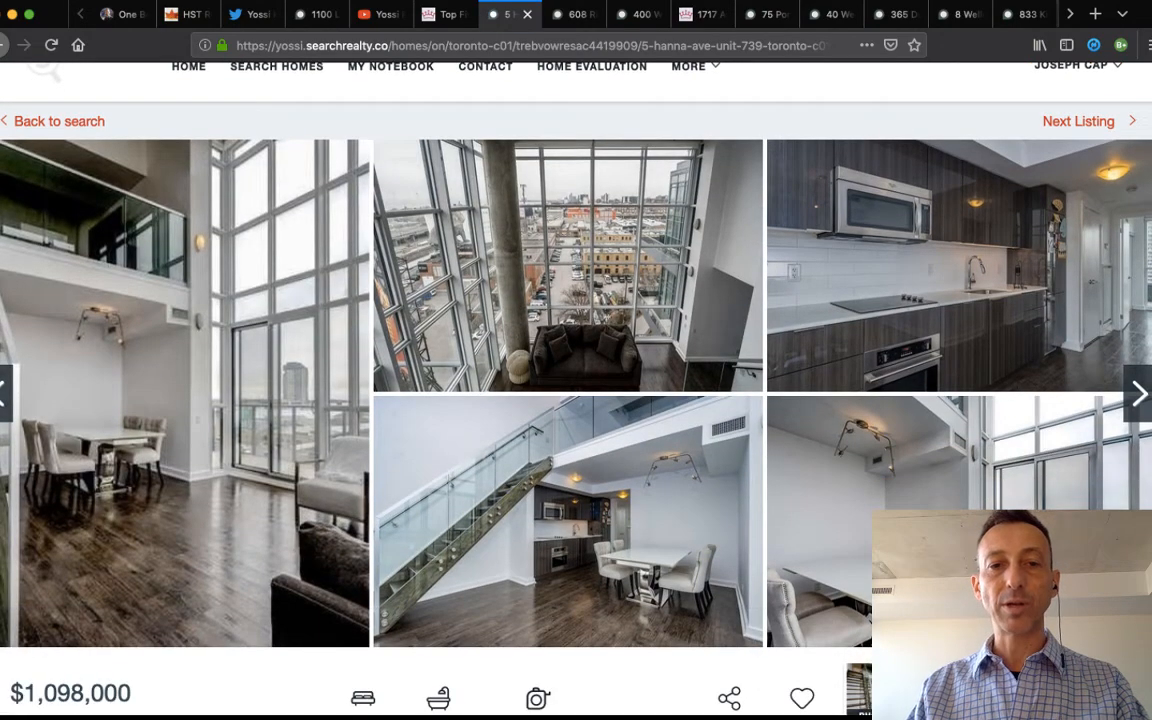
pyautogui.click(567, 265)
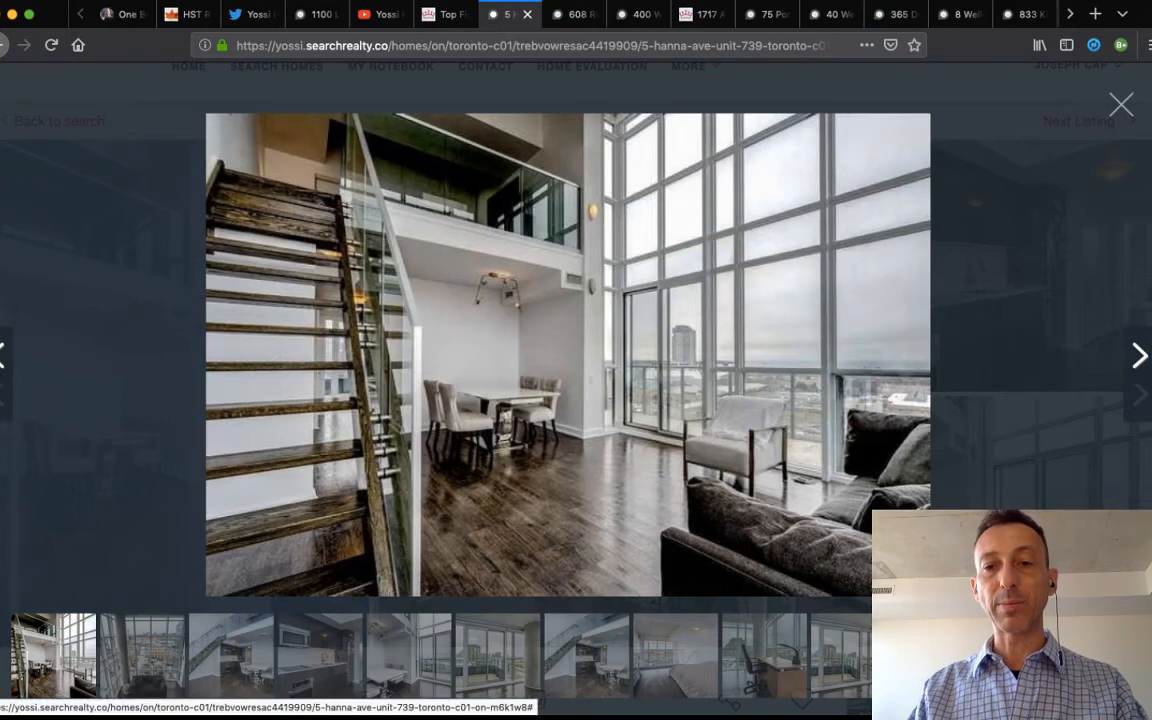
pyautogui.click(1138, 355)
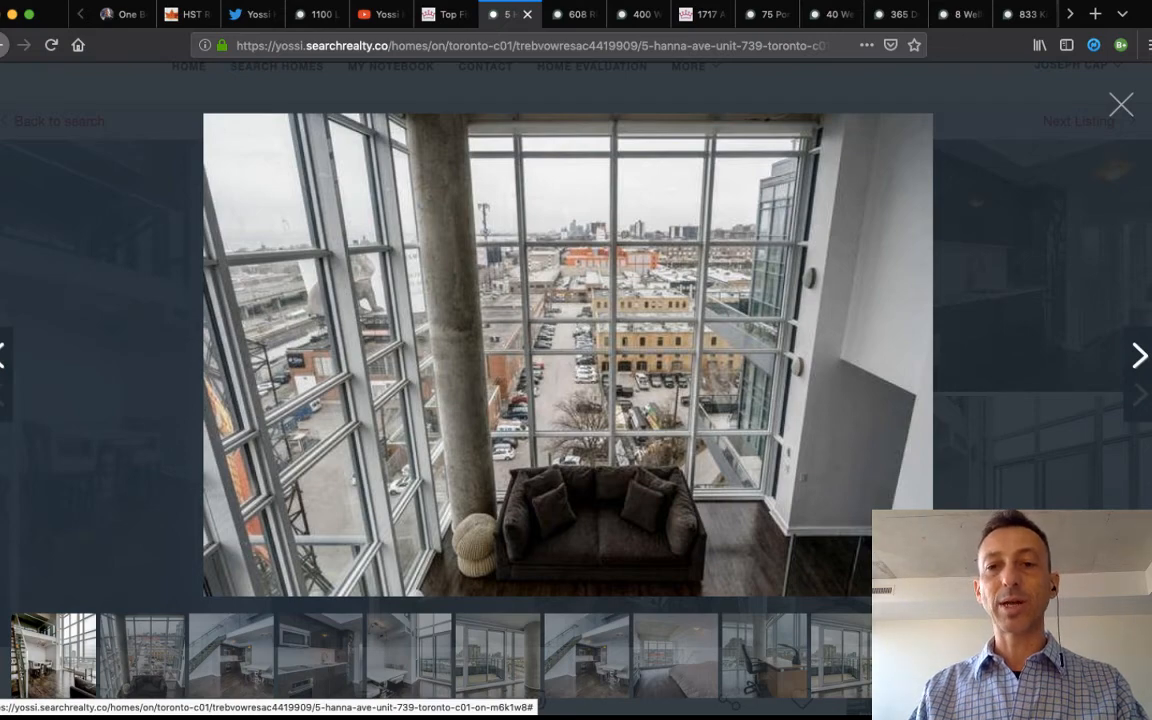
pyautogui.click(1139, 355)
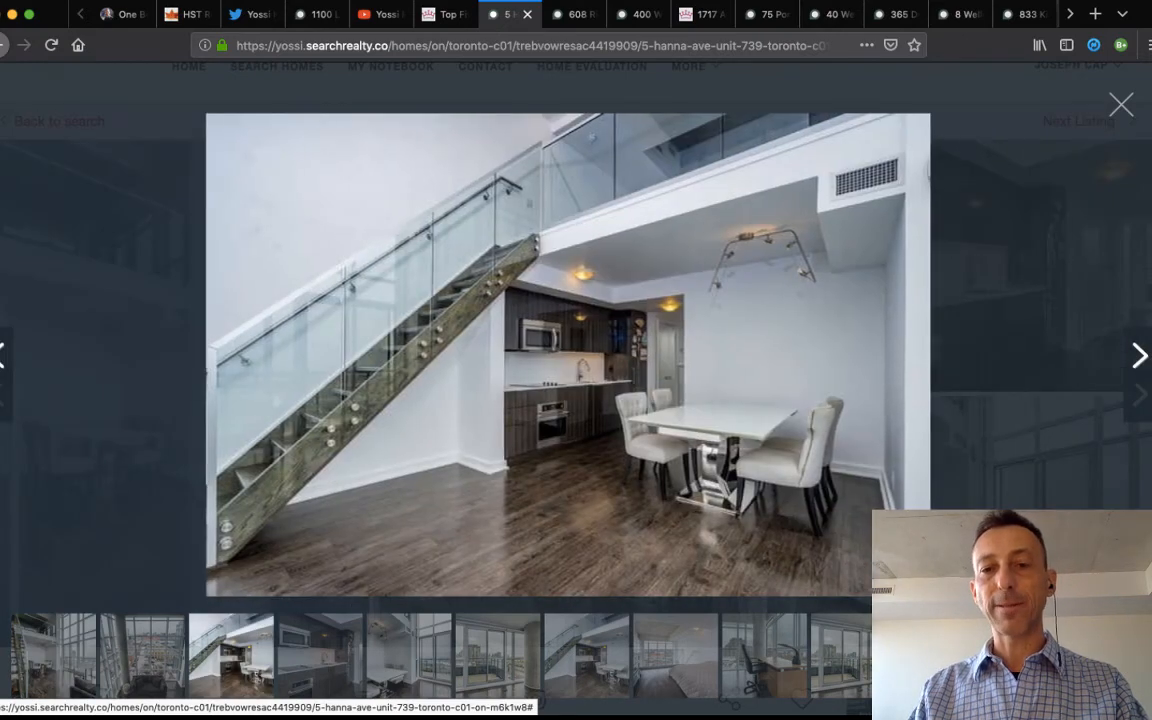
pyautogui.click(1138, 355)
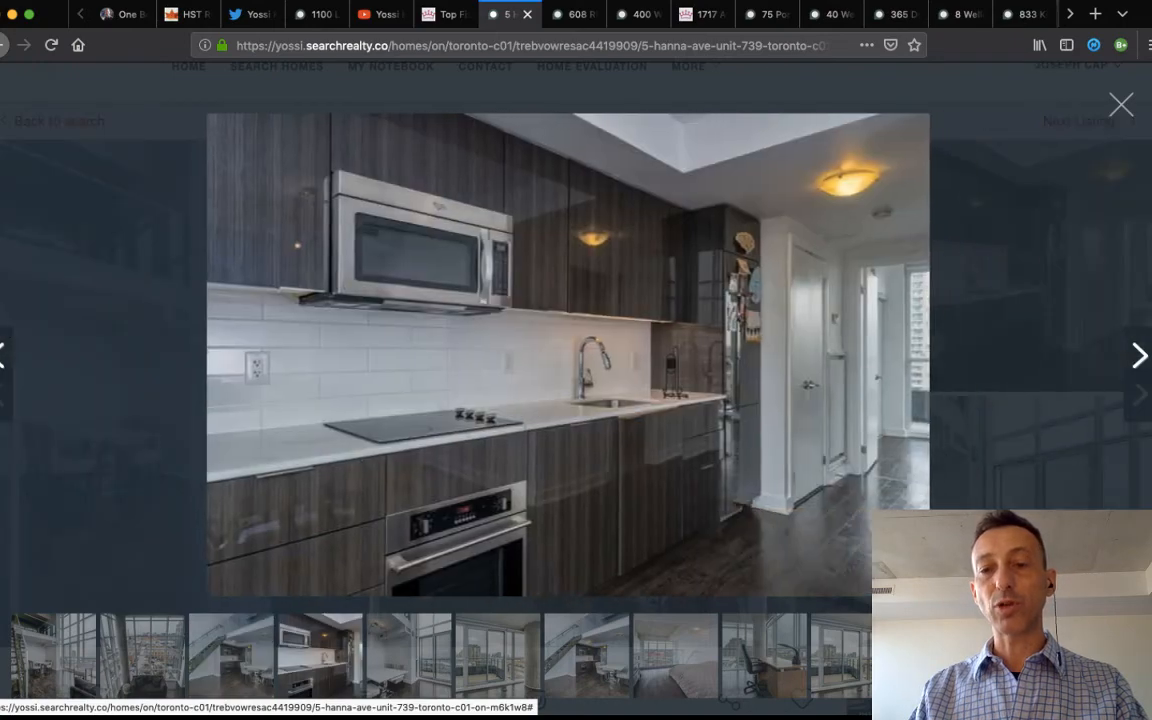
pyautogui.click(1138, 355)
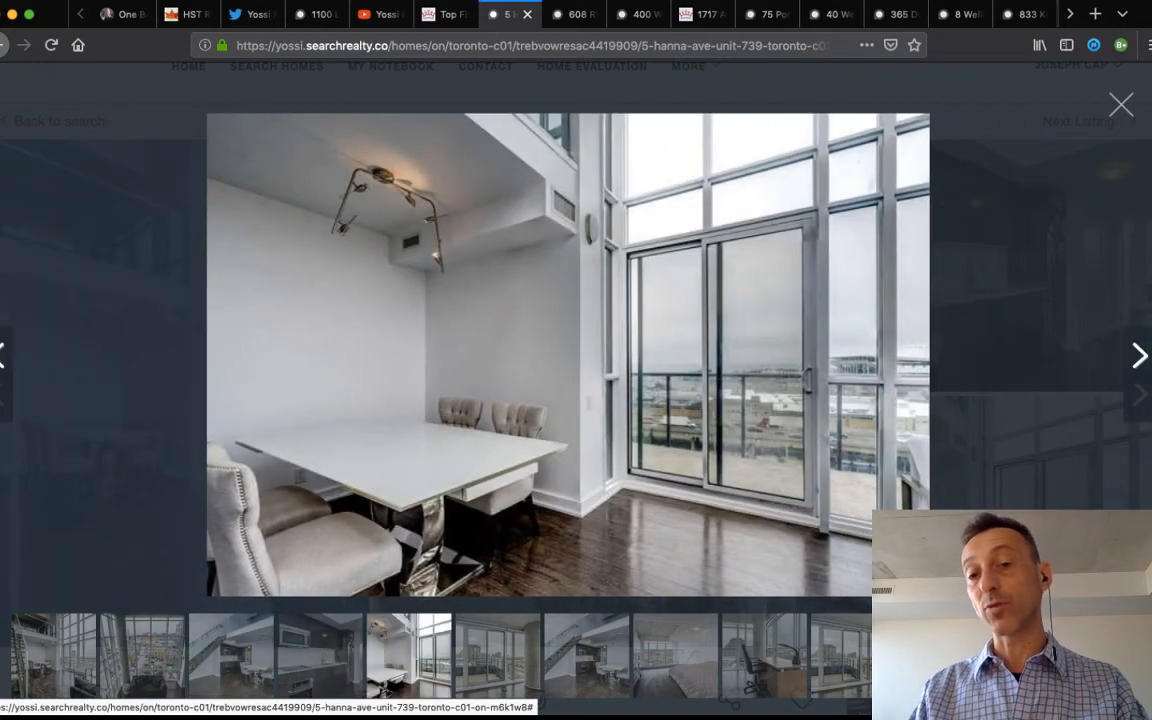
# Flip between the balcony, staircase and desk photos, then close the viewer.
pyautogui.click(1138, 355)
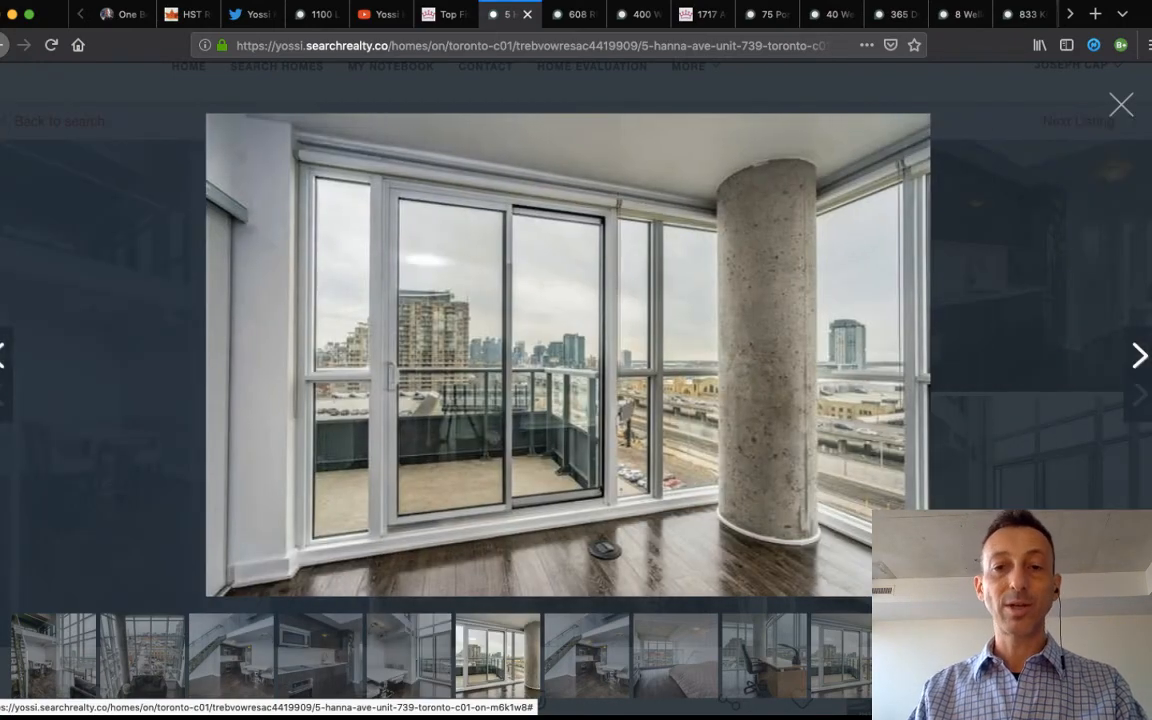
pyautogui.click(1138, 355)
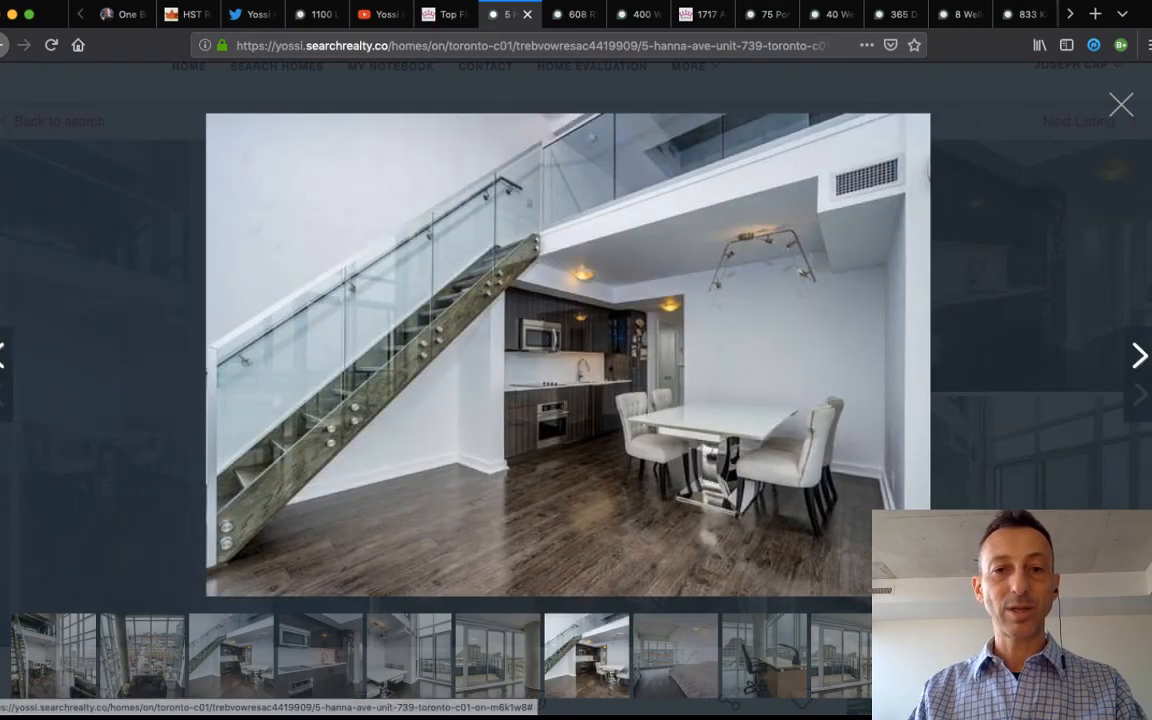
pyautogui.click(1138, 355)
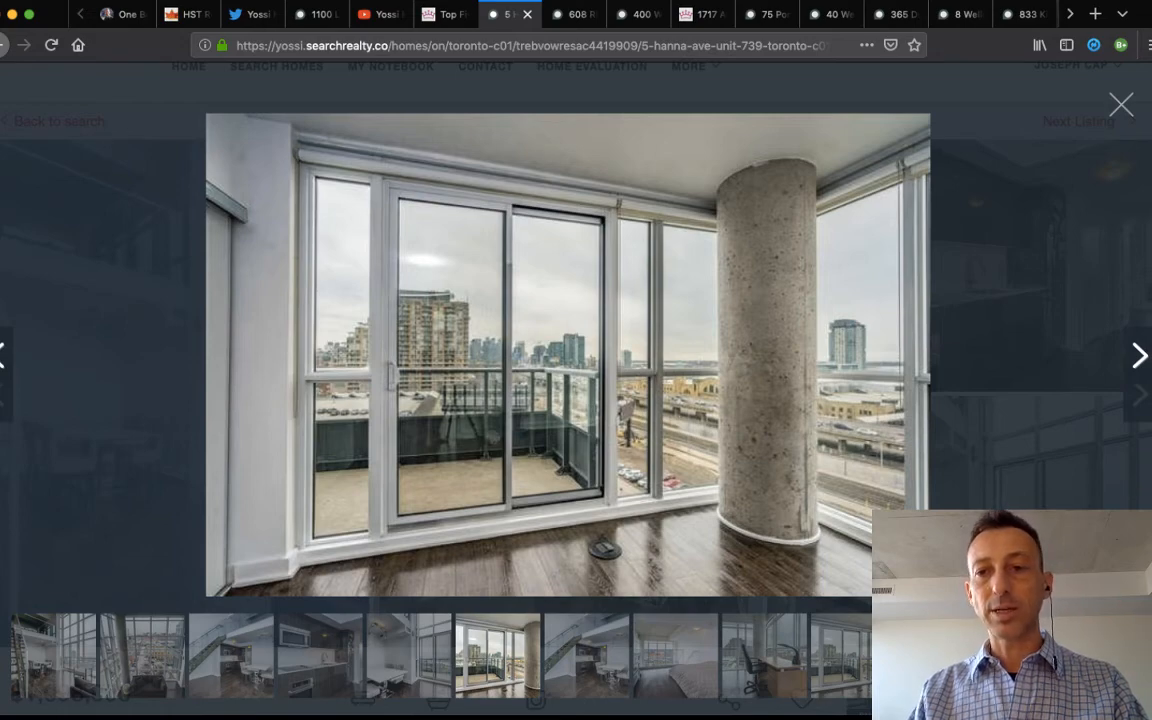
pyautogui.click(1138, 355)
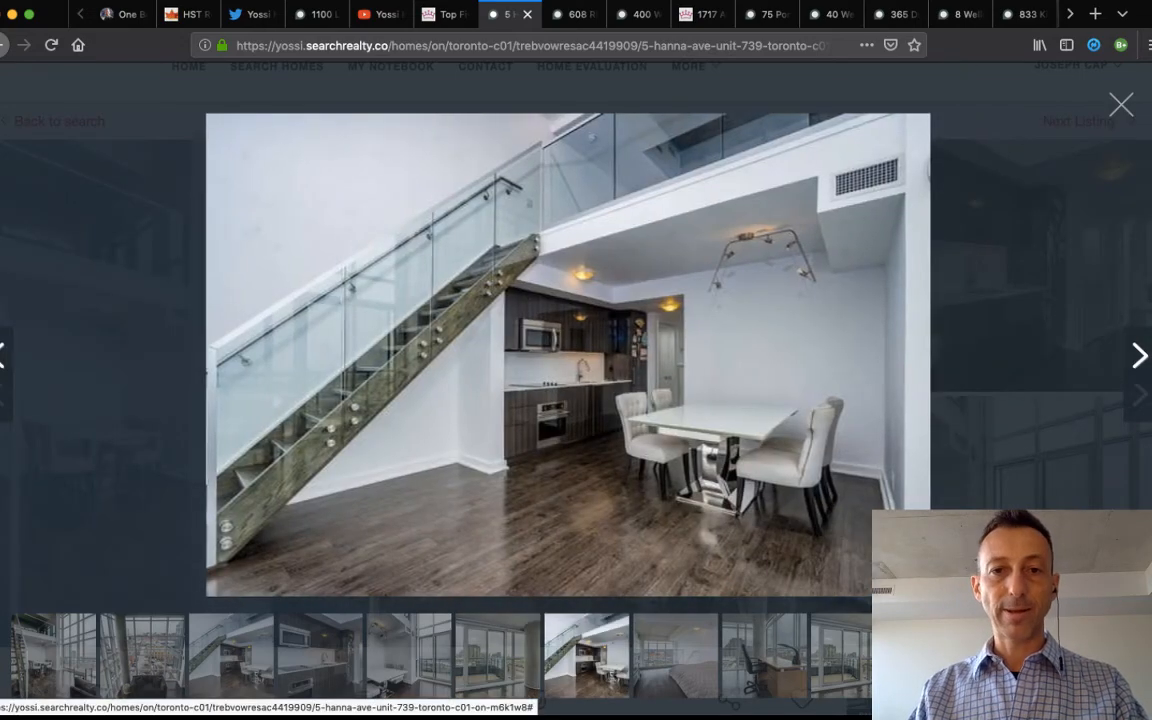
pyautogui.click(1138, 355)
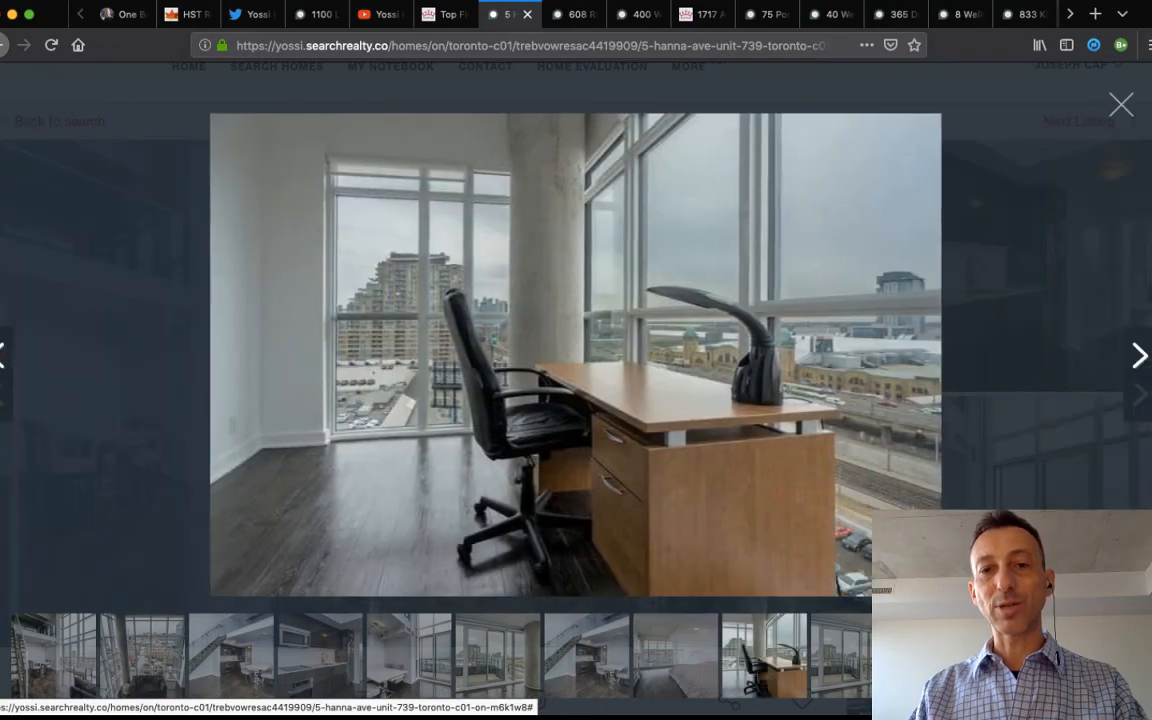
pyautogui.click(1138, 355)
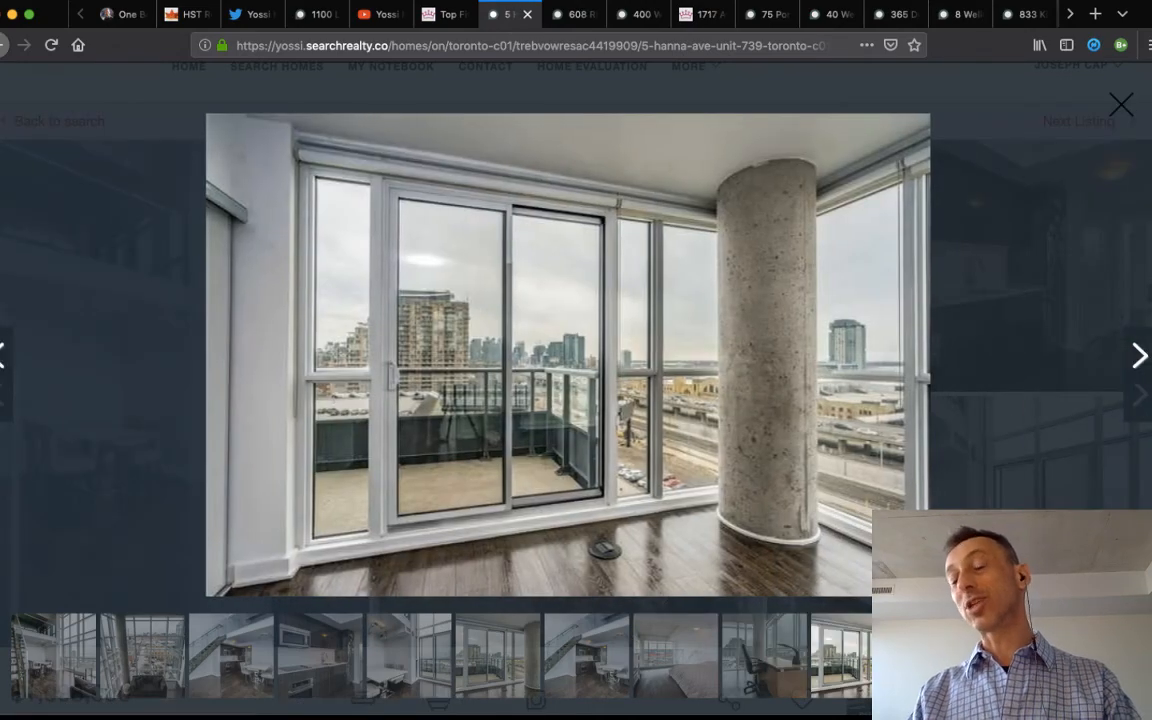
pyautogui.click(1121, 104)
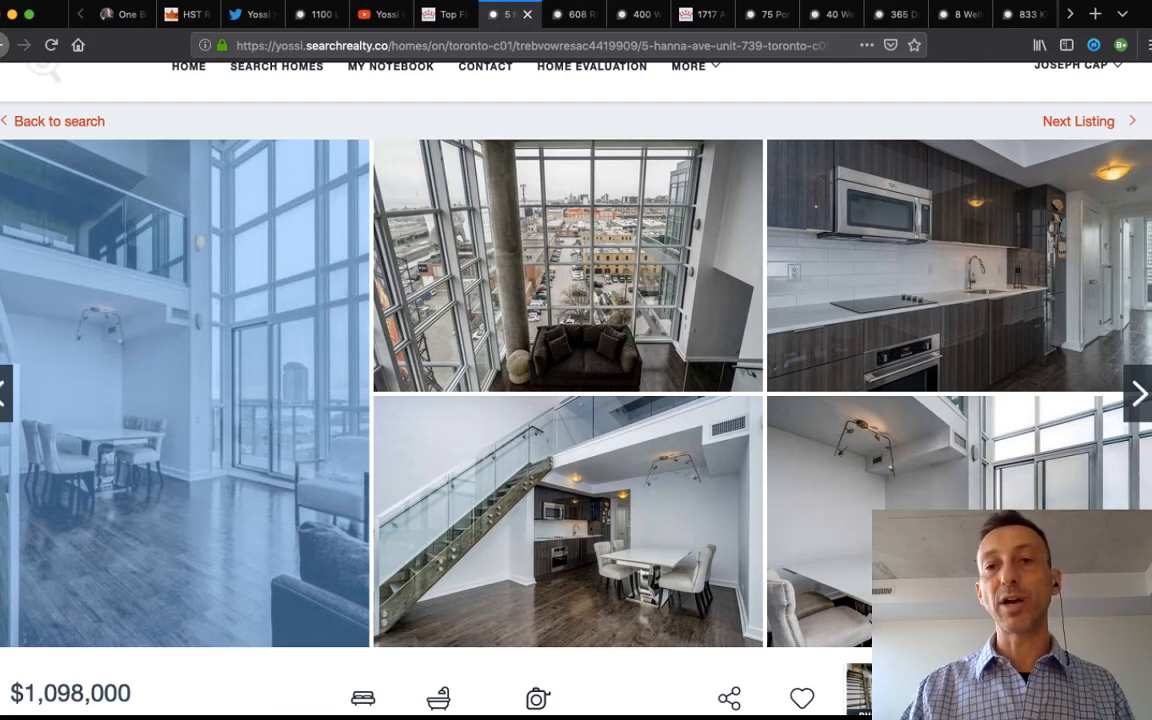
pyautogui.scroll(-3)
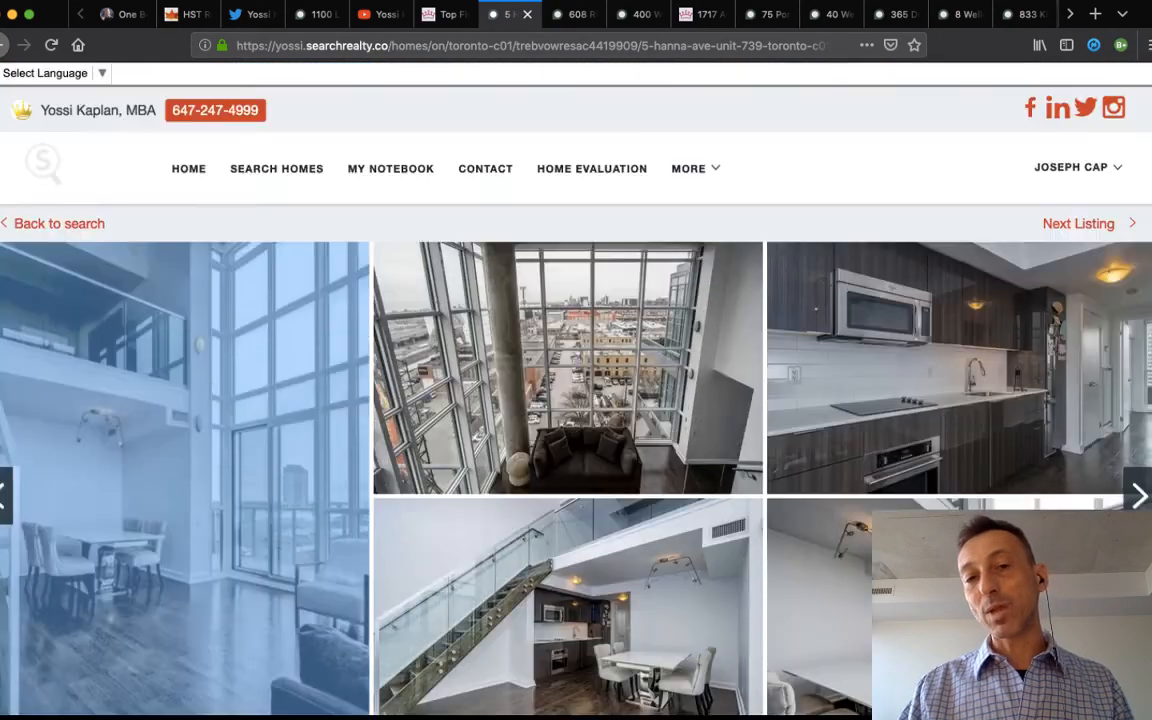
pyautogui.scroll(-3)
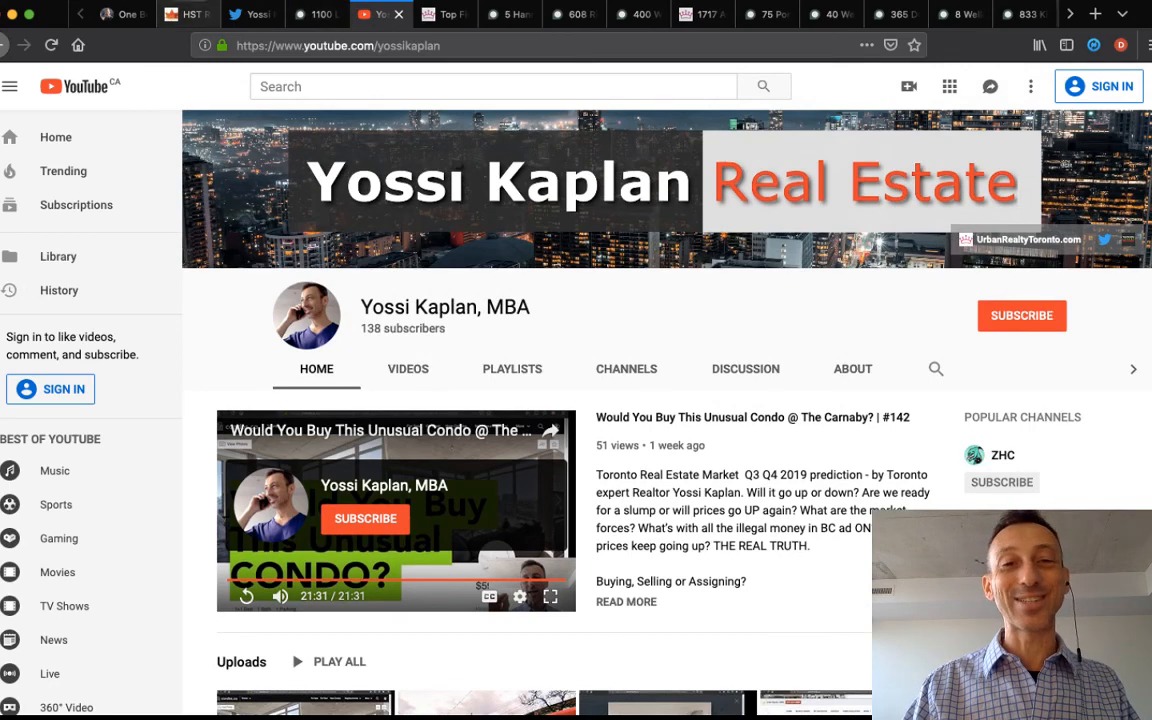
pyautogui.click(252, 14)
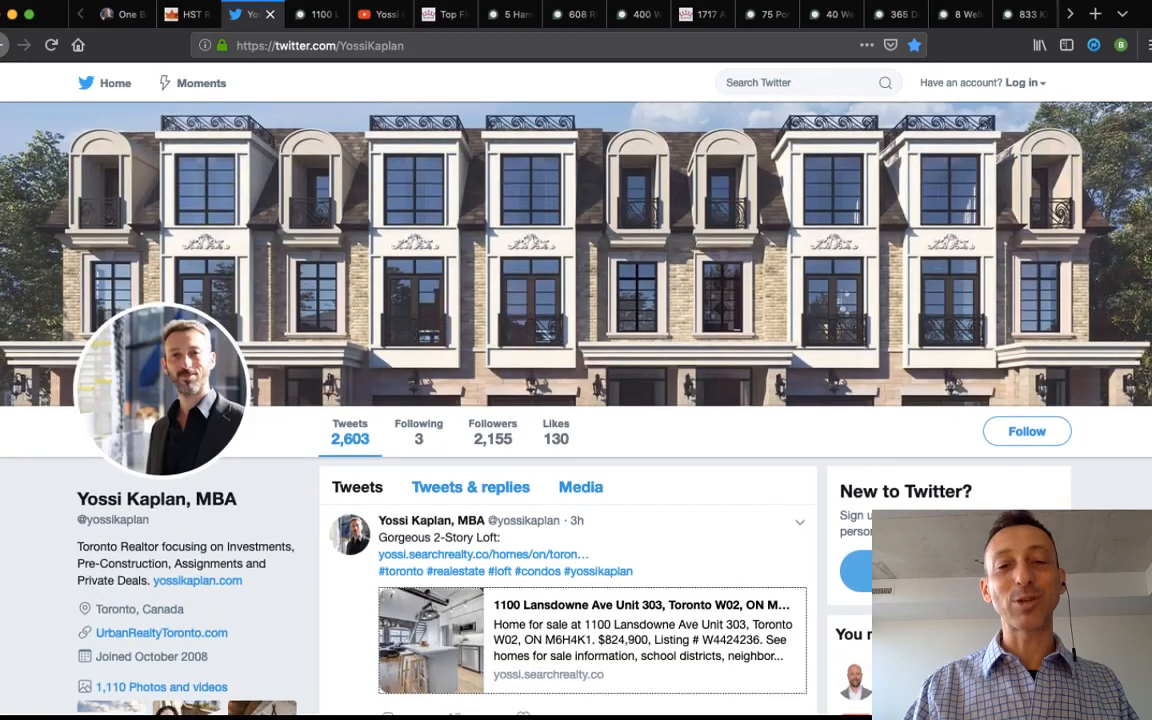
# Scroll to the rental tweets, view 281 Mutual St Unit 2104 ($2,495/month), and return to the feed.
pyautogui.scroll(-3)
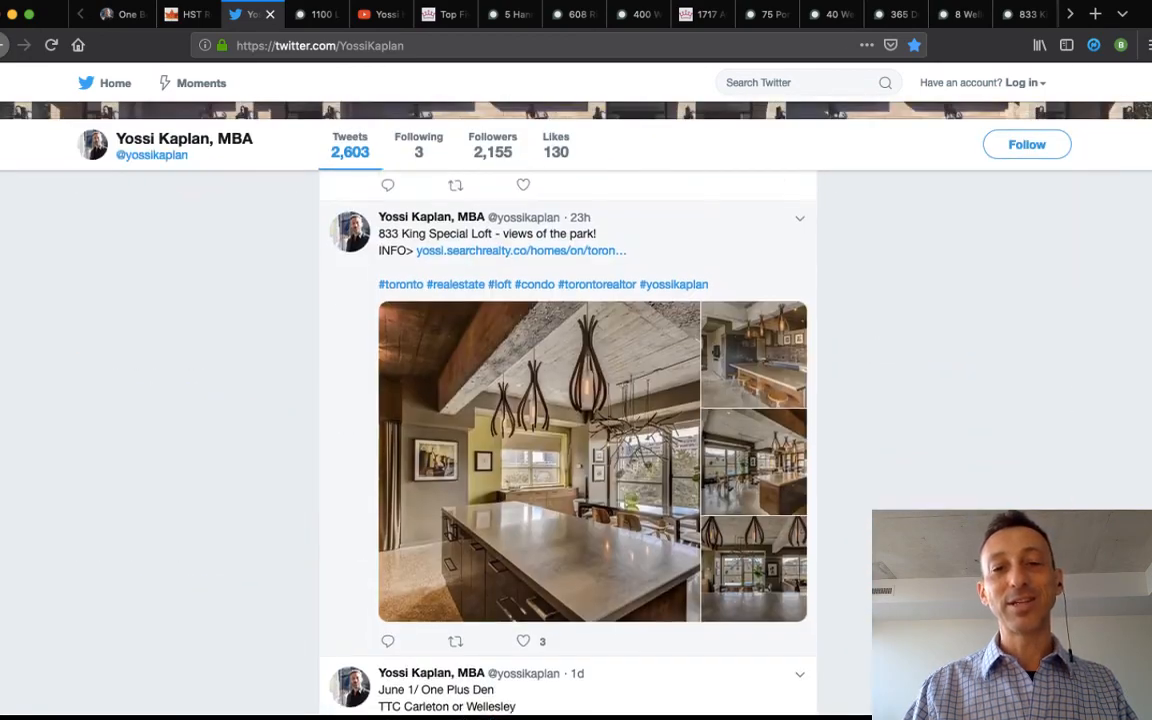
pyautogui.scroll(-3)
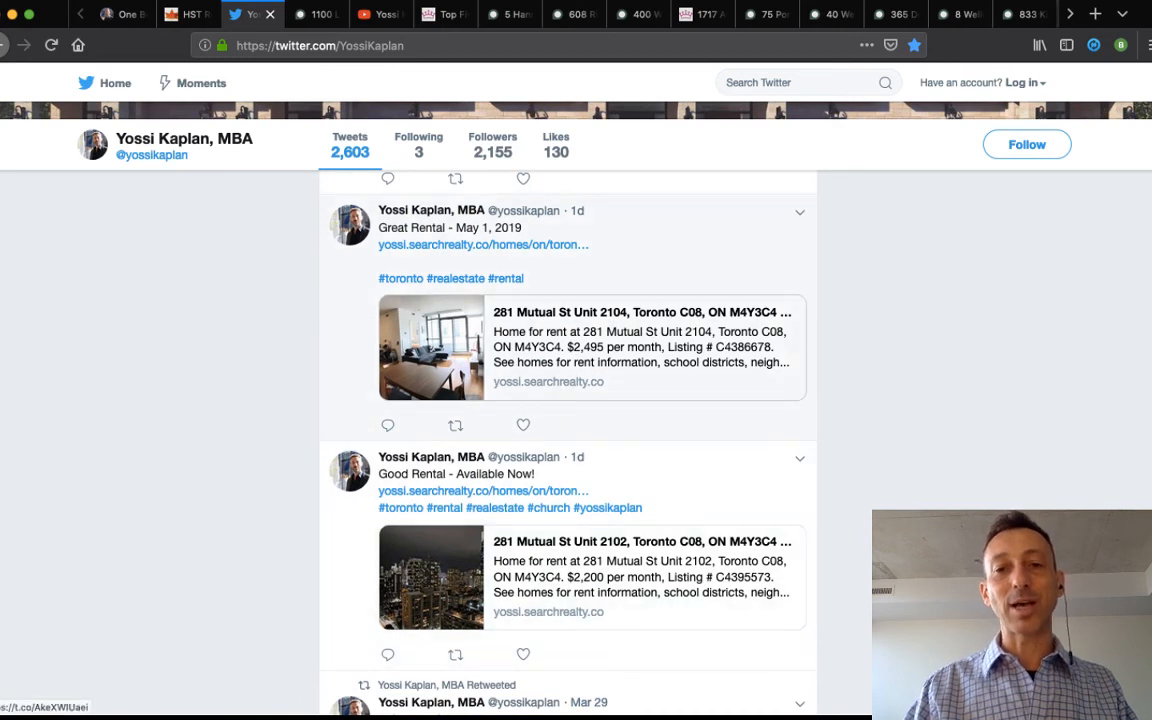
pyautogui.scroll(-3)
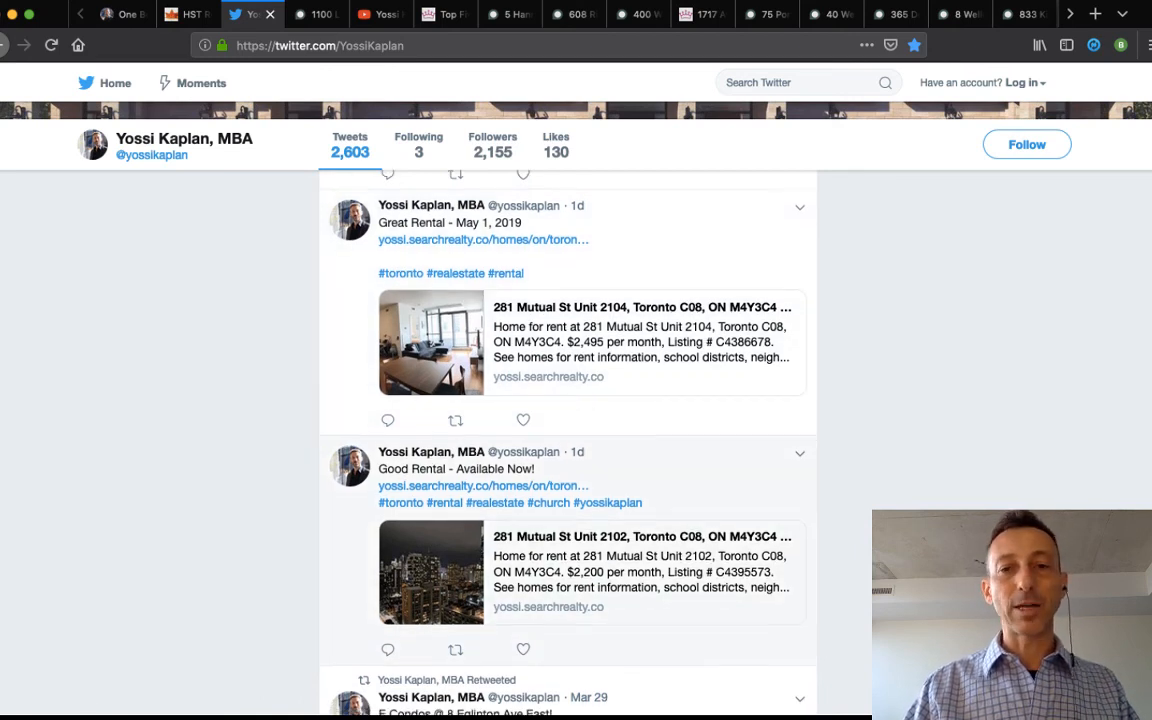
pyautogui.scroll(-3)
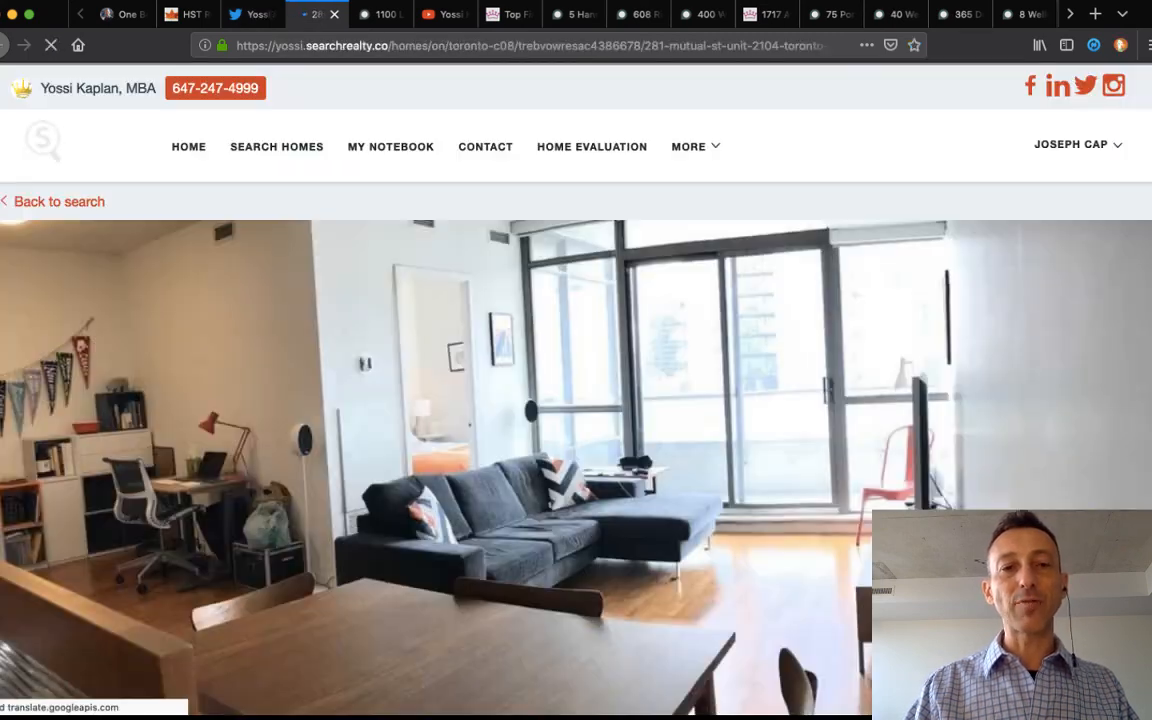
pyautogui.scroll(-3)
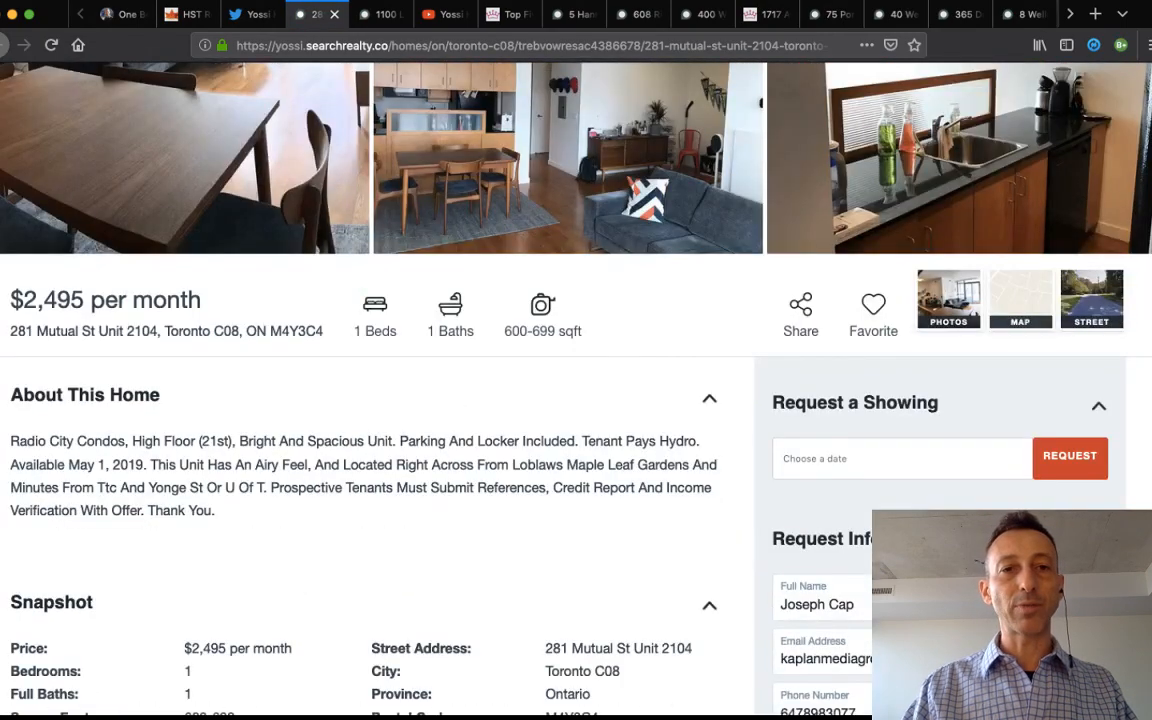
pyautogui.click(252, 14)
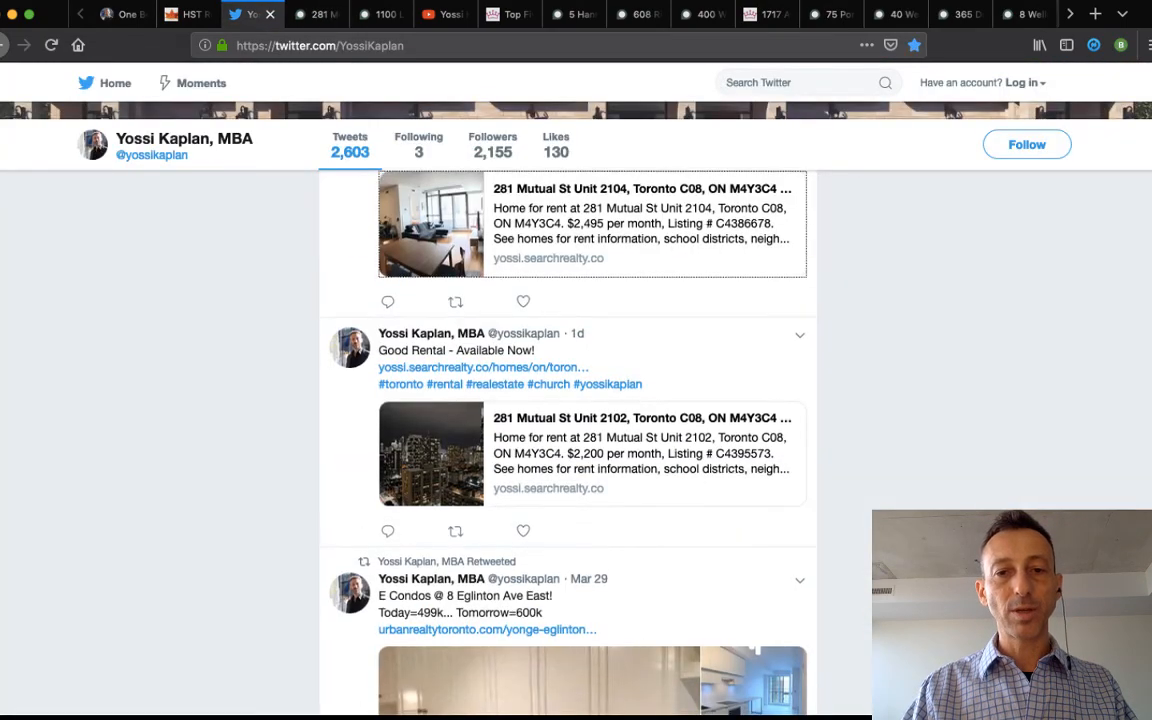
# Scroll past the condo and market prediction tweets, then switch to RebateOntario.ca and scroll down.
pyautogui.scroll(-3)
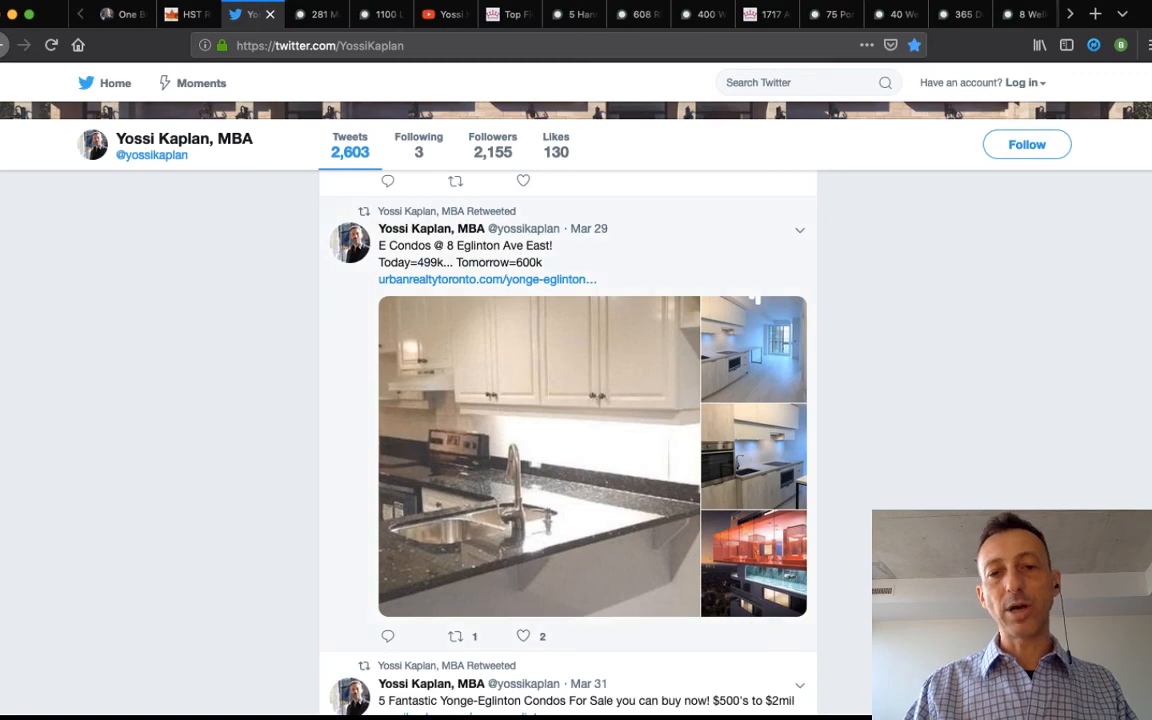
pyautogui.scroll(-3)
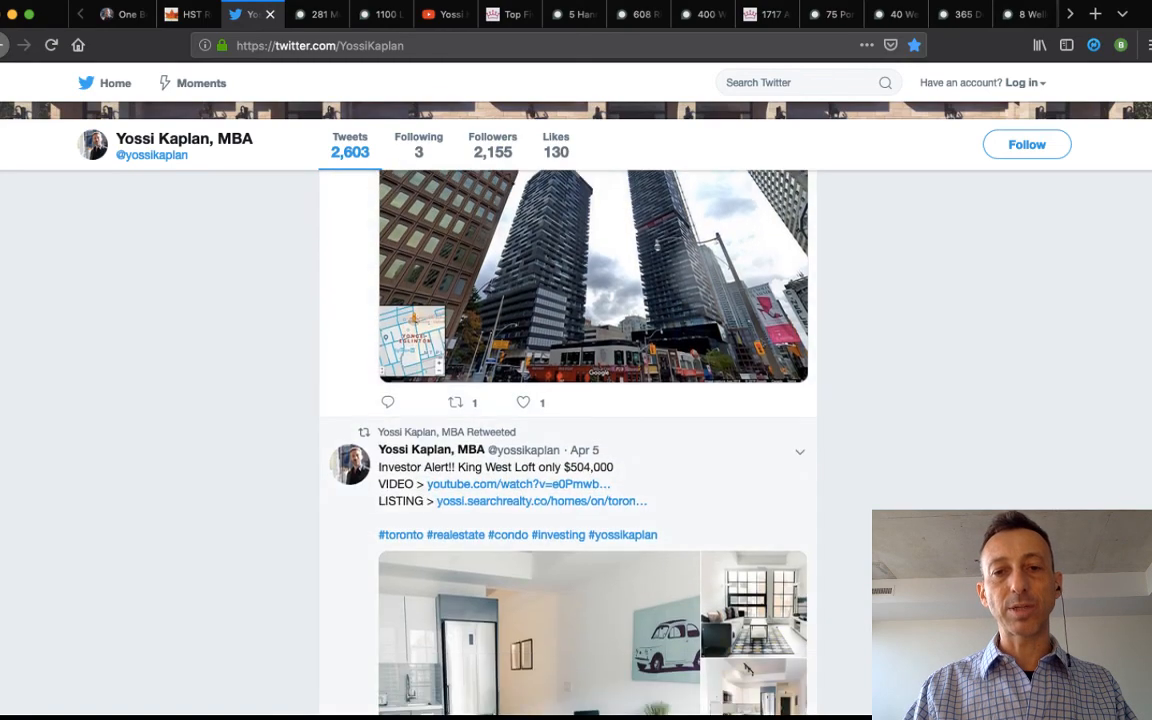
pyautogui.scroll(-3)
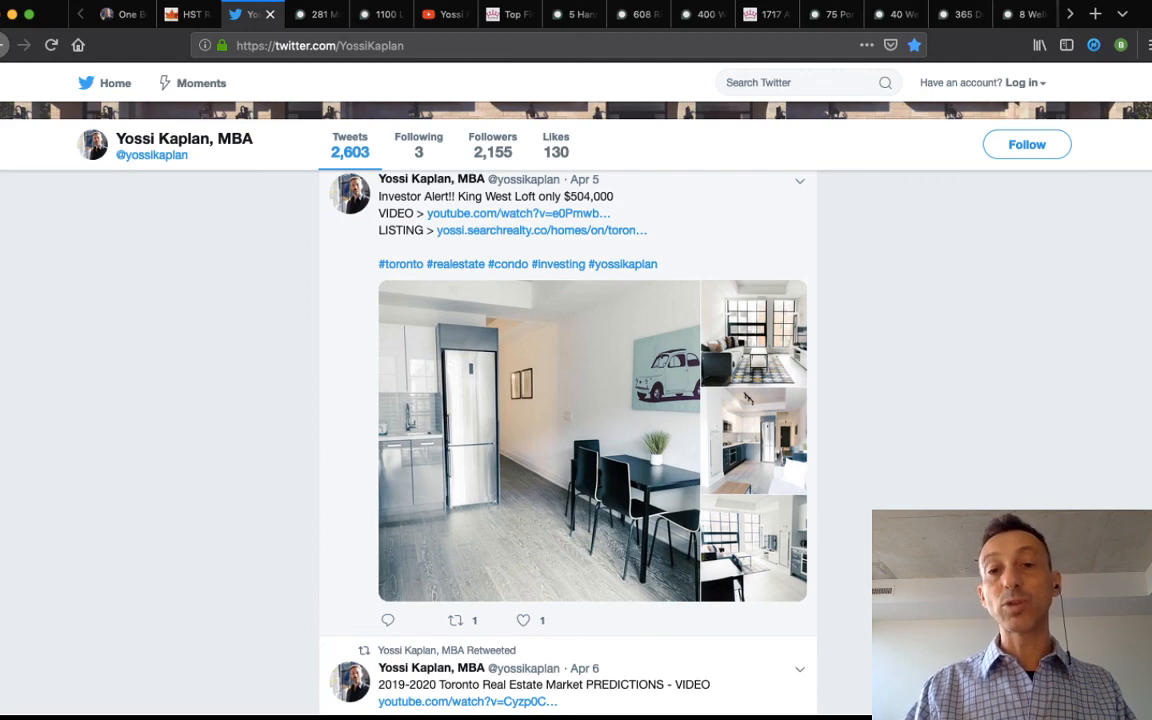
pyautogui.scroll(-3)
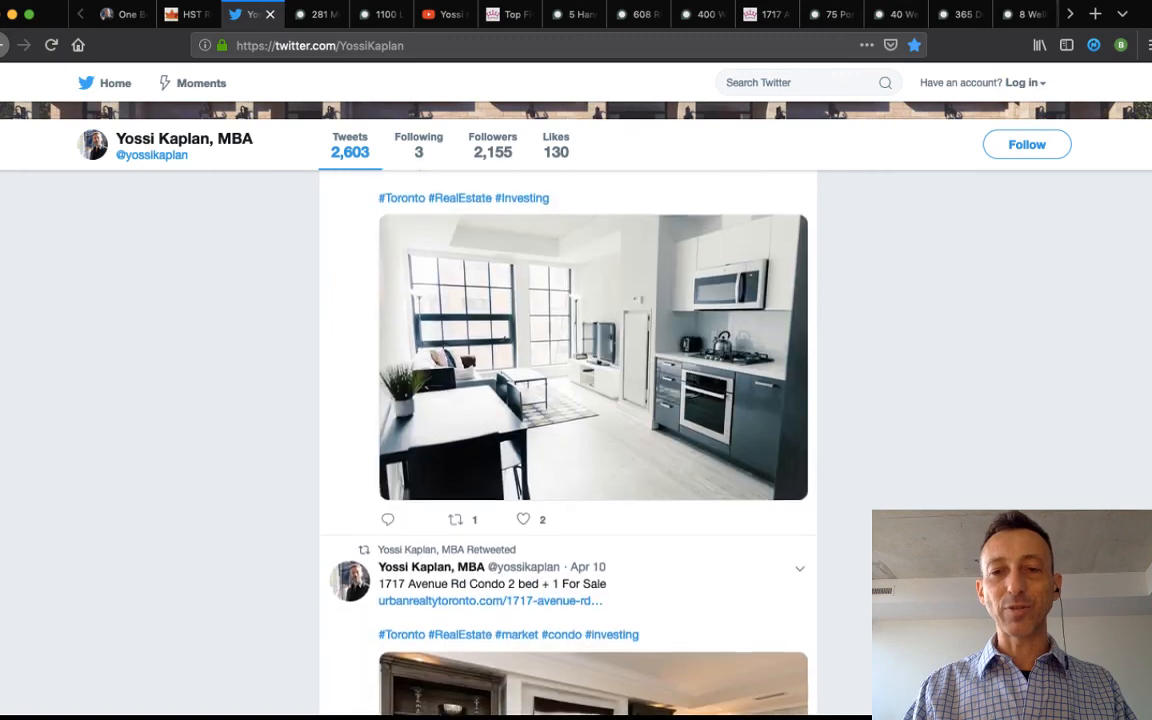
pyautogui.scroll(-3)
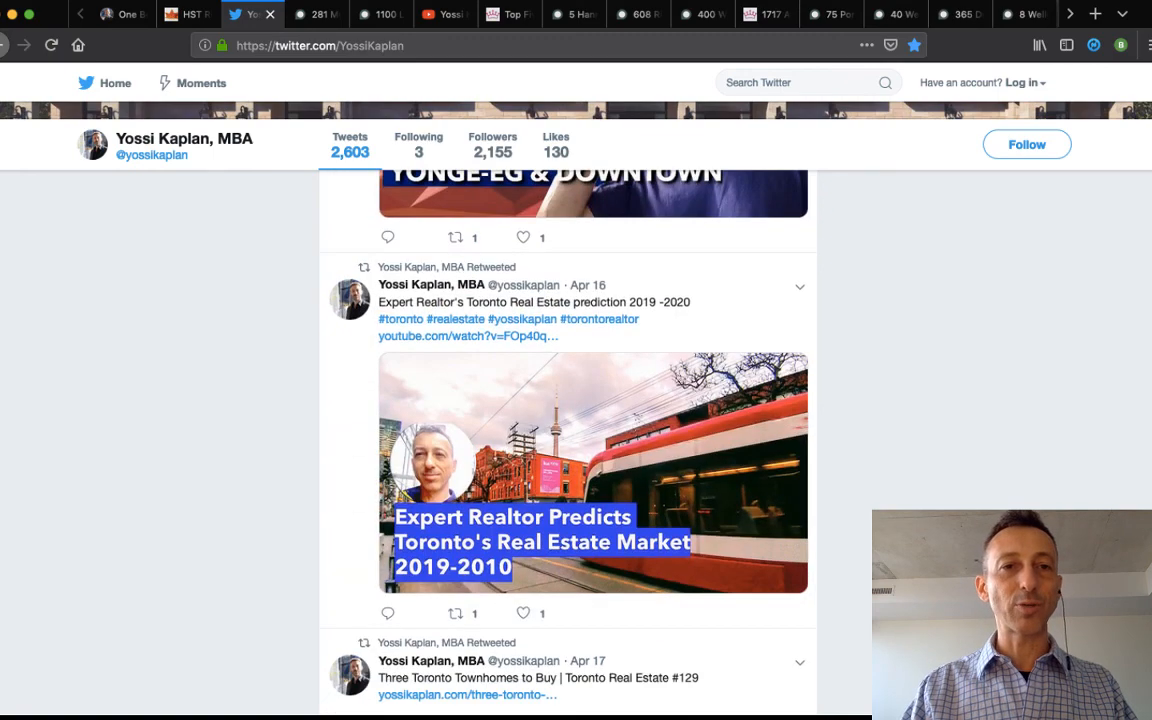
pyautogui.click(187, 14)
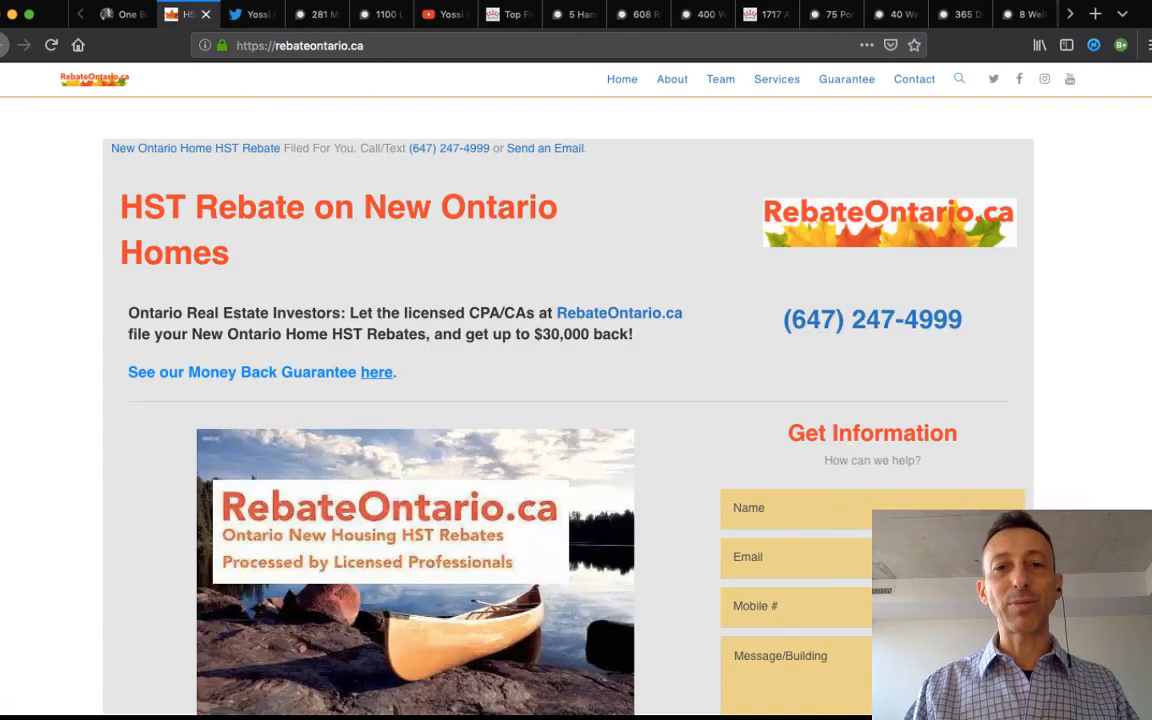
pyautogui.scroll(-3)
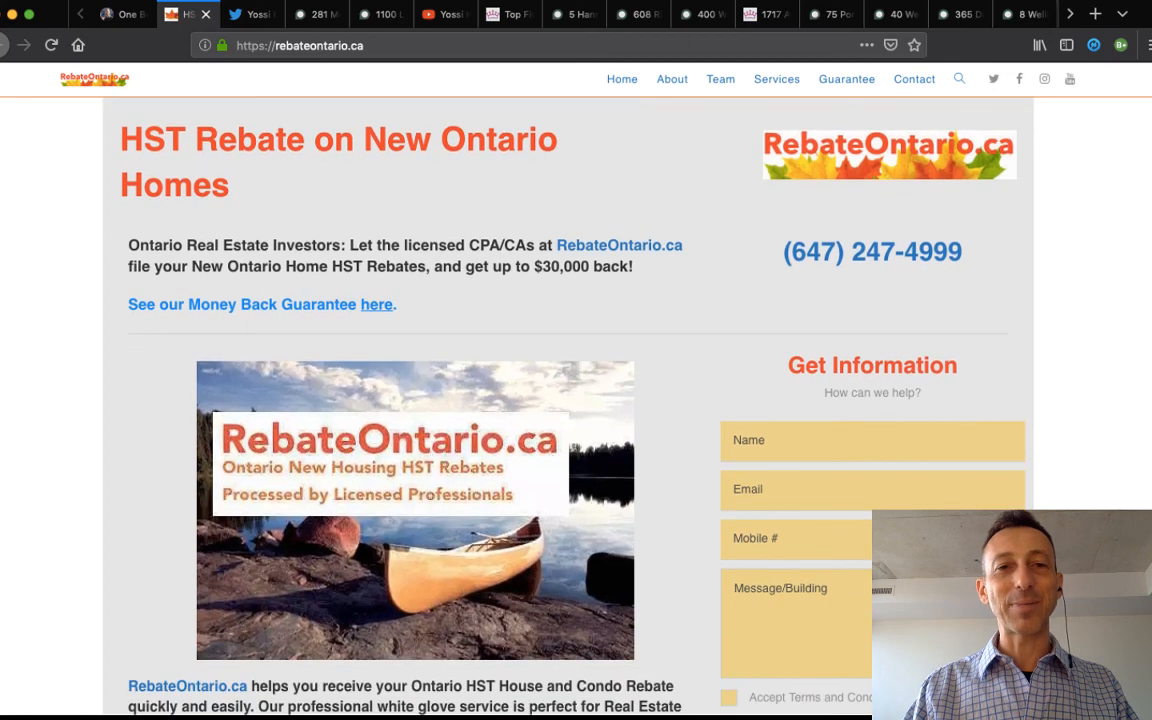